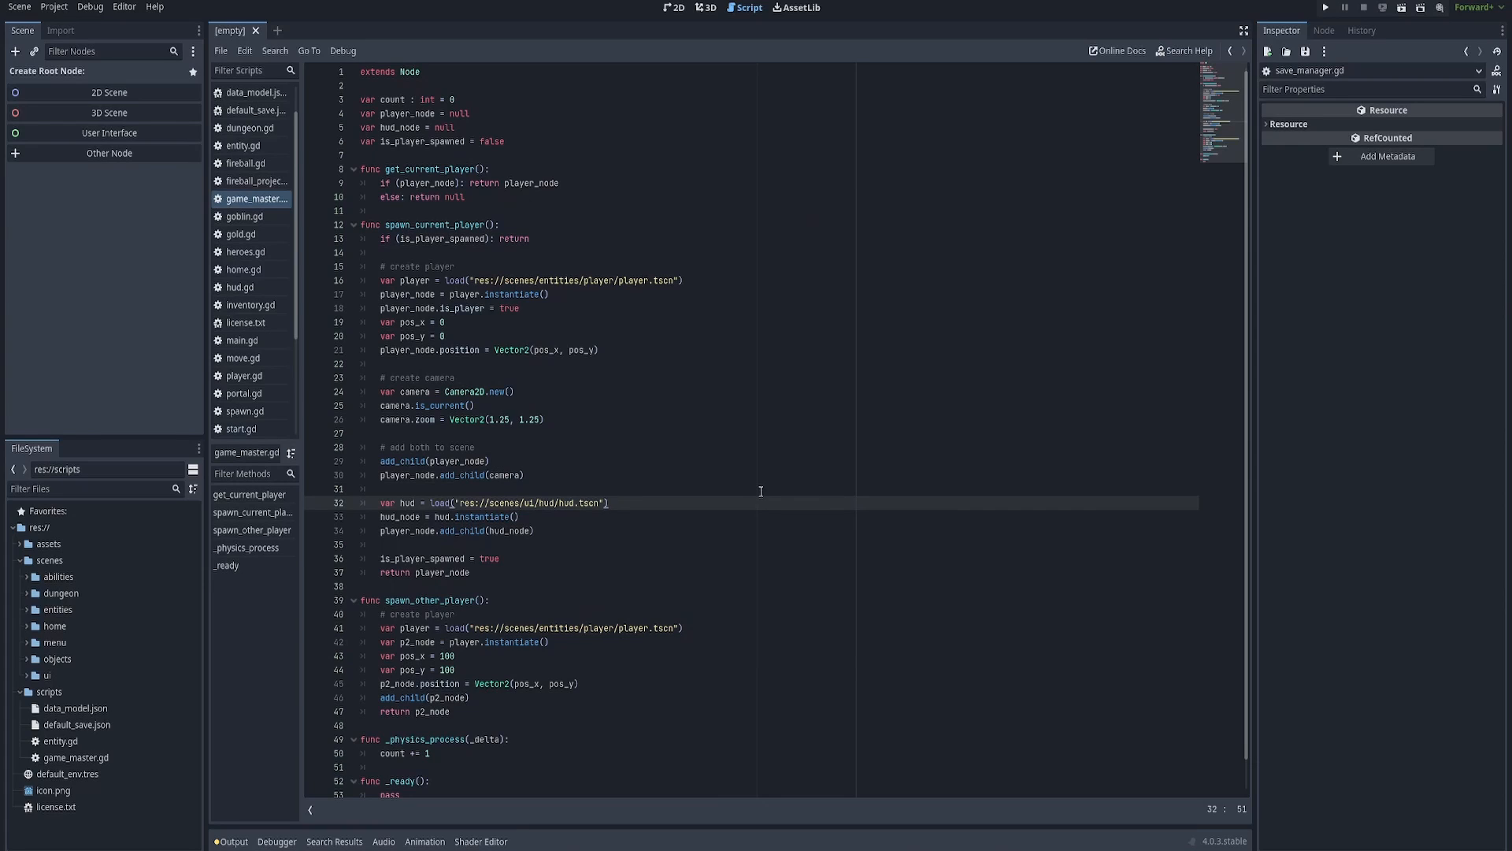
{"action": "mouse_move", "coordinate": [753, 495]}
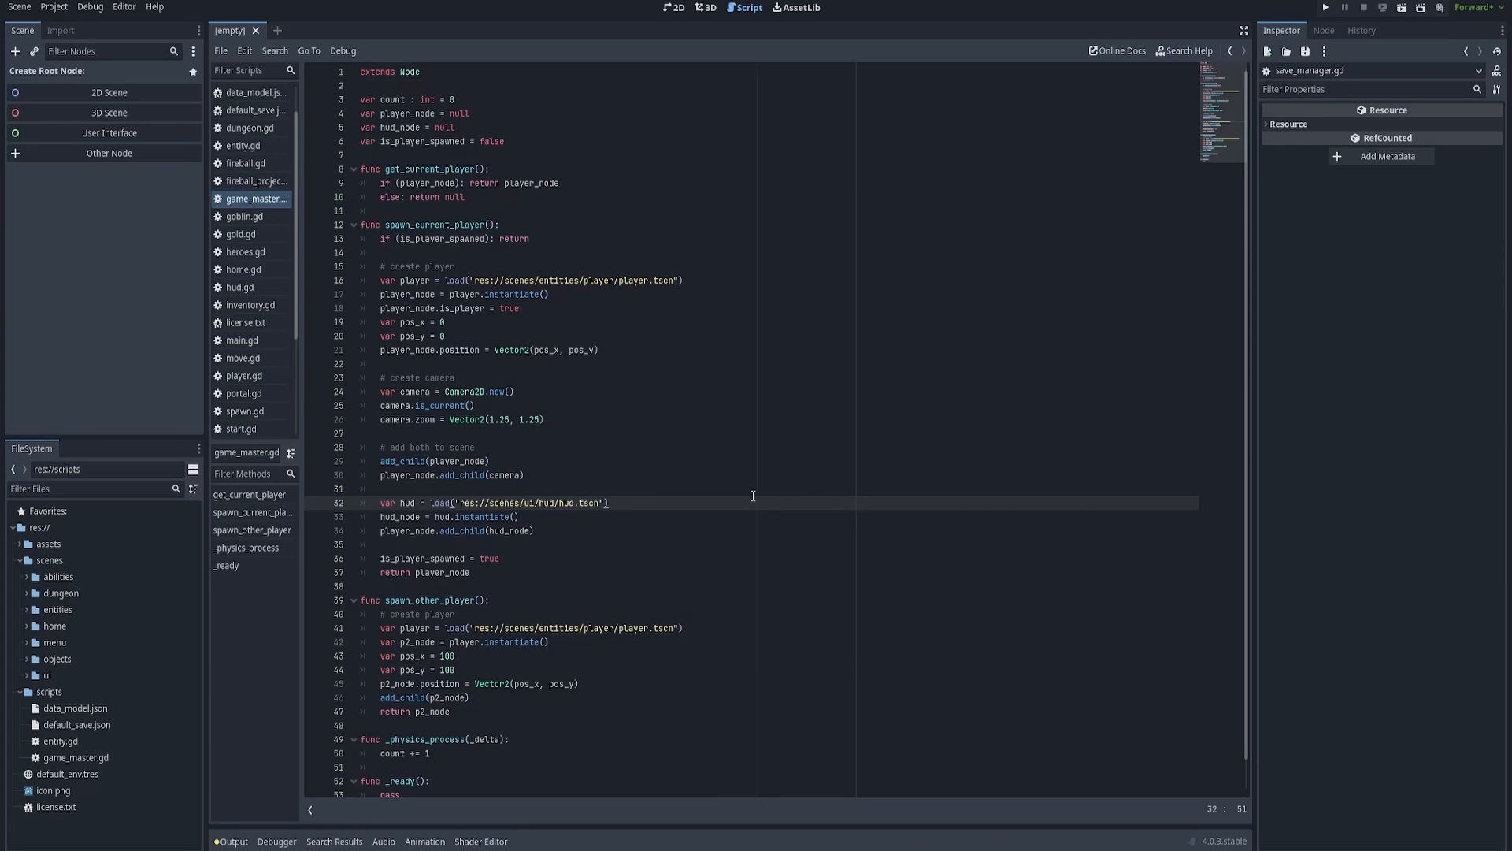
{"action": "mouse_move", "coordinate": [754, 492]}
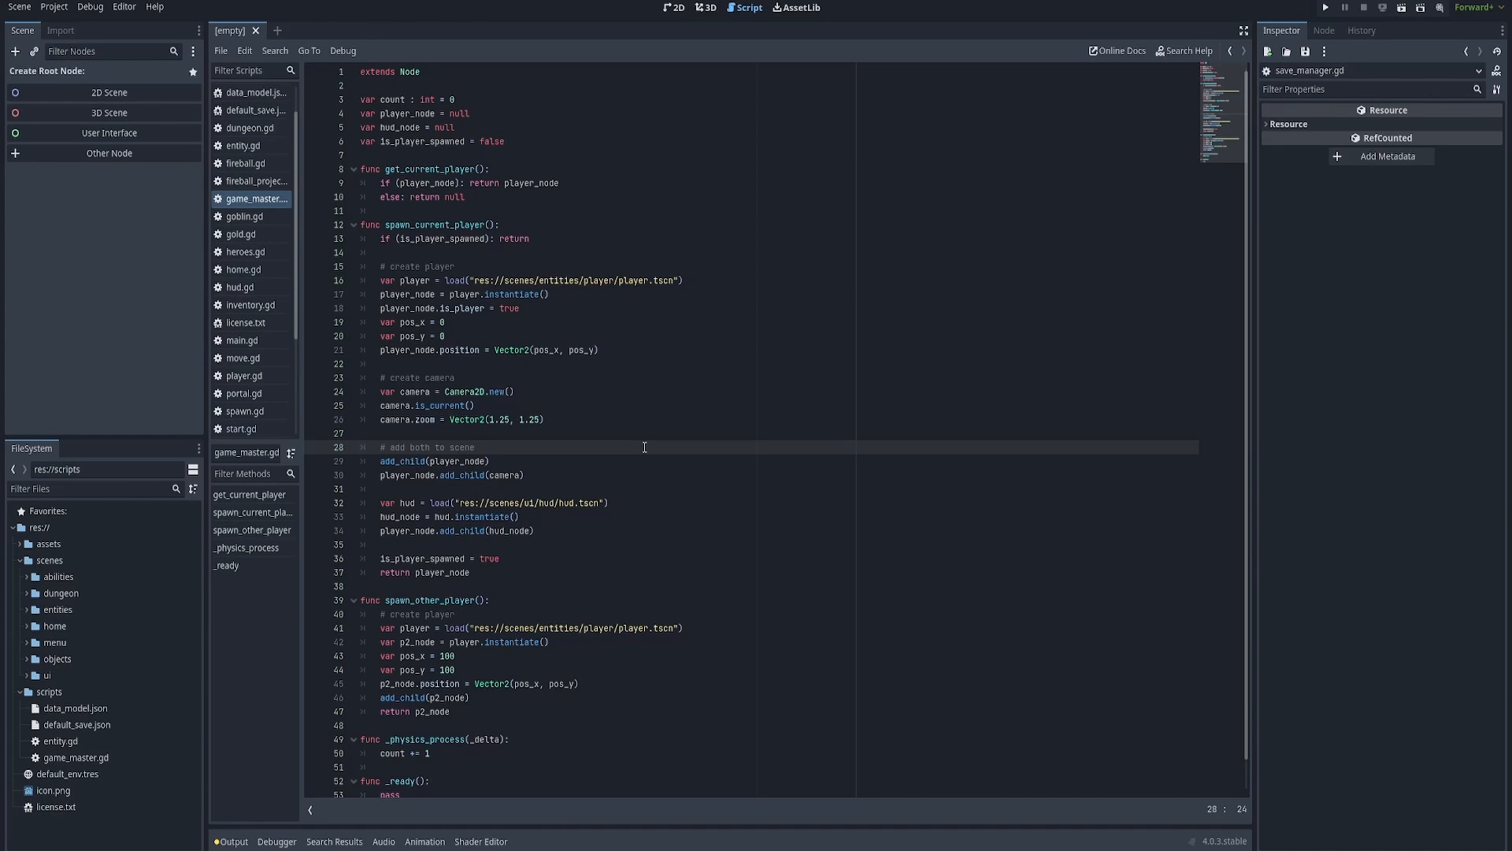
{"action": "mouse_move", "coordinate": [558, 487]}
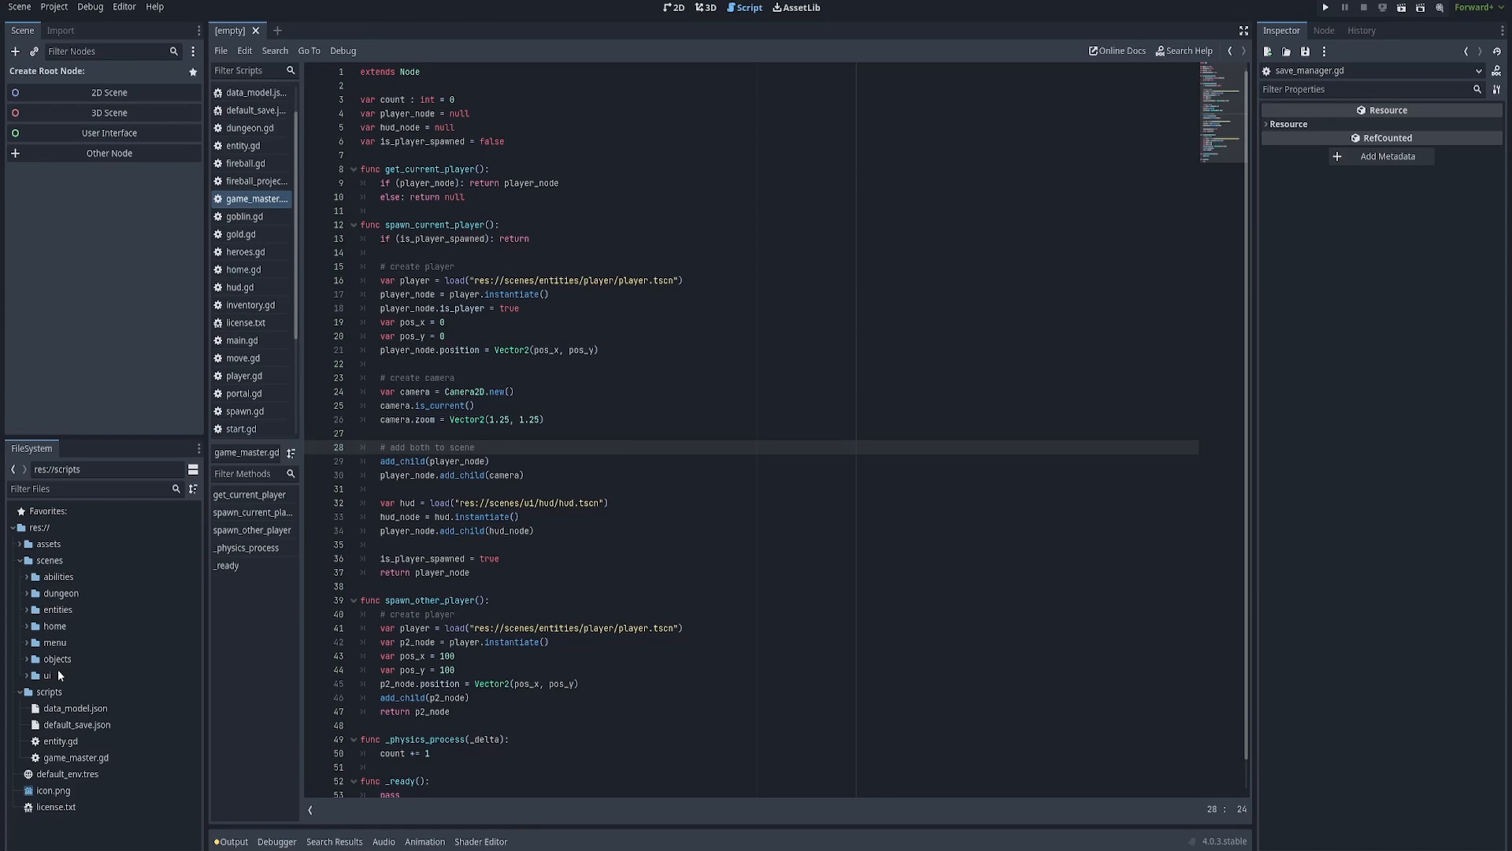
{"action": "mouse_move", "coordinate": [6, 681]}
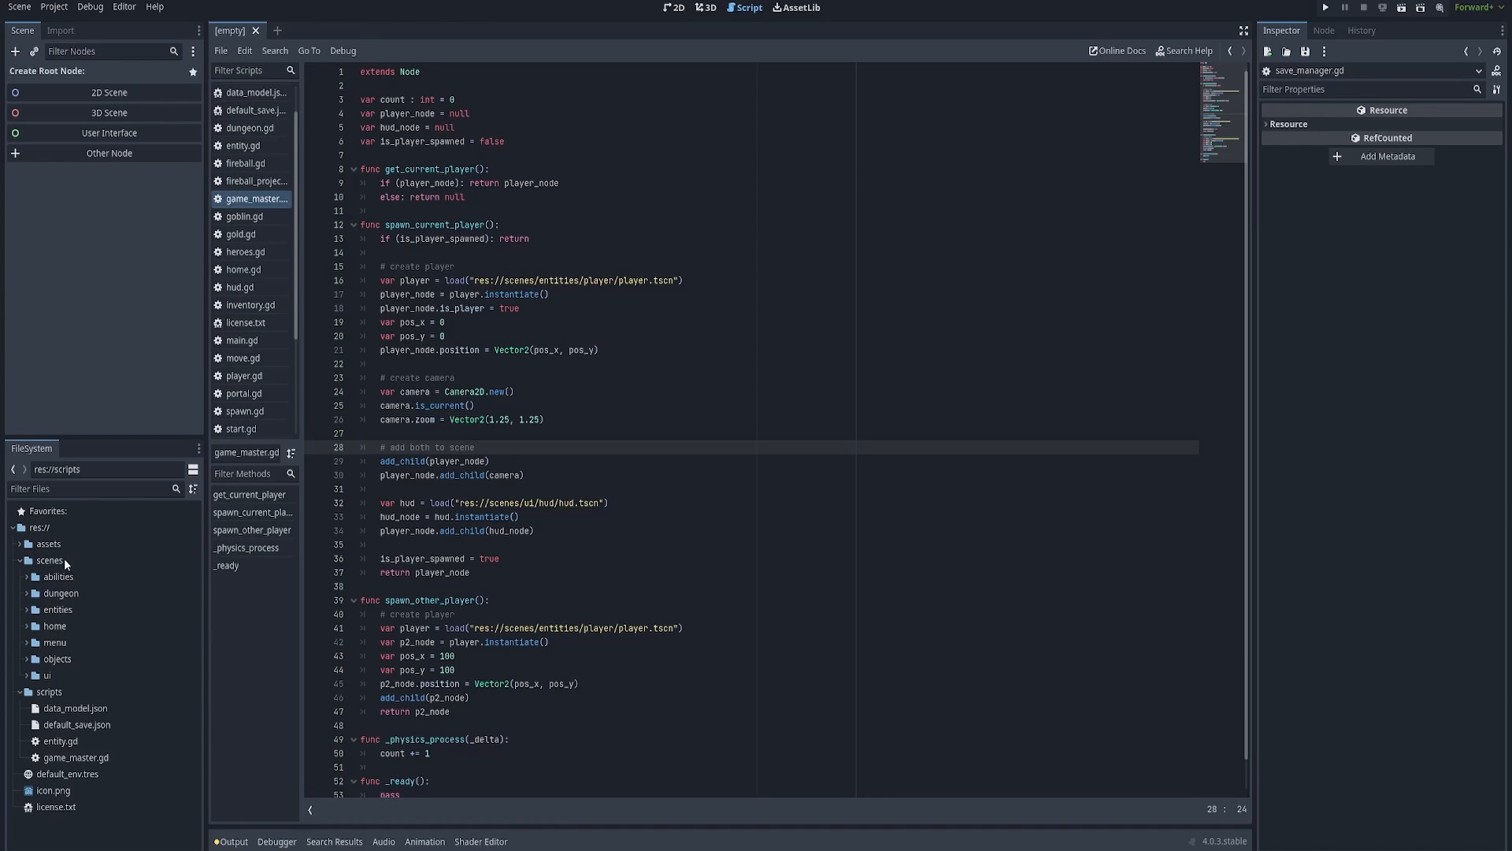
Select the scripts folder in the FileSystem dock to create a script there.
{"action": "left_click", "coordinate": [49, 561]}
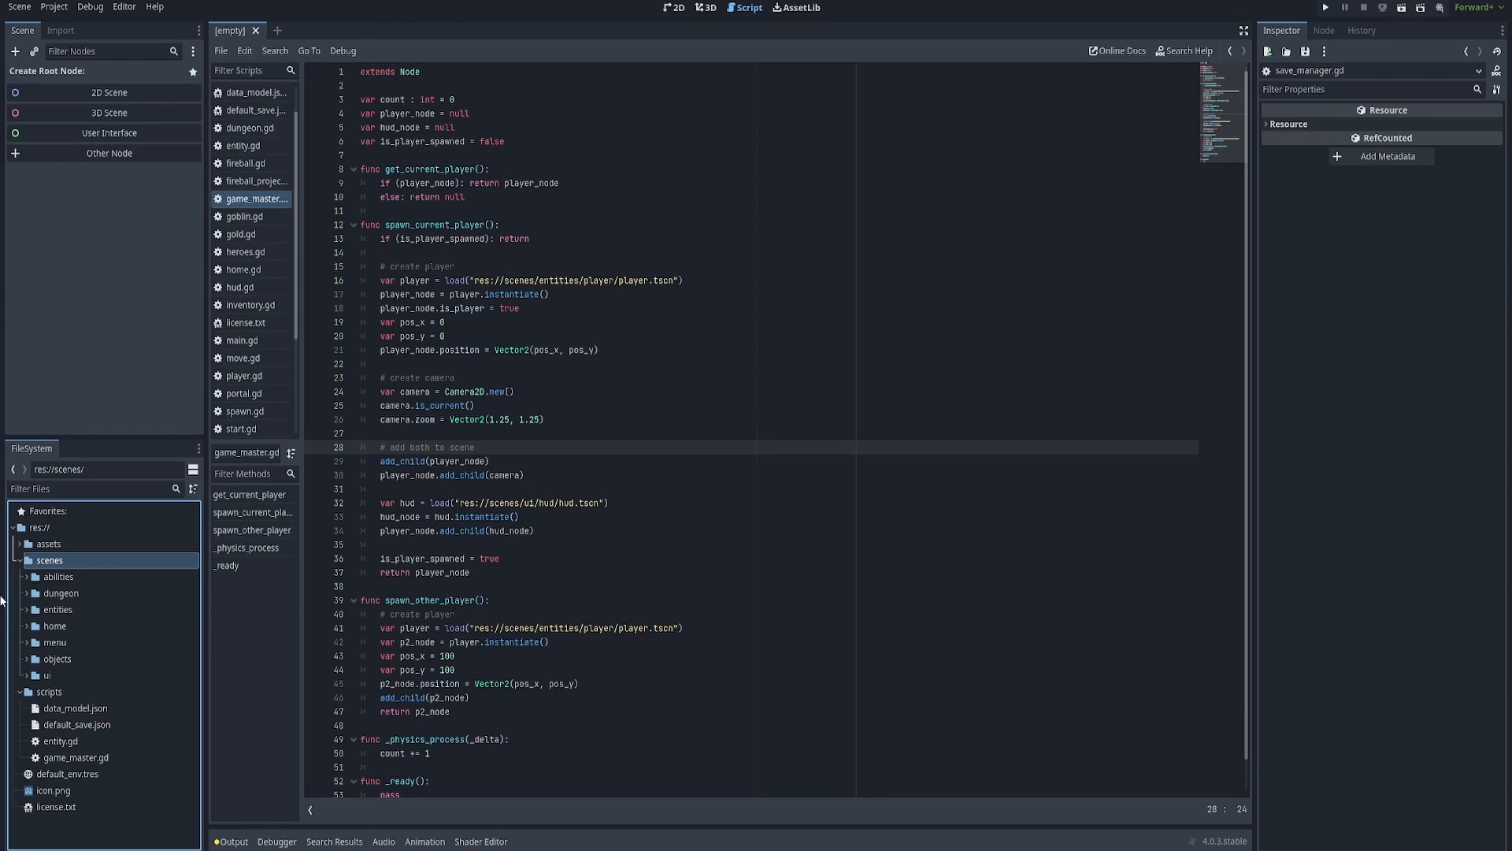
{"action": "mouse_move", "coordinate": [80, 660]}
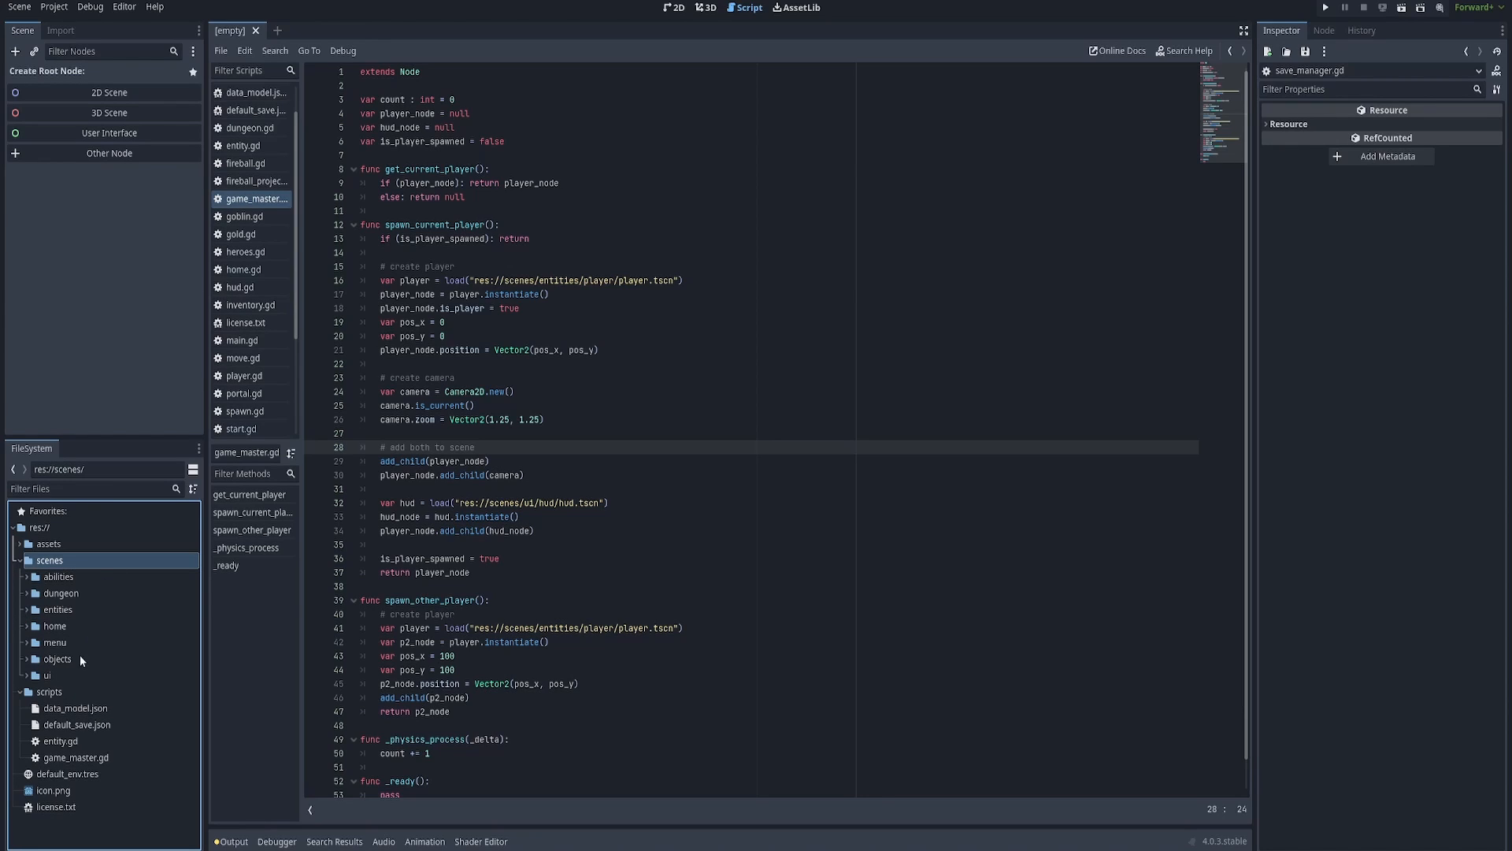
{"action": "mouse_move", "coordinate": [110, 575]}
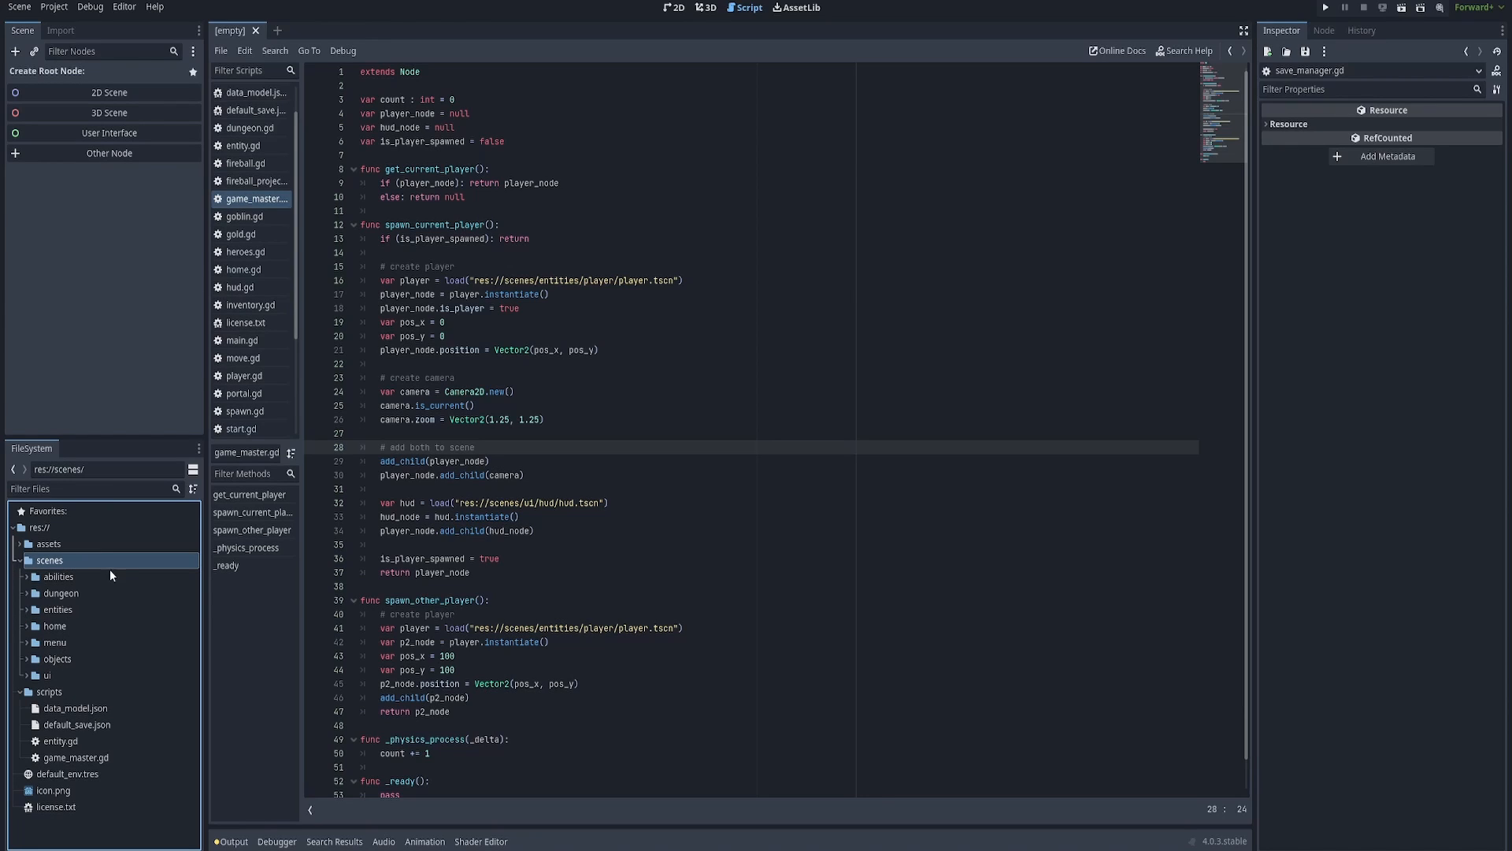
{"action": "mouse_move", "coordinate": [90, 700]}
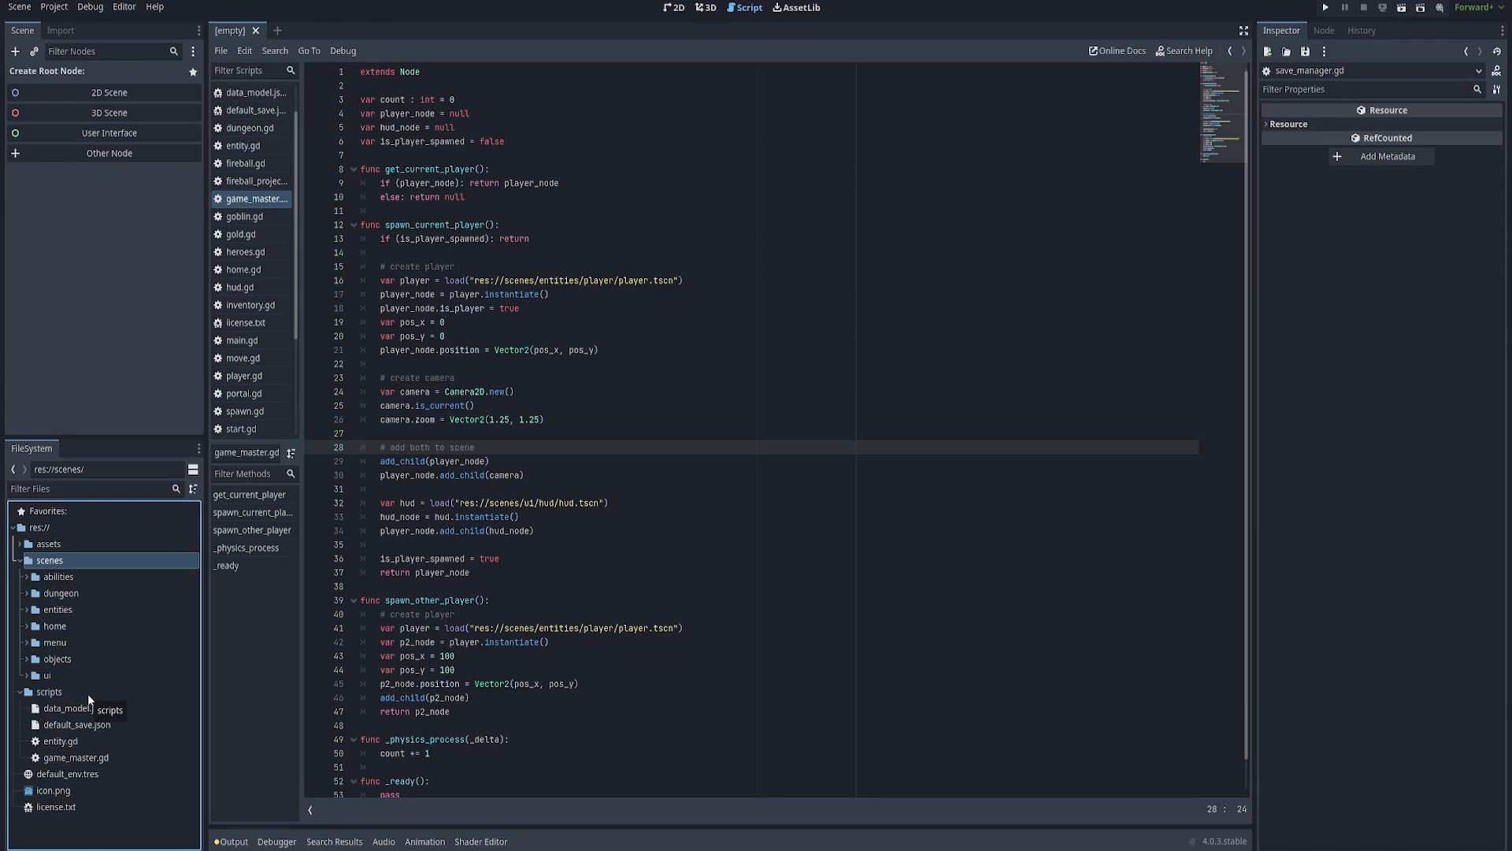
{"action": "left_click", "coordinate": [49, 692]}
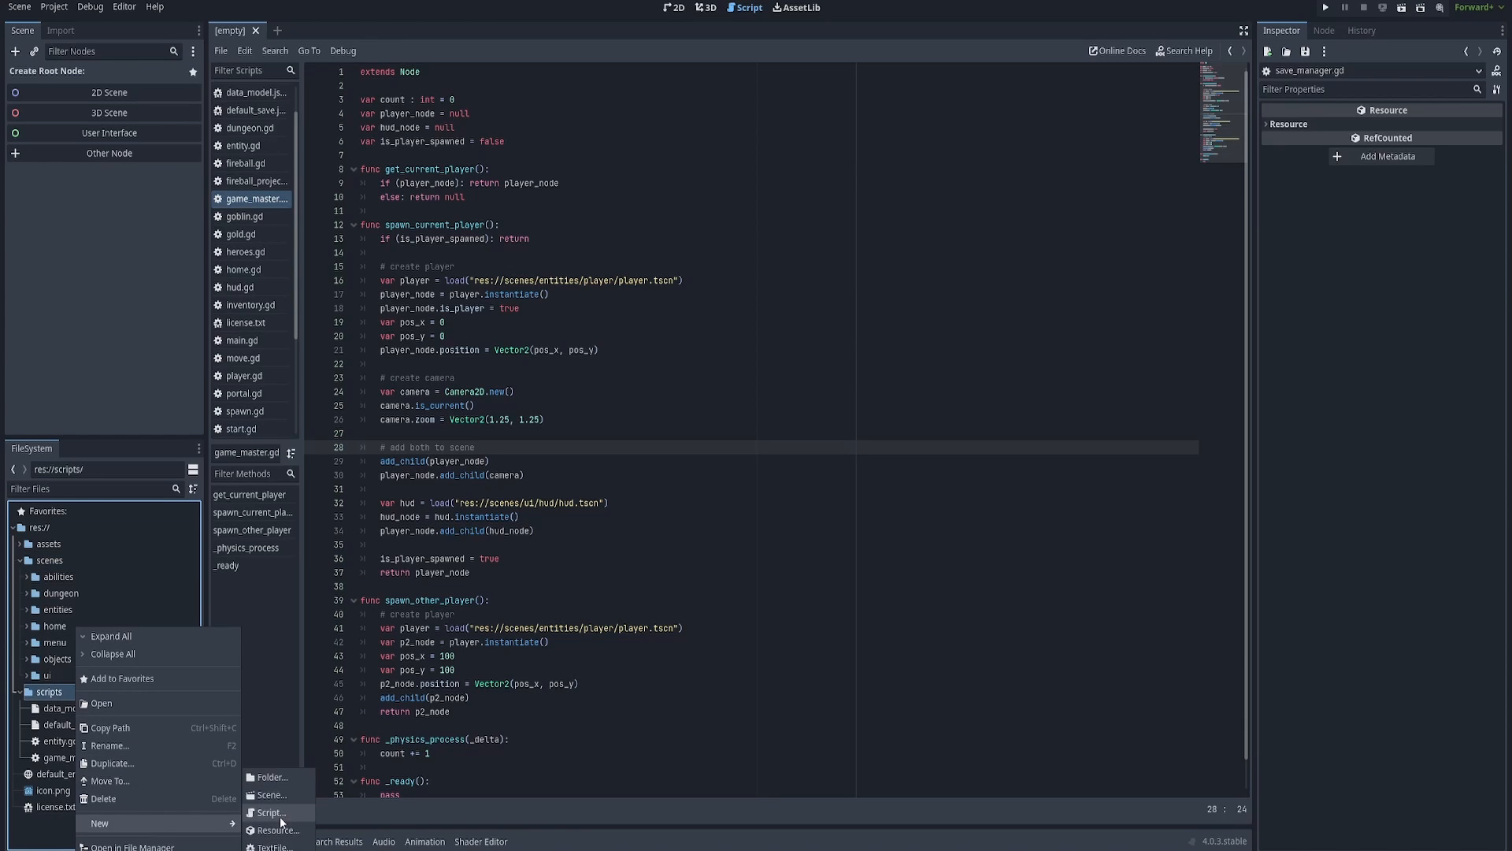
Create a new Node script res://scripts/save_manager.gd and open it in the editor.
{"action": "left_click", "coordinate": [270, 813]}
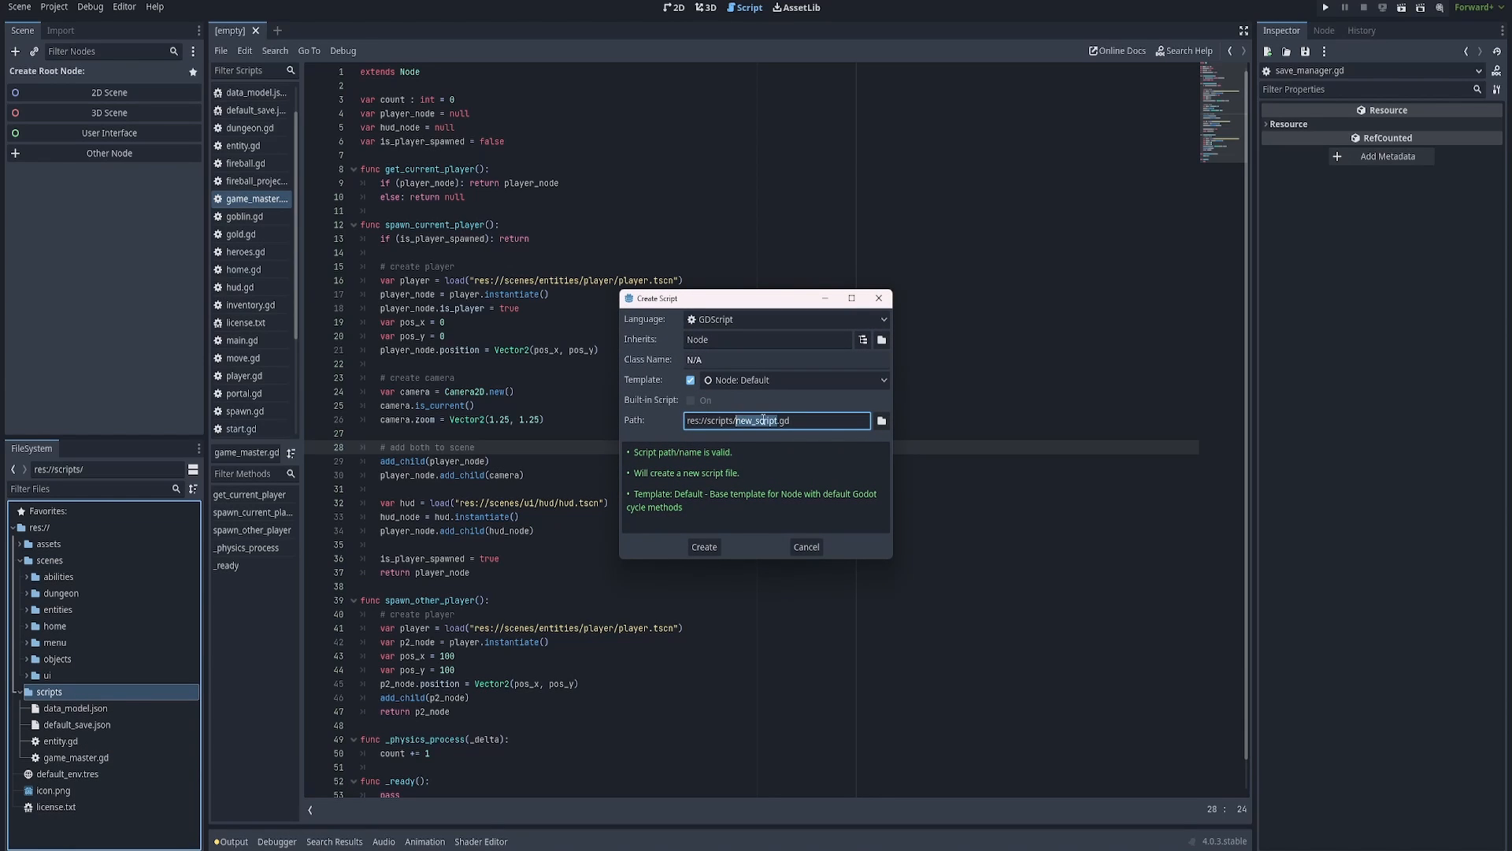
{"action": "type", "text": "save_manager"}
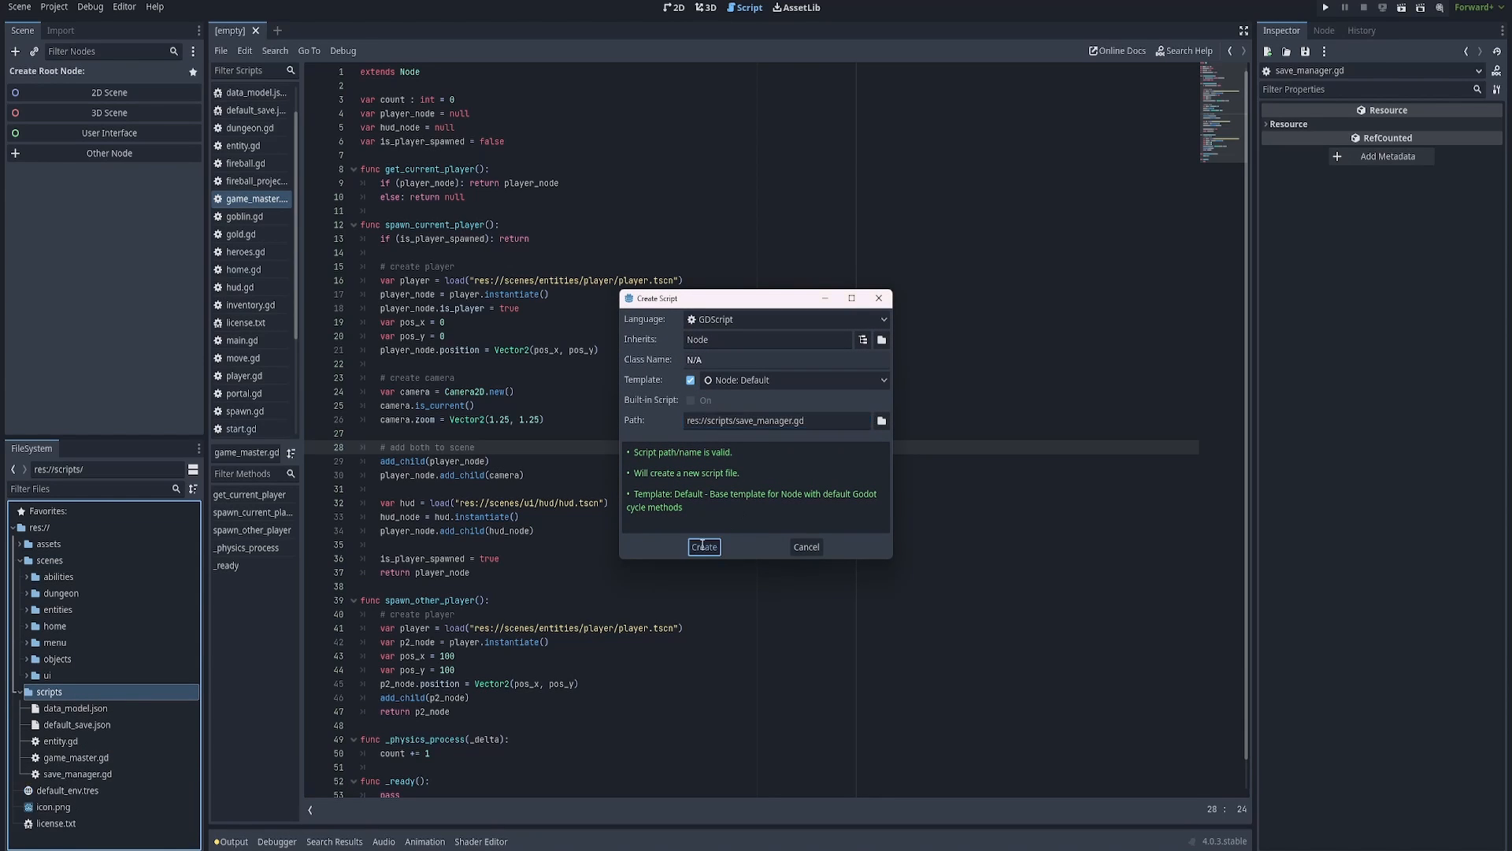
{"action": "left_click", "coordinate": [704, 547]}
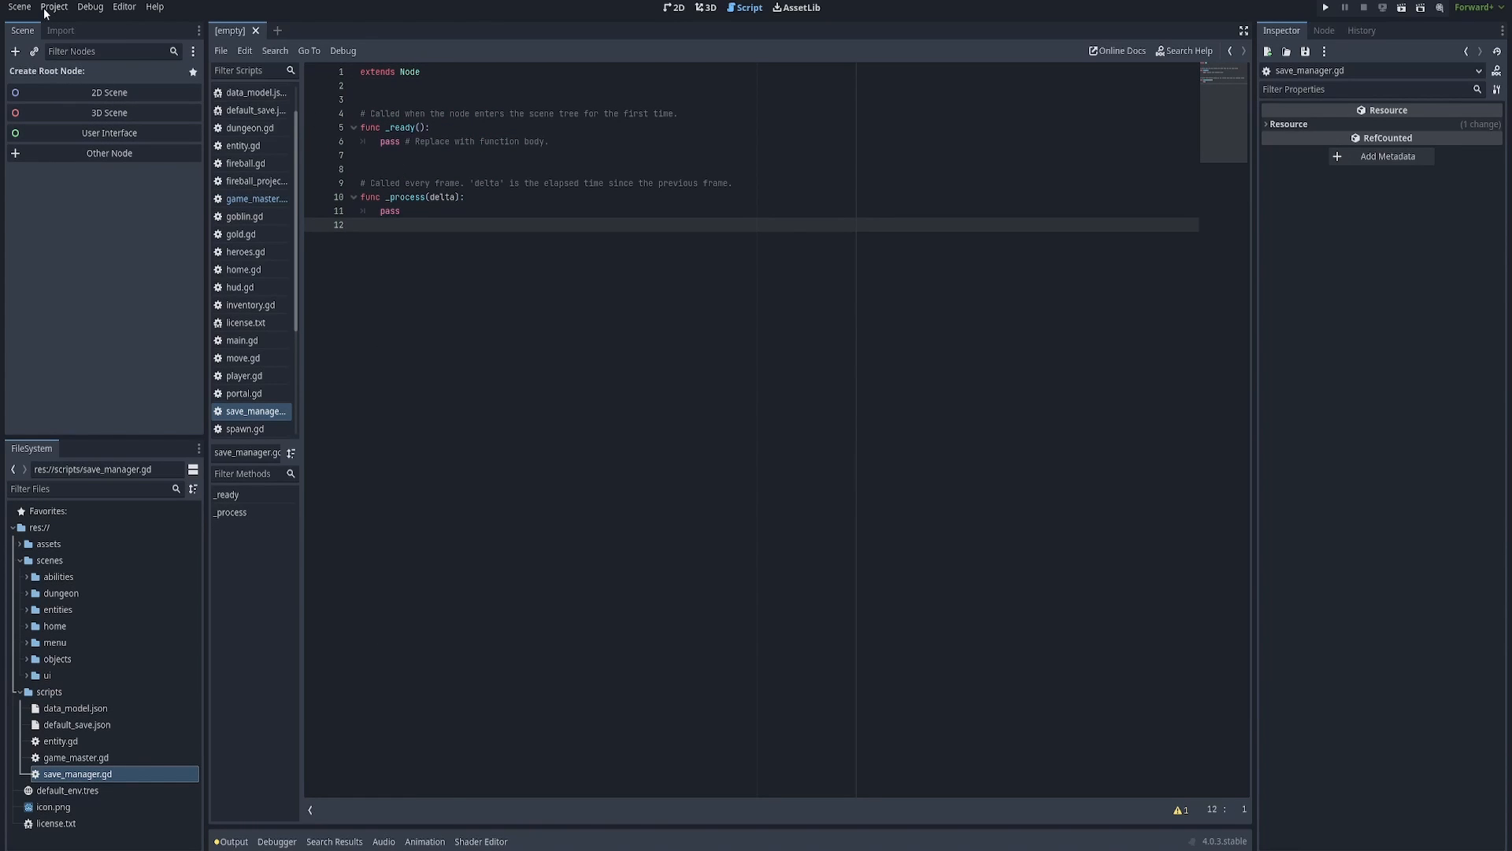
In Project Settings > Autoload, choose save_manager.gd as the autoload path.
{"action": "left_click", "coordinate": [53, 6]}
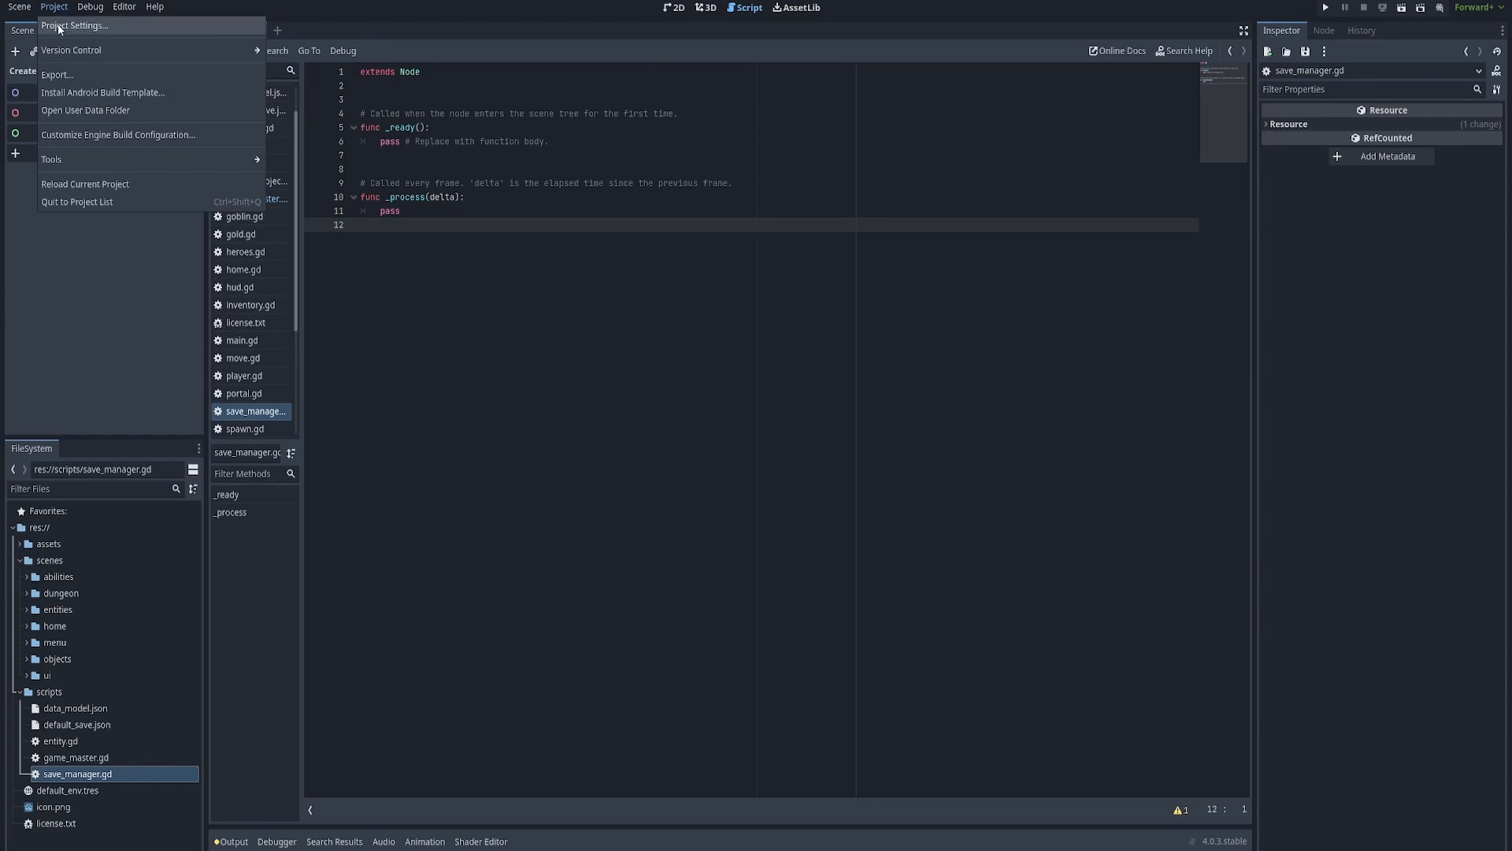
{"action": "left_click", "coordinate": [74, 25]}
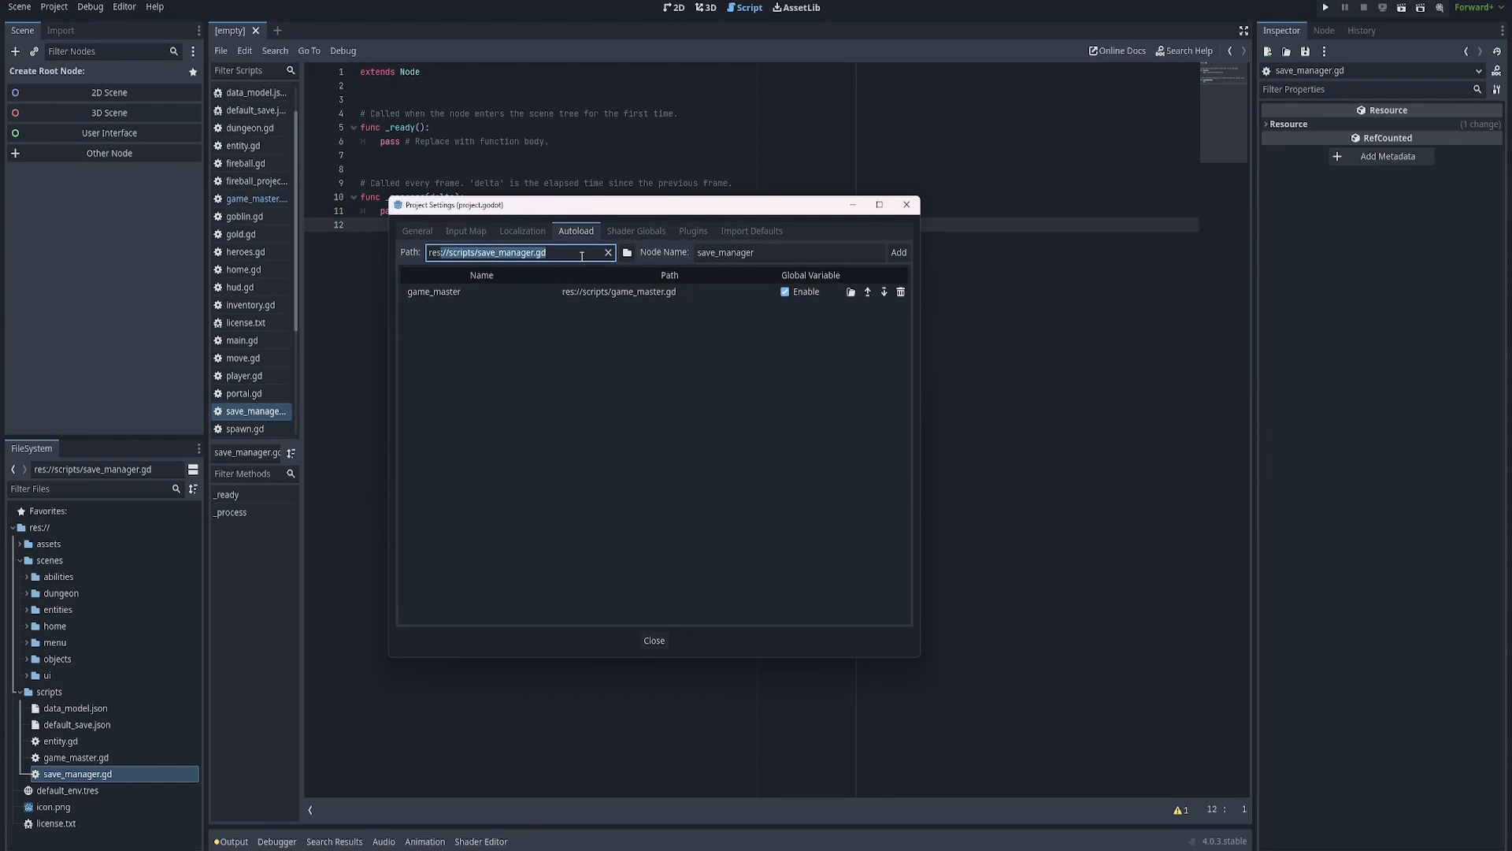
{"action": "left_click", "coordinate": [786, 252]}
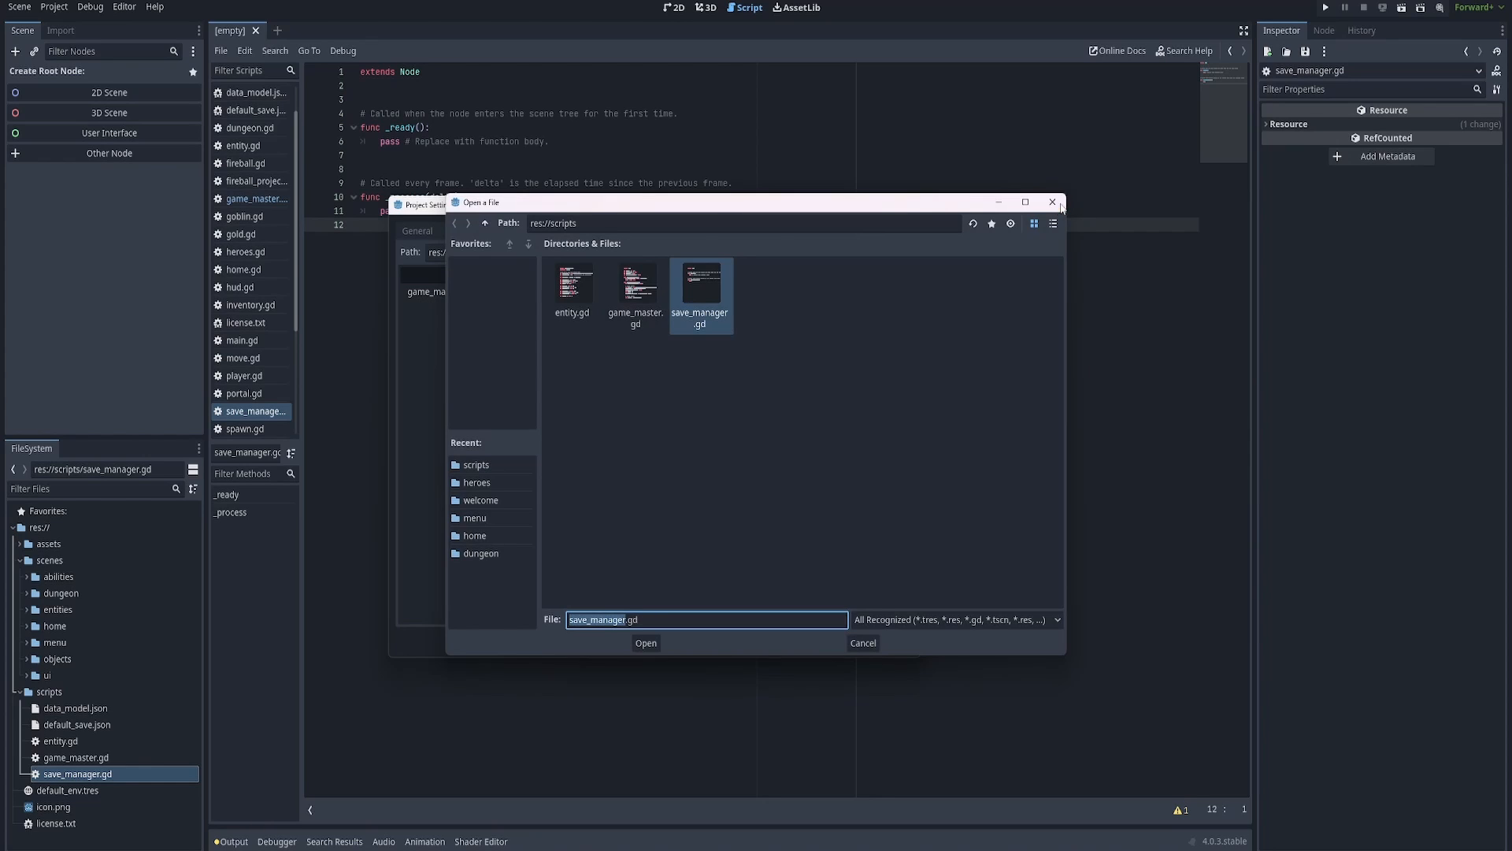
{"action": "left_click", "coordinate": [646, 643]}
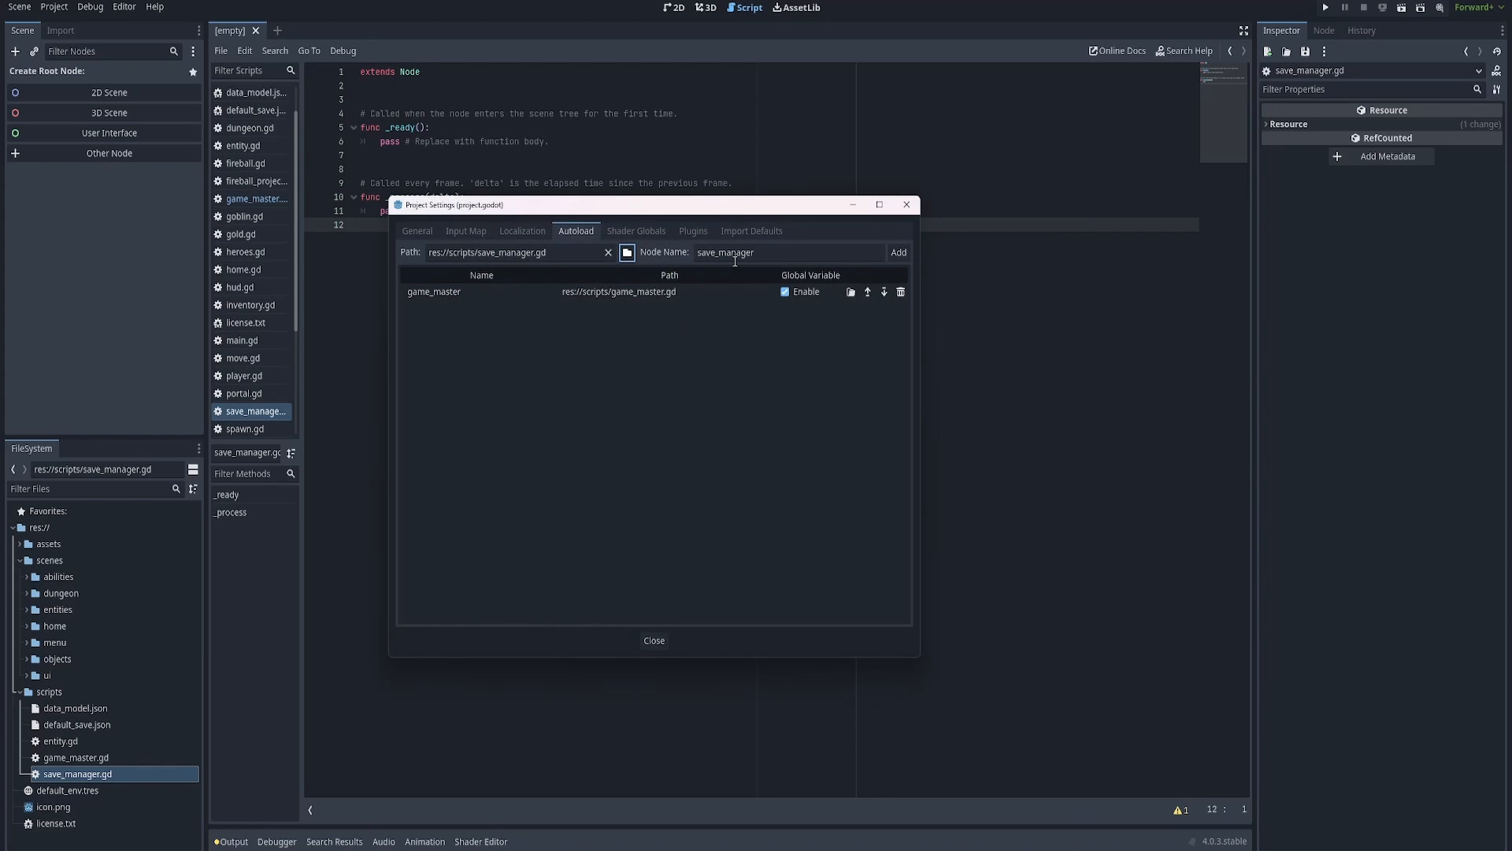
Add it as an enabled autoload named save_manager alongside game_master and close settings.
{"action": "left_click", "coordinate": [786, 252]}
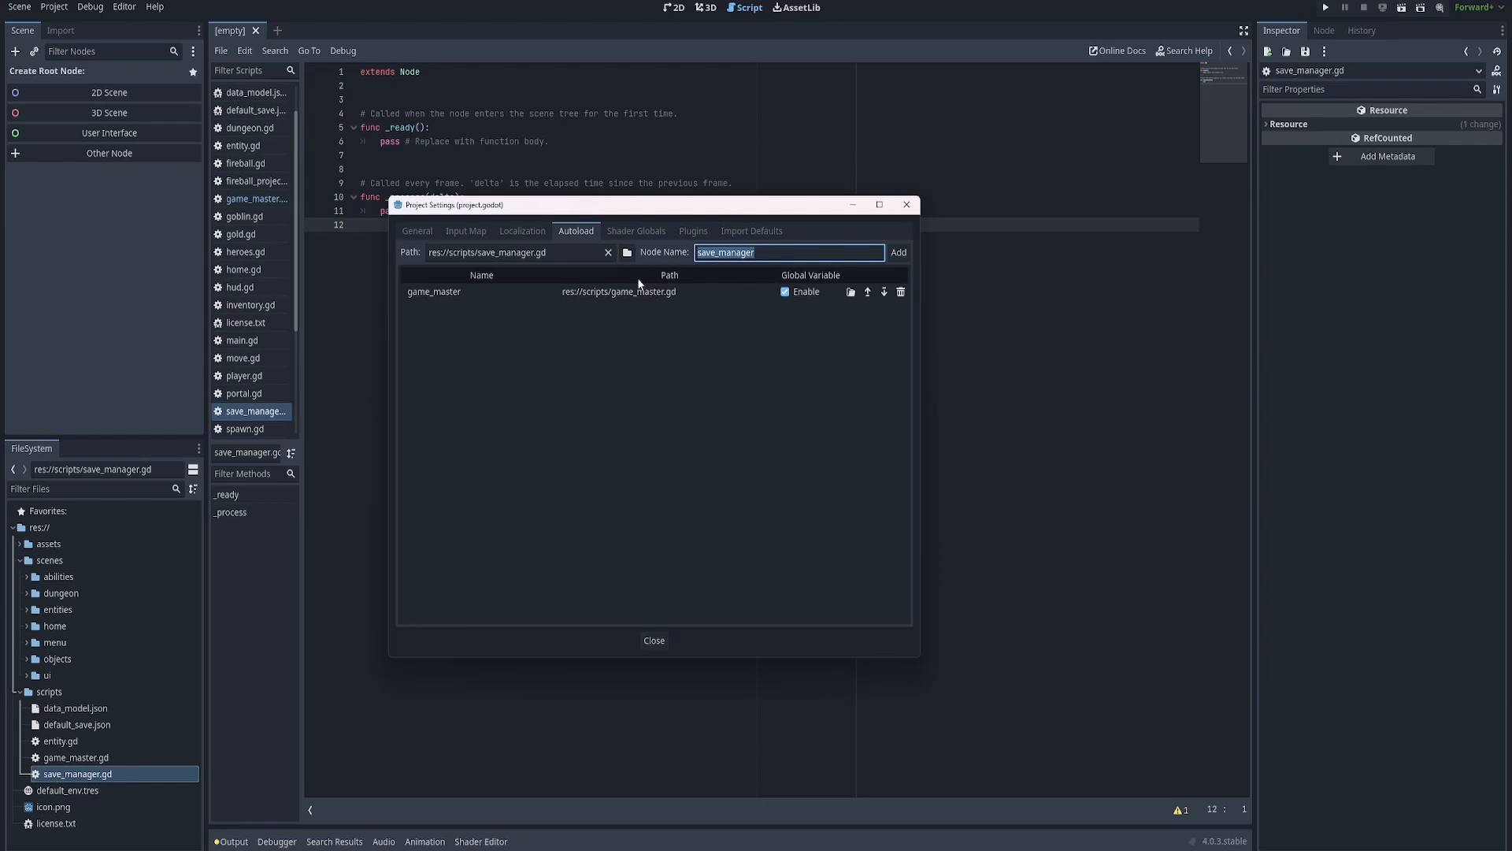
{"action": "left_click", "coordinate": [896, 252]}
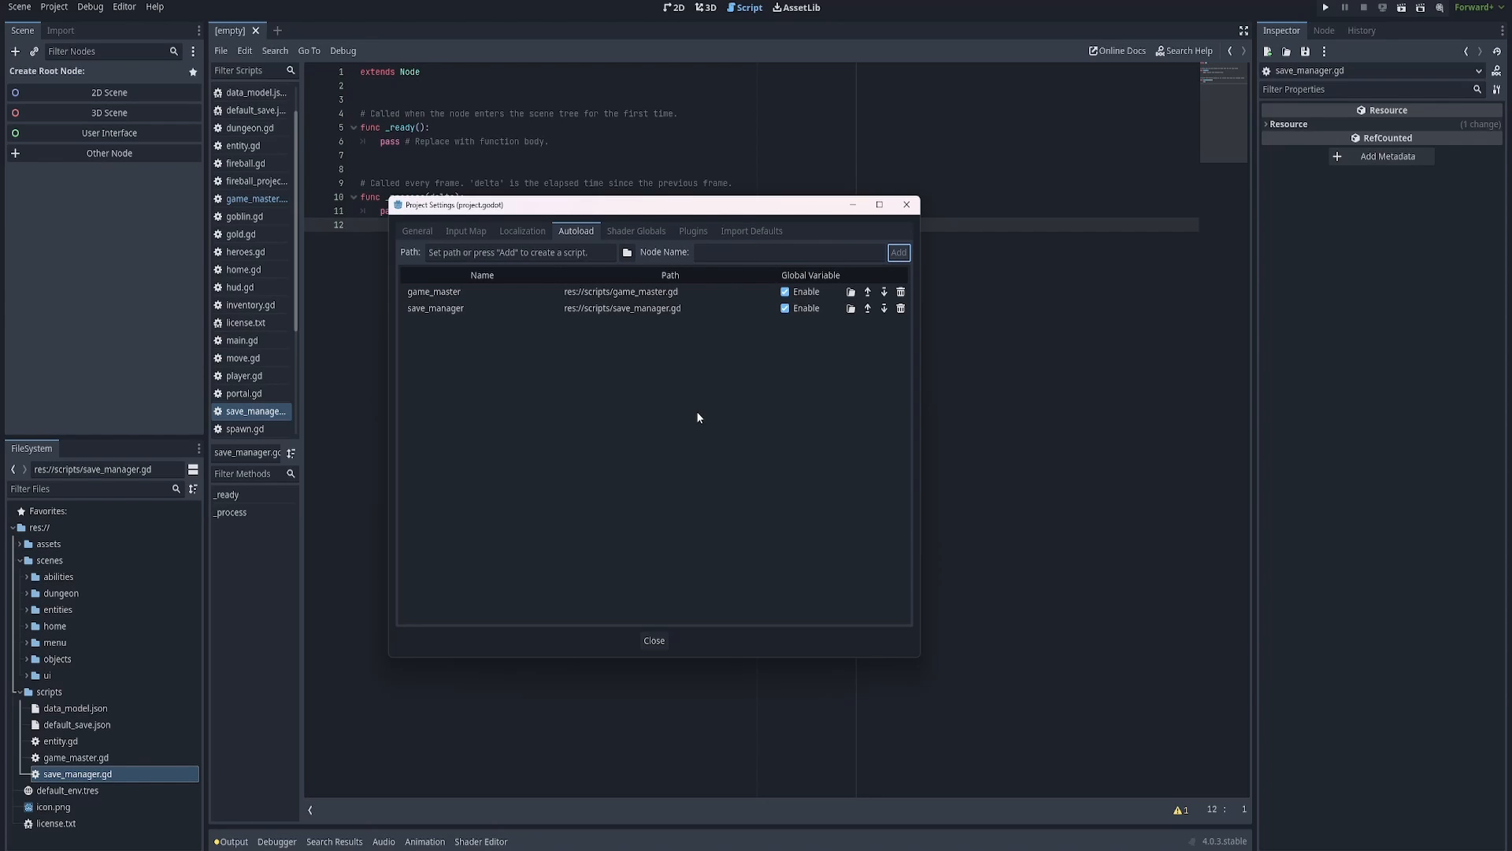
{"action": "left_click", "coordinate": [435, 307]}
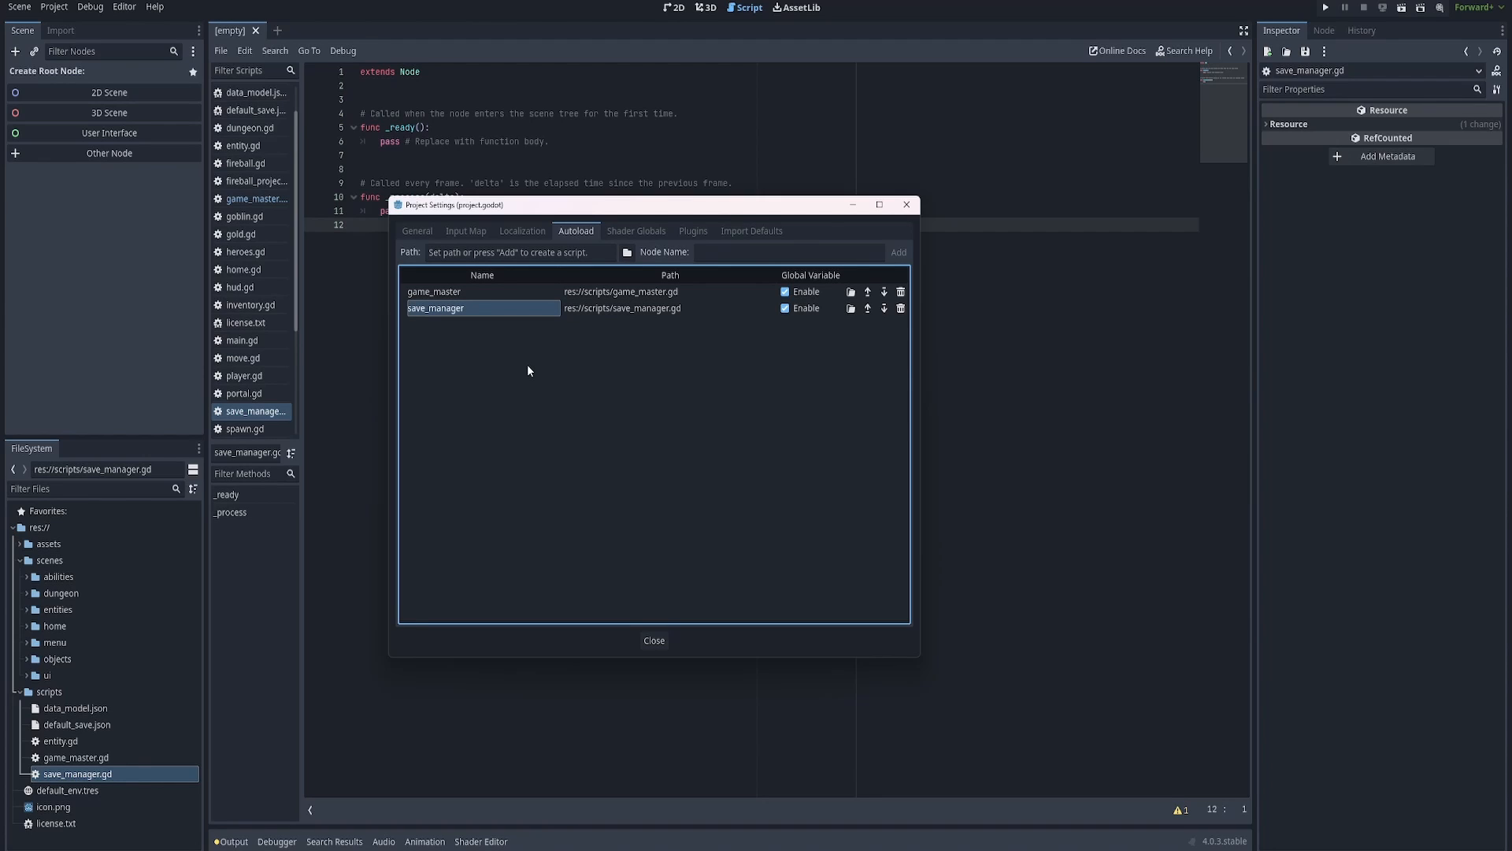
{"action": "mouse_move", "coordinate": [570, 404]}
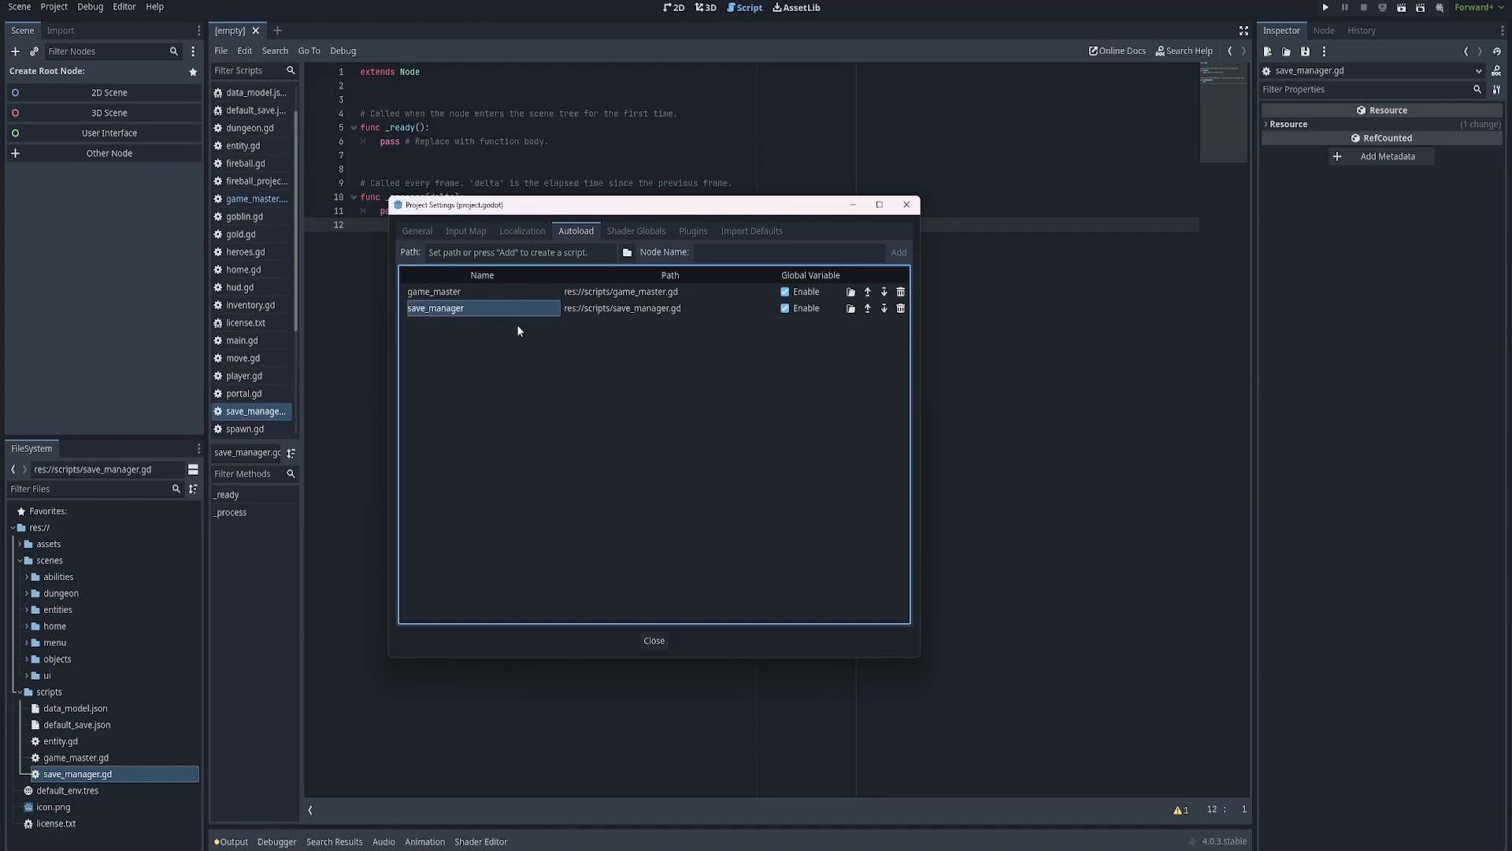
{"action": "left_click", "coordinate": [652, 640]}
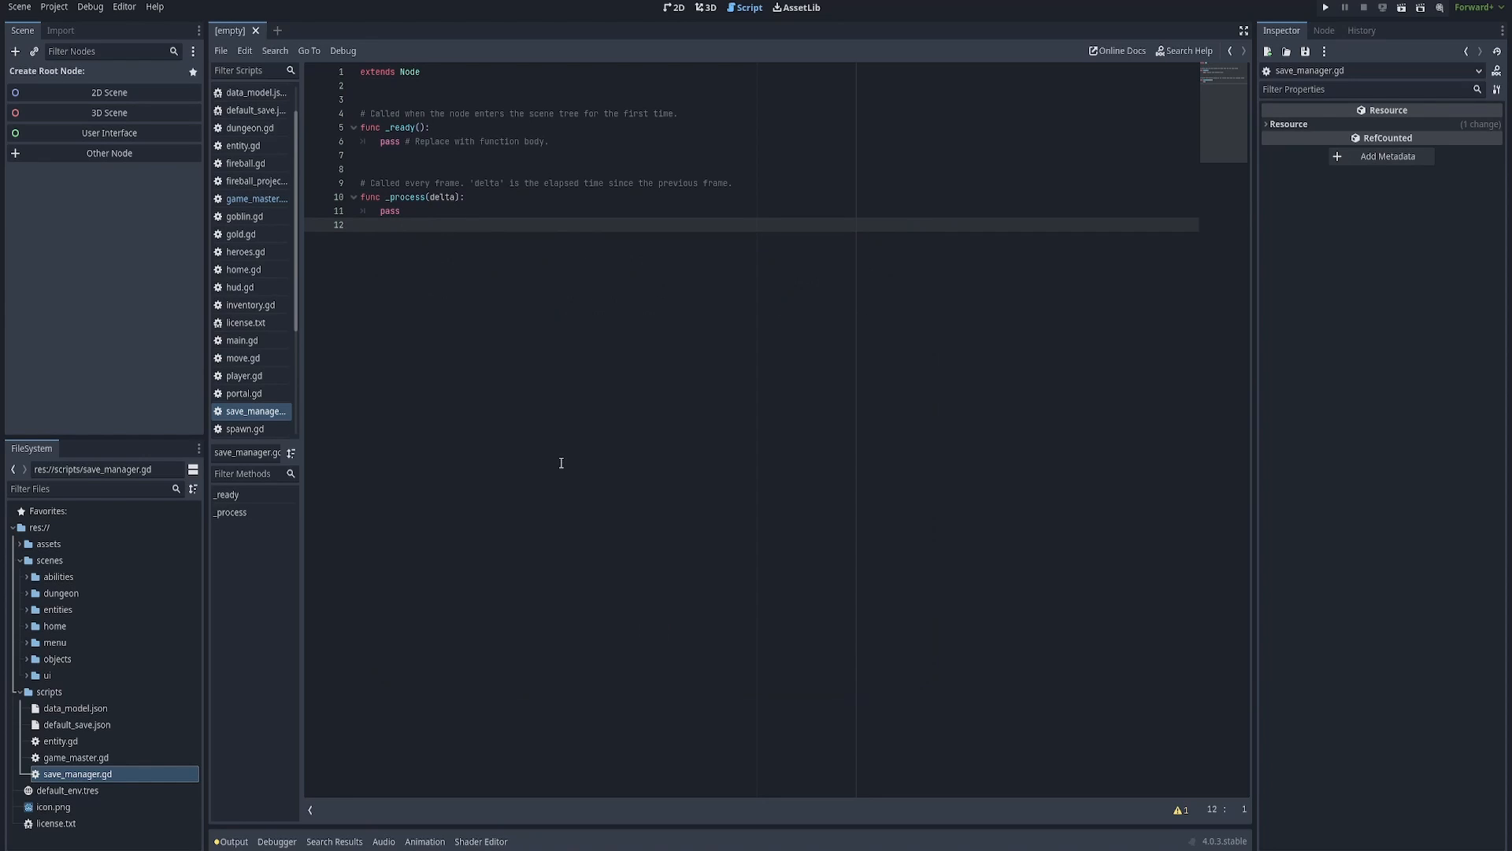
{"action": "mouse_move", "coordinate": [371, 717]}
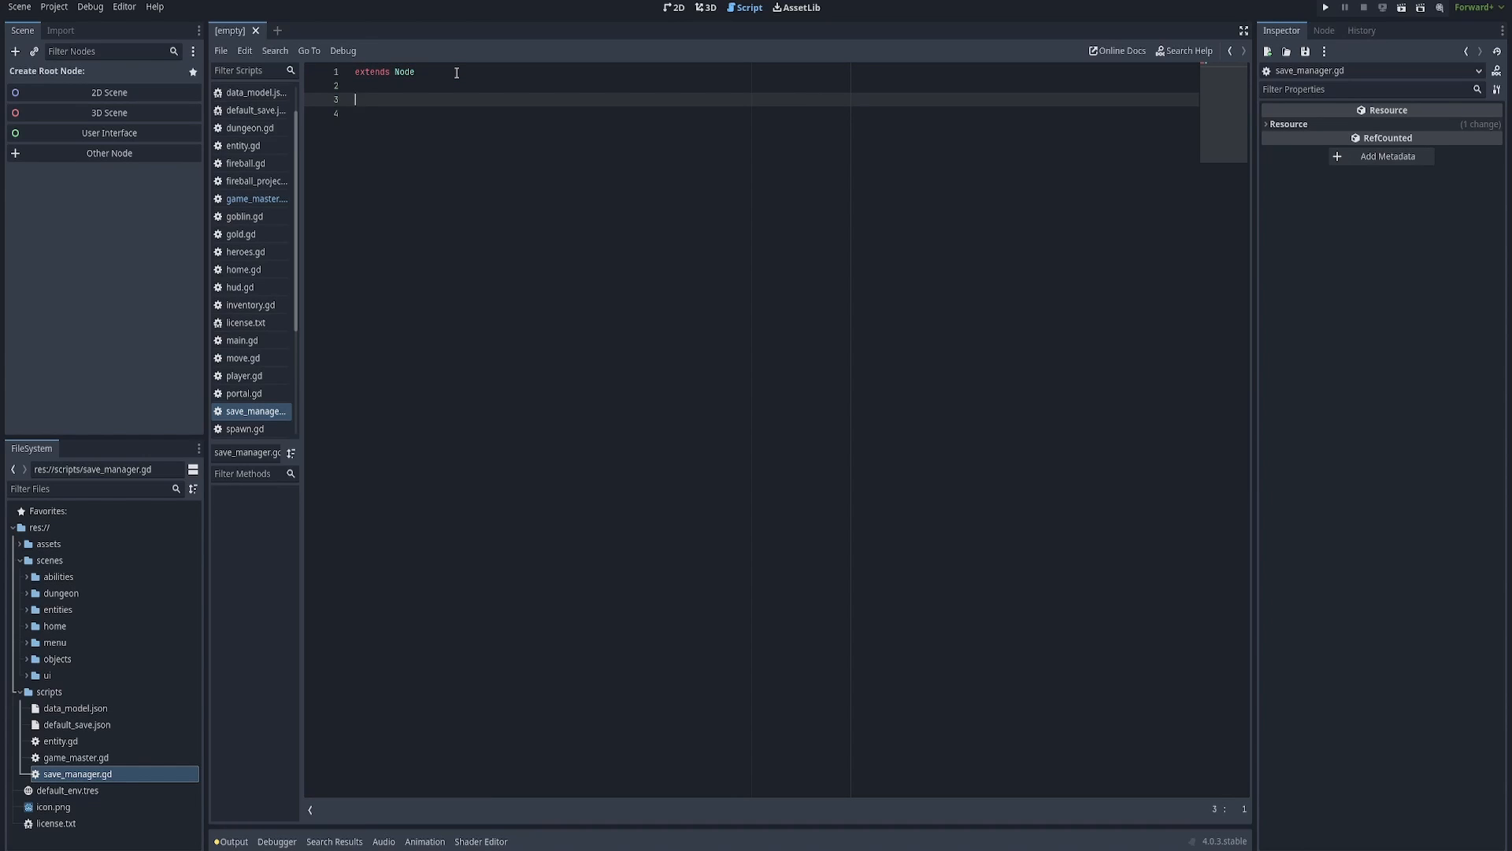
Declare var json = JSON.new() in save_manager.gd.
{"action": "type", "text": "var"}
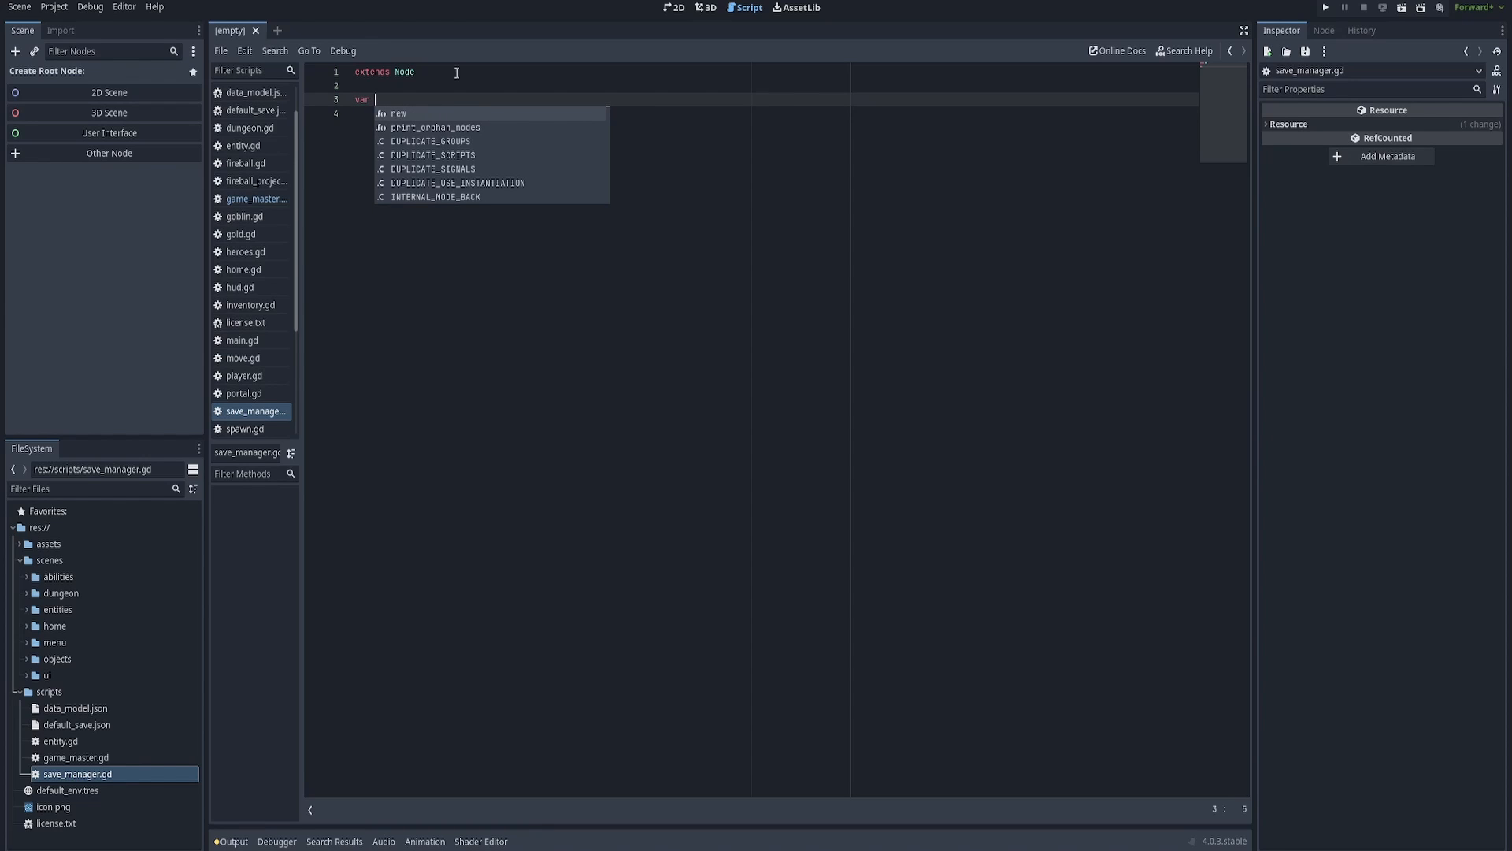
{"action": "type", "text": "json ="}
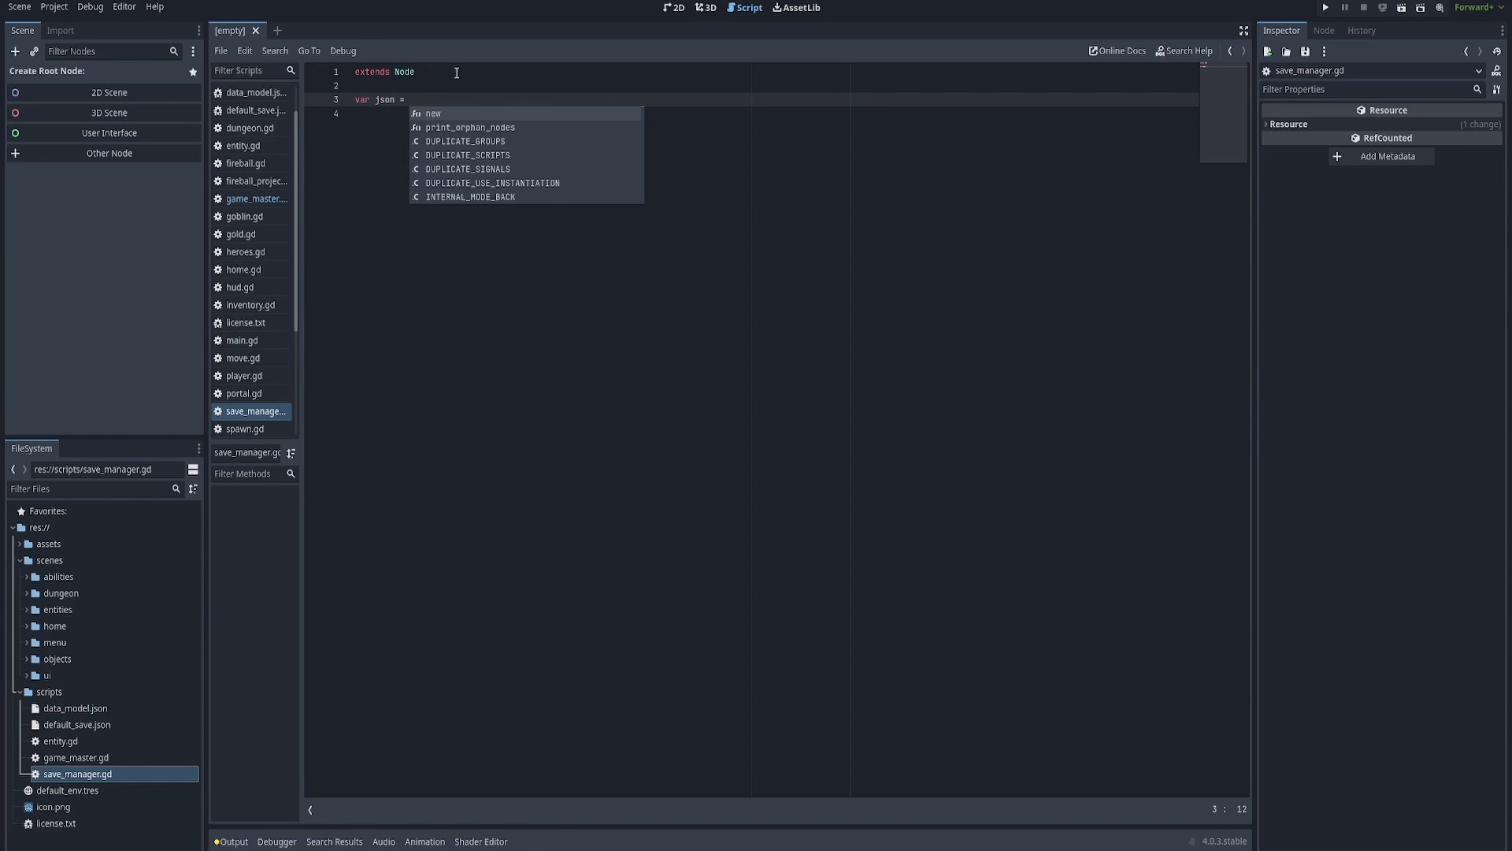
{"action": "type", "text": "JSON.new()"}
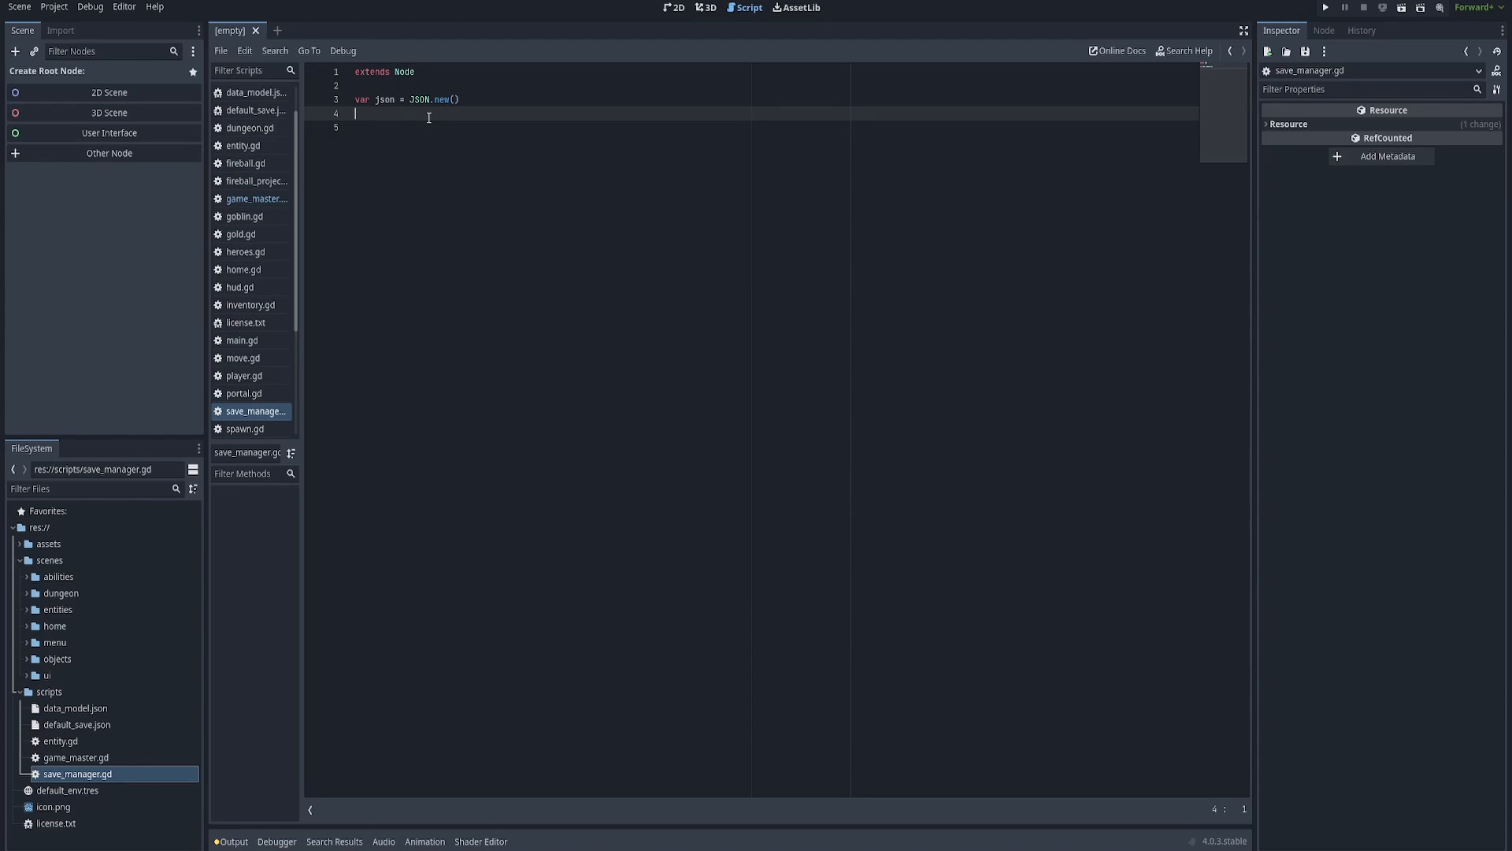
Declare var path = "user://data.json" and leave a blank line below it.
{"action": "type", "text": "var path"}
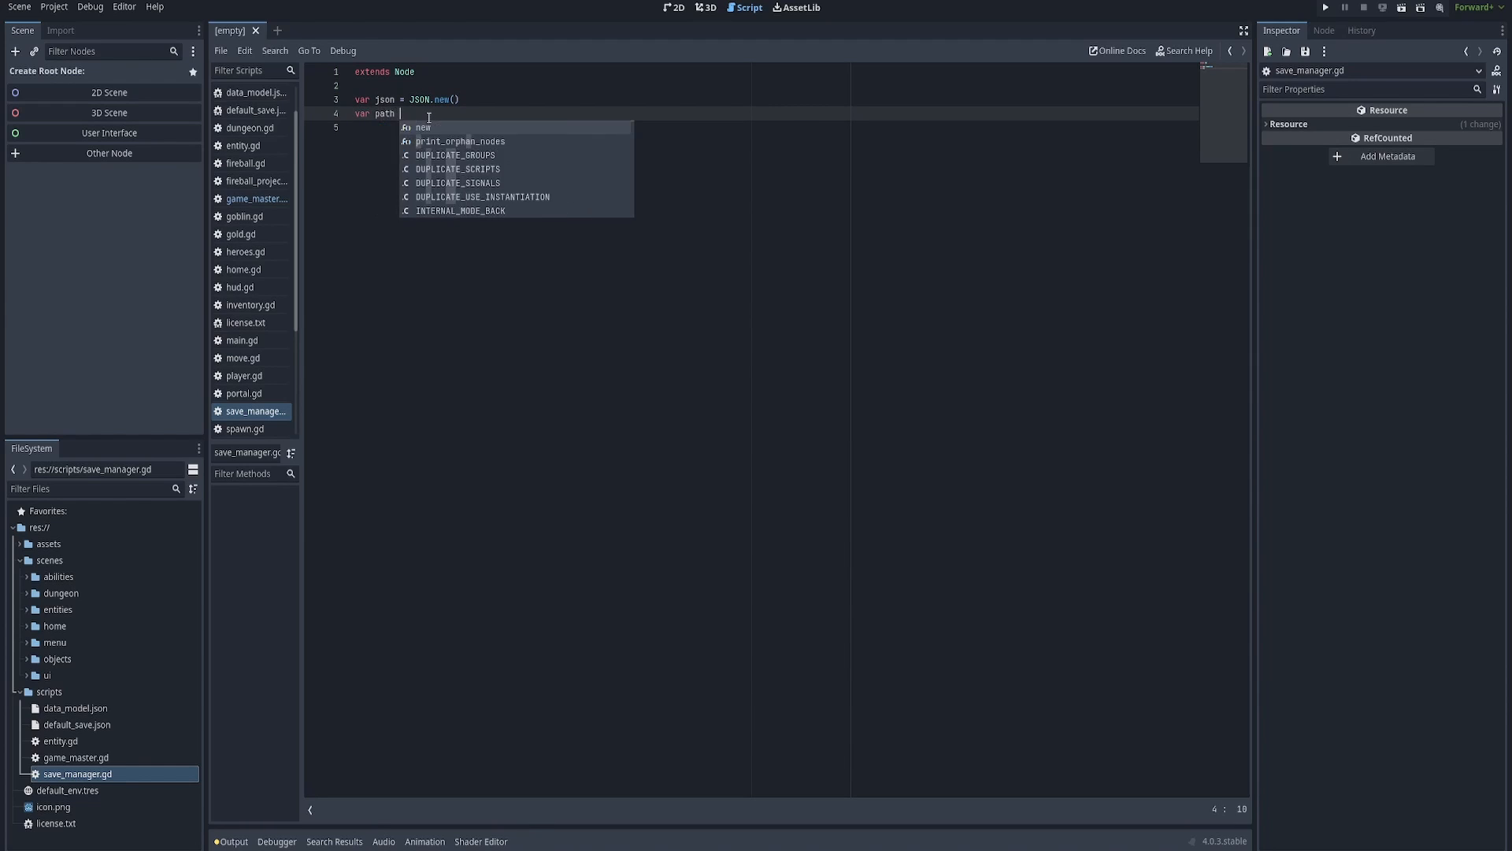
{"action": "type", "text": "= \"\""}
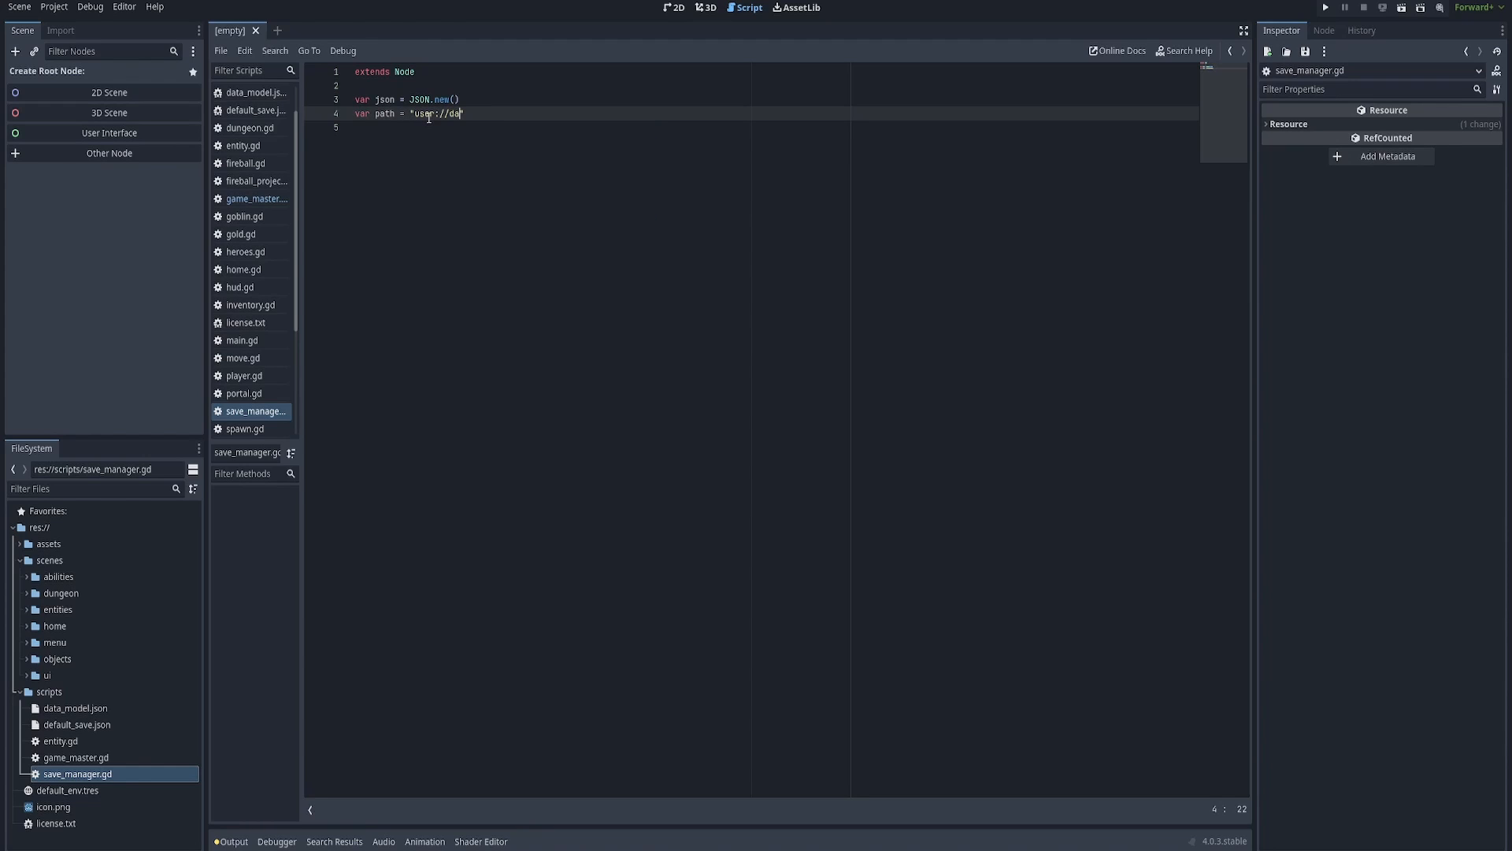
{"action": "type", "text": "ta.json\""}
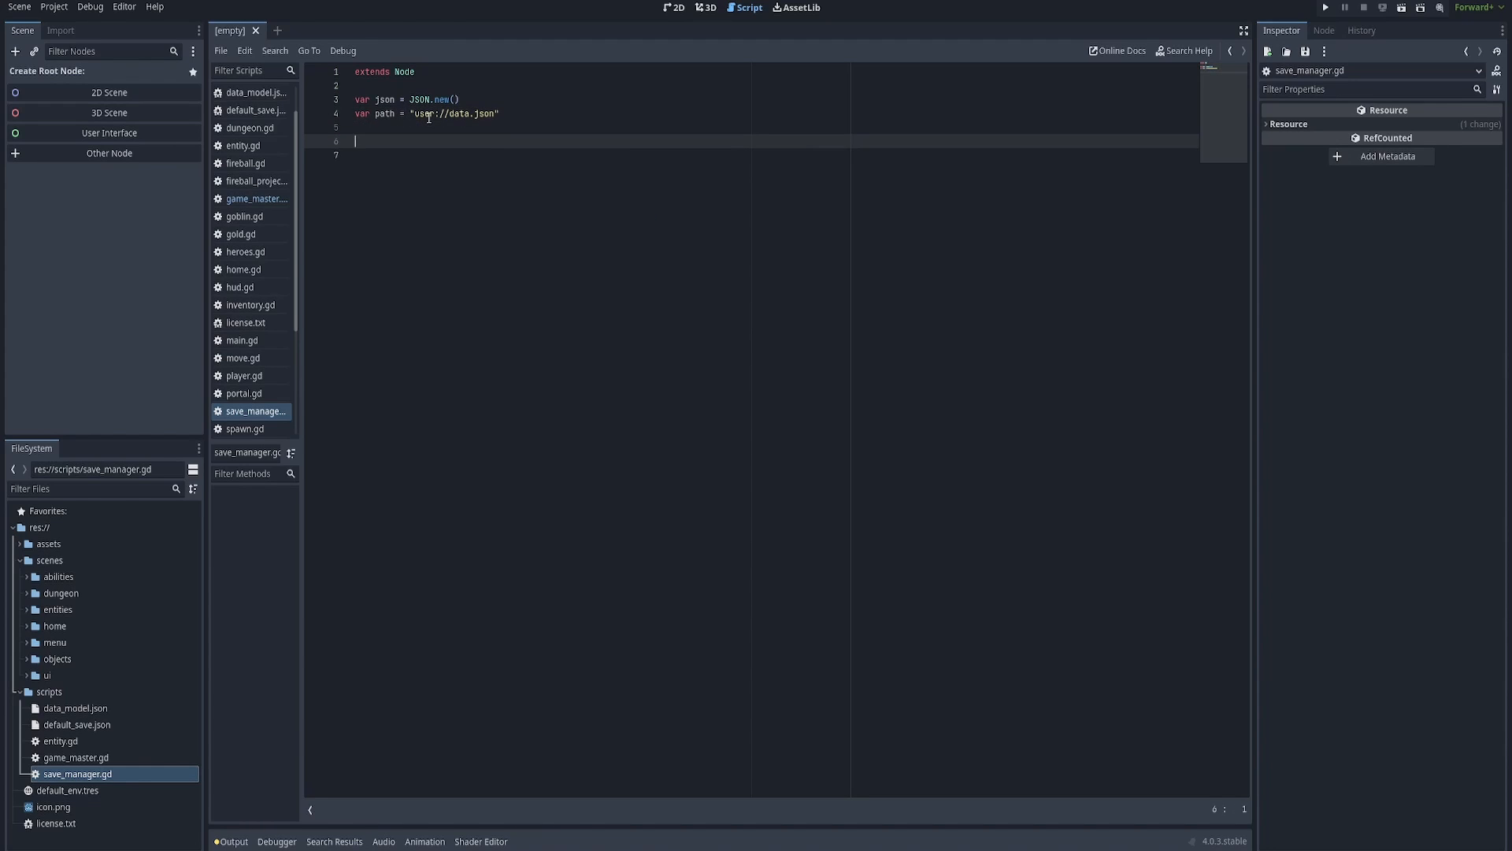
{"action": "double_click", "coordinate": [422, 113]}
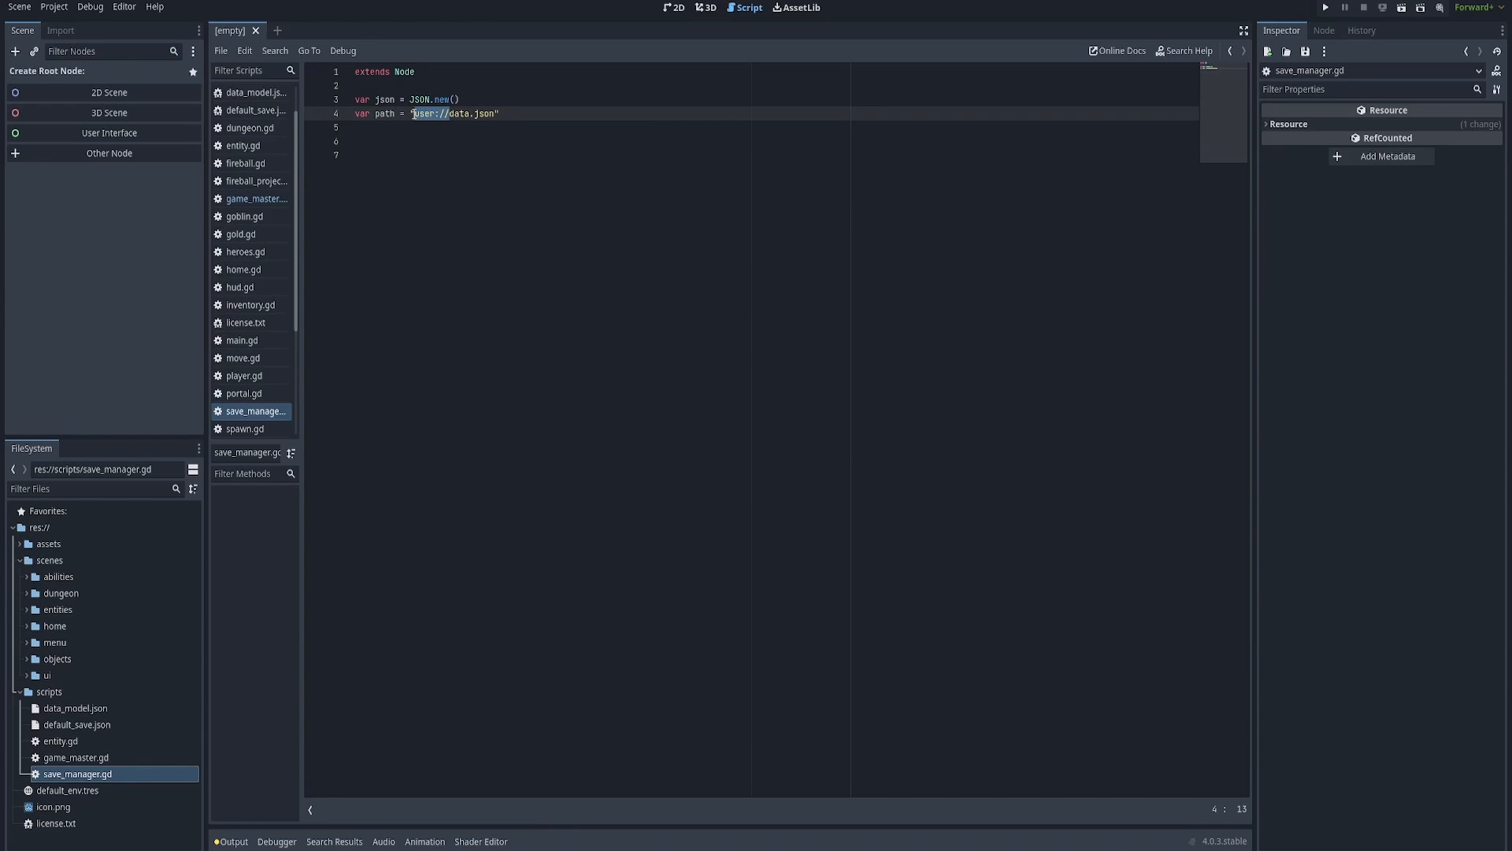
{"action": "mouse_move", "coordinate": [458, 168]}
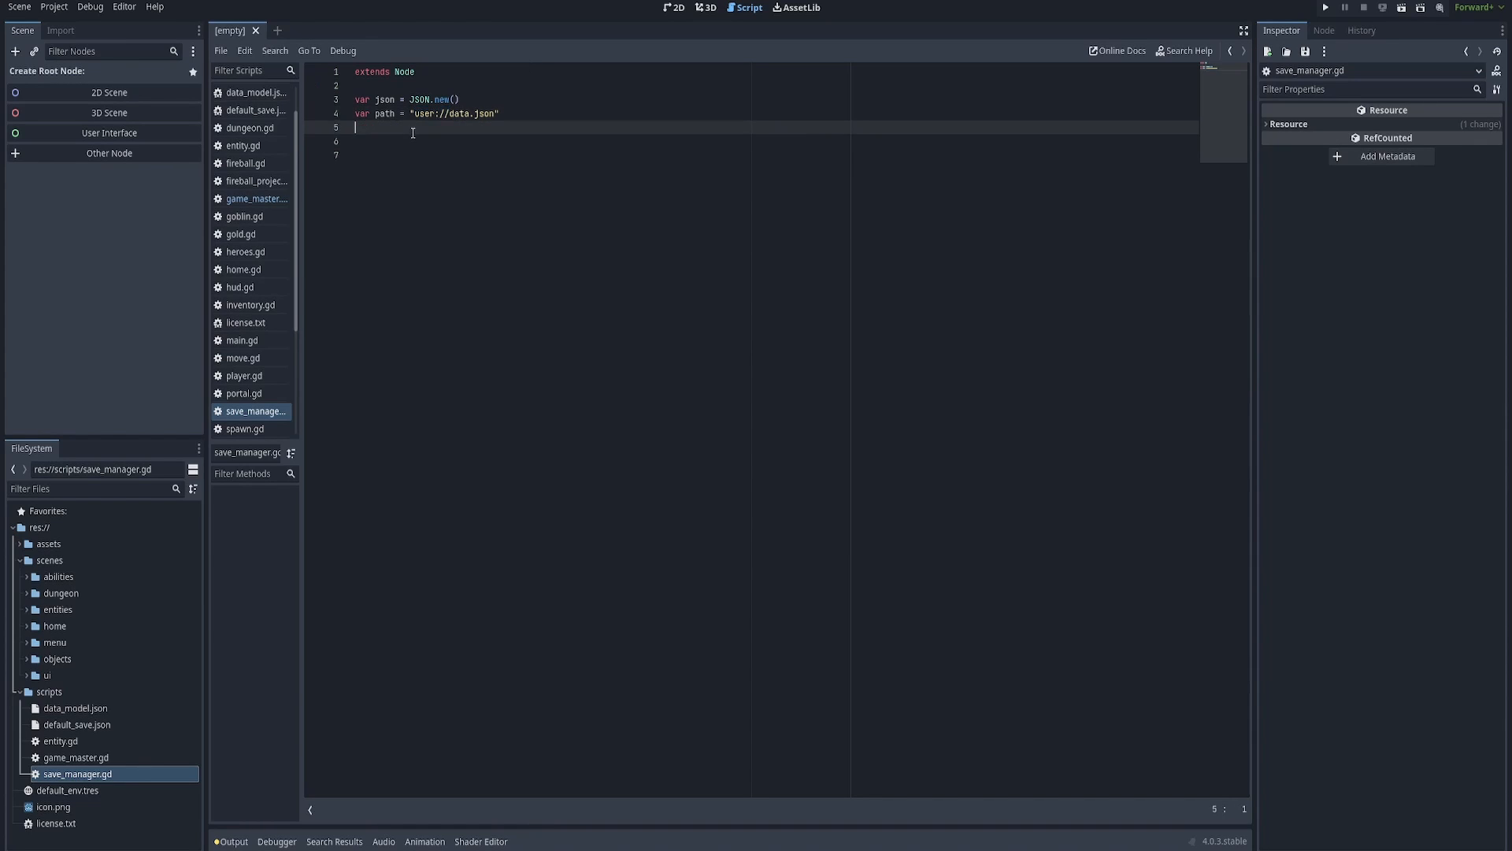
{"action": "key", "text": "Down"}
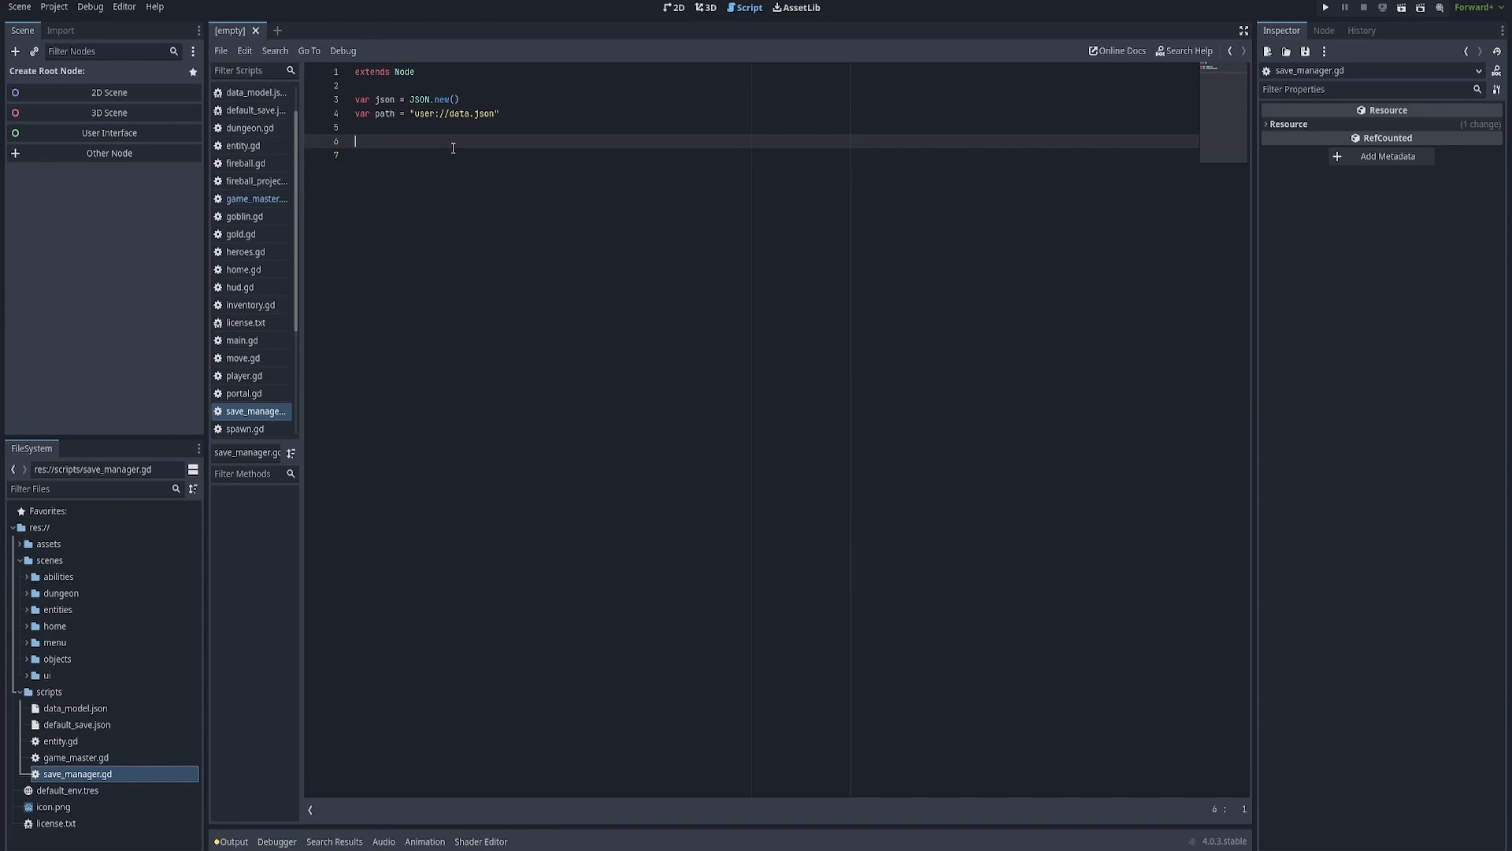
Add var data = {} and start func save(content).
{"action": "type", "text": "v"}
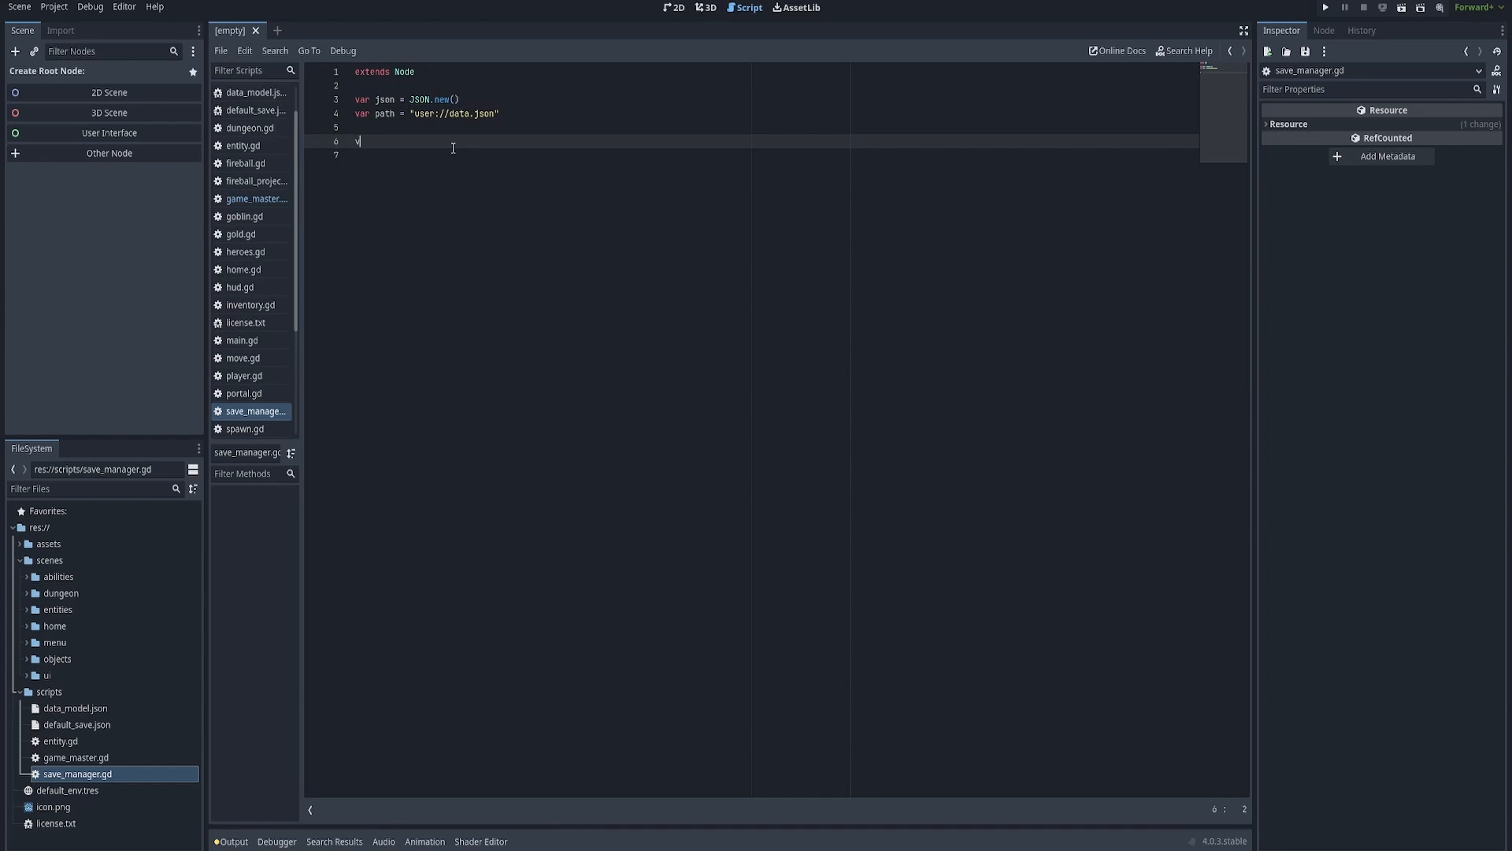
{"action": "type", "text": "ar"}
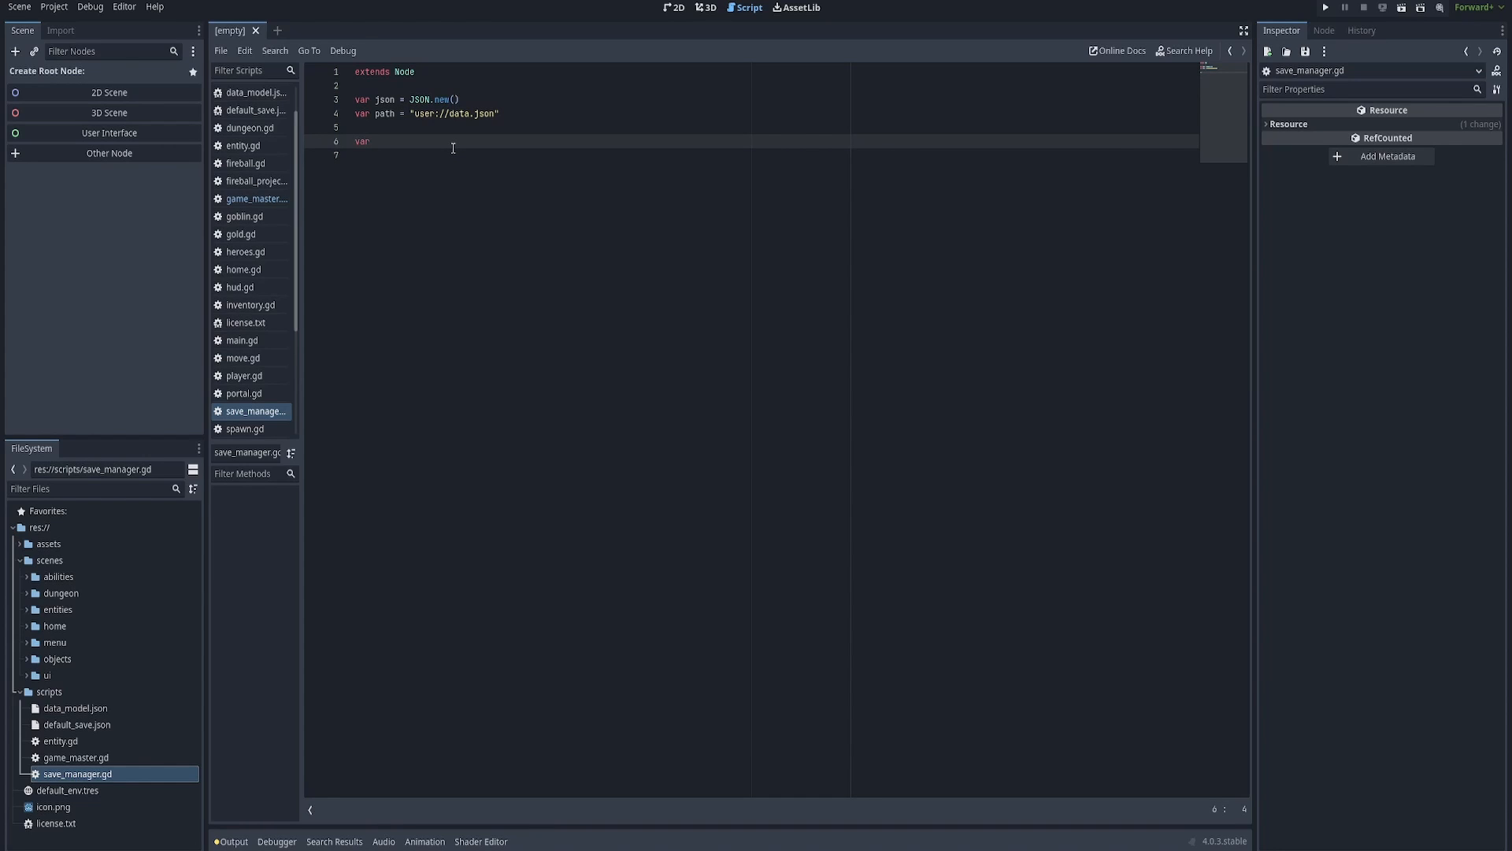
{"action": "type", "text": "data = {}"}
{"action": "type", "text": "func save("}
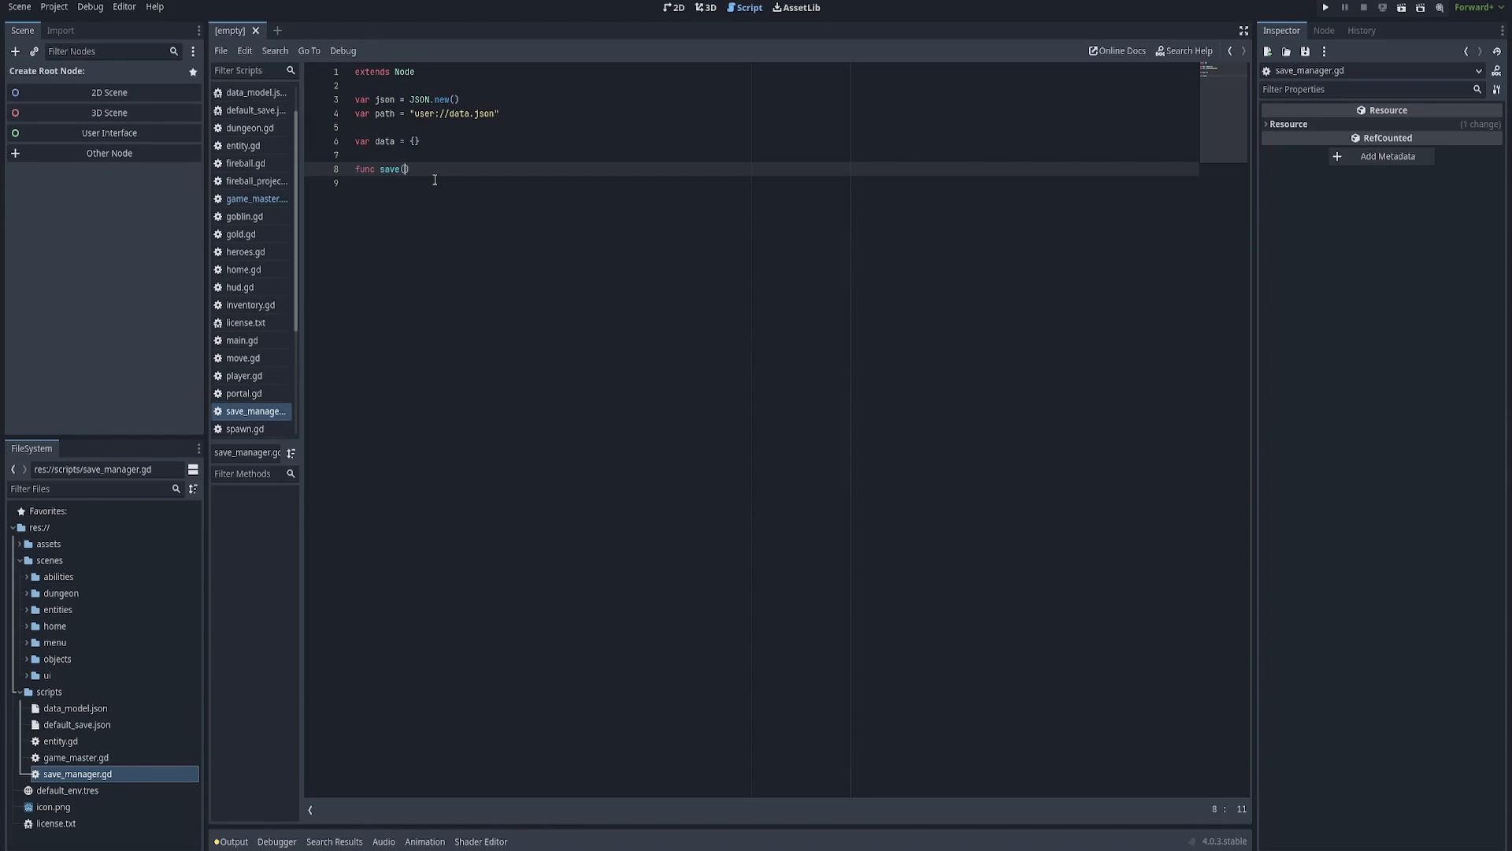
{"action": "type", "text": "content"}
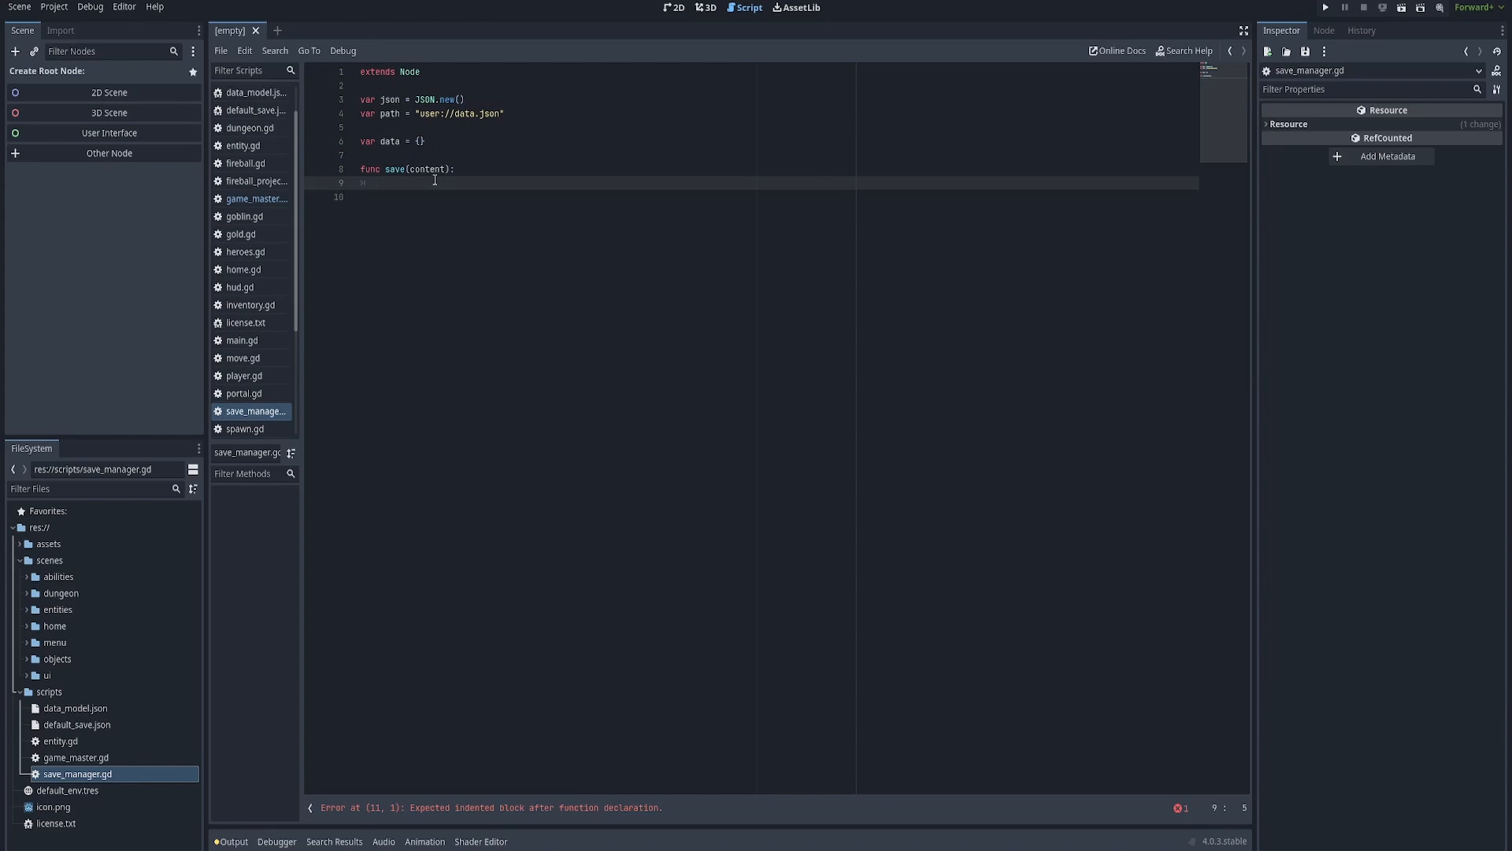
Open the file with var file = FileAccess.open(path, FileAccess.WRITE).
{"action": "type", "text": "var file ="}
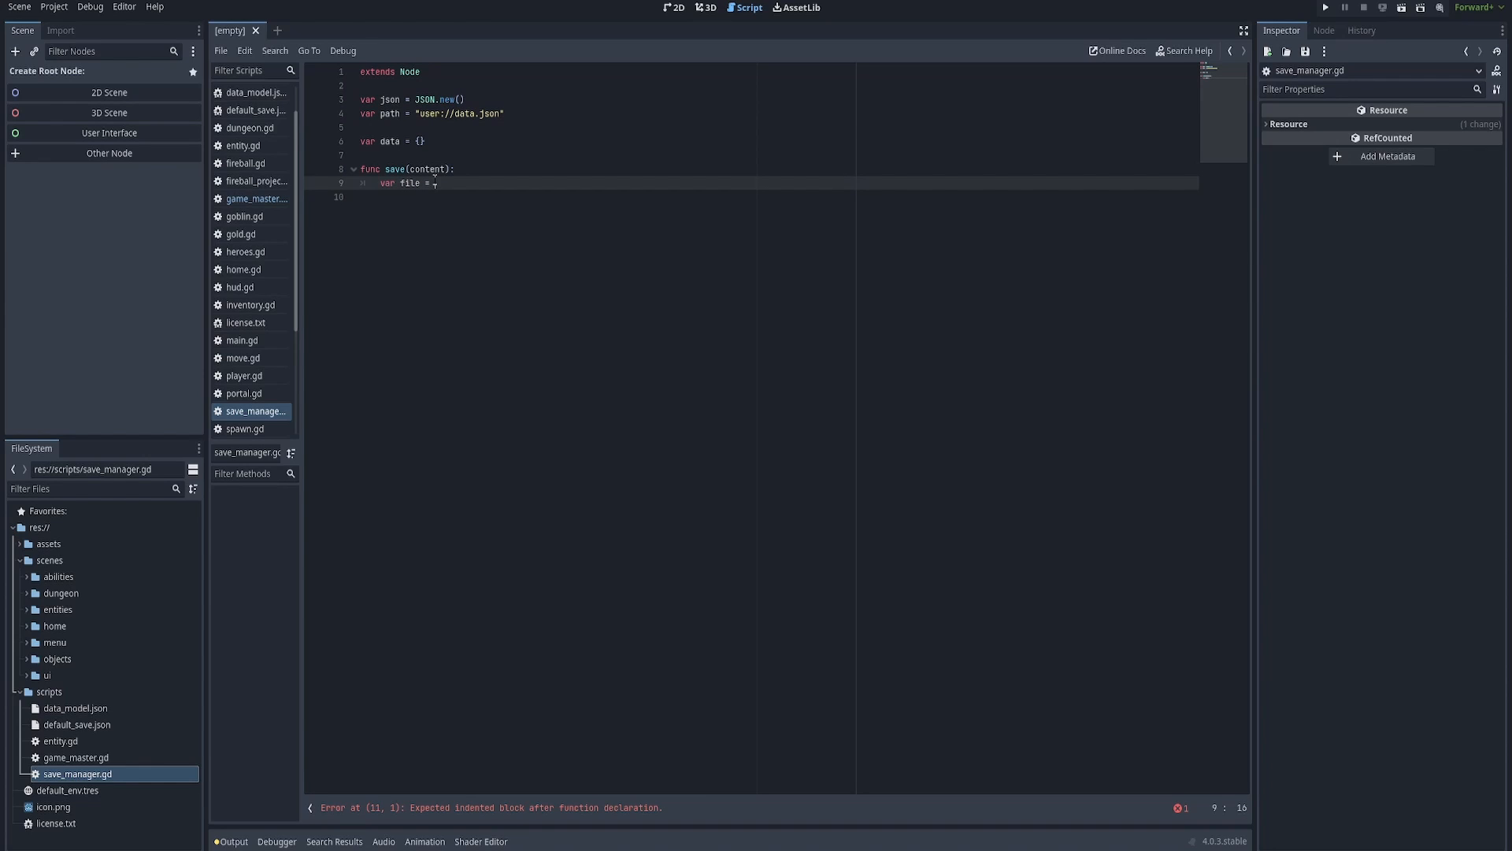
{"action": "type", "text": "FileAccess"}
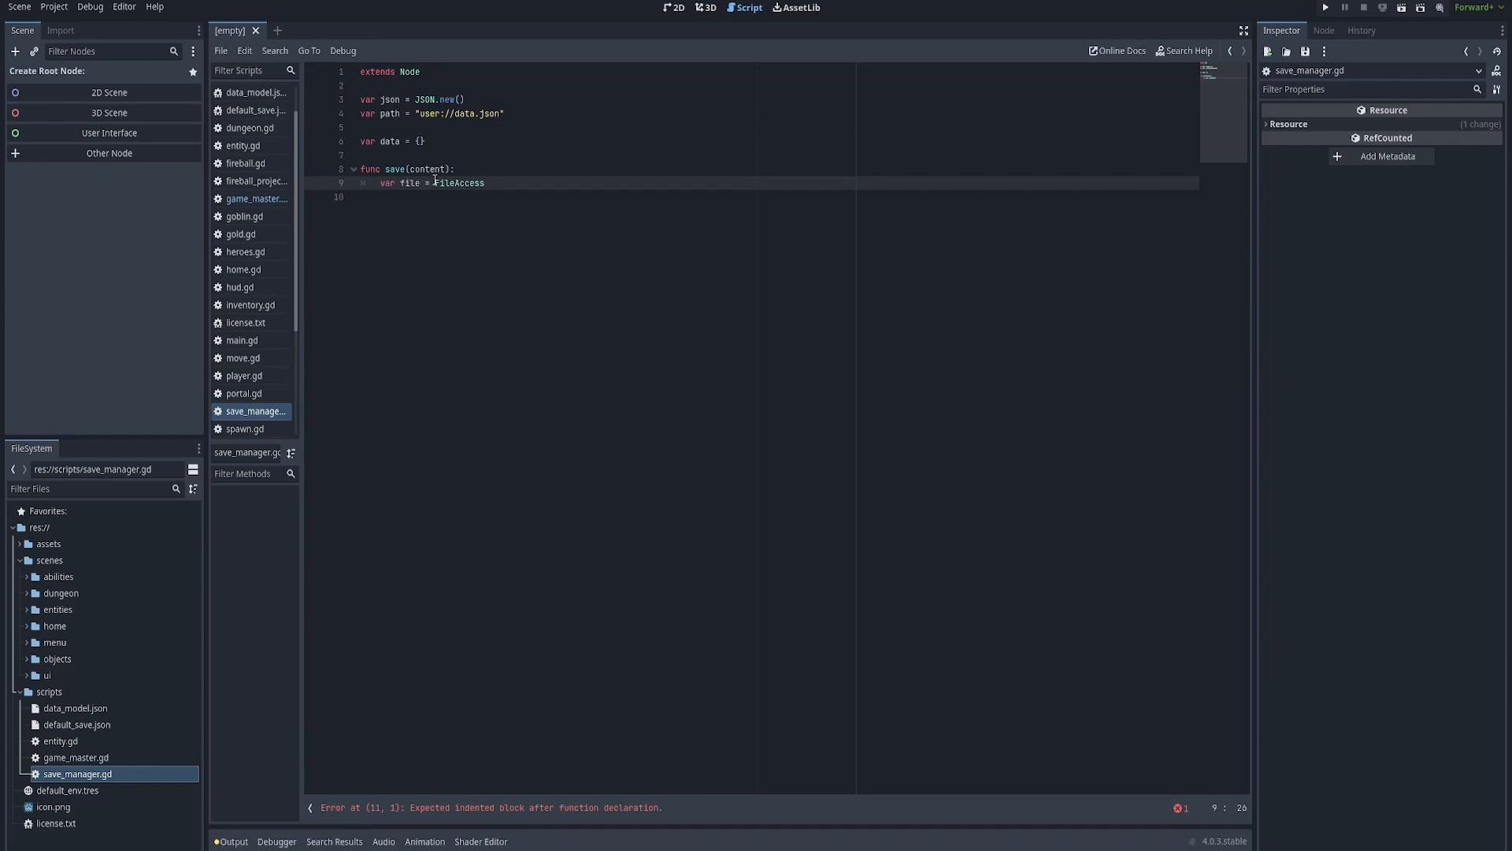
{"action": "type", "text": ".open(paht"}
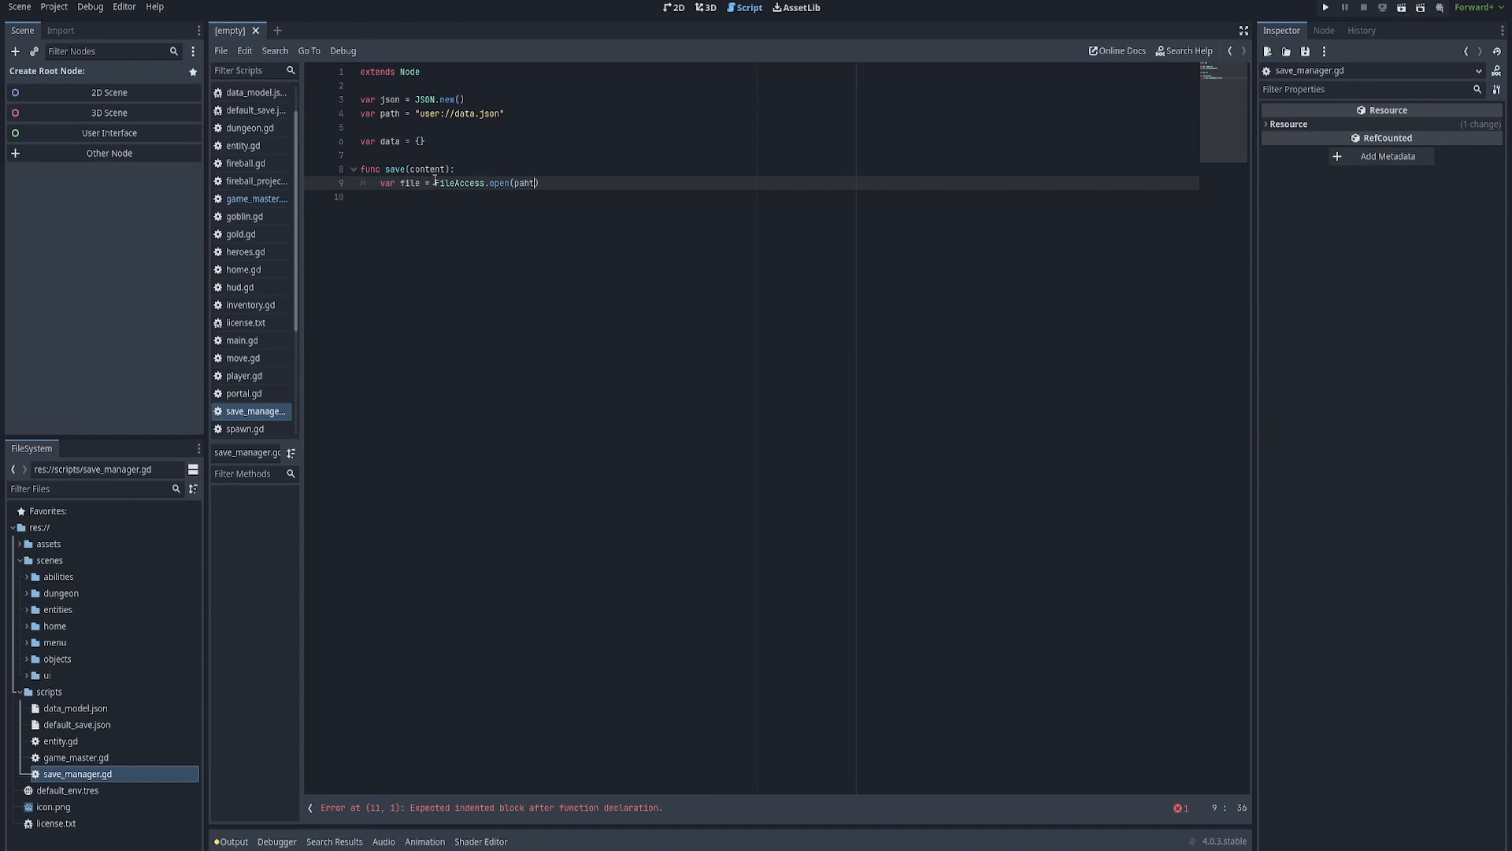
{"action": "type", "text": "path"}
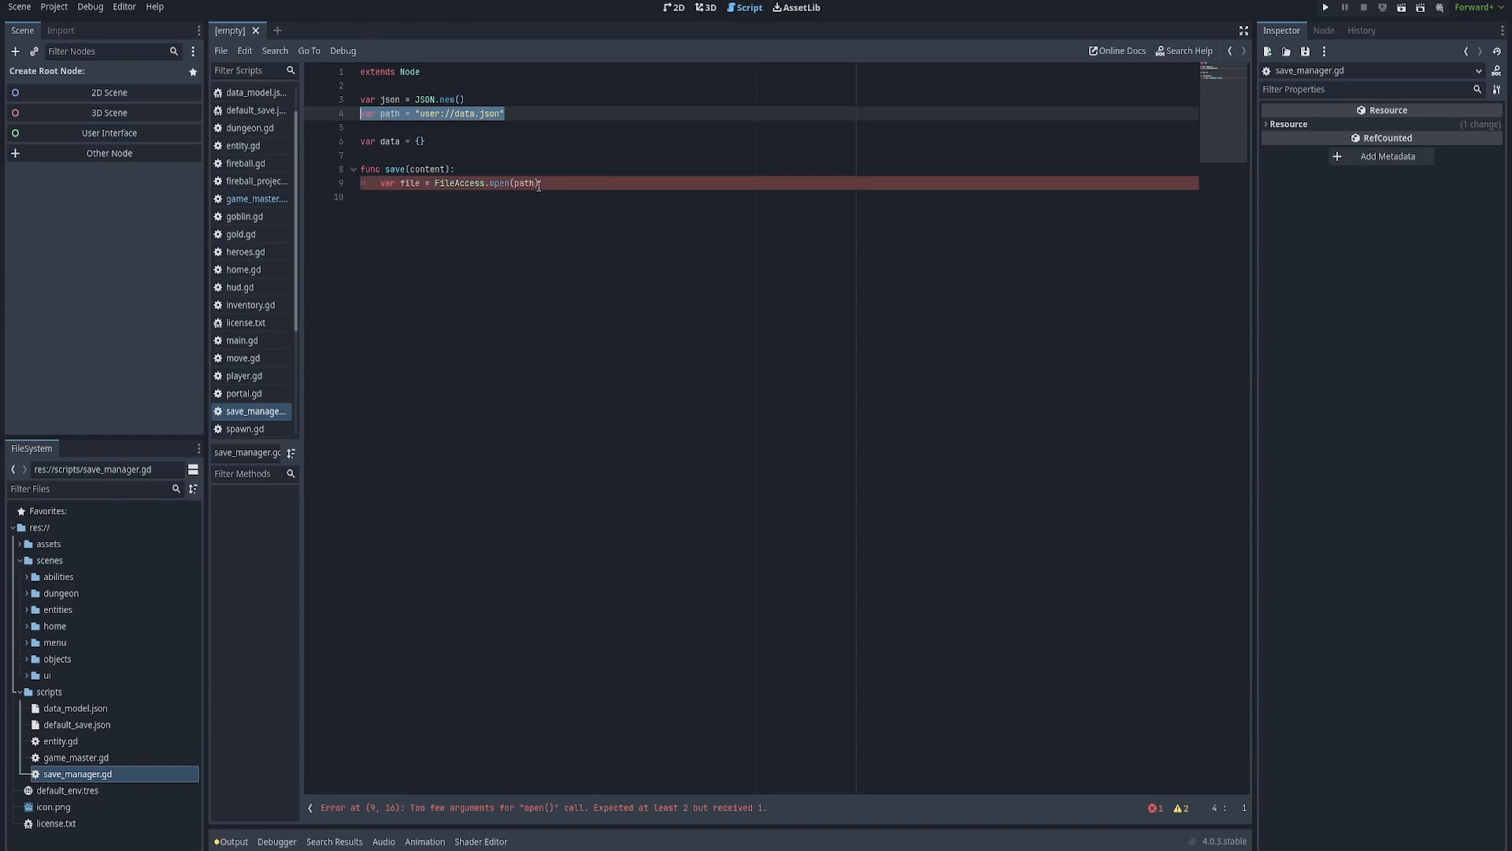
{"action": "type", "text": ","}
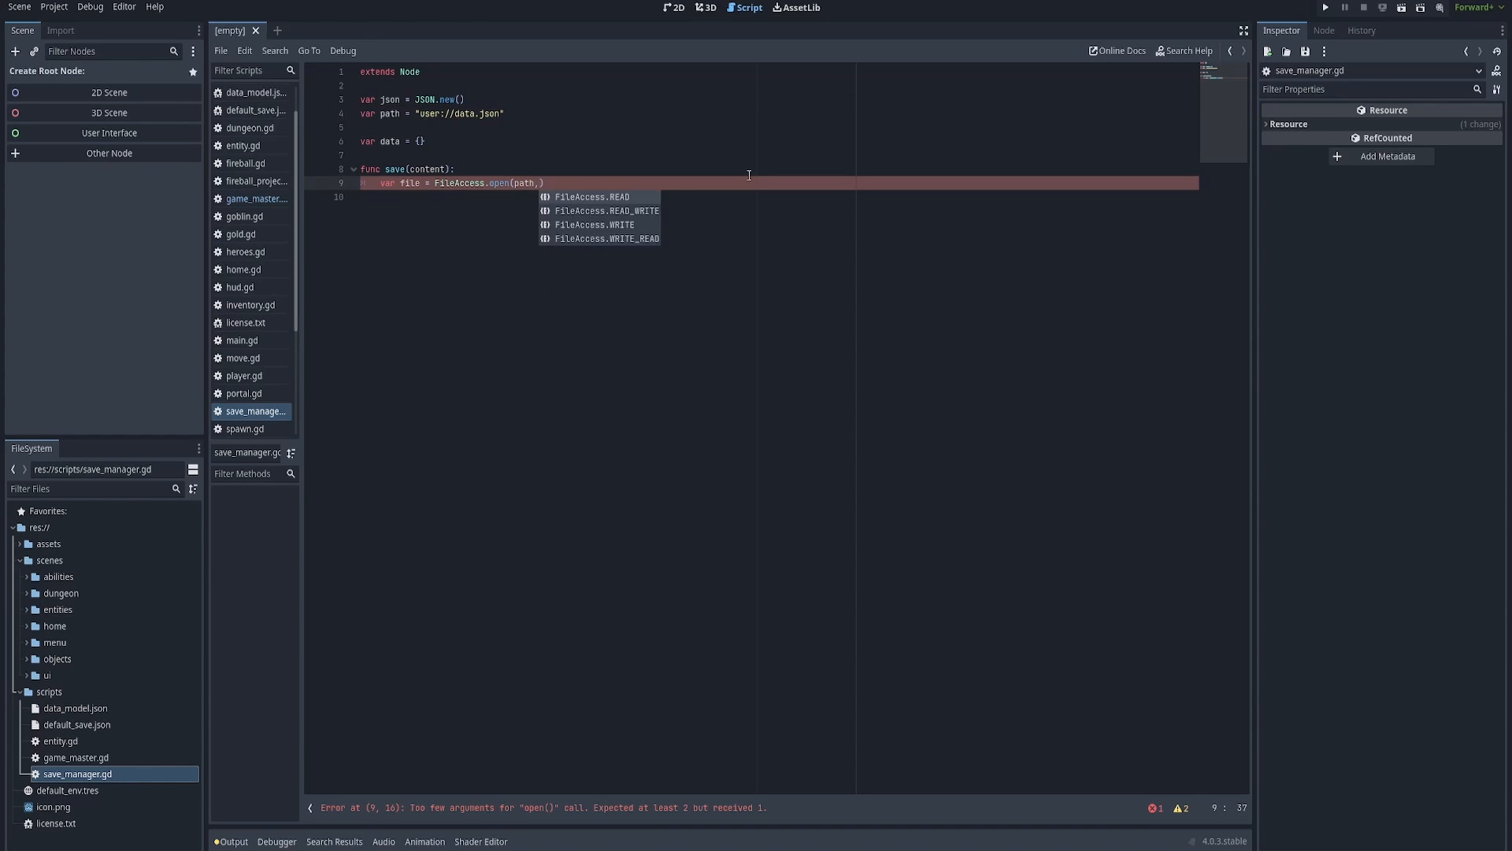
{"action": "type", "text": "FileAccess.WRITE"}
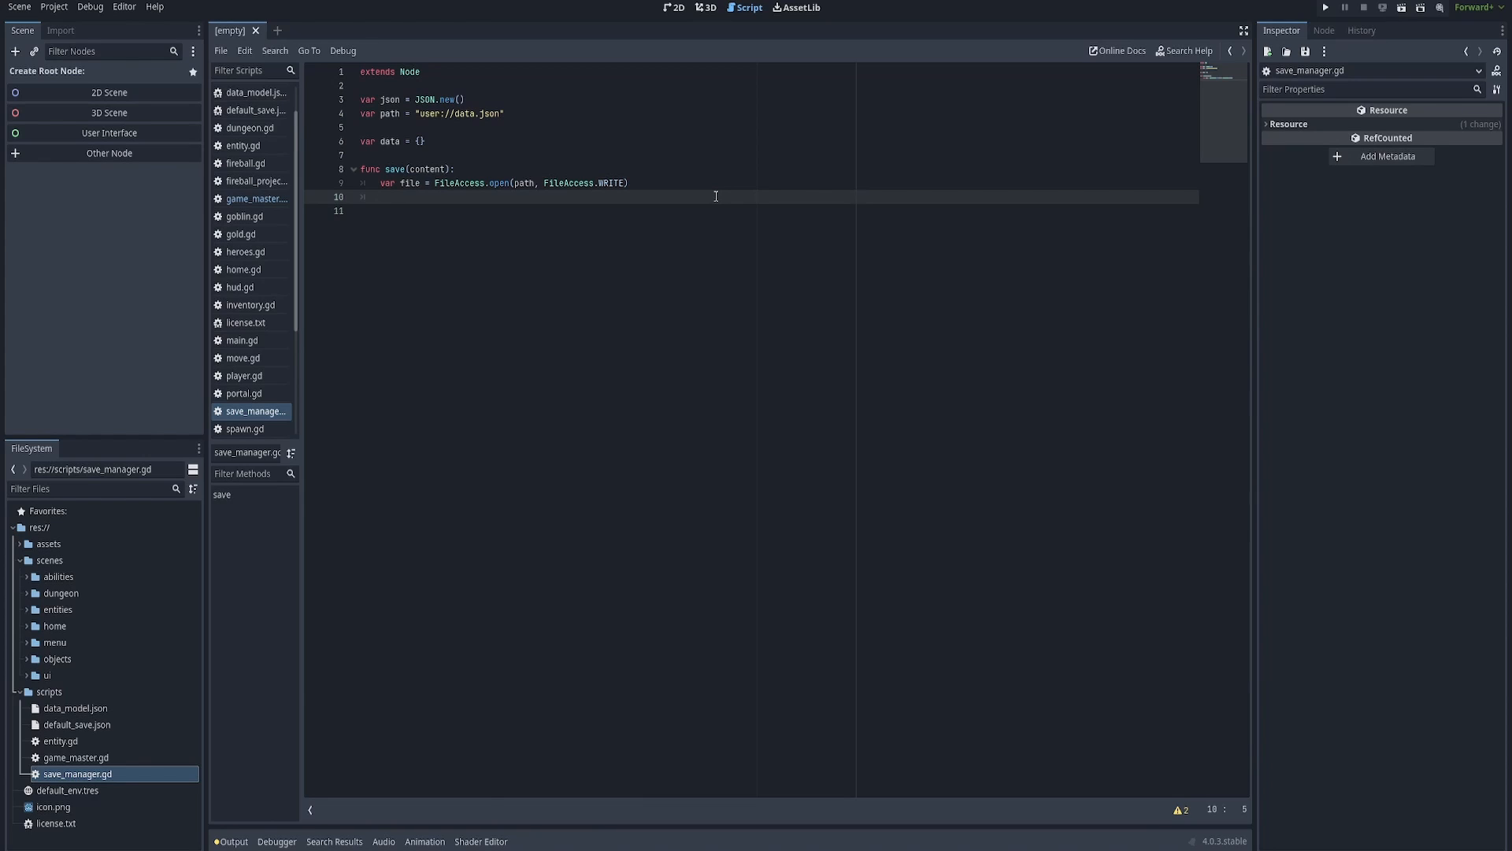
Store the content as JSON text with file.store_string(json.stringify(content)).
{"action": "type", "text": "file.store_st"}
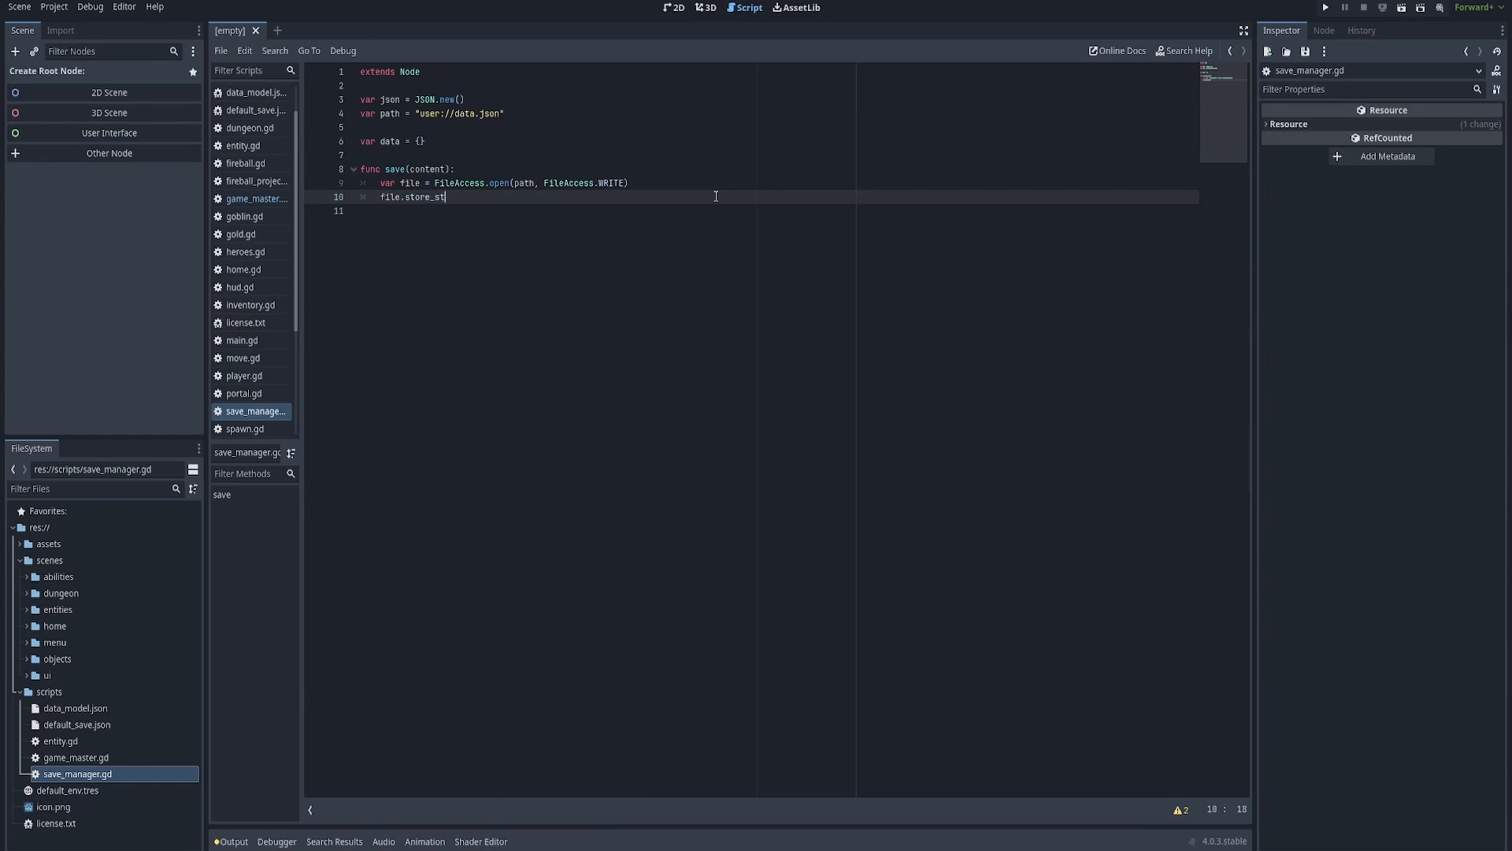
{"action": "type", "text": "ring(json."}
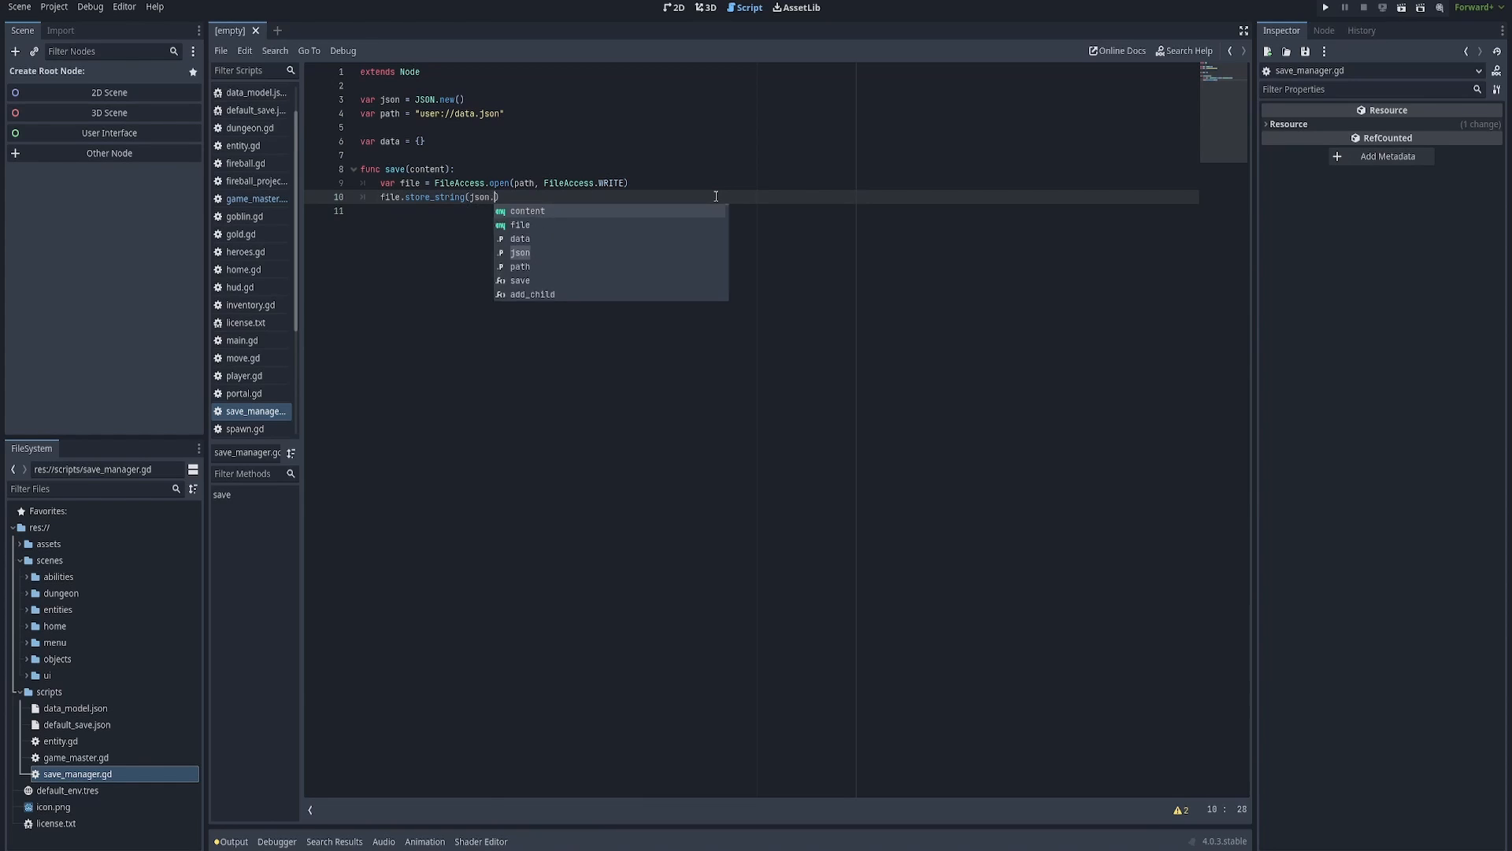
{"action": "type", "text": ".stringify(content))"}
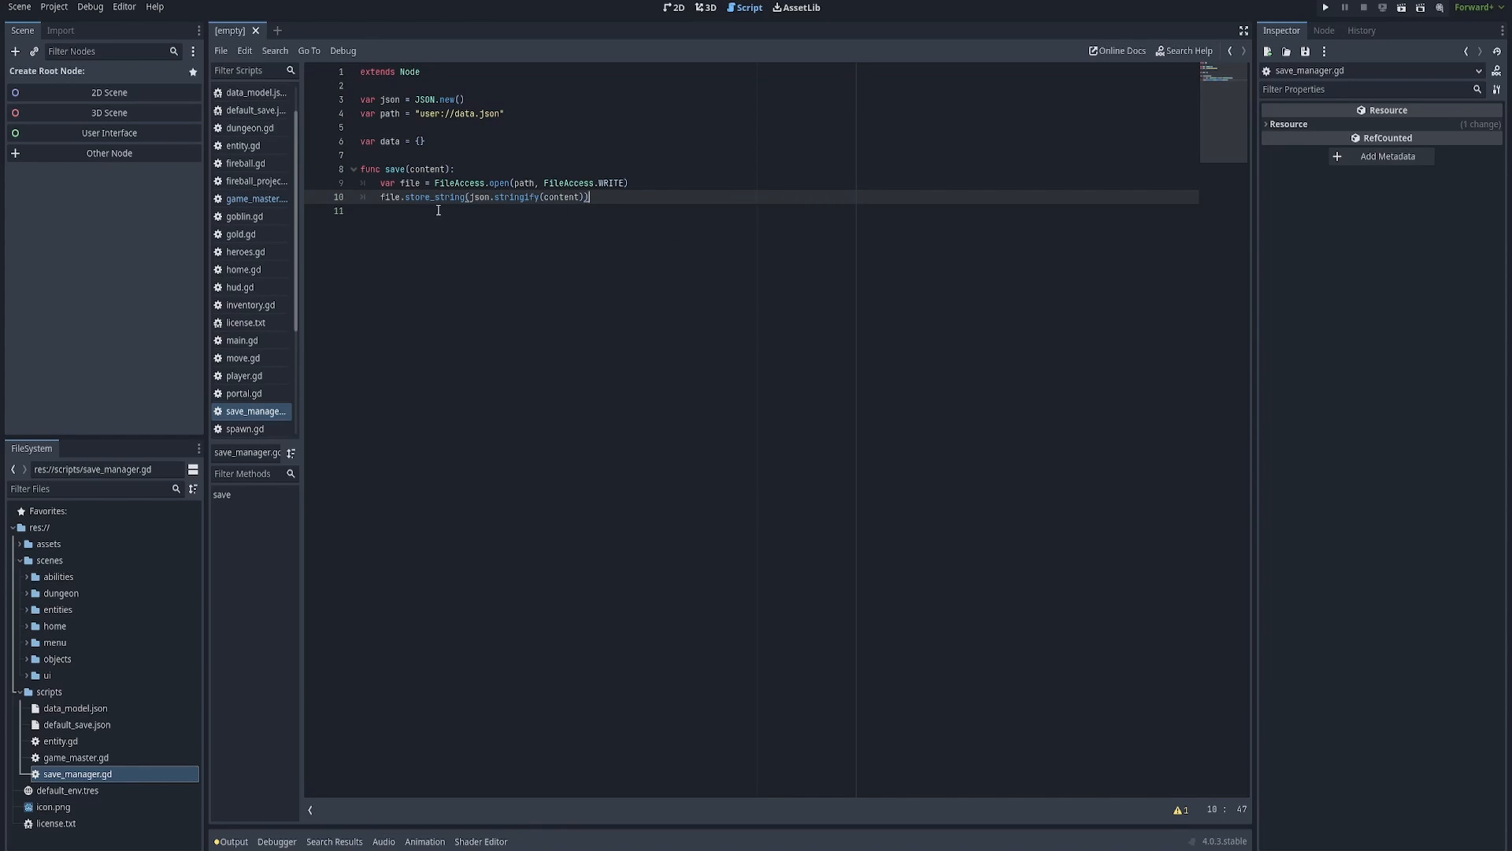
{"action": "double_click", "coordinate": [561, 197]}
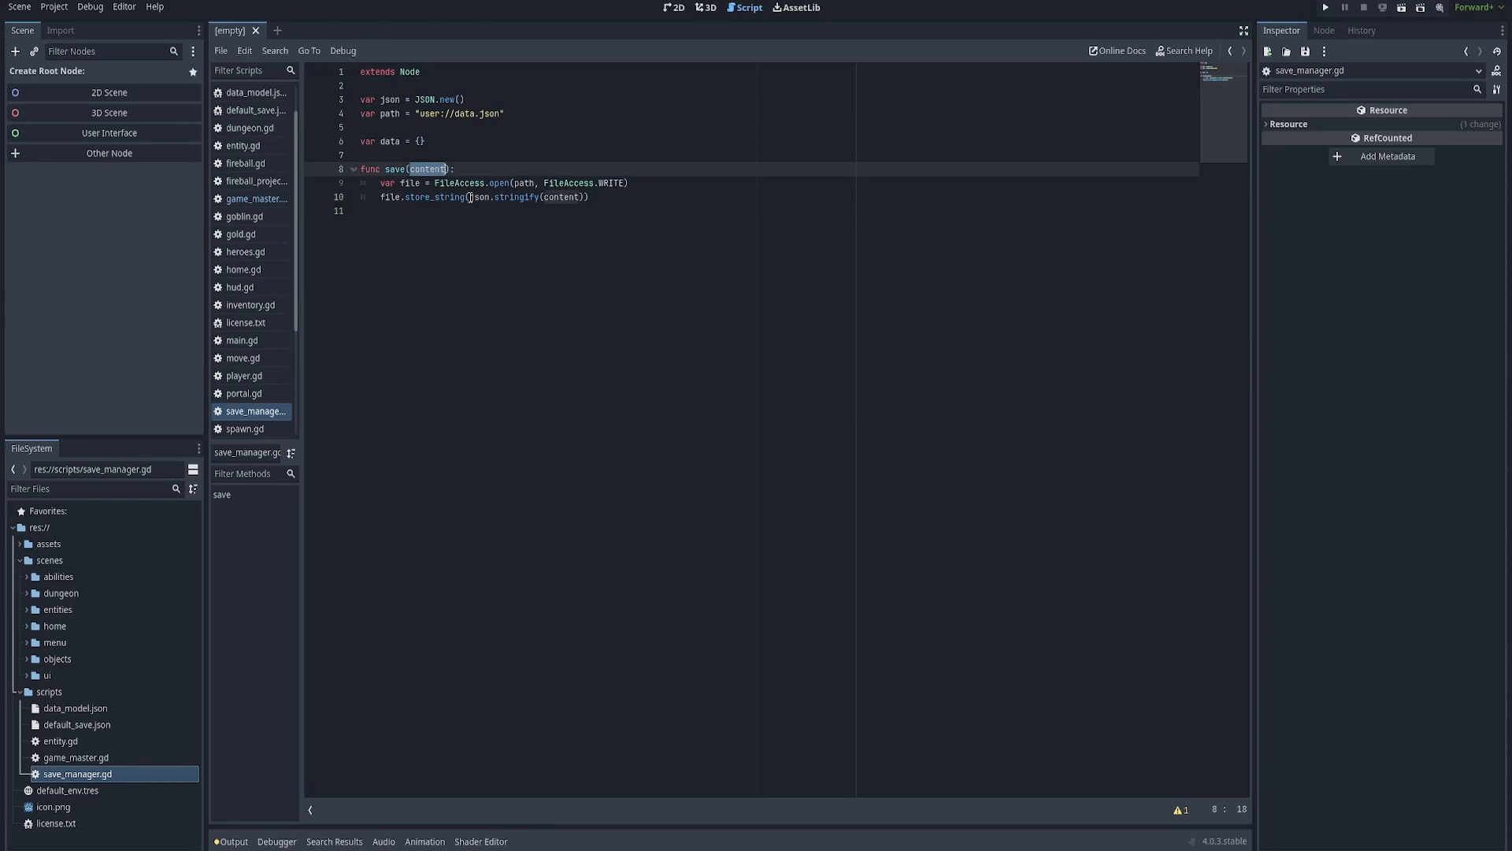
{"action": "left_click", "coordinate": [577, 197]}
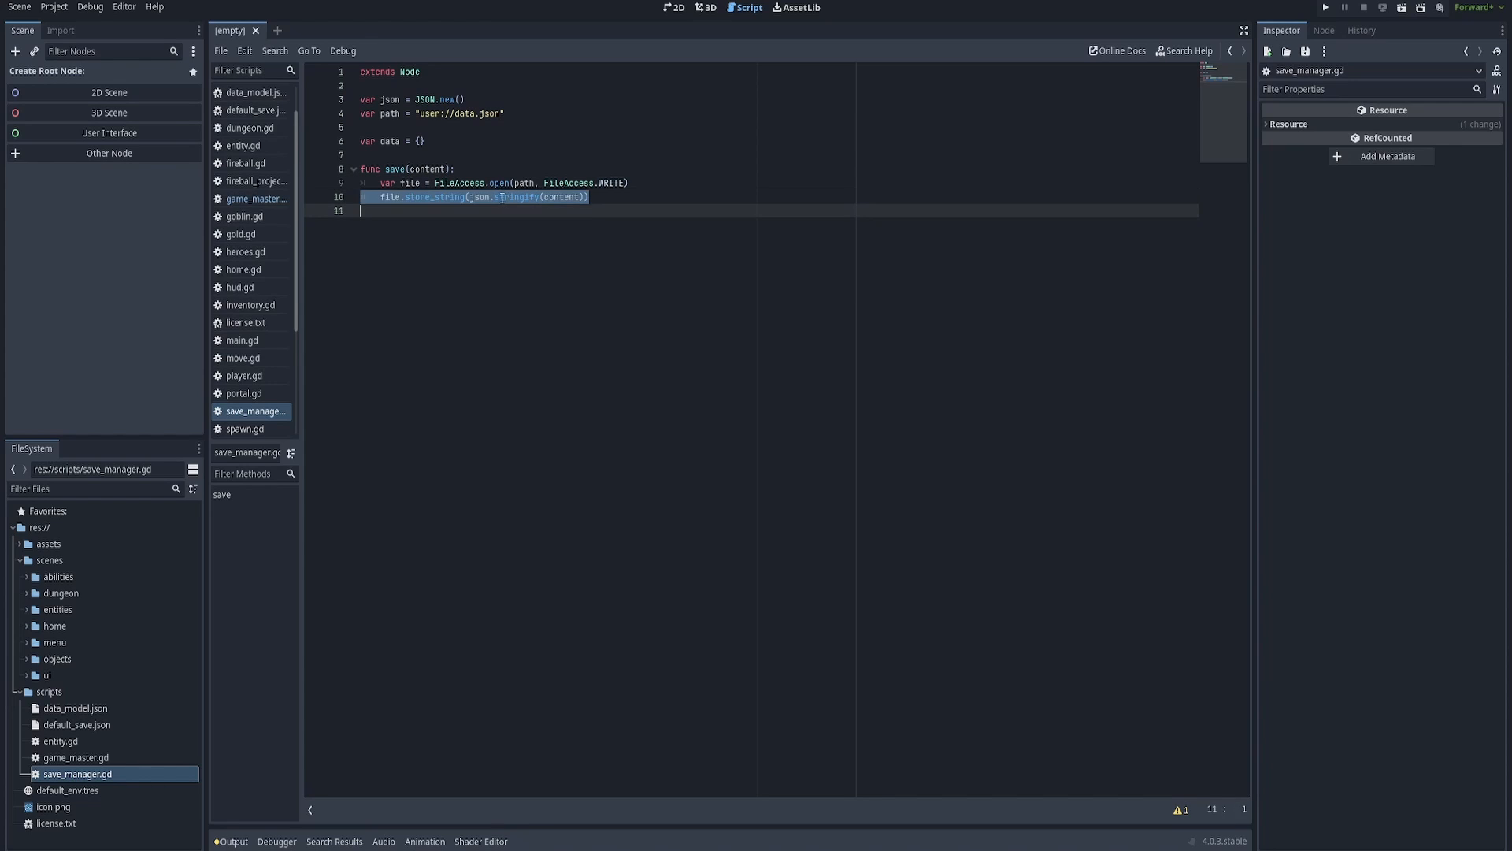
{"action": "double_click", "coordinate": [565, 197]}
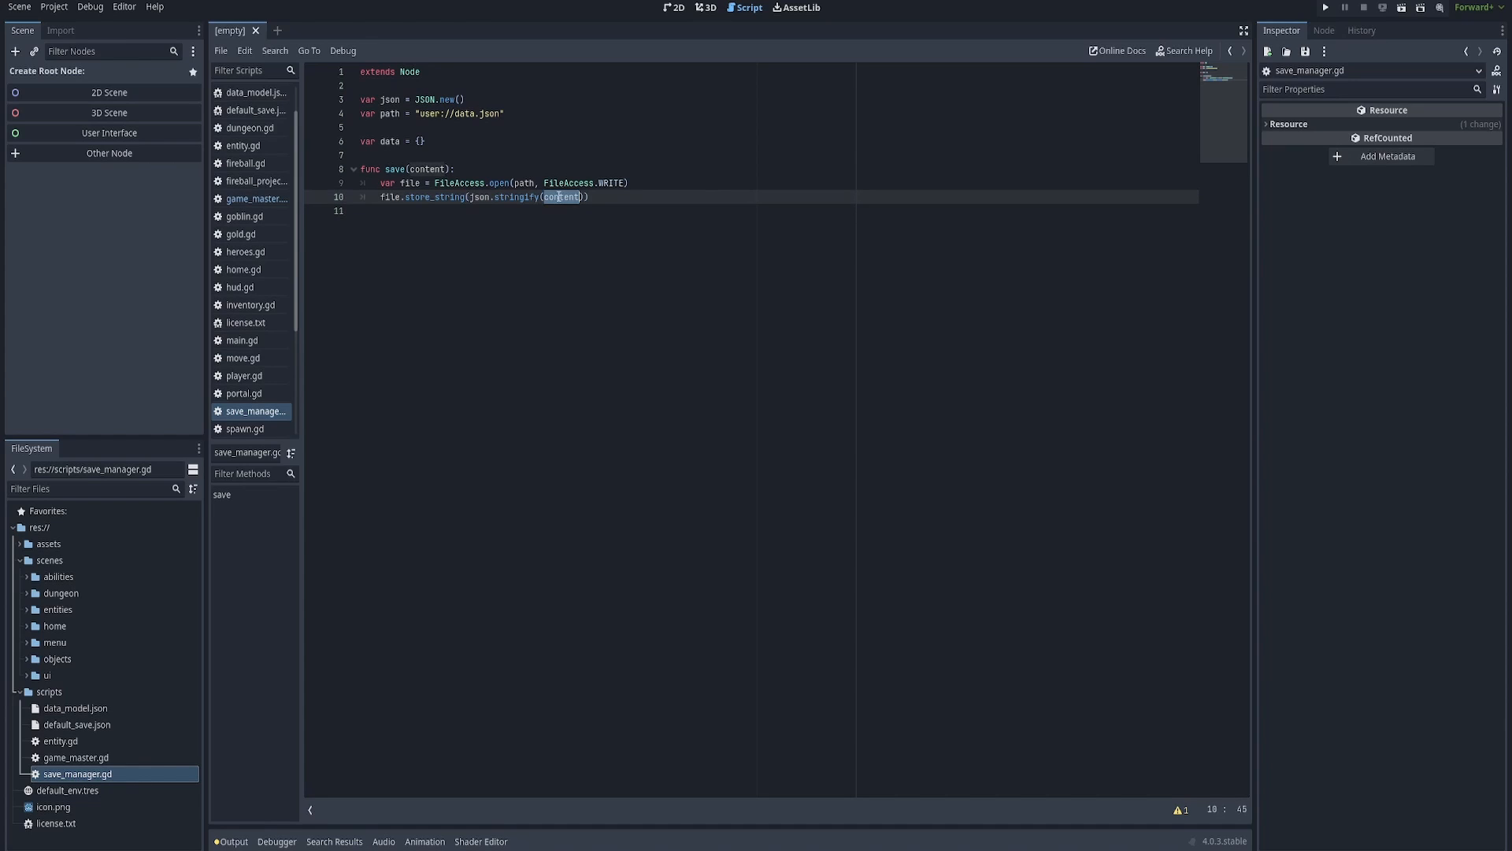
{"action": "double_click", "coordinate": [426, 169]}
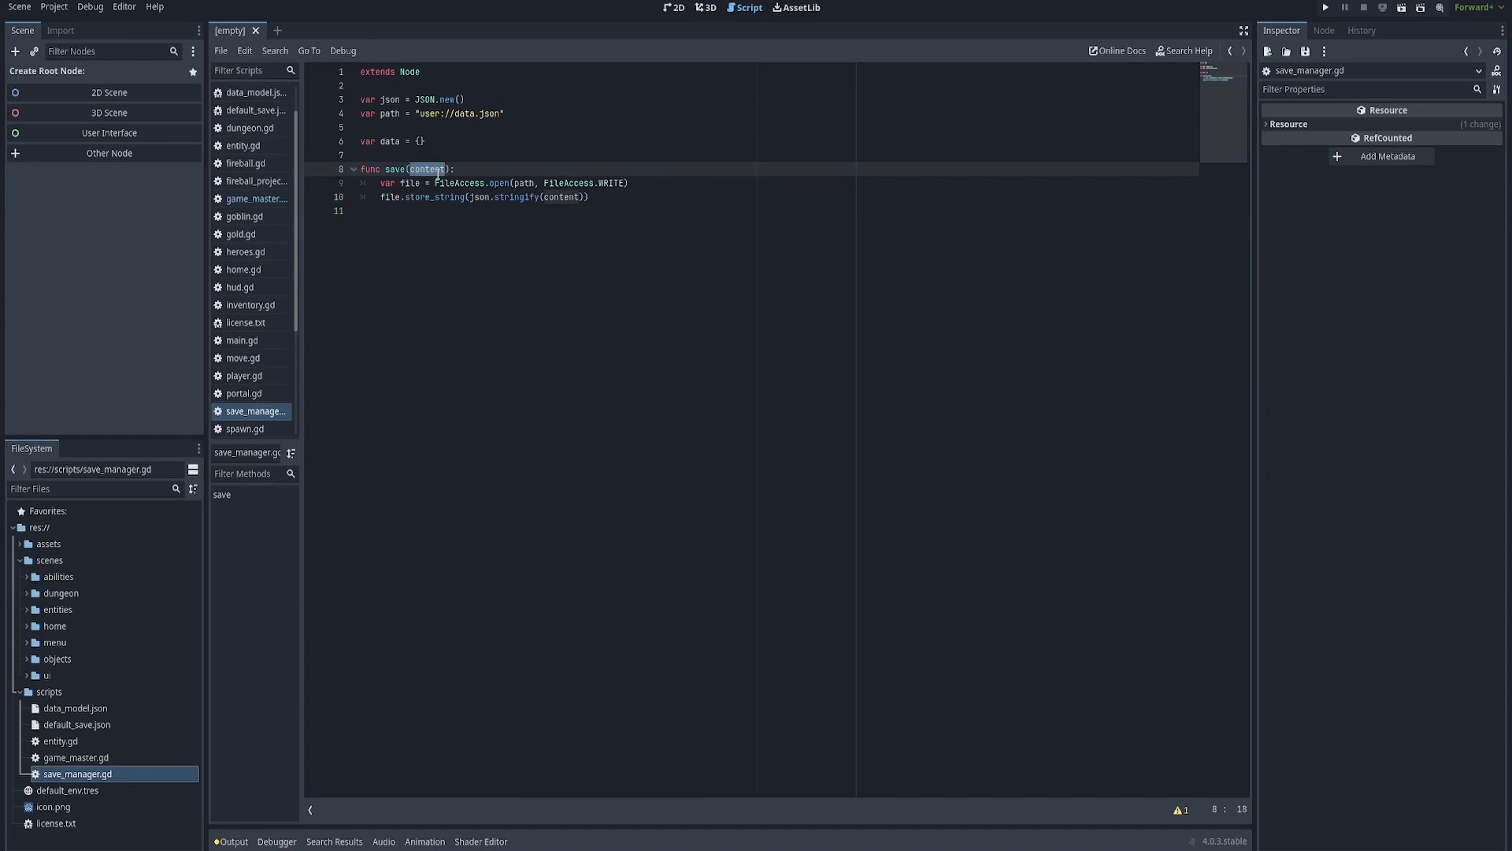
{"action": "double_click", "coordinate": [518, 197]}
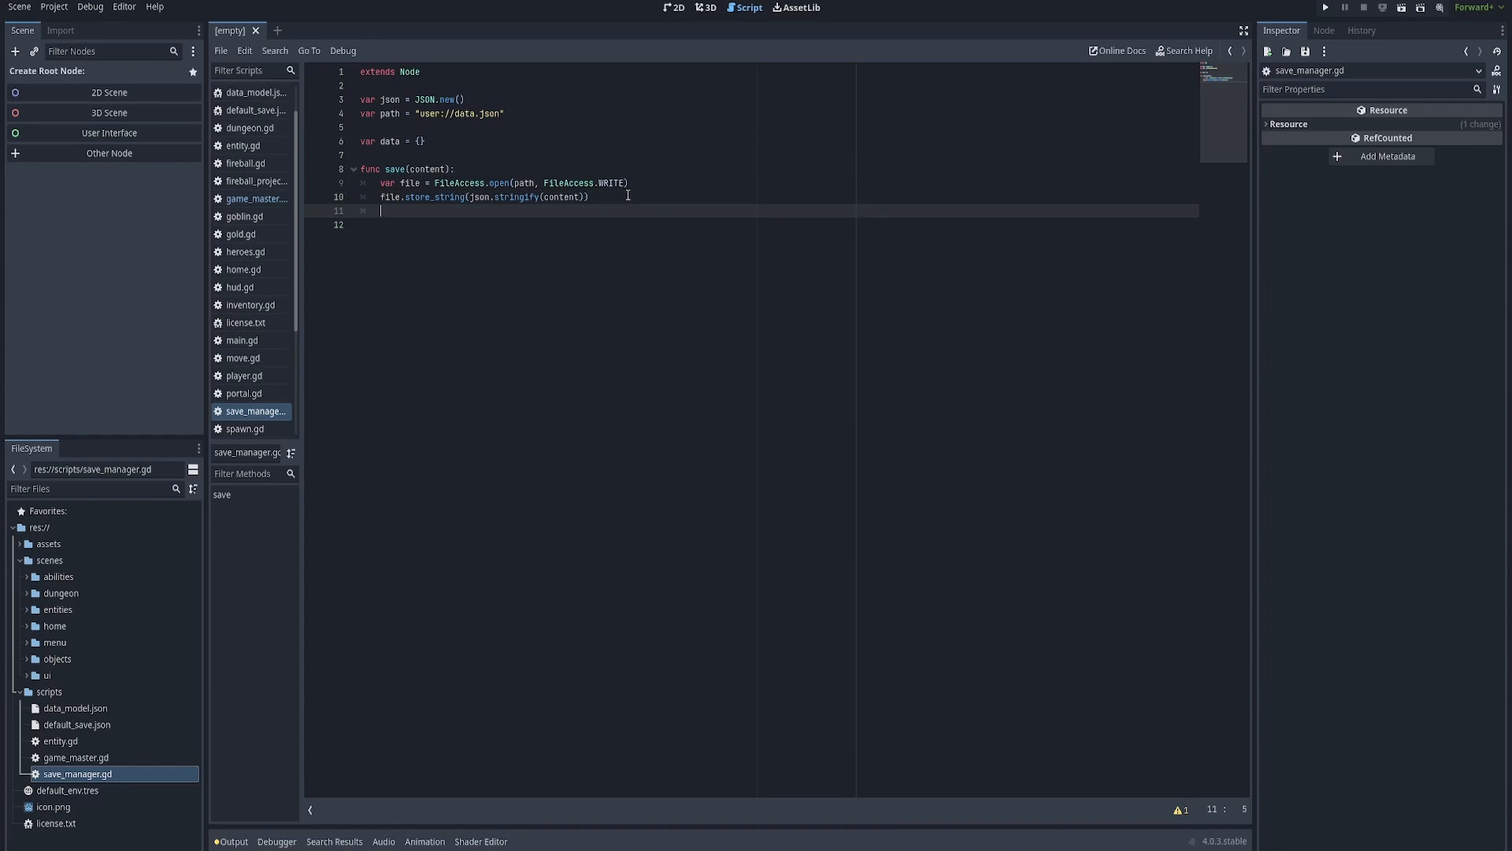
End save with file.close() and file = null, leaving blank lines after the function.
{"action": "type", "text": "file"}
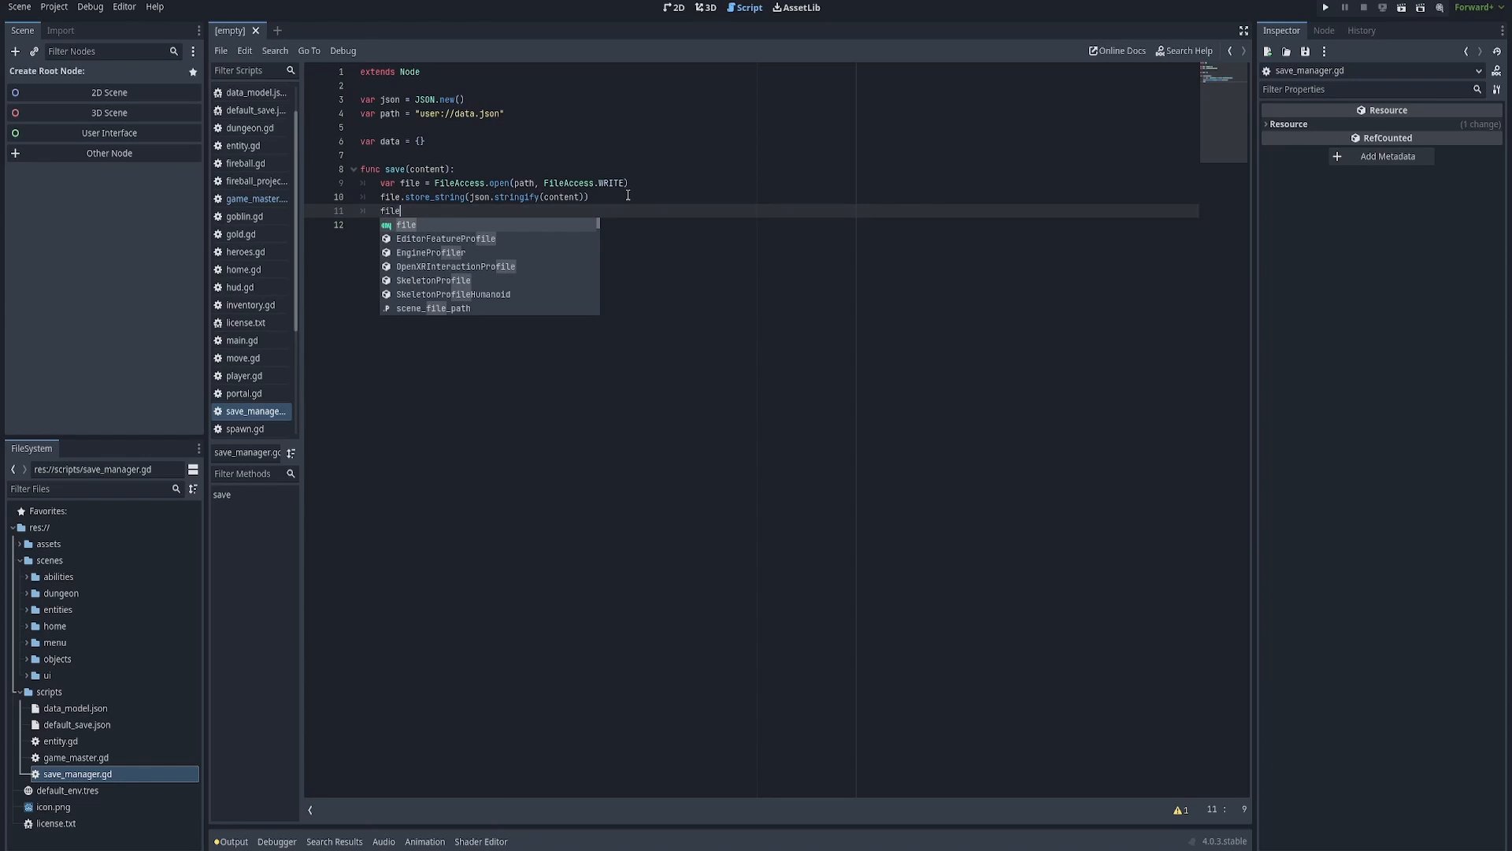
{"action": "type", "text": ".close()"}
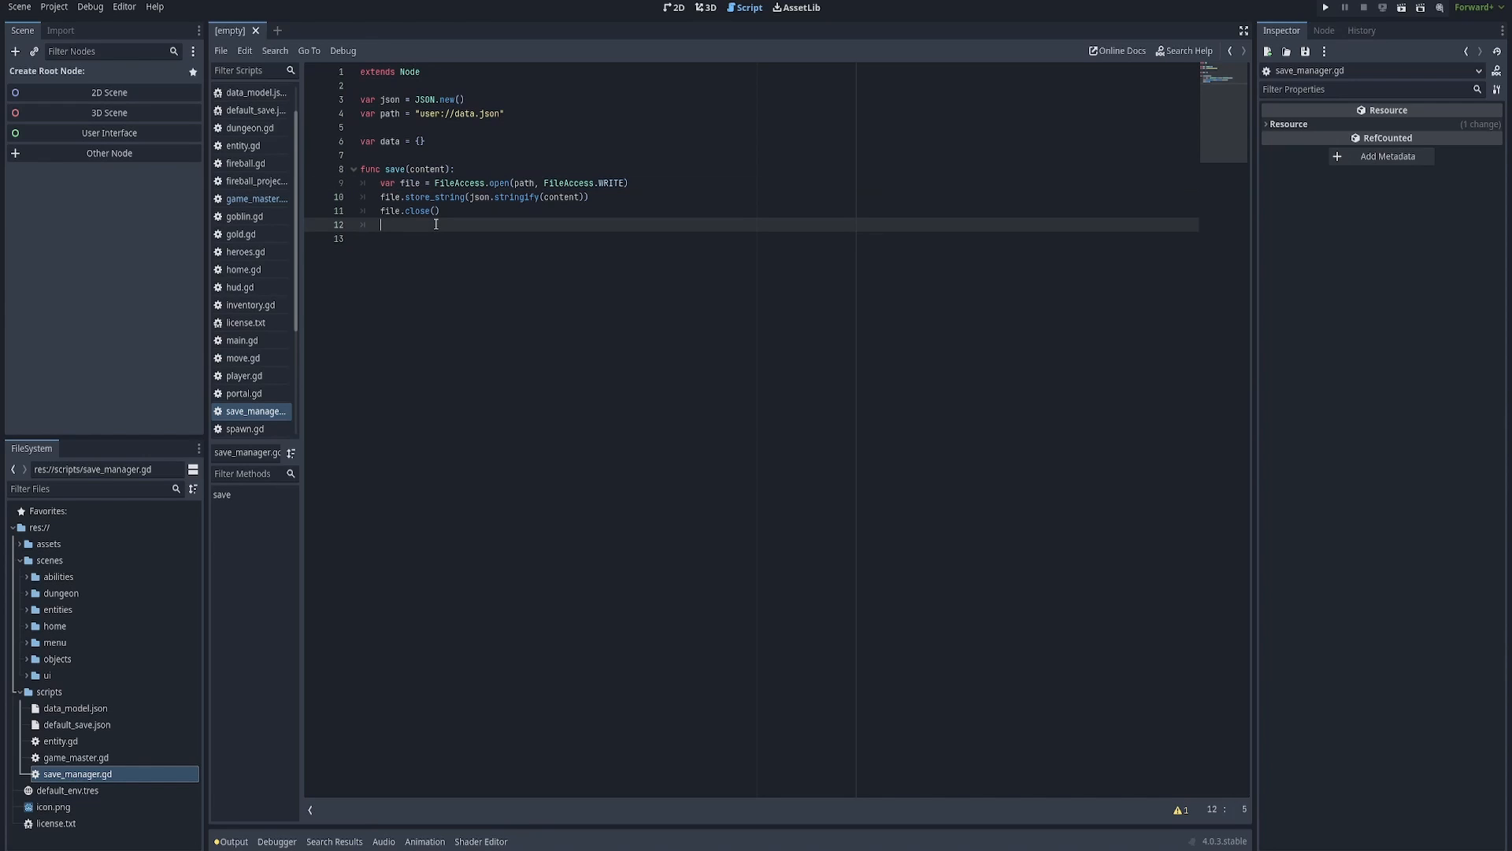
{"action": "type", "text": "file = null"}
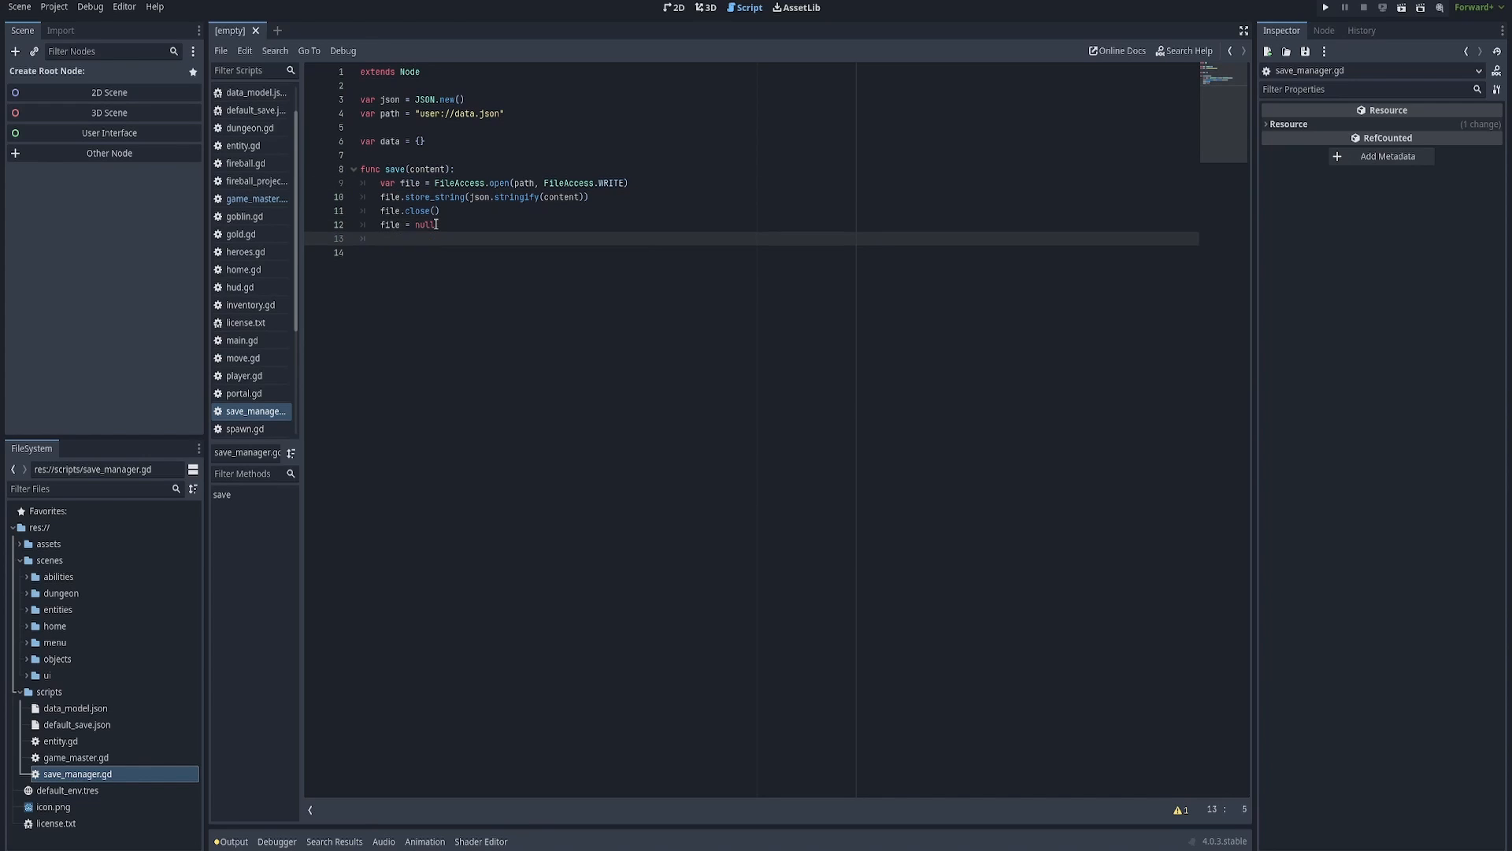
{"action": "key", "text": "enter"}
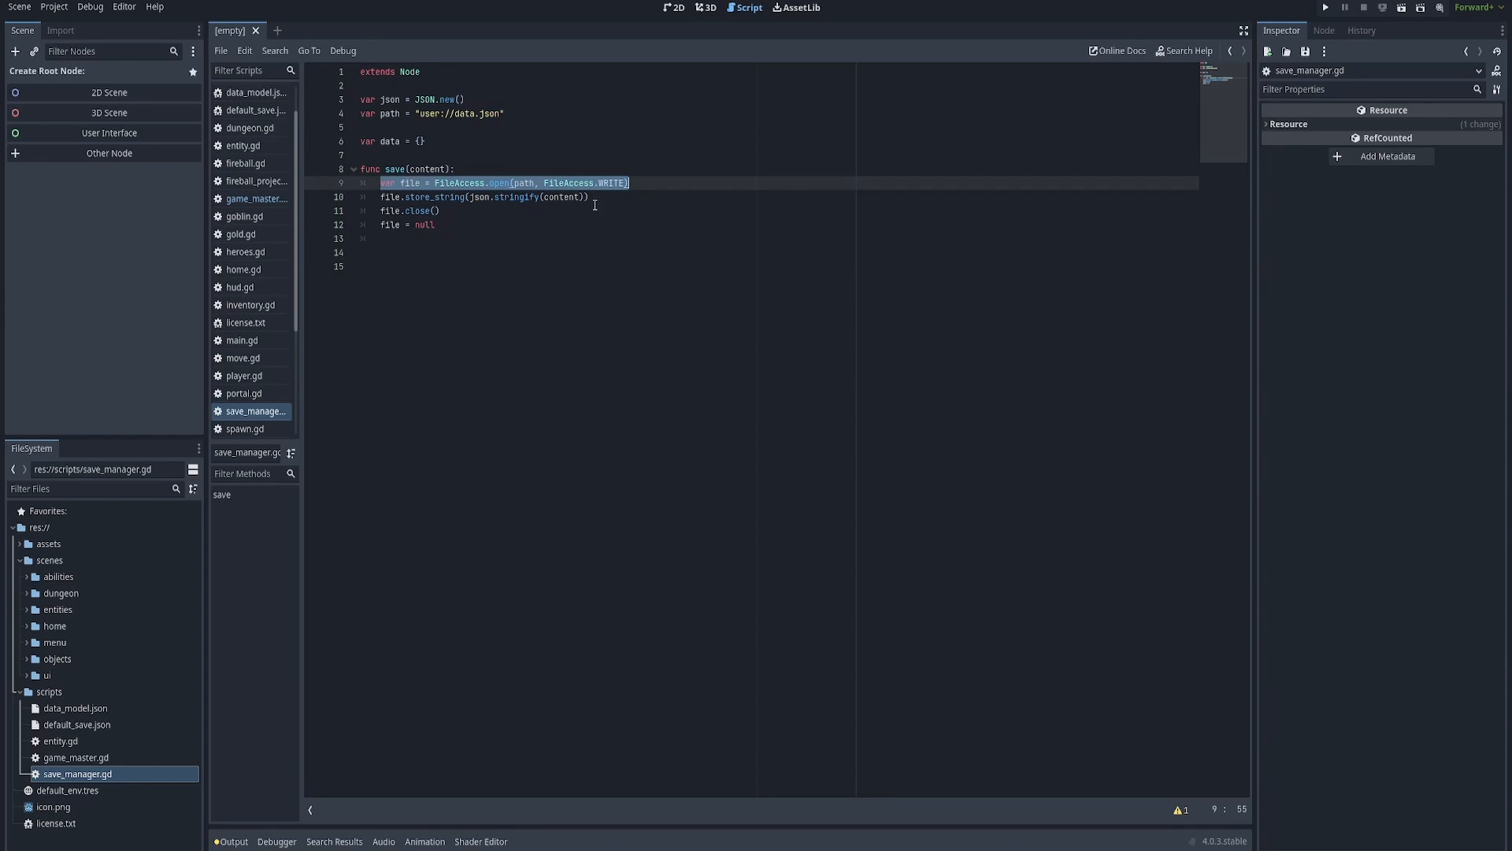
{"action": "left_click", "coordinate": [482, 197]}
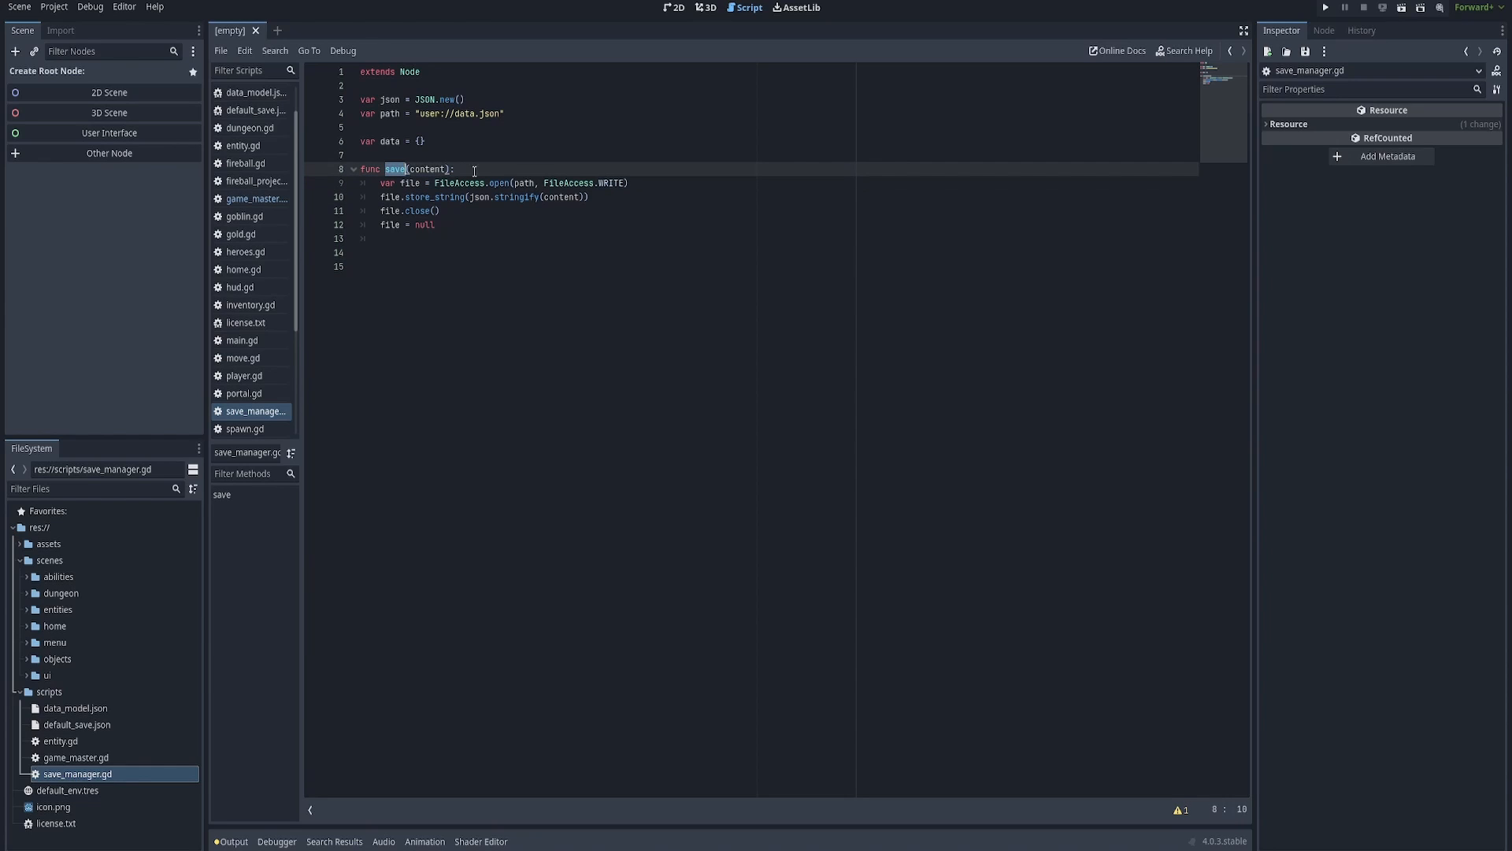
{"action": "left_click", "coordinate": [441, 238]}
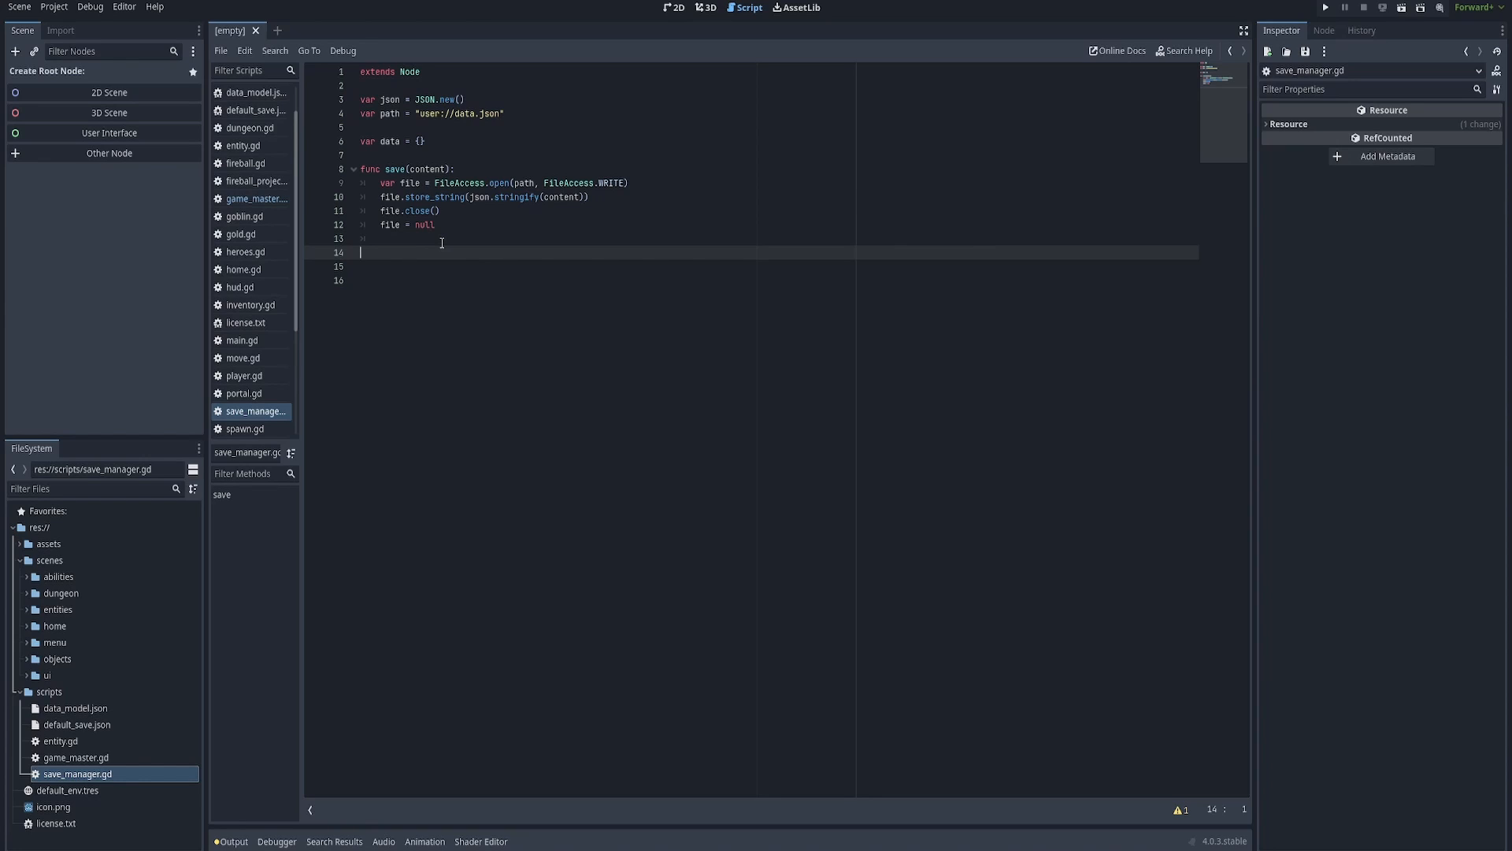
Start a new func read_save(): below the save function.
{"action": "type", "text": "f"}
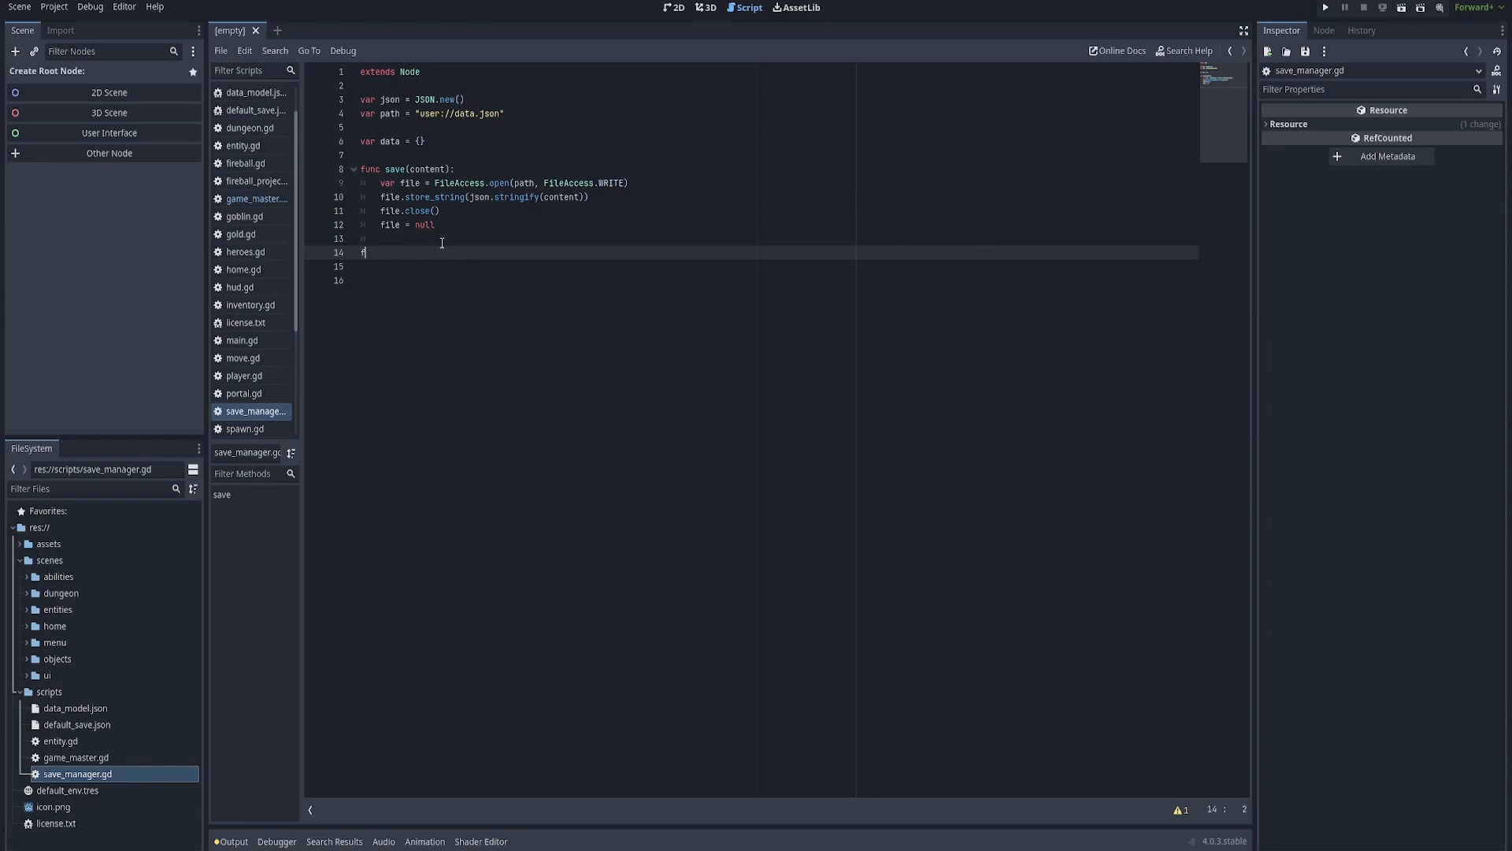
{"action": "type", "text": "unc read_save"}
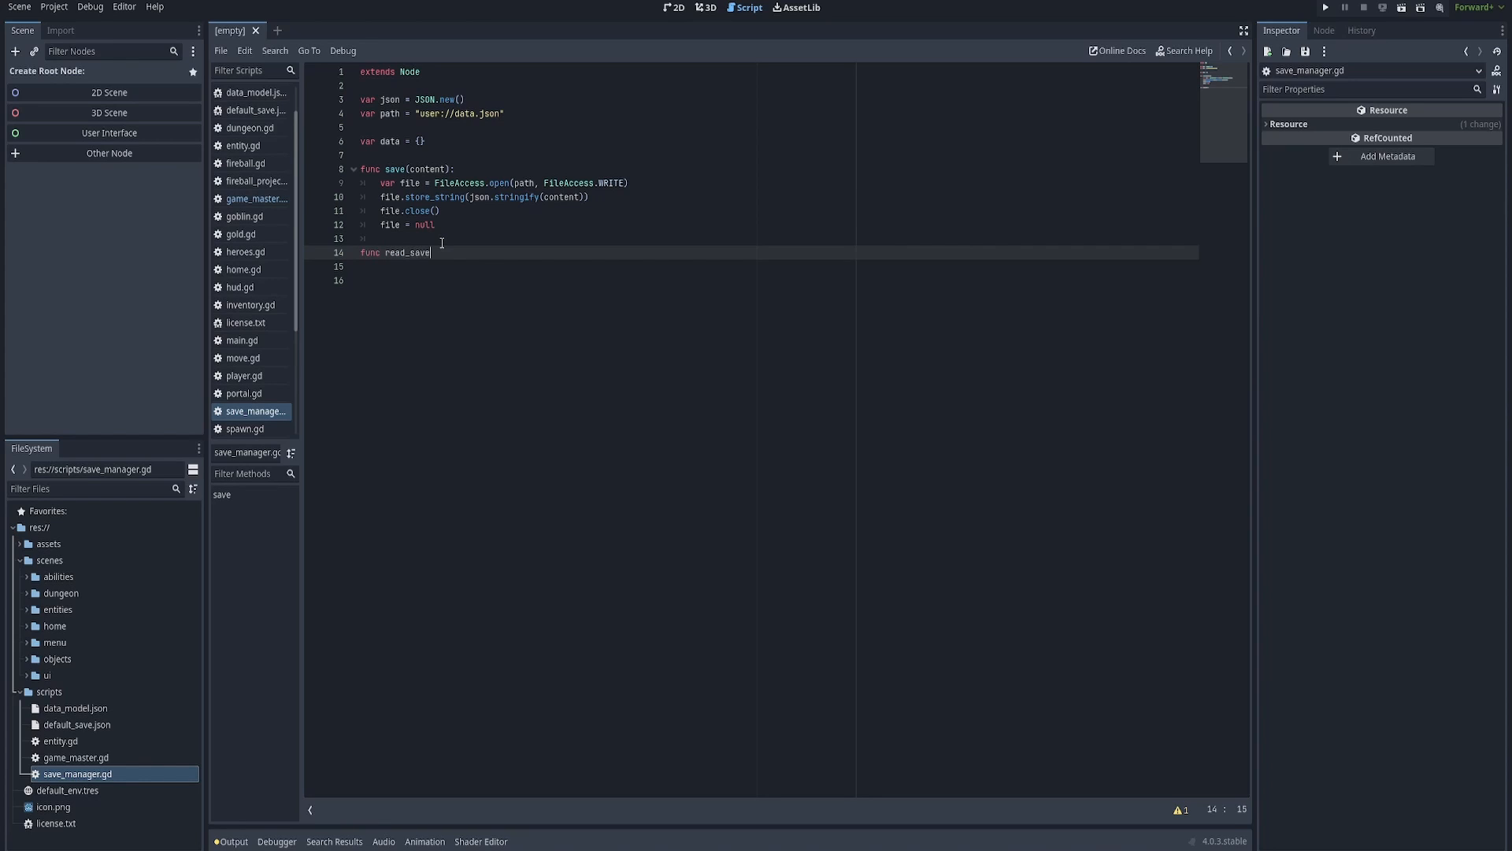
{"action": "type", "text": "():"}
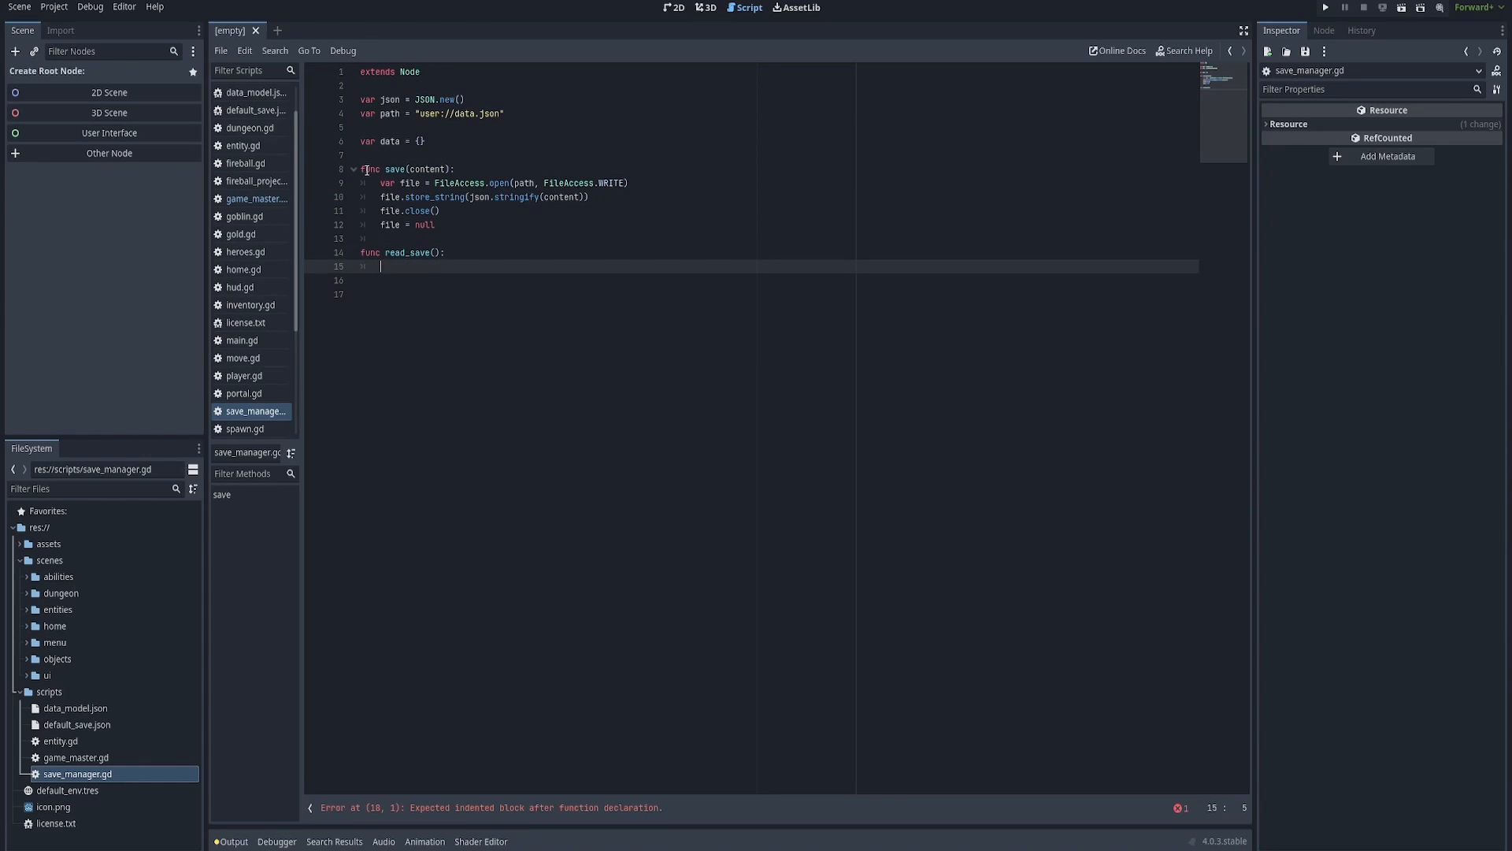
{"action": "left_click", "coordinate": [457, 169]}
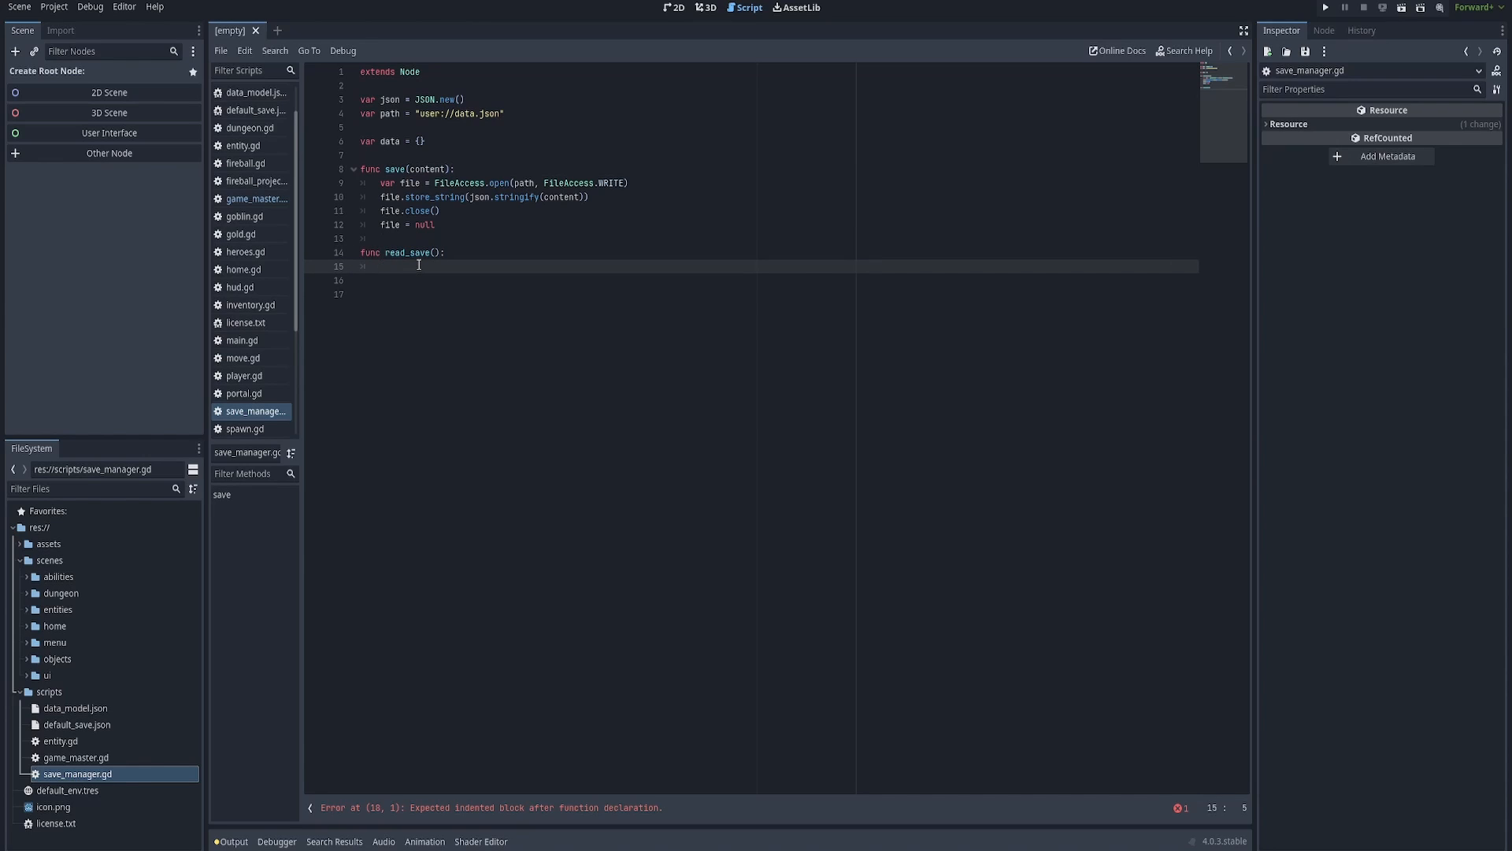
Add var file = FileAccess.open(path, FileAccess.READ) as read_save's first line.
{"action": "type", "text": "var file"}
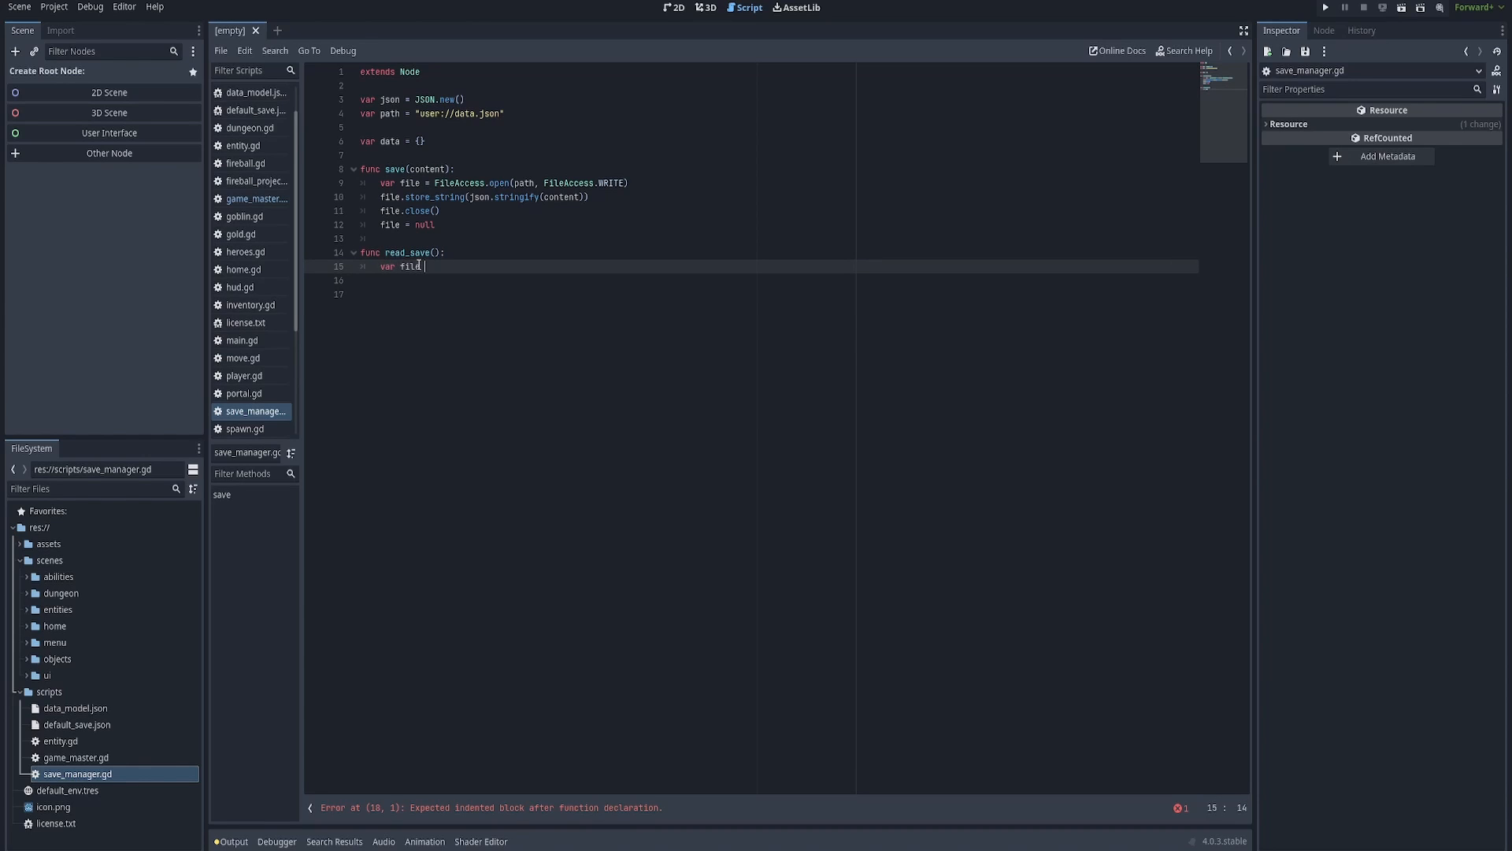
{"action": "type", "text": "= FileAcc"}
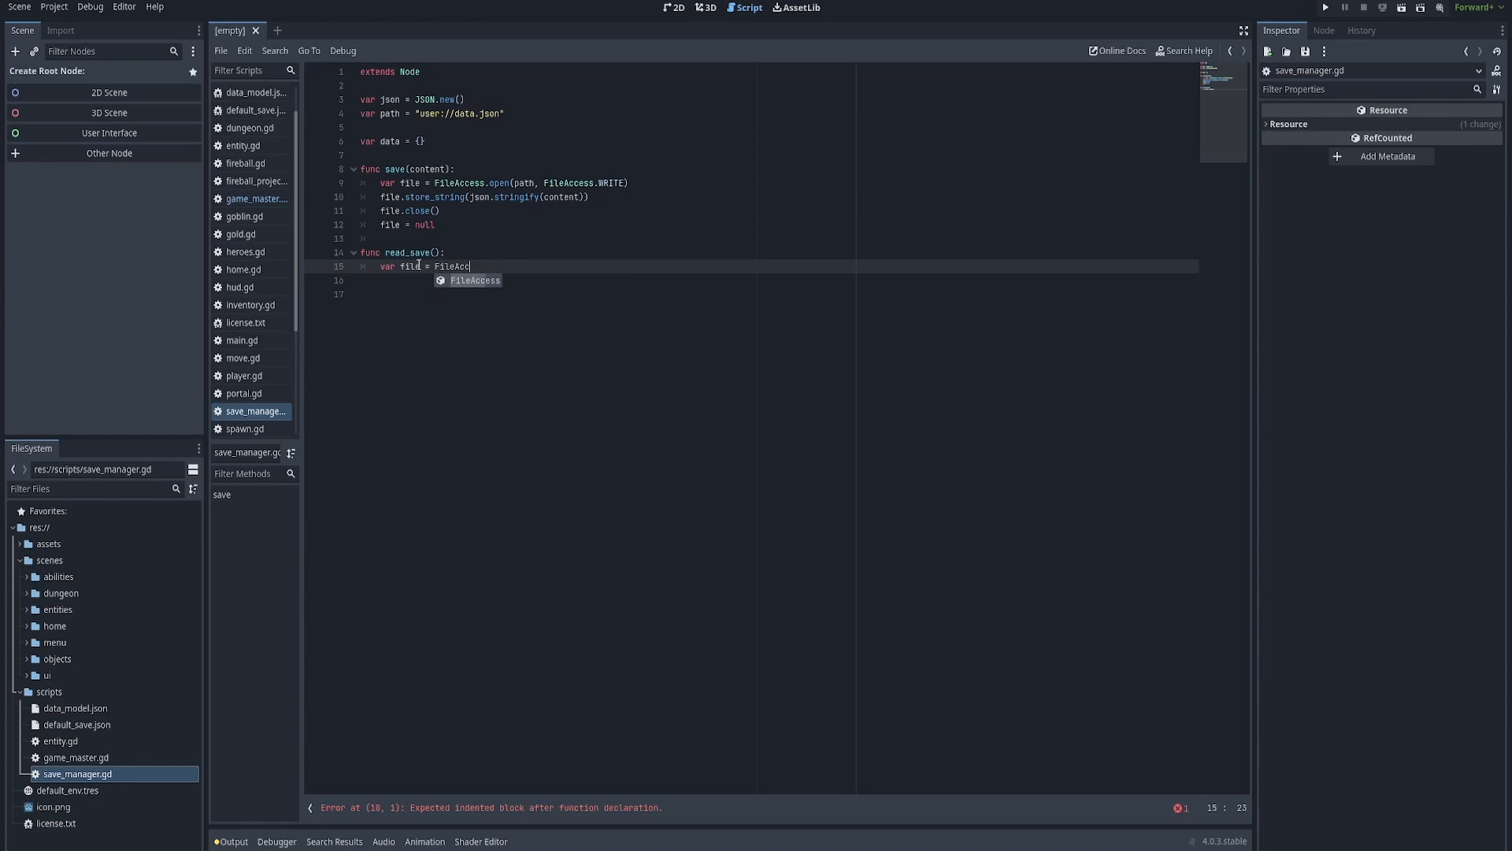
{"action": "type", "text": ".open(path,"}
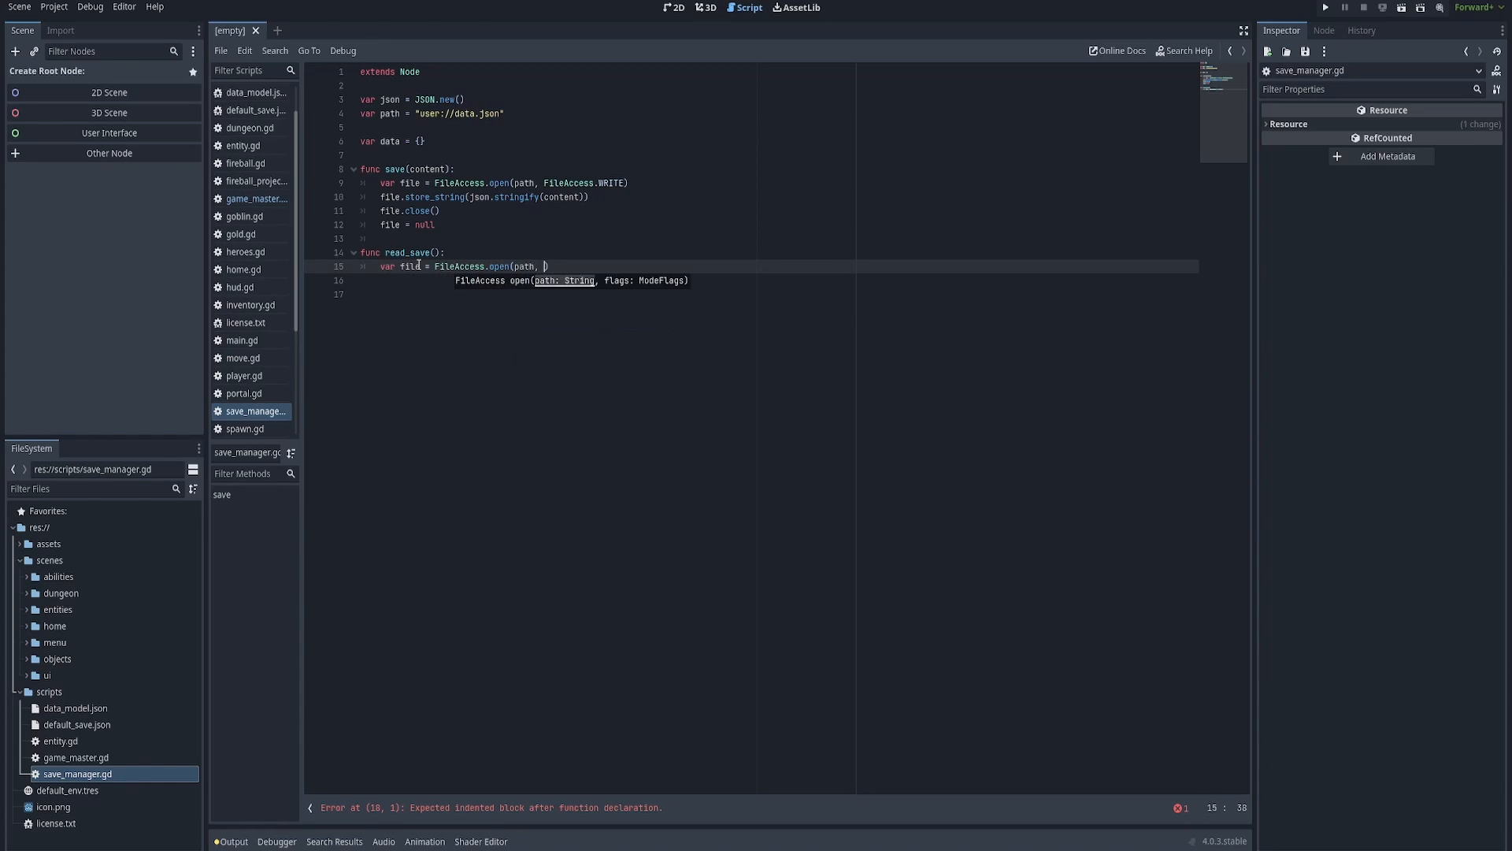
{"action": "type", "text": "FileA"}
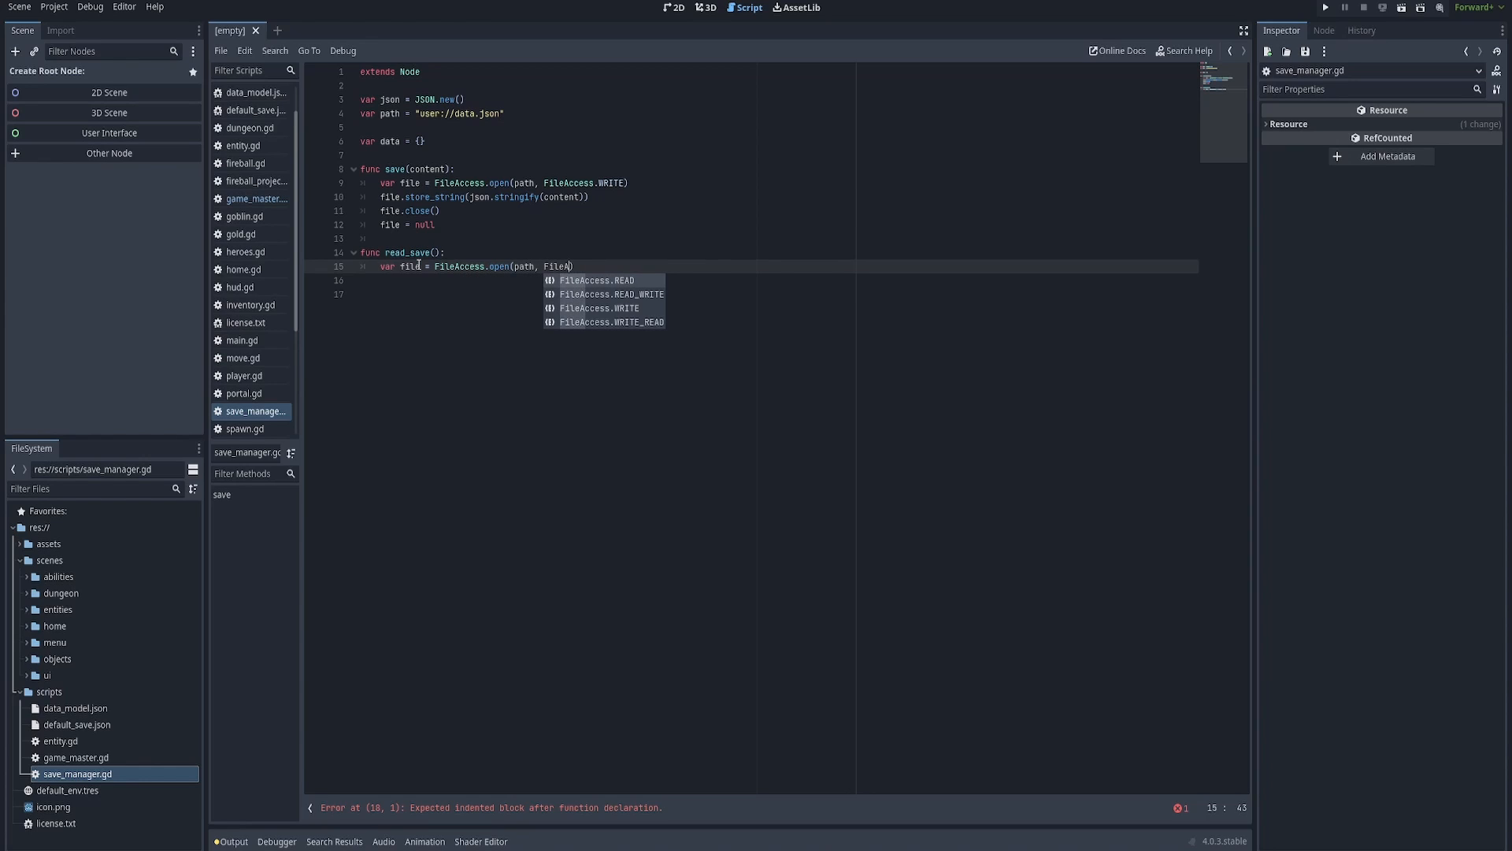
{"action": "key", "text": "BackSpace"}
{"action": "type", "text": "Access."}
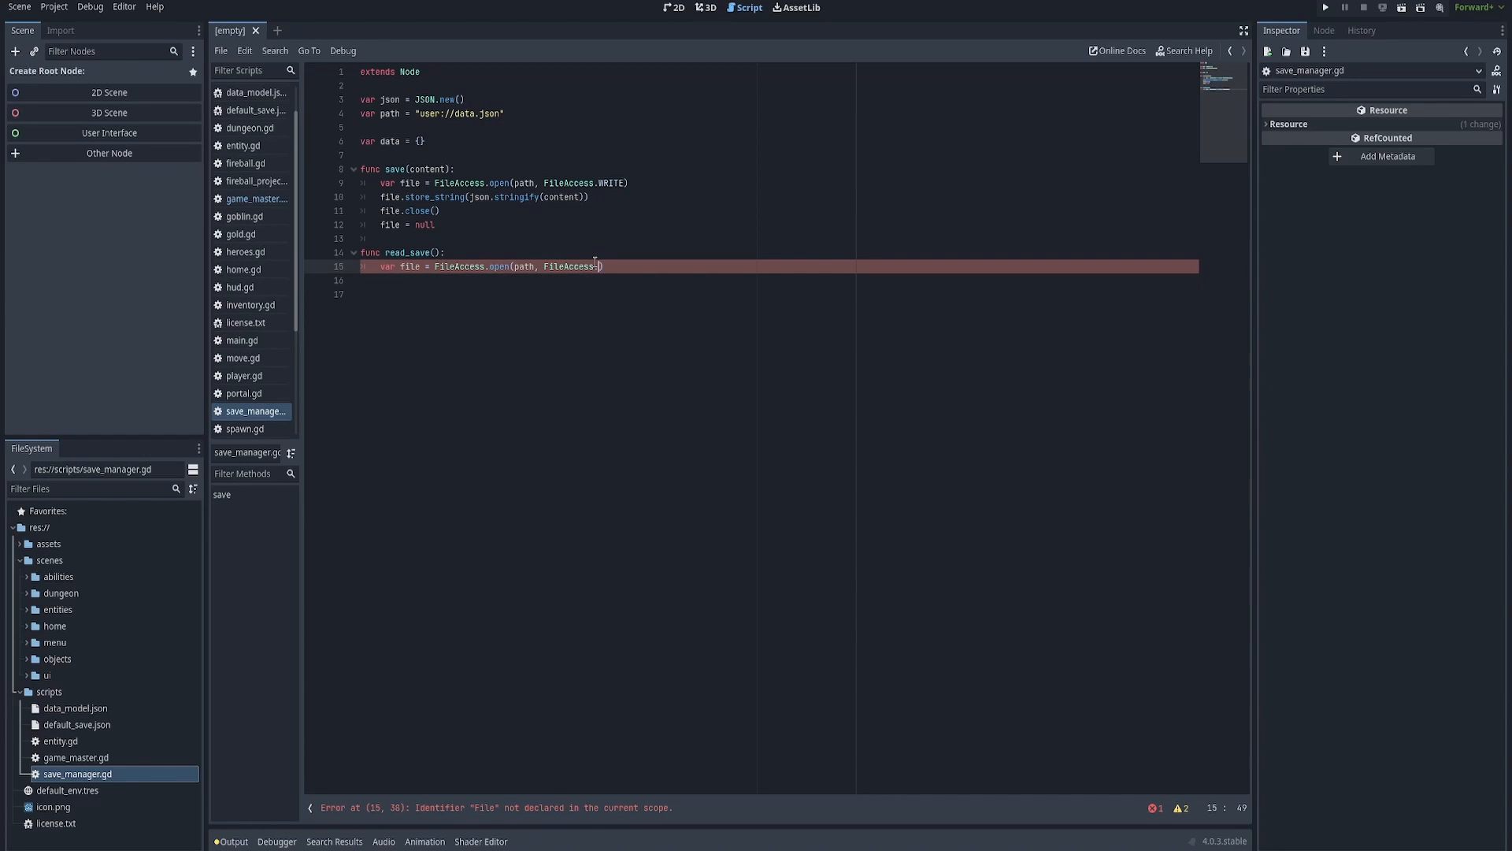
{"action": "type", "text": "READ])"}
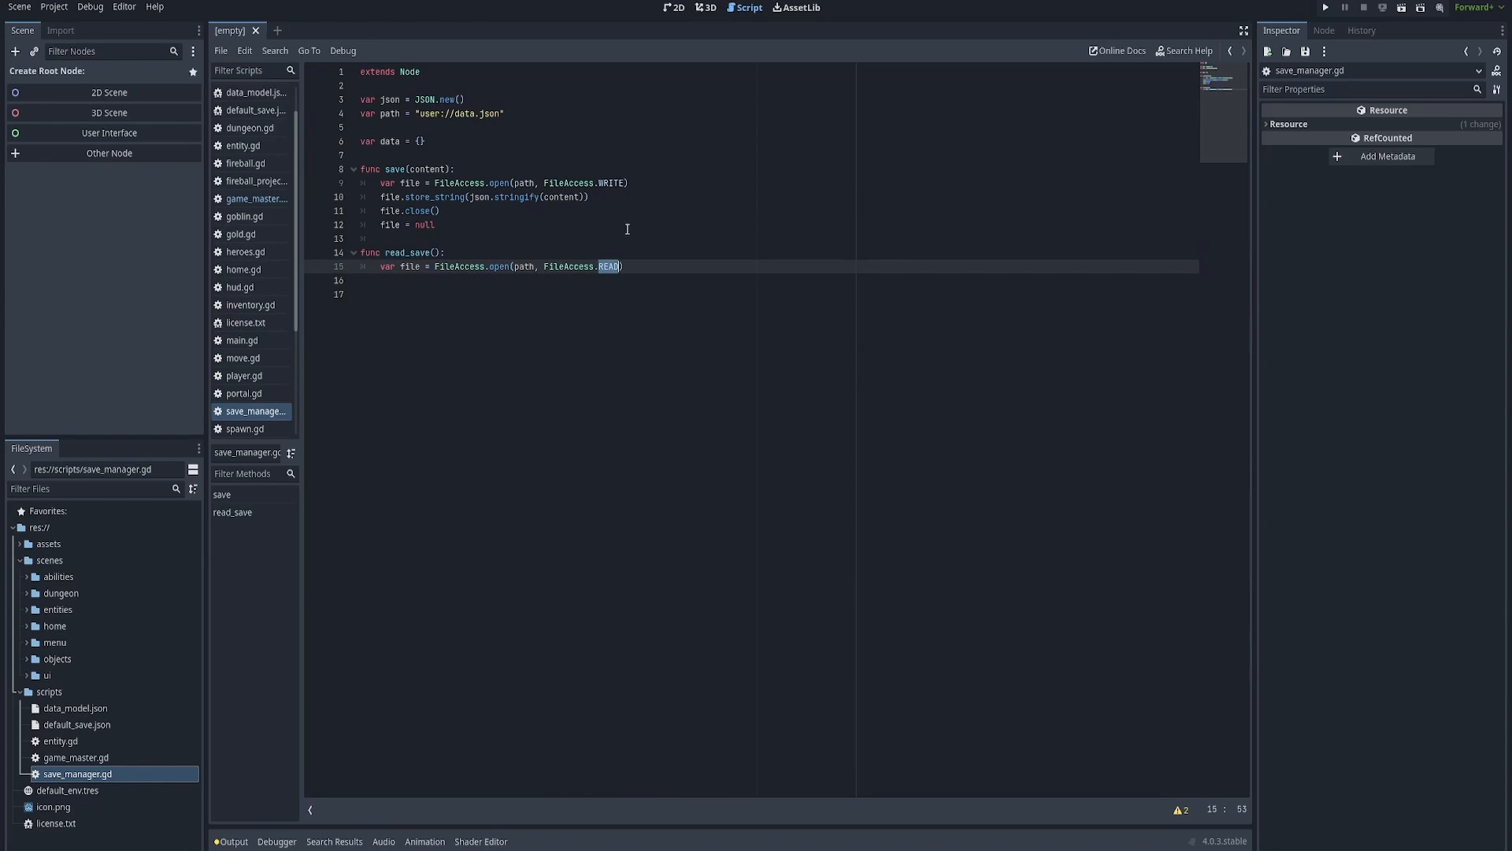
{"action": "double_click", "coordinate": [394, 168]}
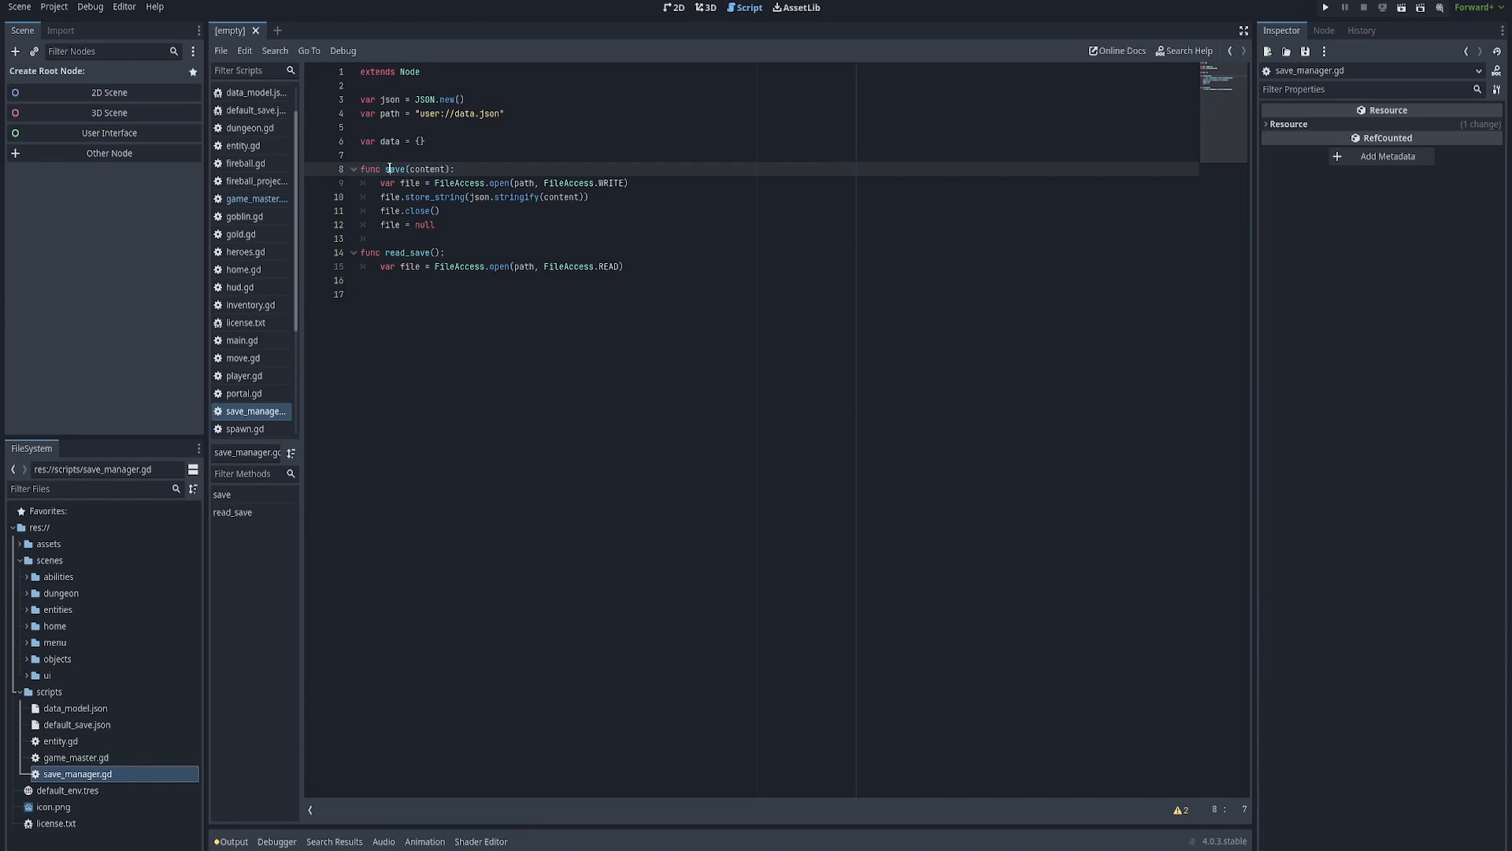
Rename func save(content) to write_save and start a new line inside read_save.
{"action": "type", "text": "write_"}
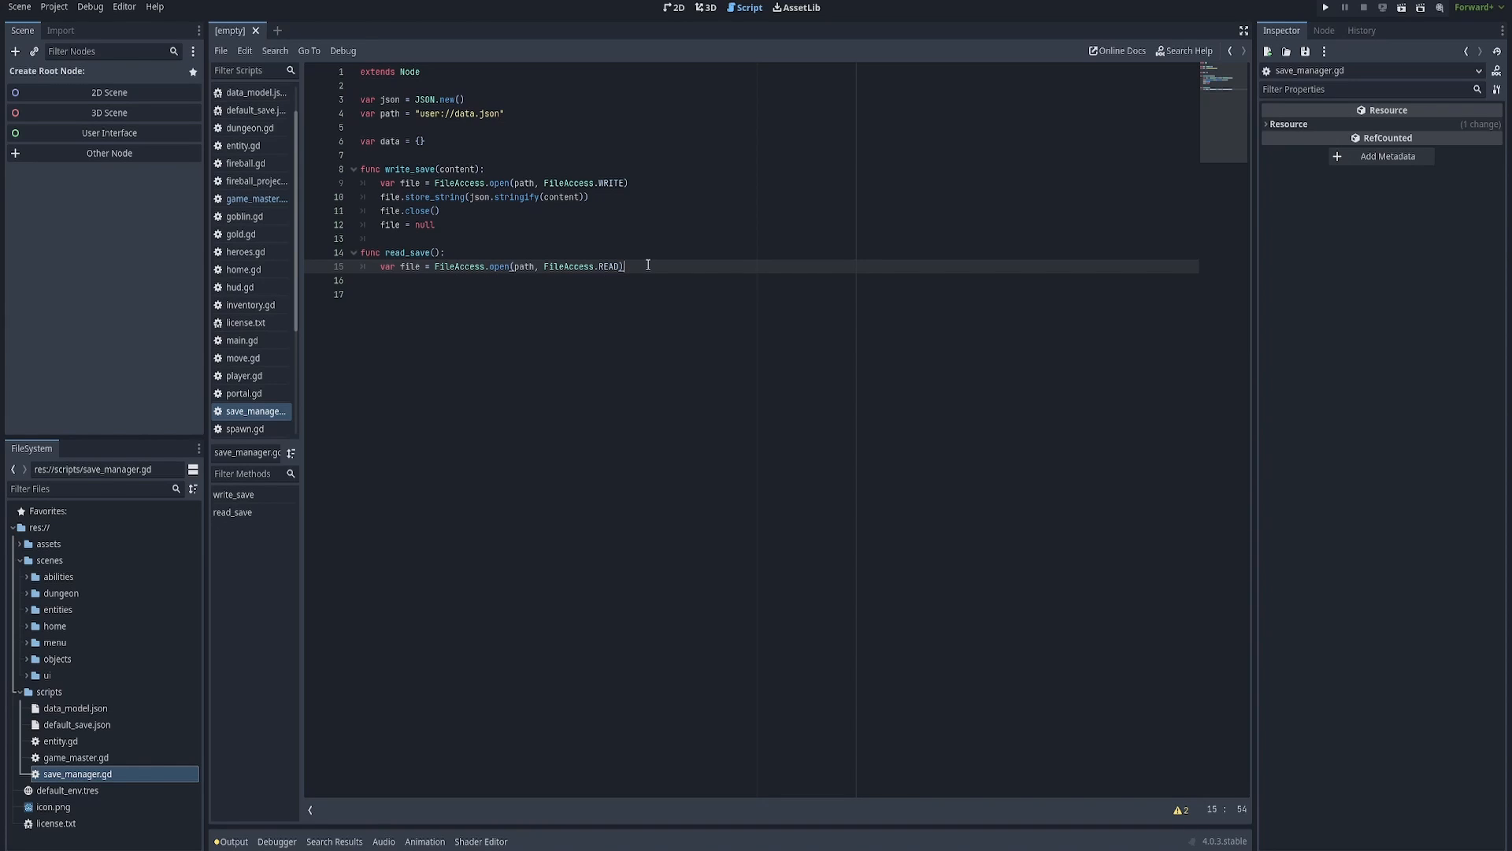
{"action": "key", "text": "Return"}
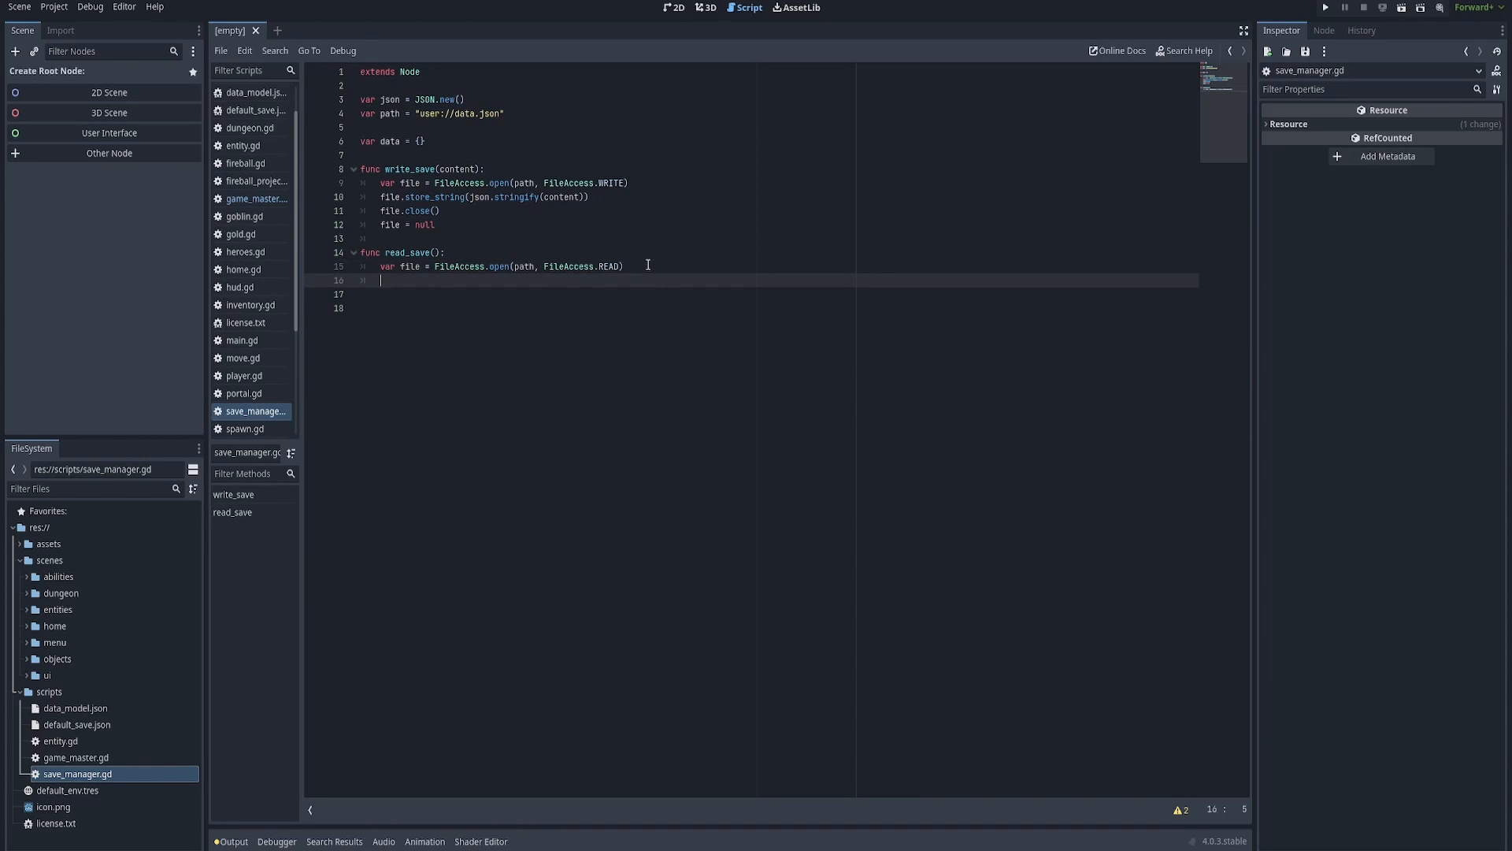
Add var content = json.parse_string(file.get_as_text()) in read_save.
{"action": "type", "text": "var content = json"}
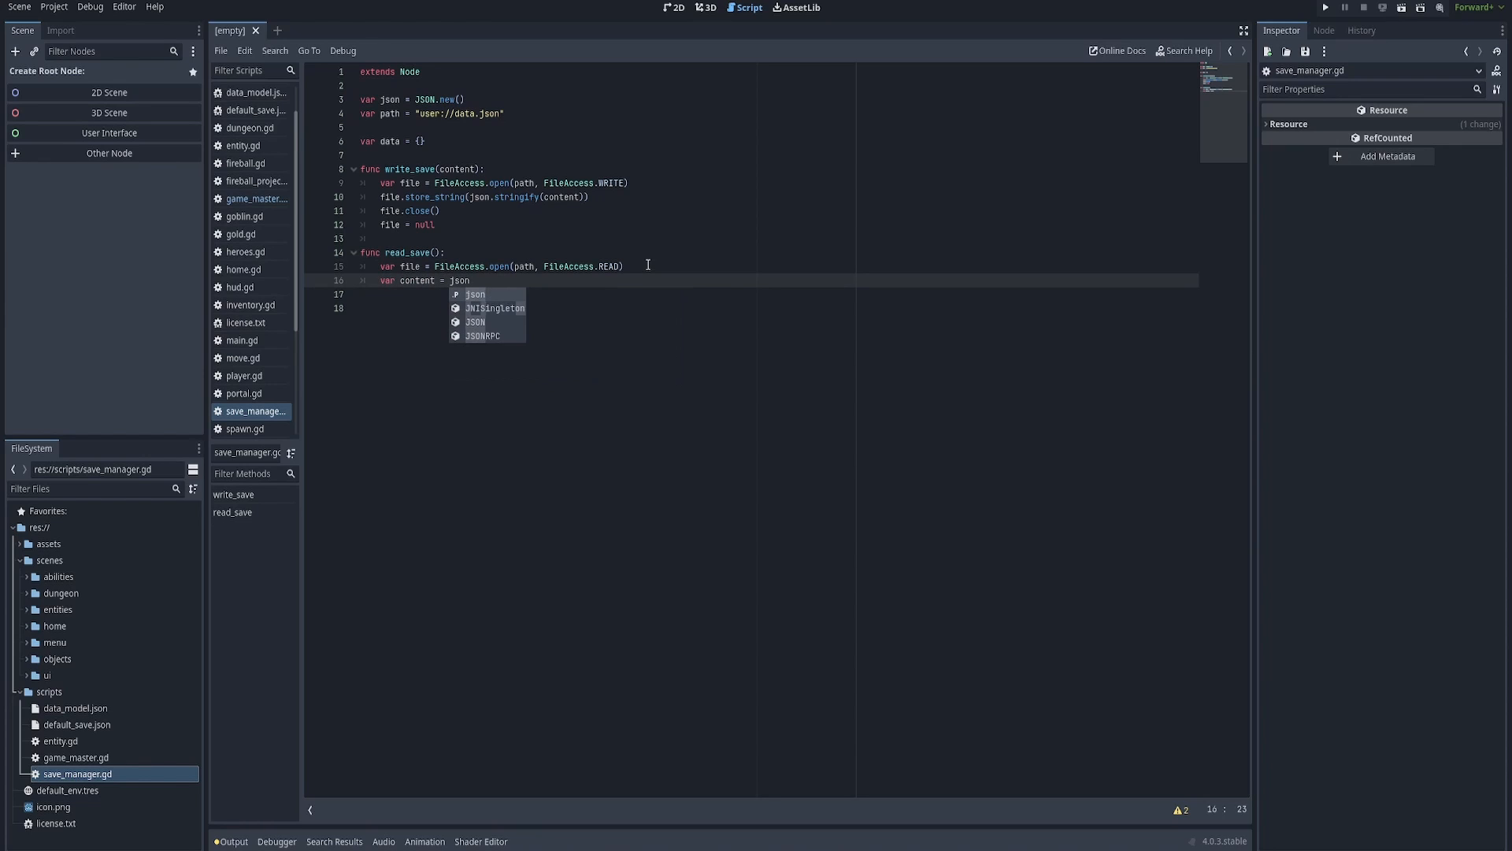
{"action": "type", "text": ".parse_String("}
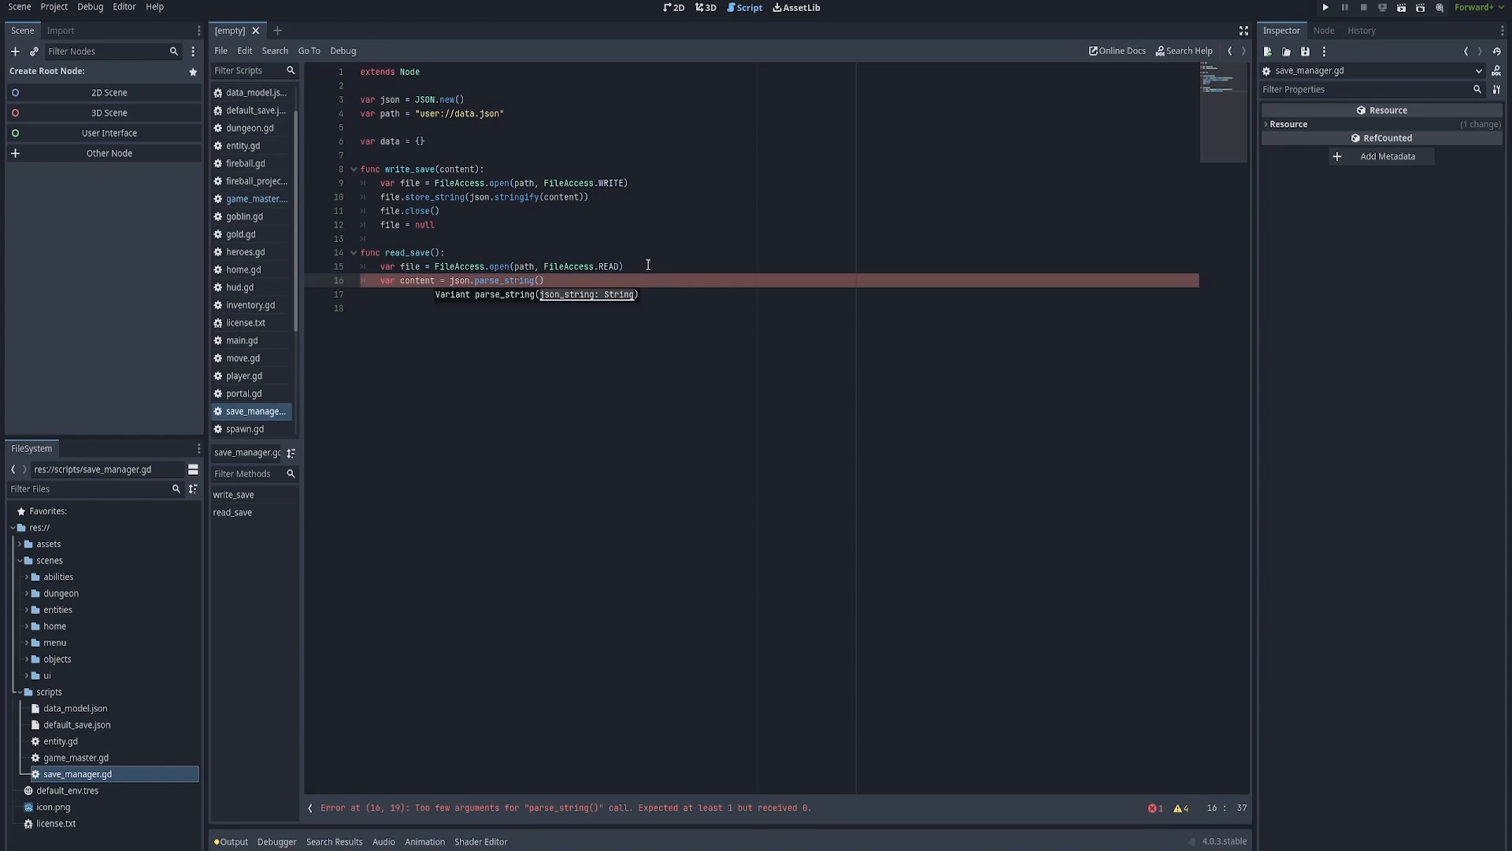
{"action": "type", "text": "file.get_as"}
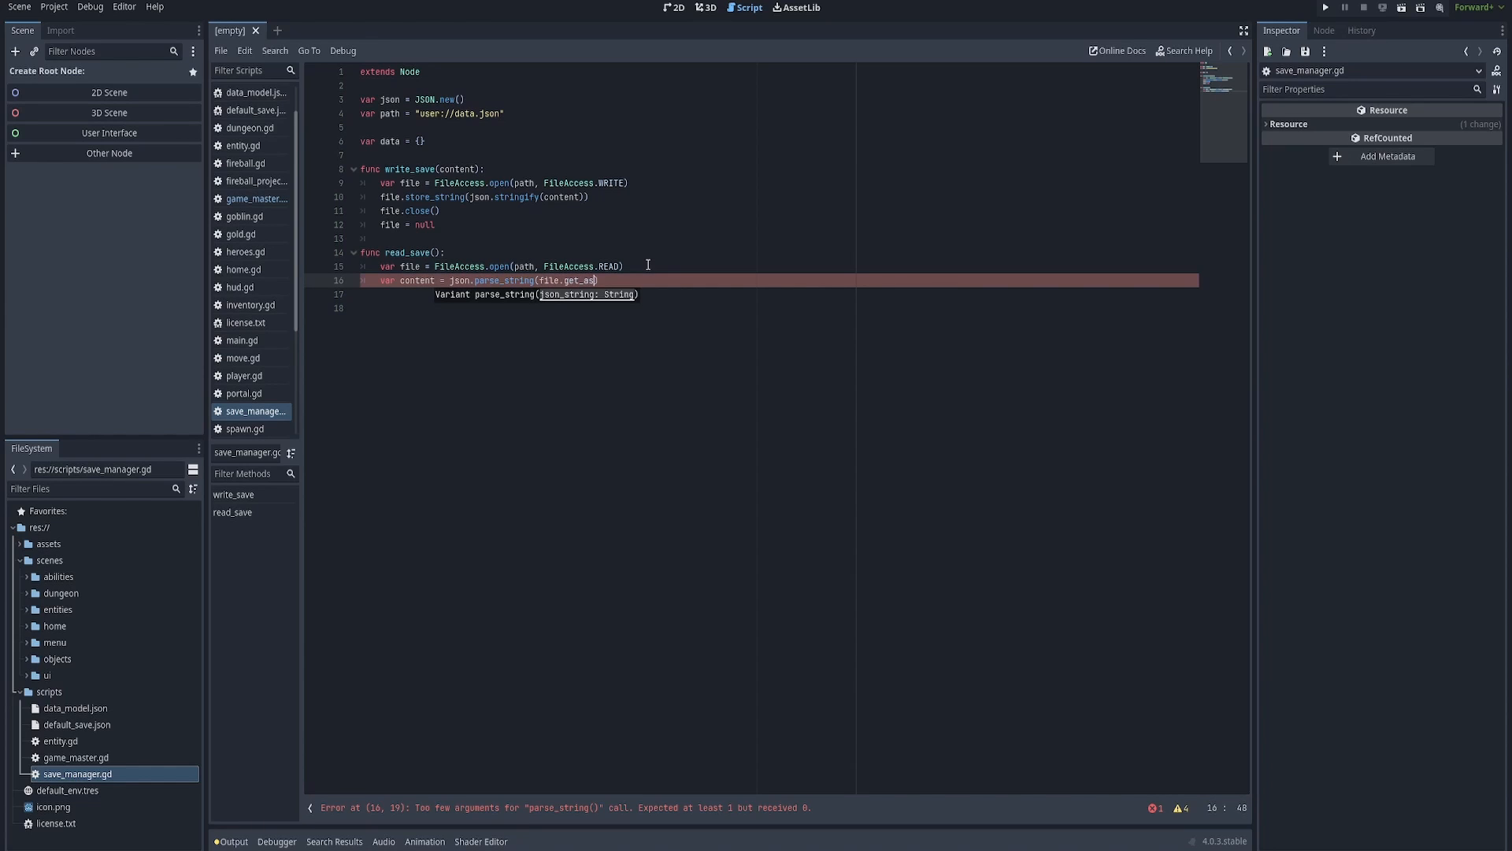
{"action": "type", "text": "_text()"}
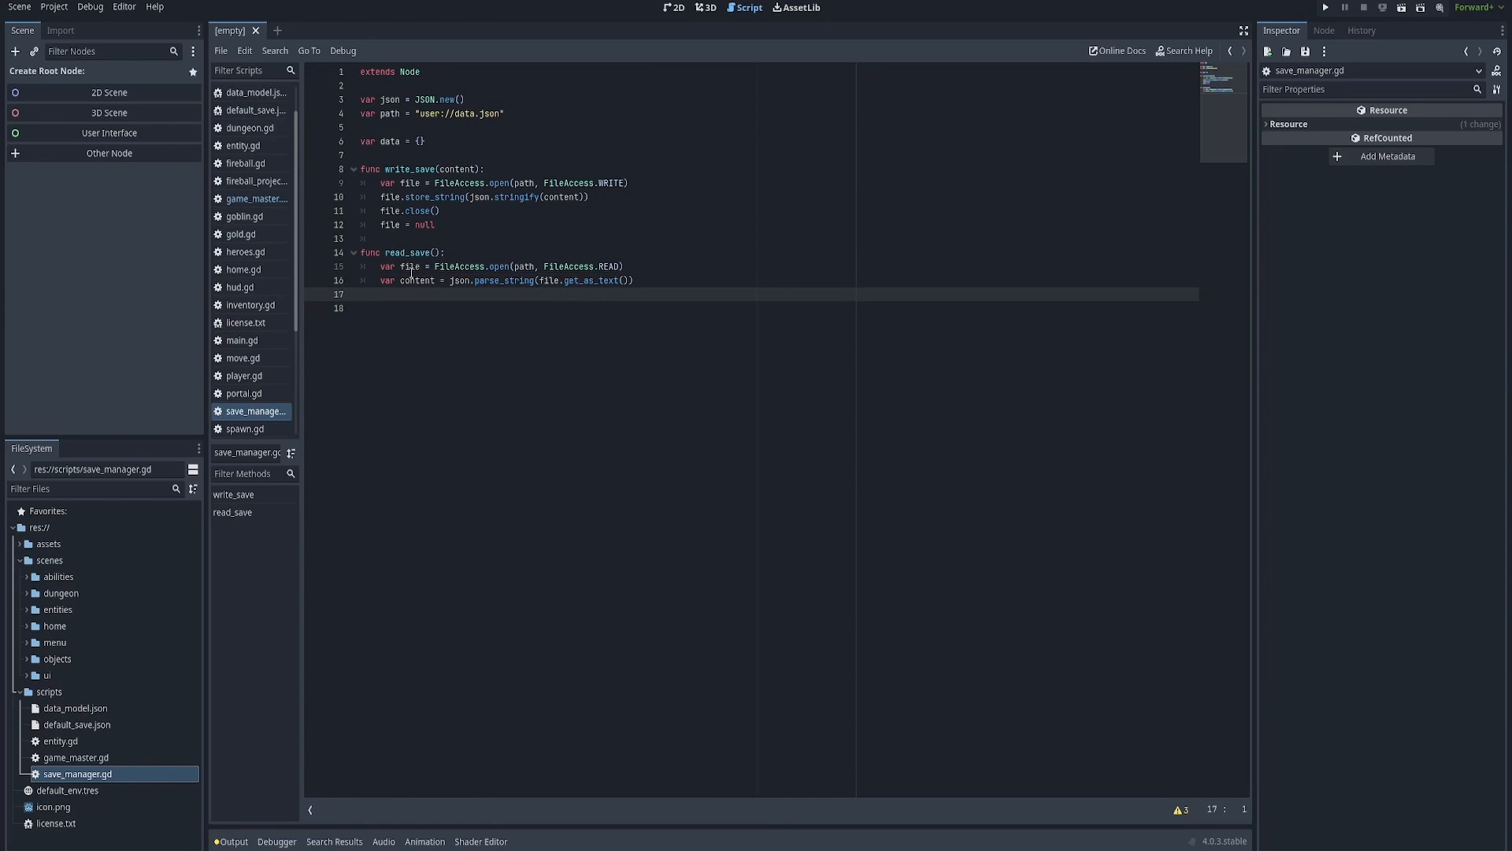
Return content from read_save and move below it for the next function.
{"action": "left_click", "coordinate": [626, 280]}
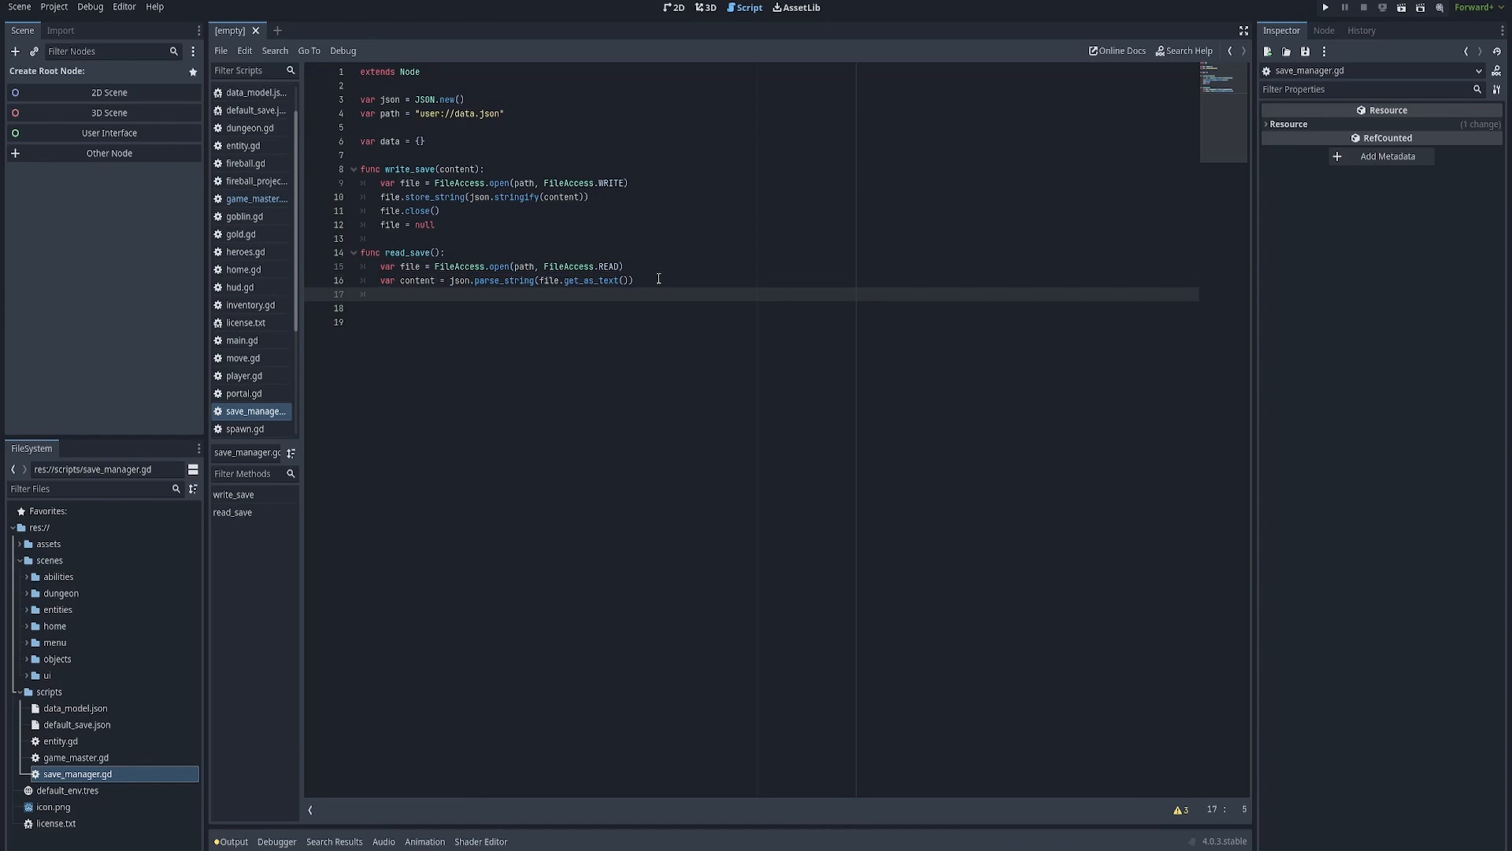
{"action": "type", "text": "return content"}
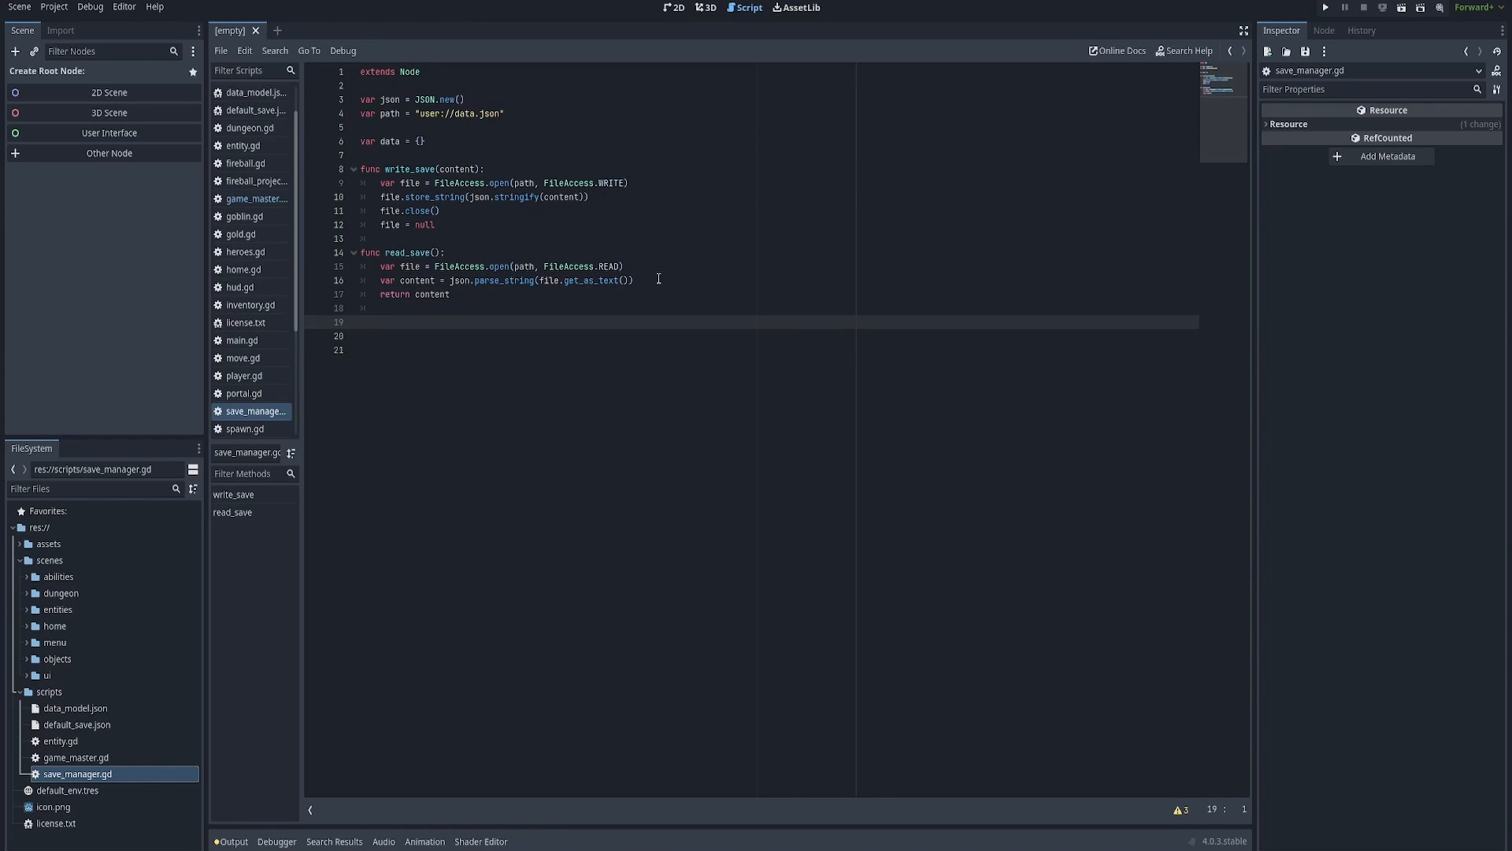
{"action": "double_click", "coordinate": [506, 280]}
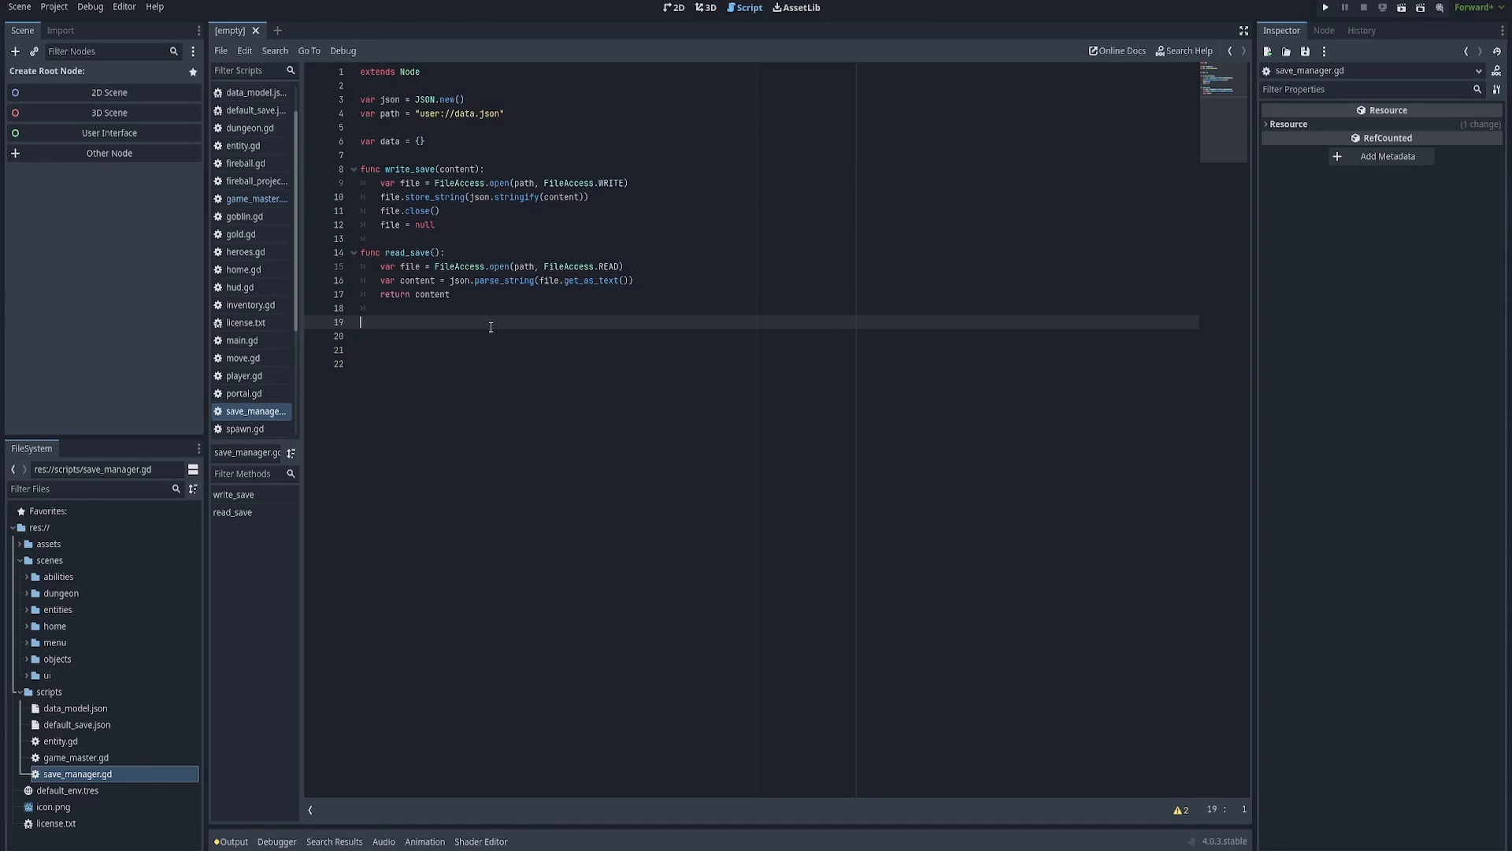
Start func create_new_save_file(): with a var file = FileAccess.open call.
{"action": "type", "text": "func create_n"}
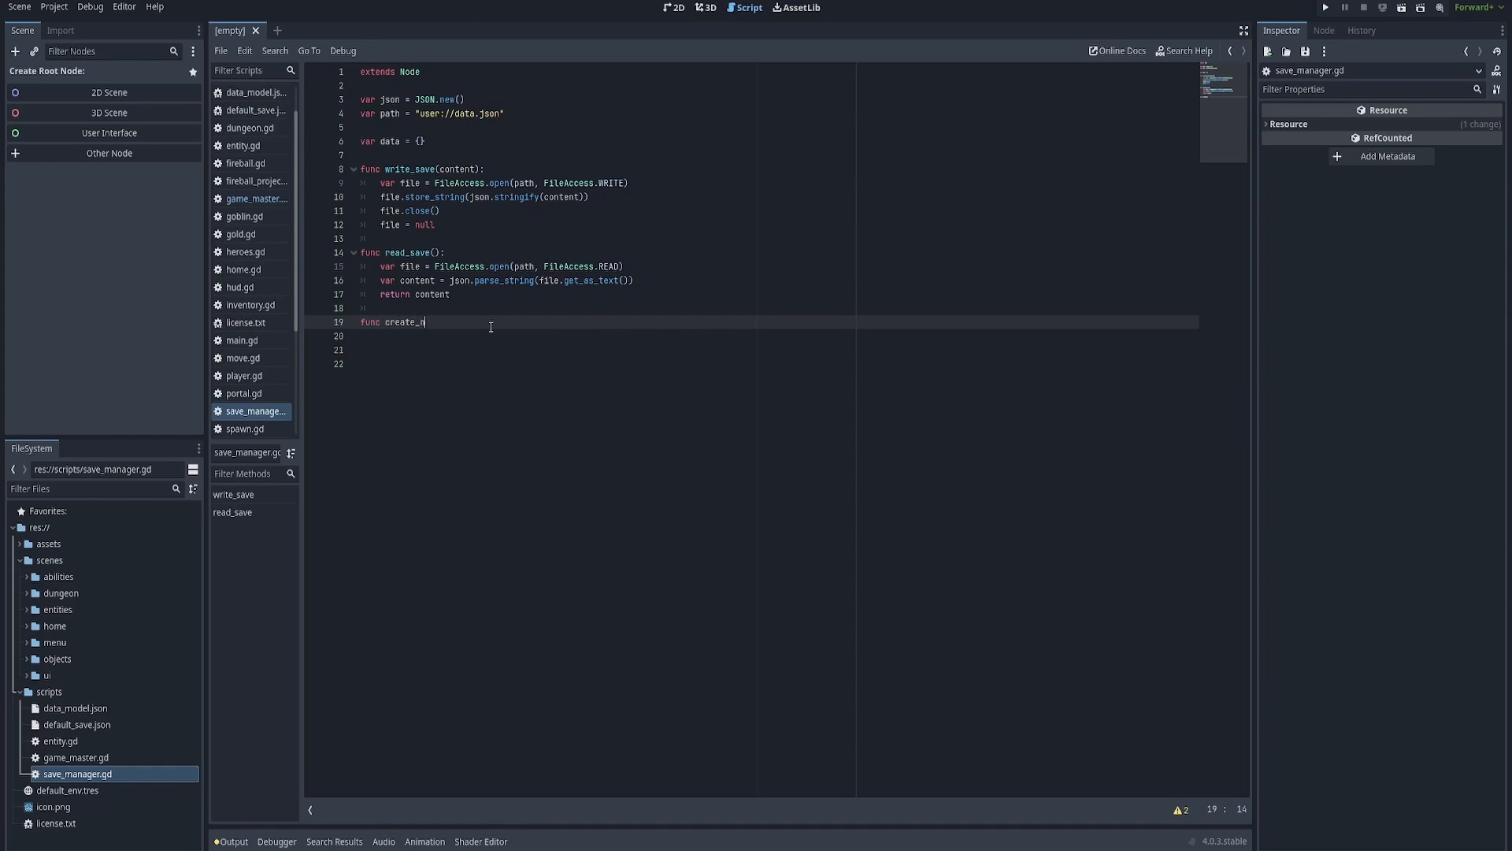
{"action": "type", "text": "ew_save_file():"}
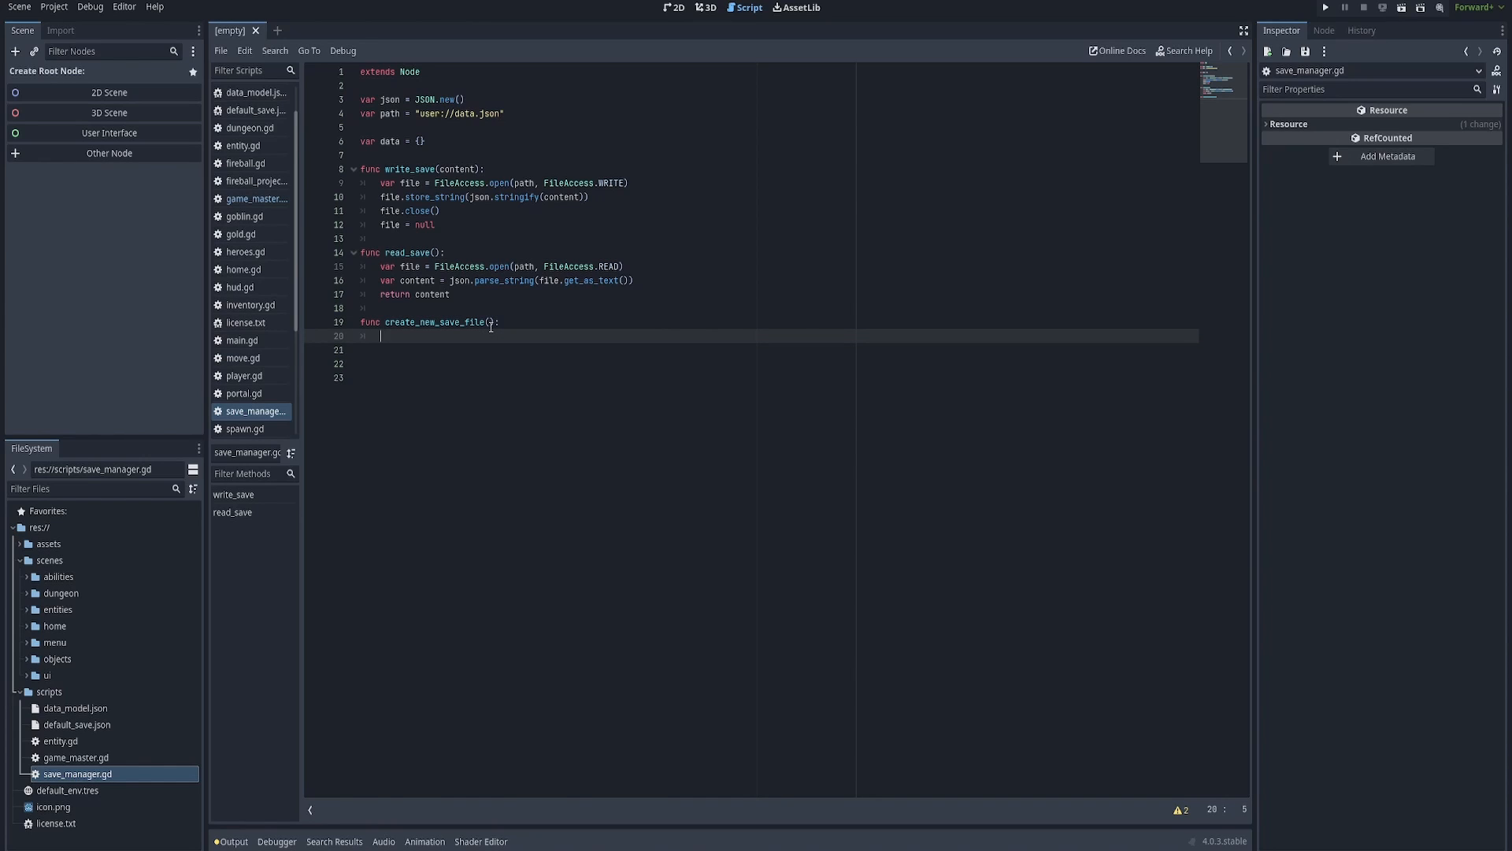
{"action": "type", "text": "var file = FileAccess.open("}
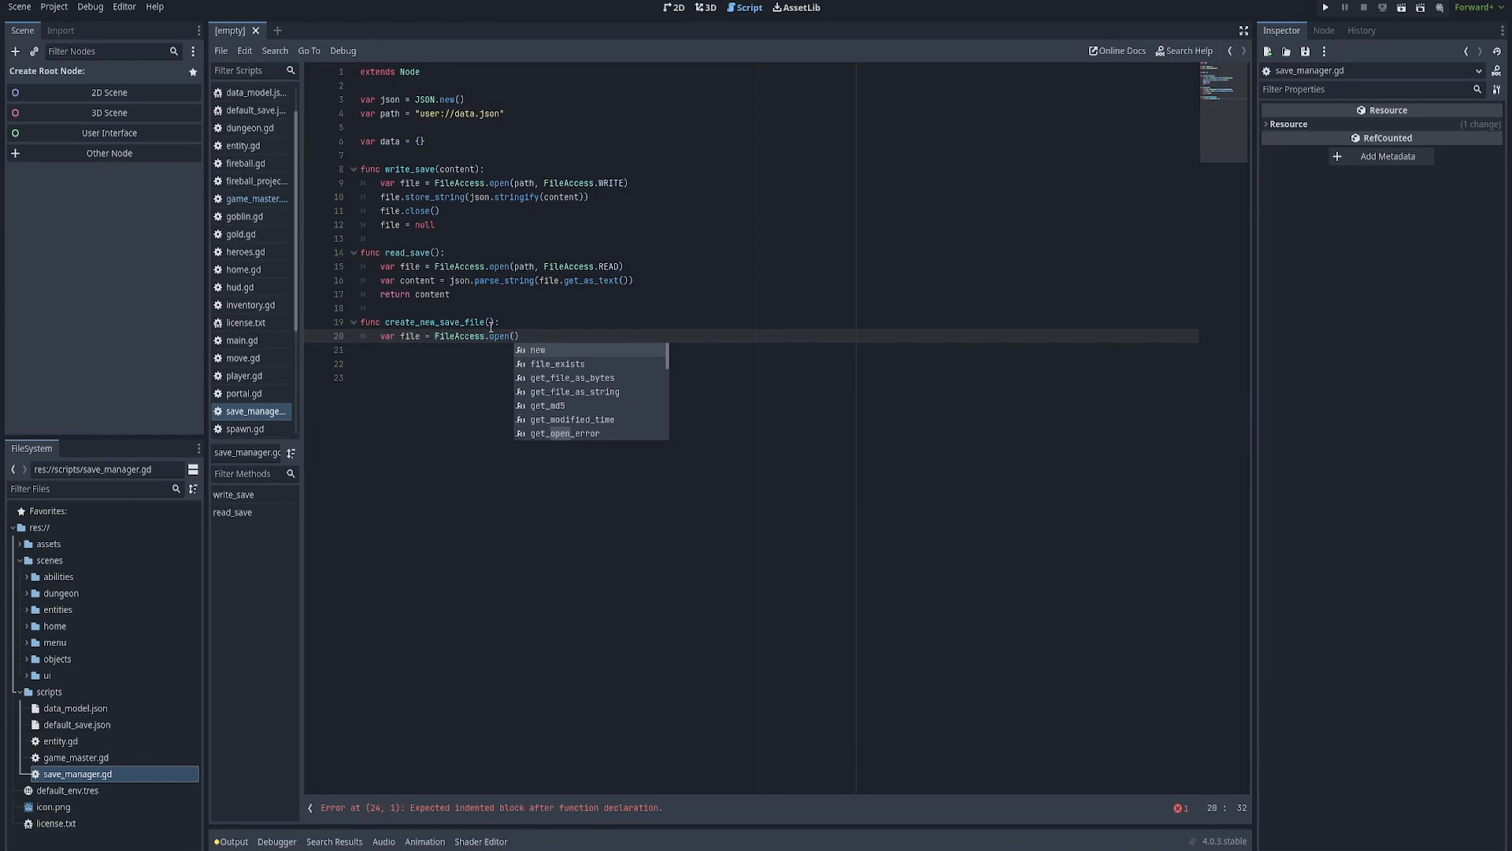
Open "res://scripts/default_save.json" with FileAccess.READ into file.
{"action": "type", "text": "\"\""}
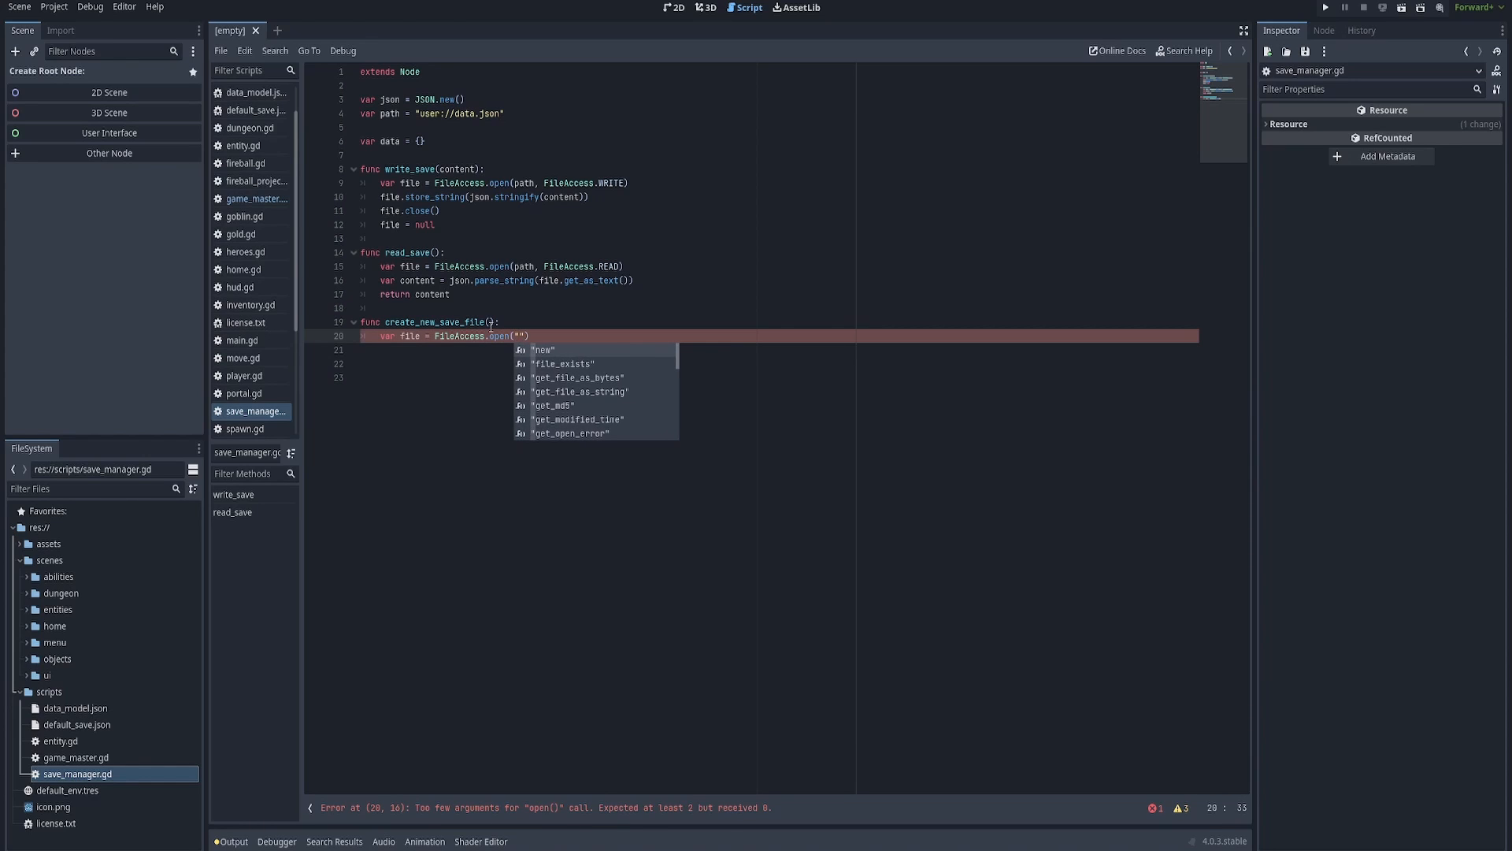
{"action": "type", "text": "res://scripts"}
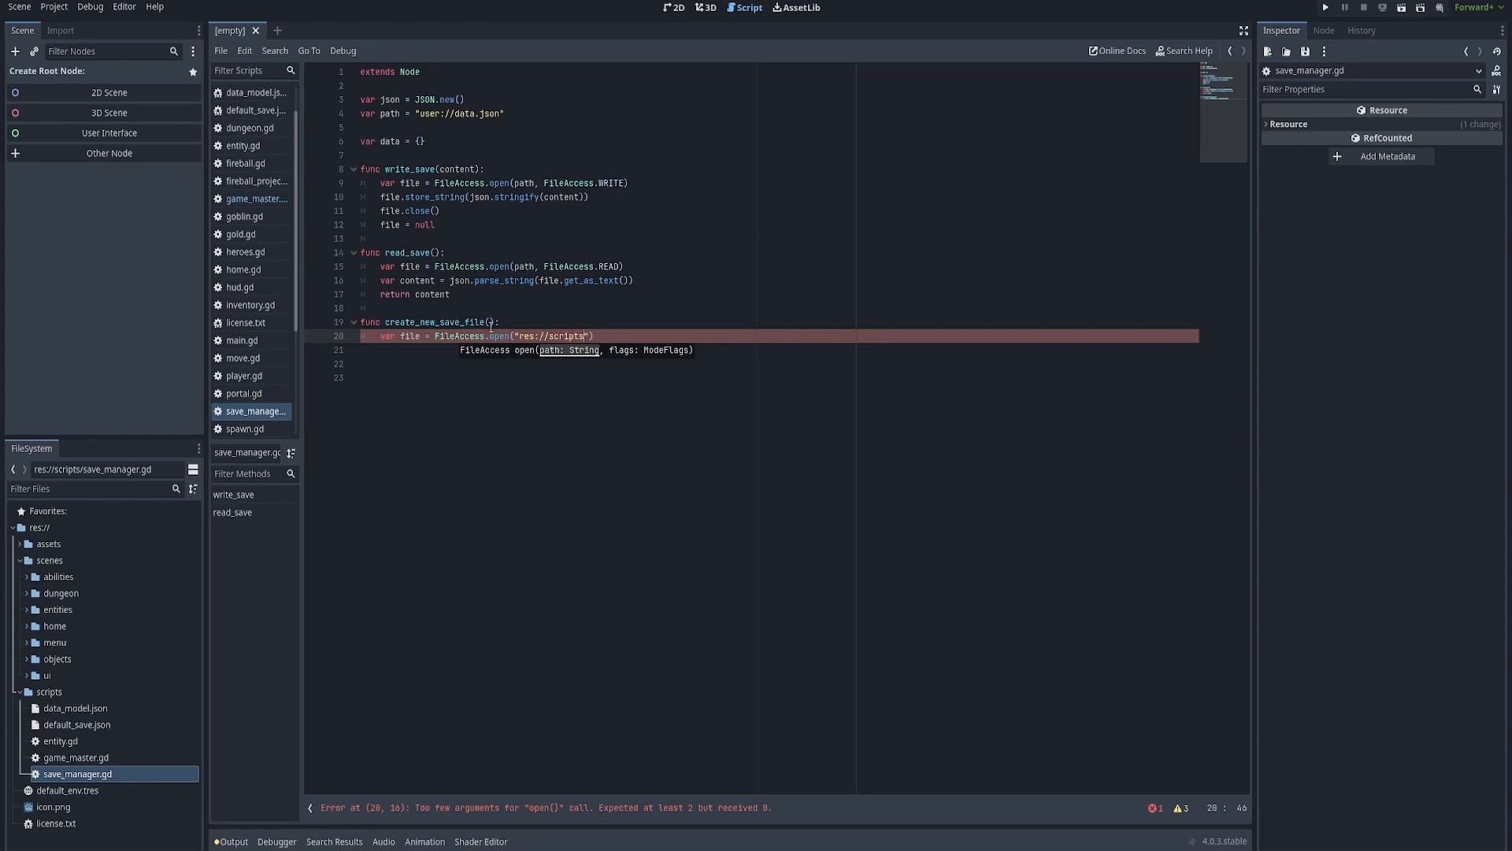
{"action": "type", "text": "/default"}
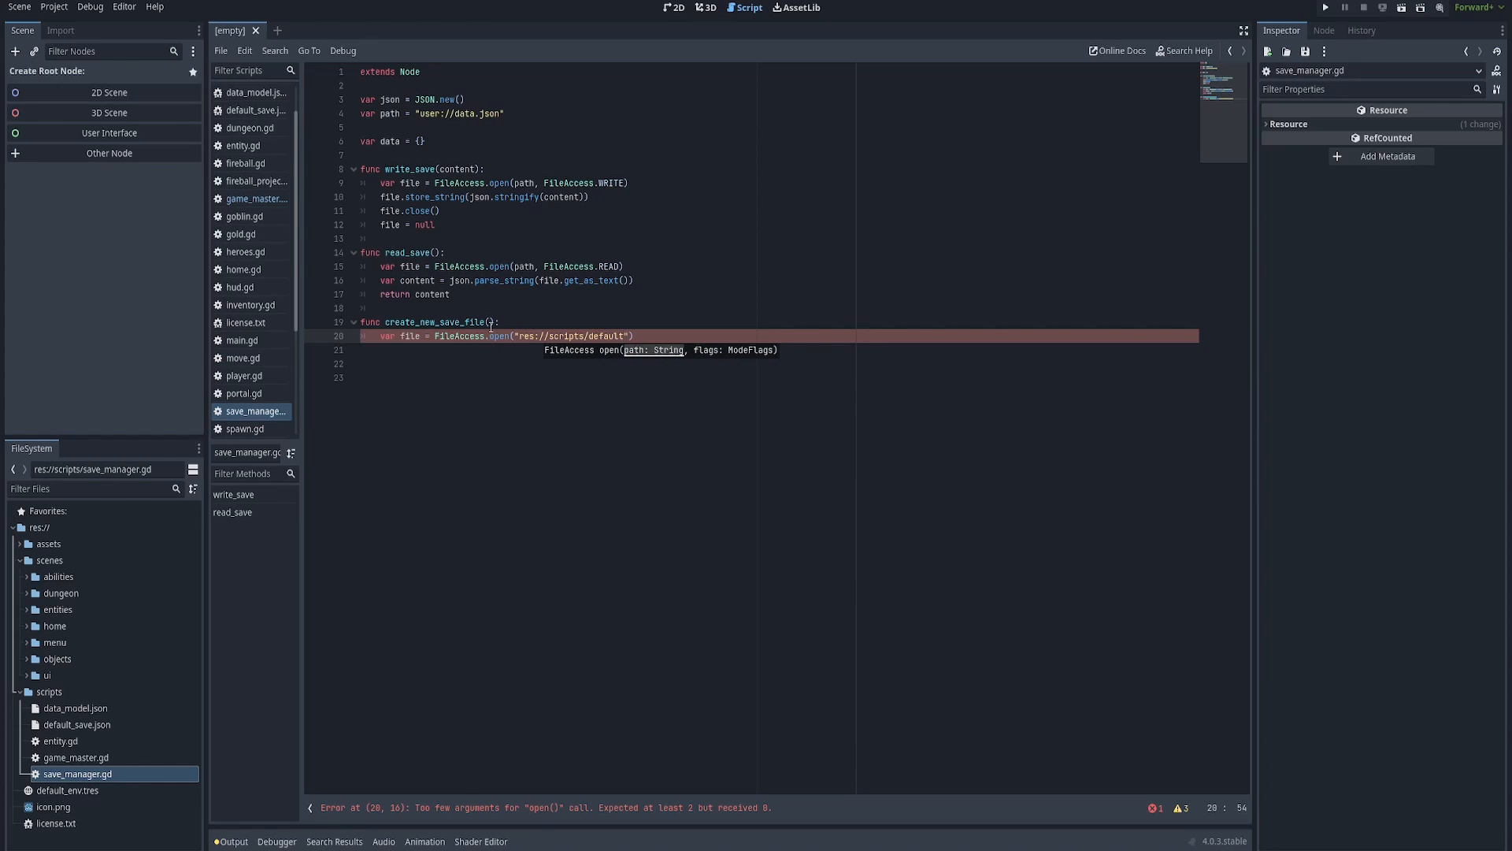
{"action": "type", "text": "_save.json"}
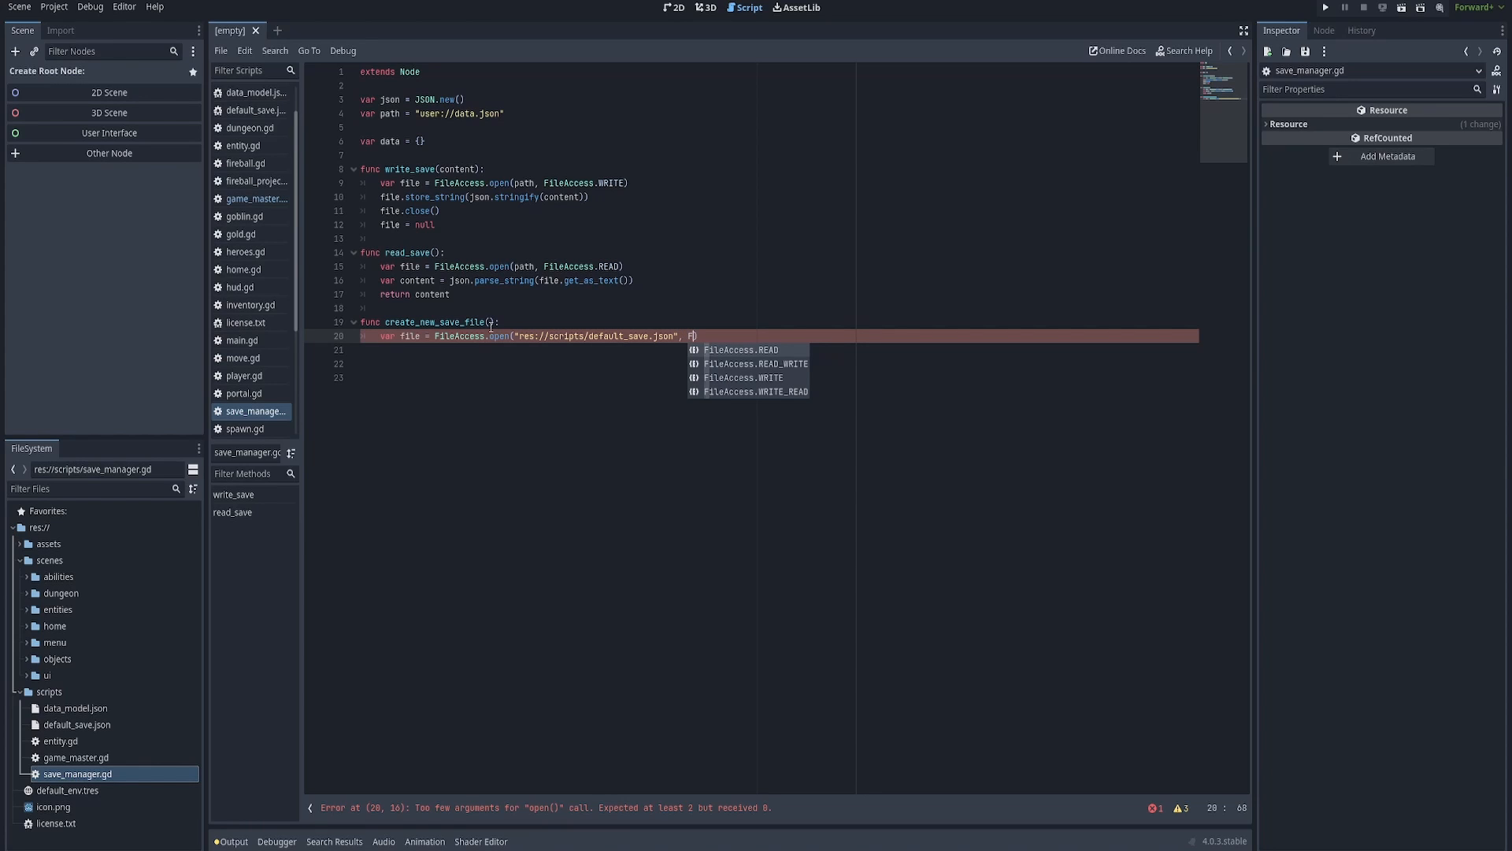
{"action": "left_click", "coordinate": [739, 350]}
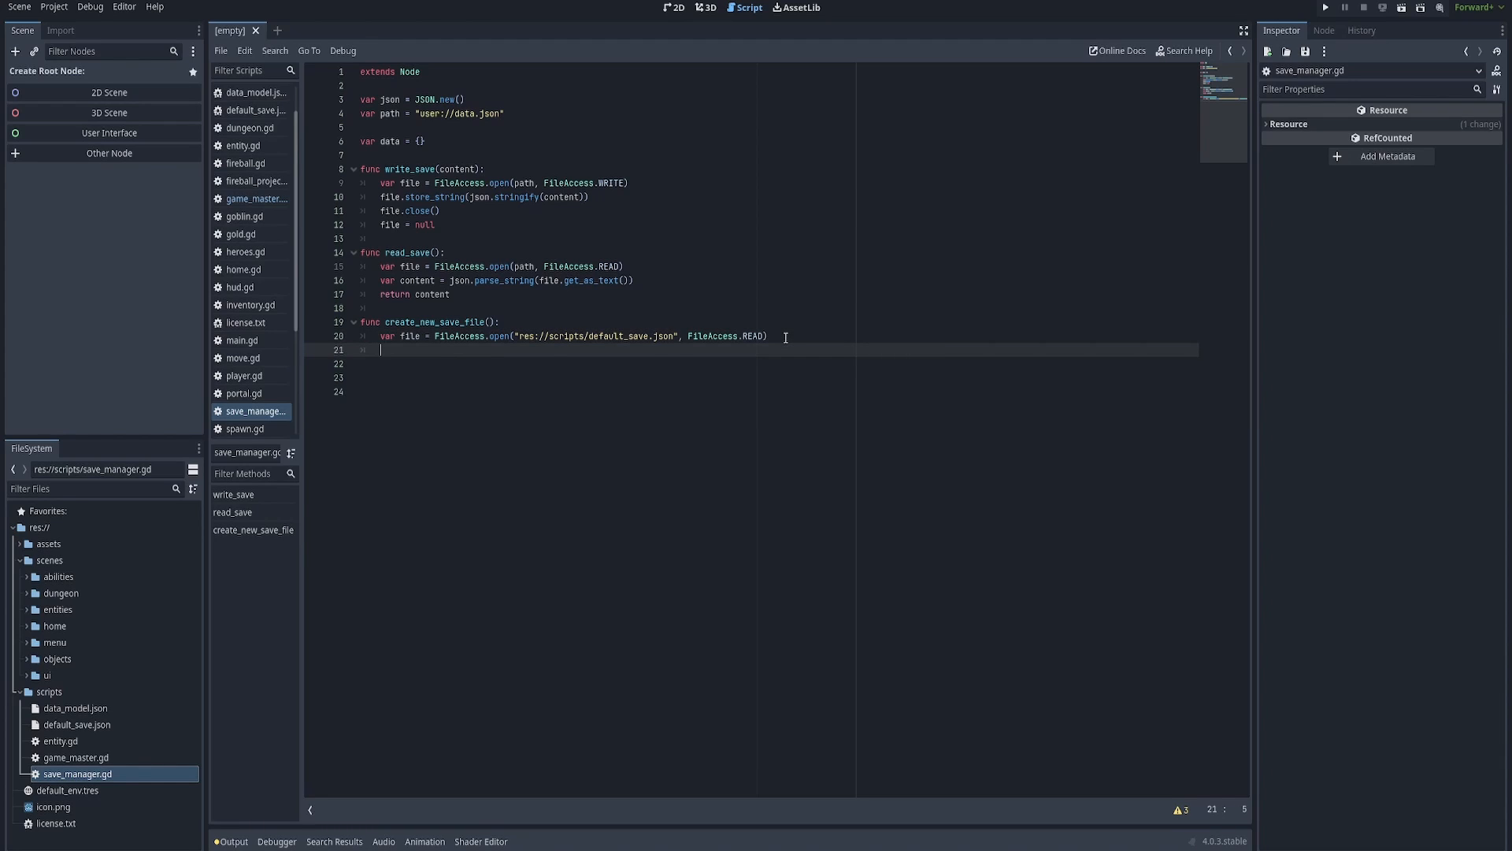
Add var content = json.parse_string(file.get_as_text()) inside create_new_save_file.
{"action": "type", "text": "var content = json.parse"}
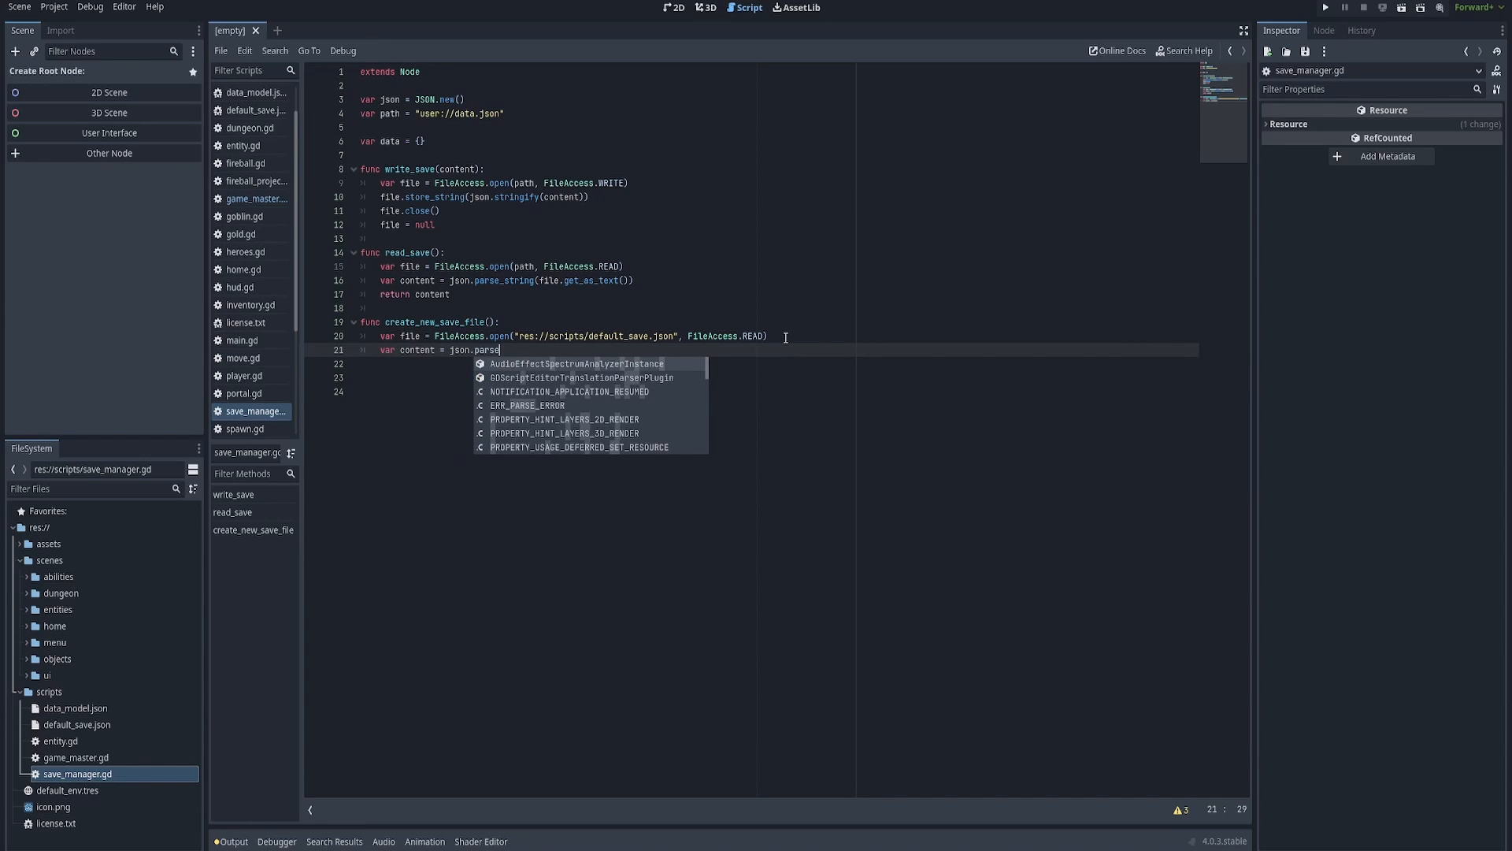
{"action": "type", "text": "_strin"}
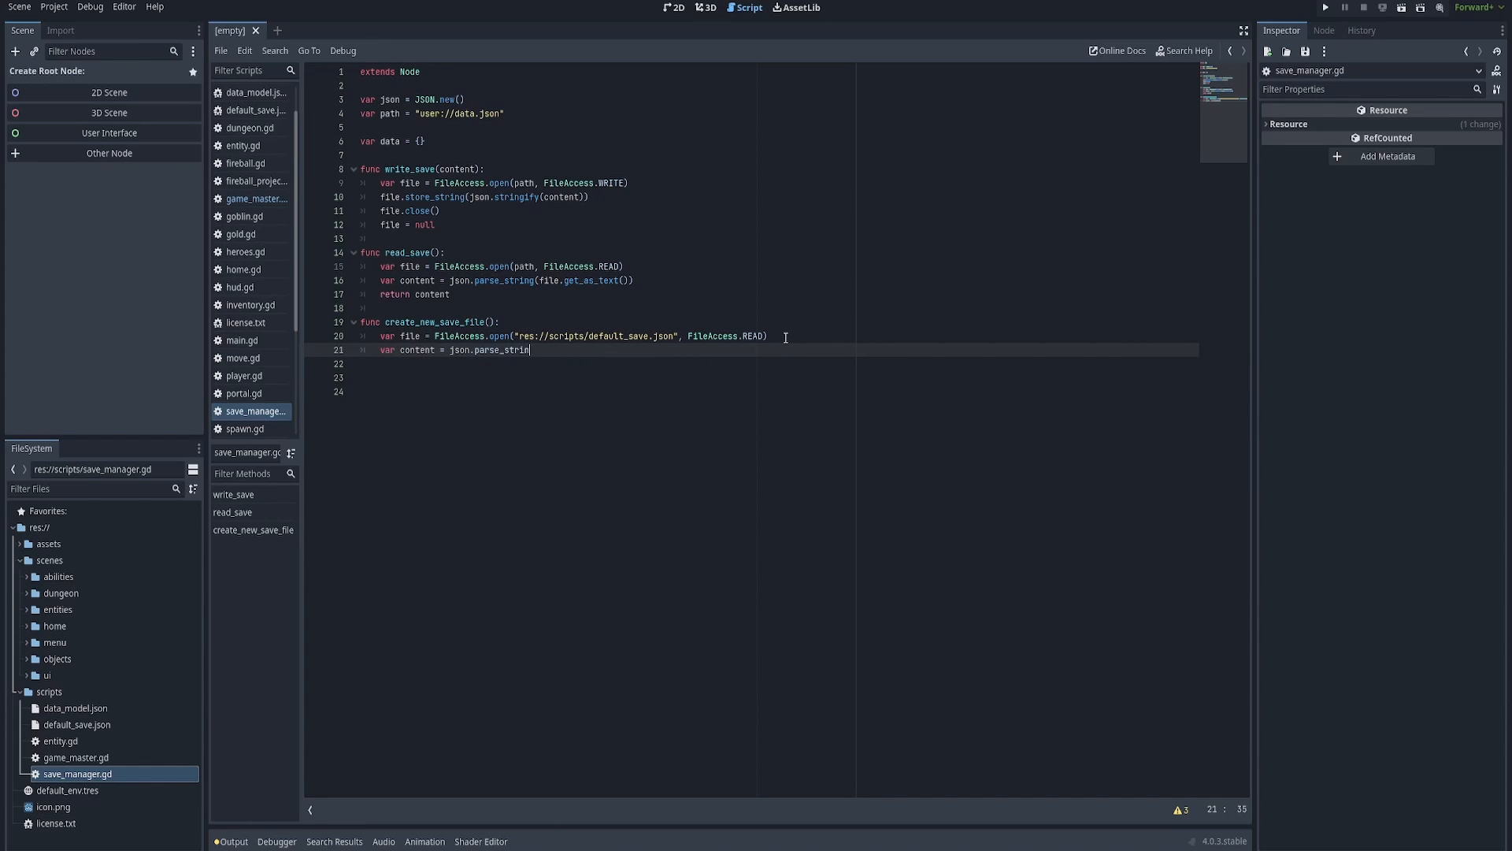
{"action": "type", "text": "g(file.get_as_text("}
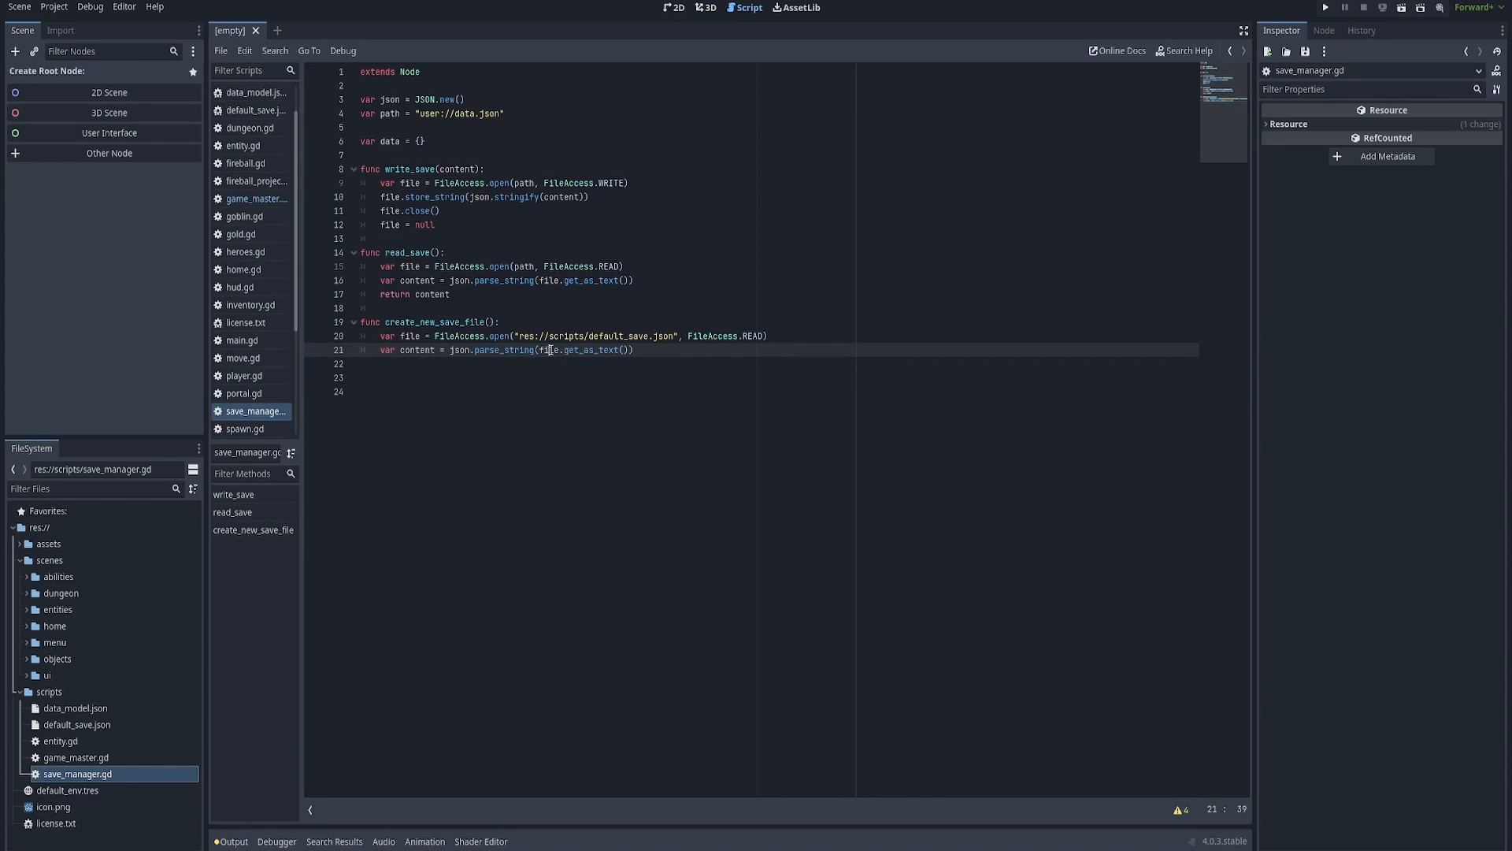
{"action": "double_click", "coordinate": [589, 349]}
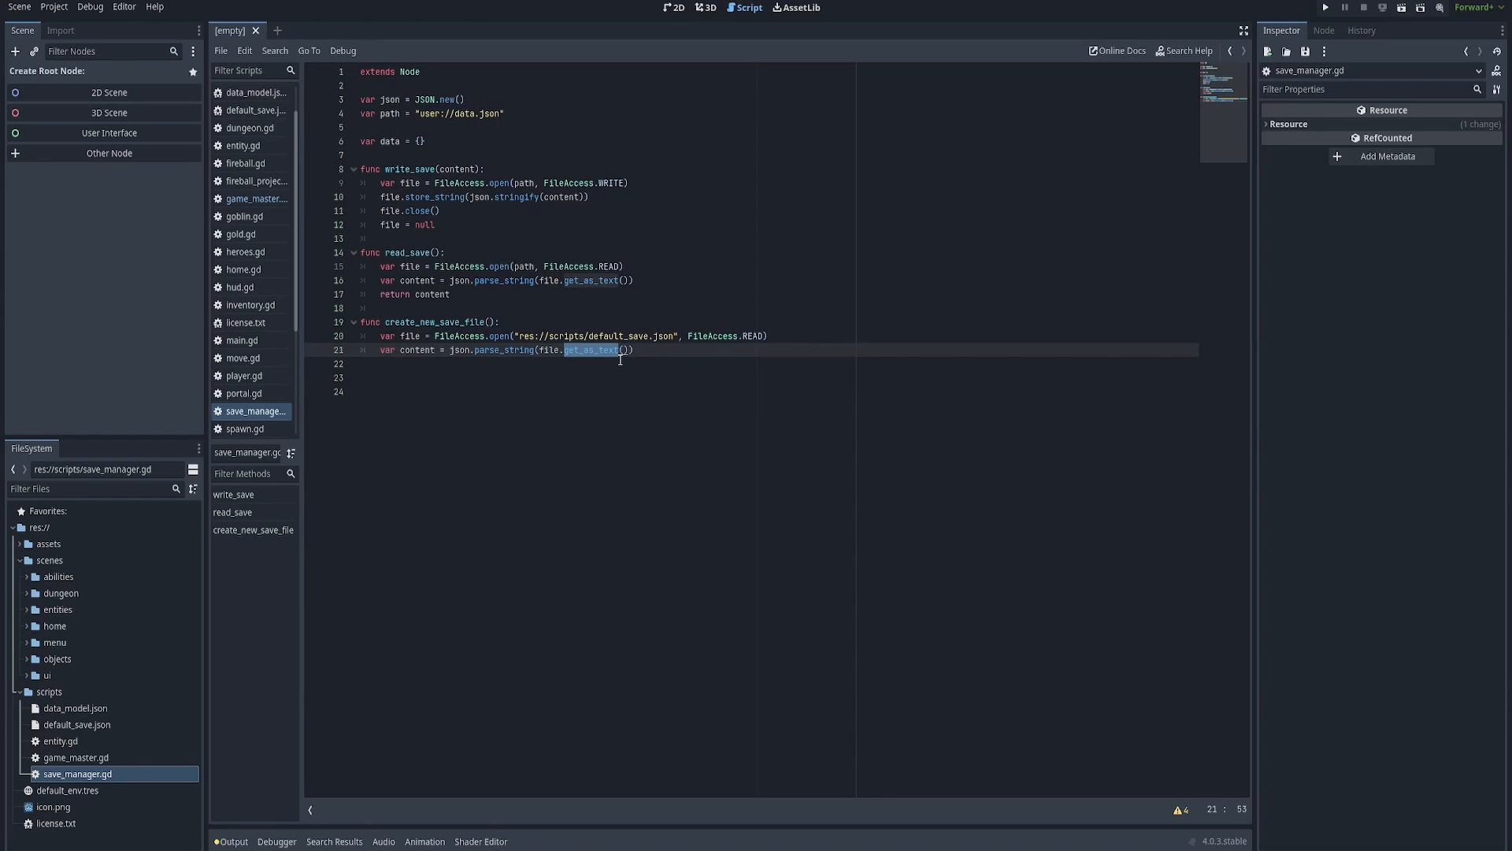
{"action": "left_click", "coordinate": [458, 376]}
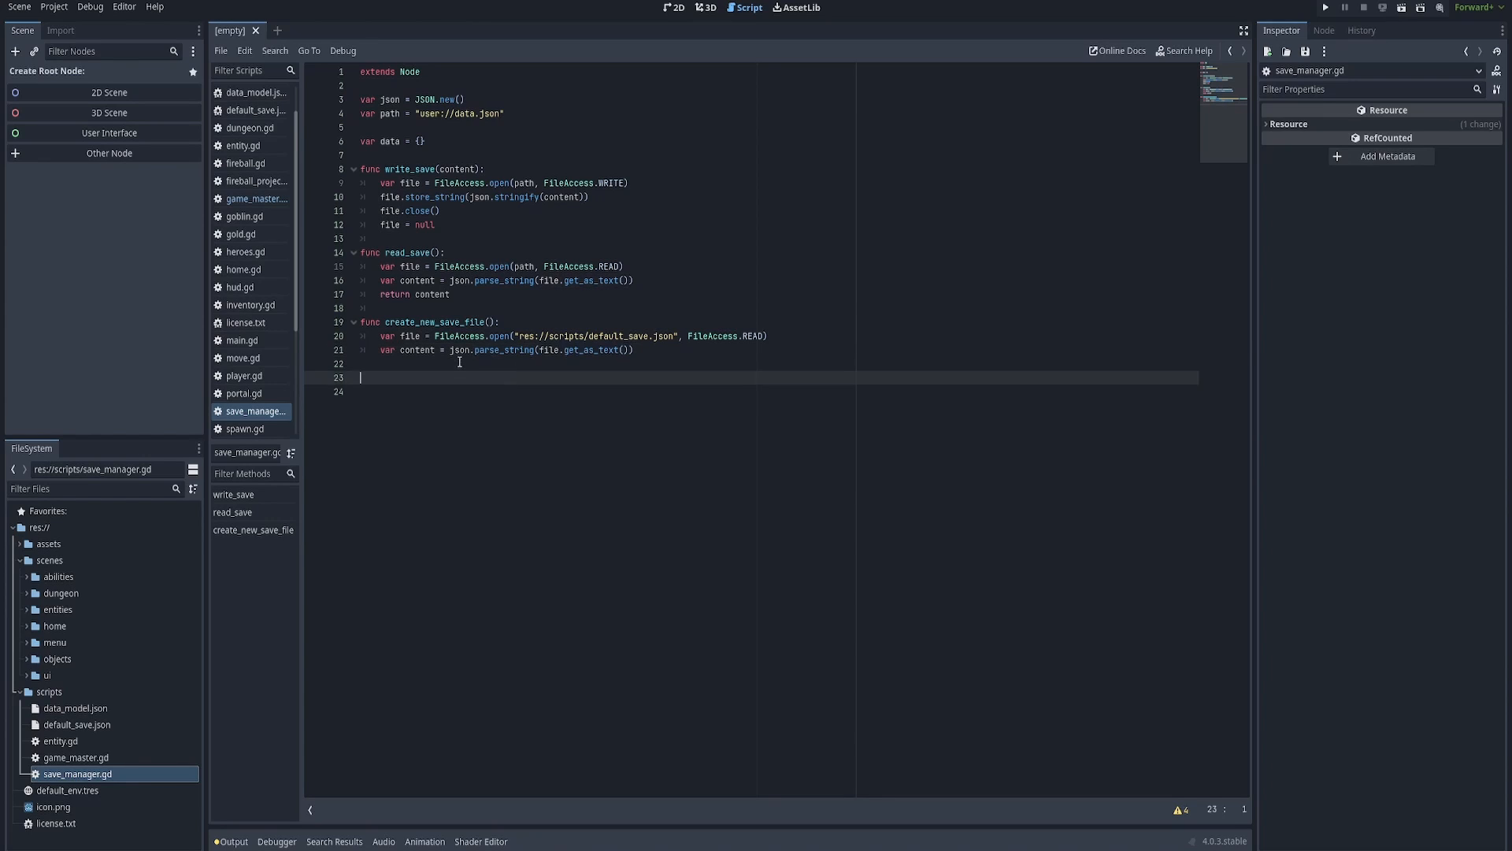
{"action": "double_click", "coordinate": [504, 350]}
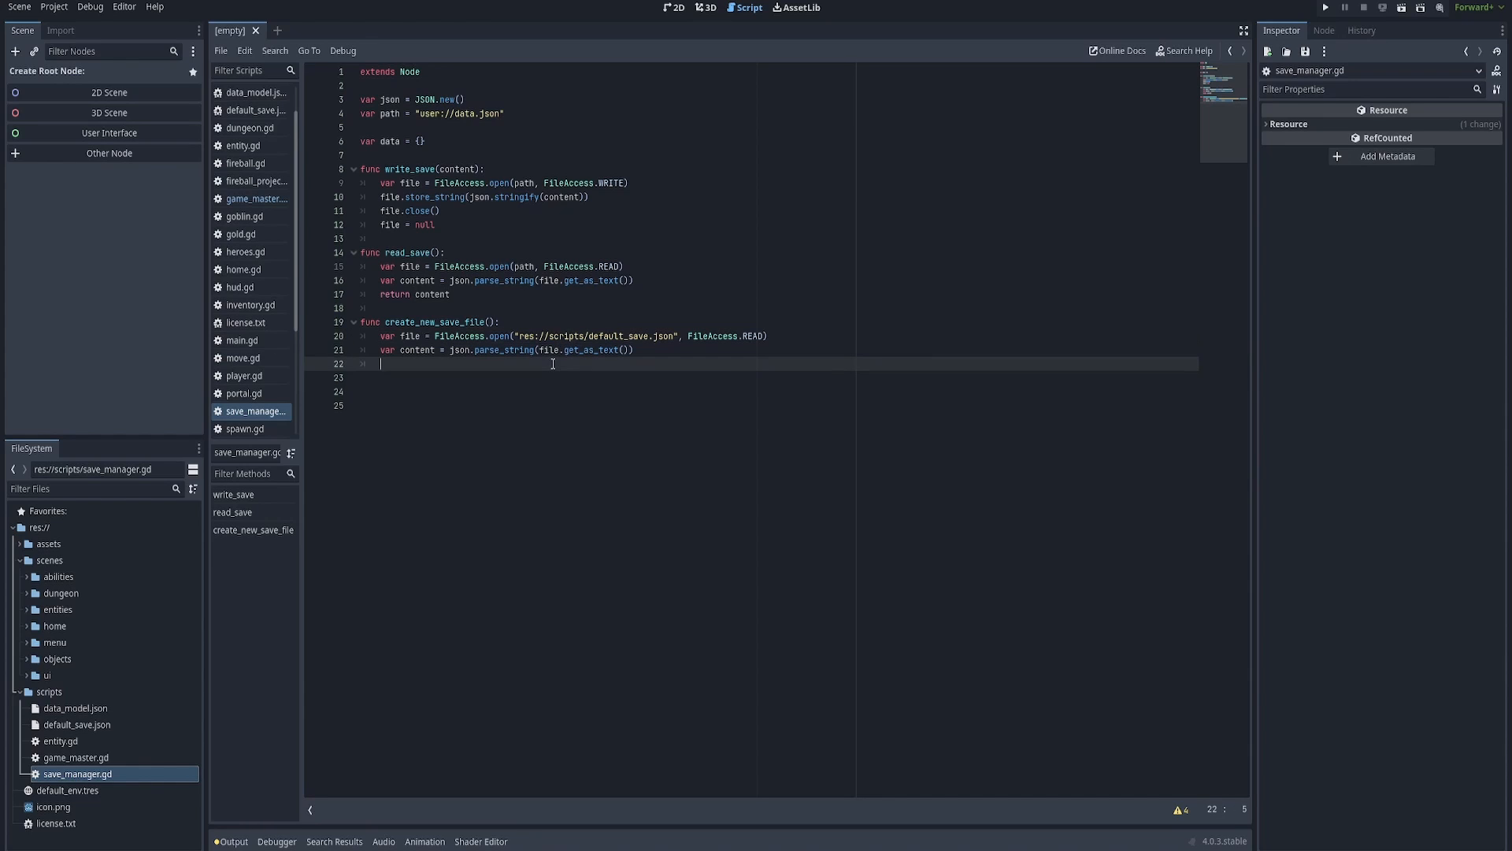
Set data = content and call write_save(content) inside create_new_save_file.
{"action": "double_click", "coordinate": [613, 336]}
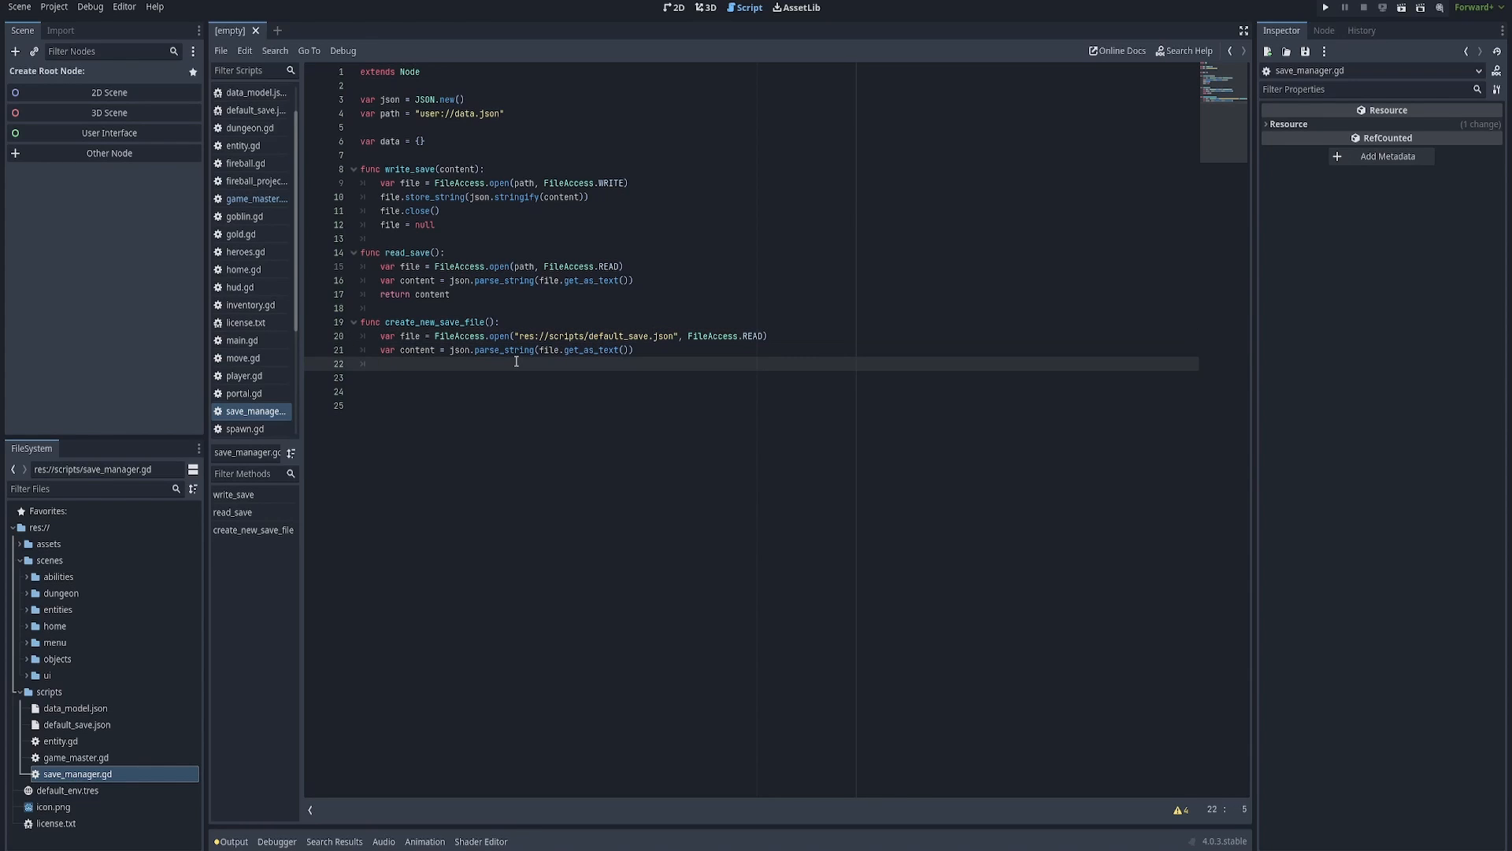
{"action": "type", "text": "data = content"}
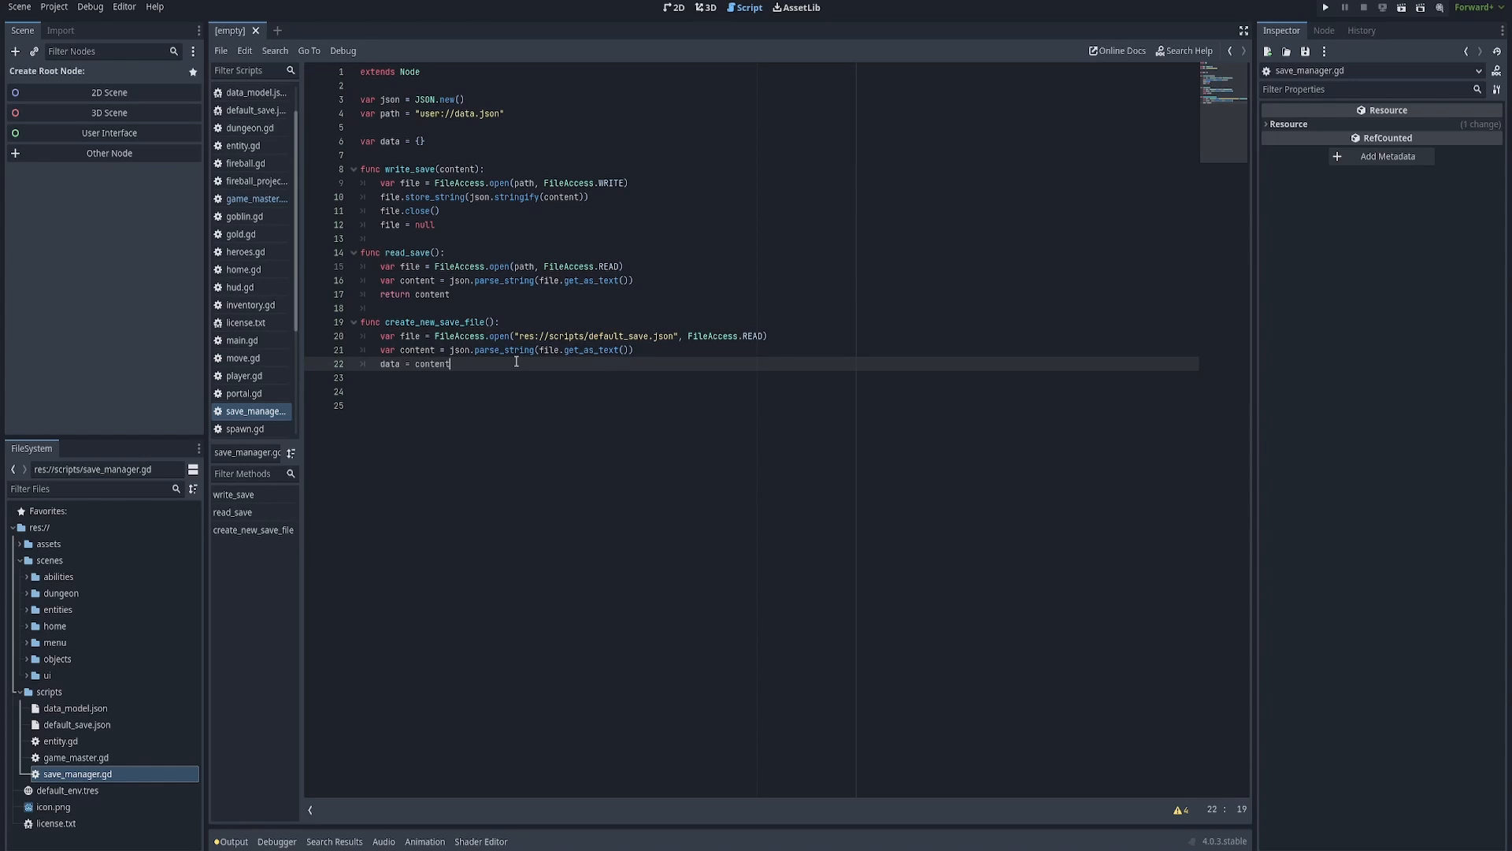
{"action": "type", "text": ";"}
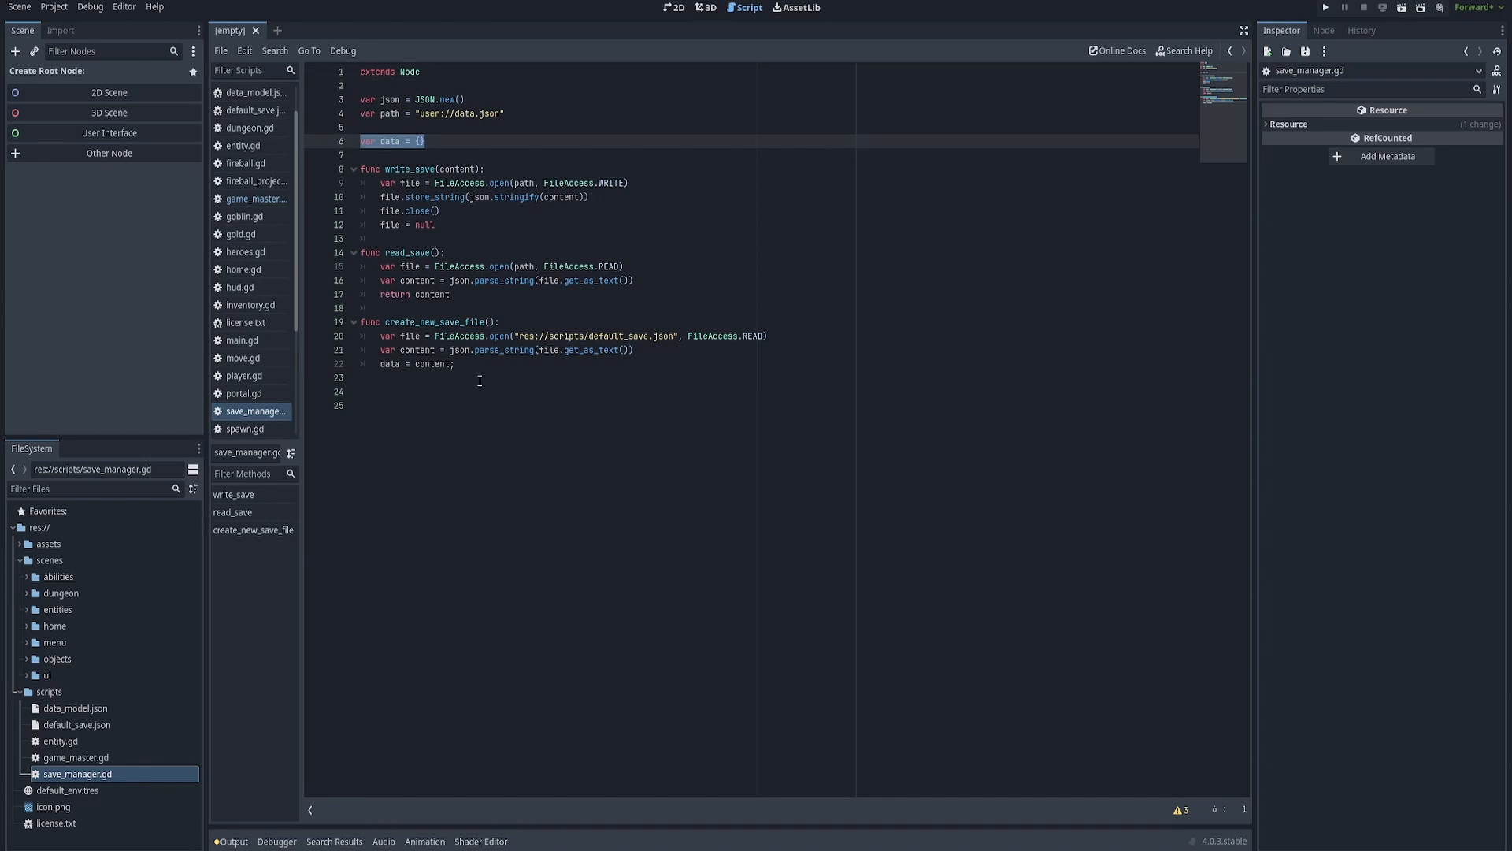
{"action": "left_click", "coordinate": [454, 364]}
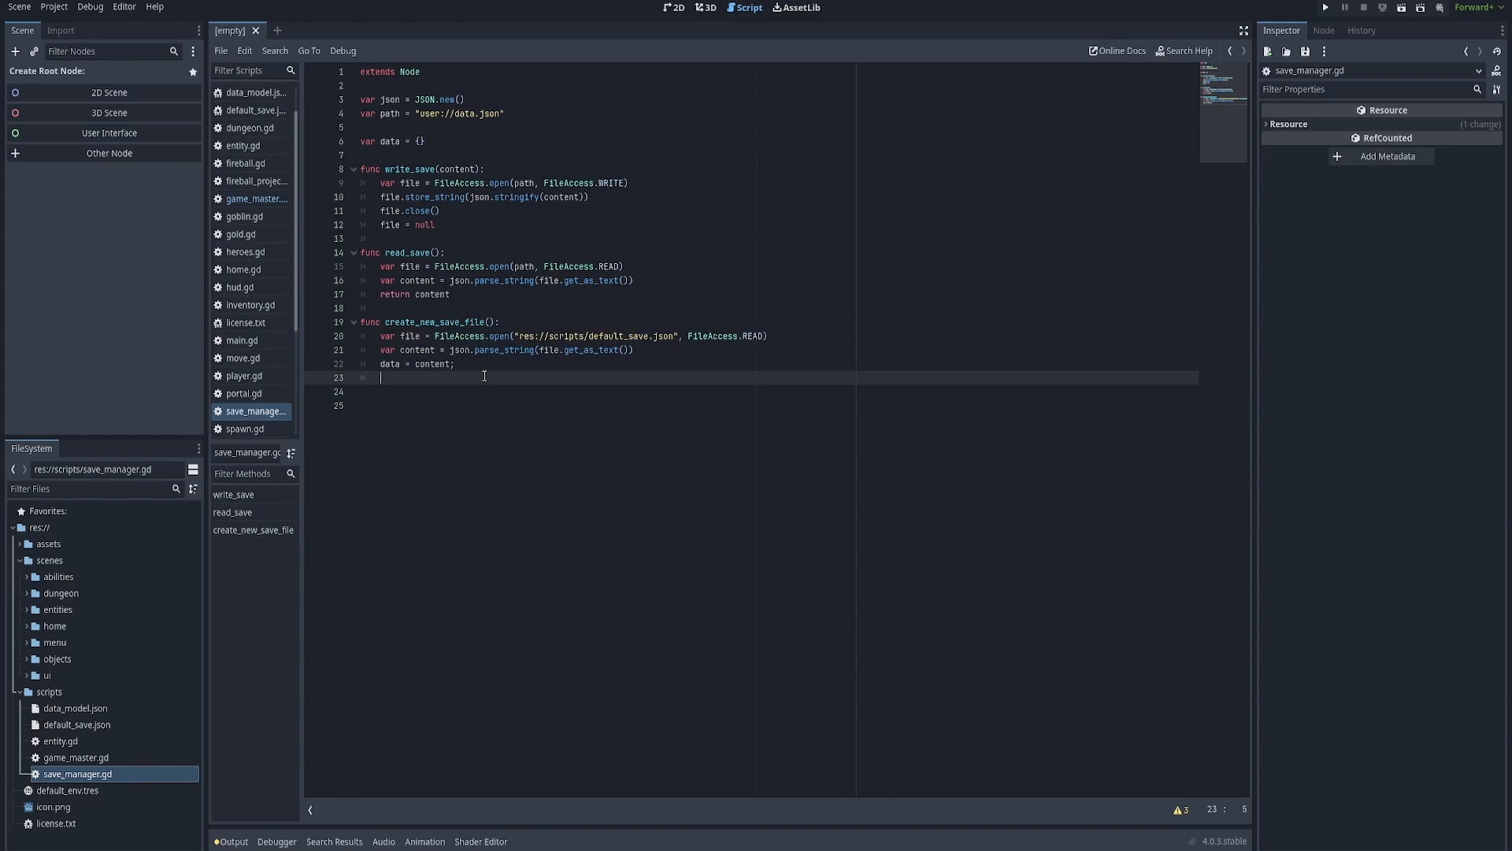
{"action": "type", "text": "save"}
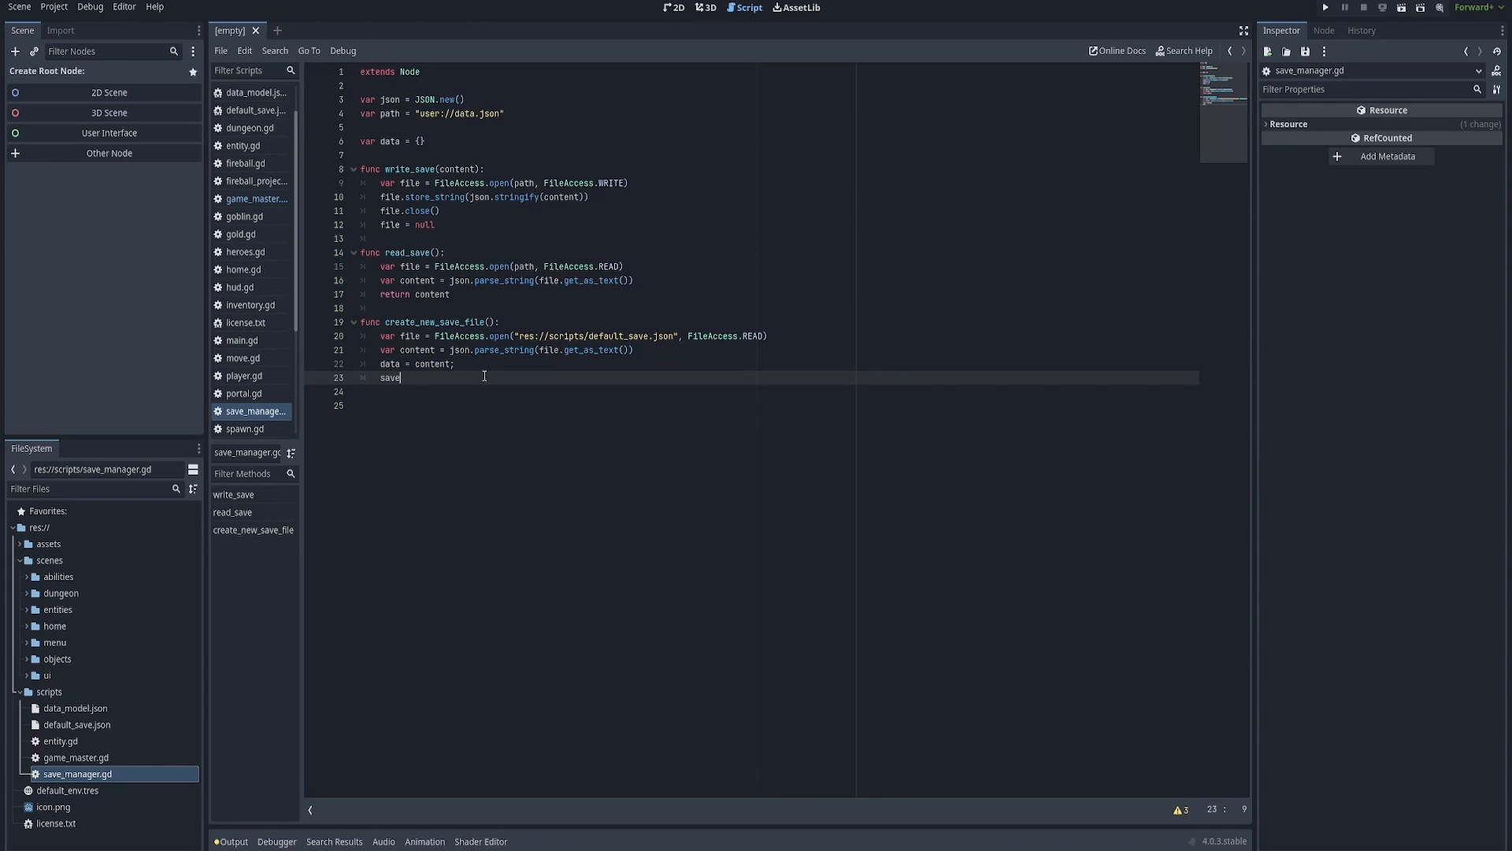
{"action": "type", "text": "(content)"}
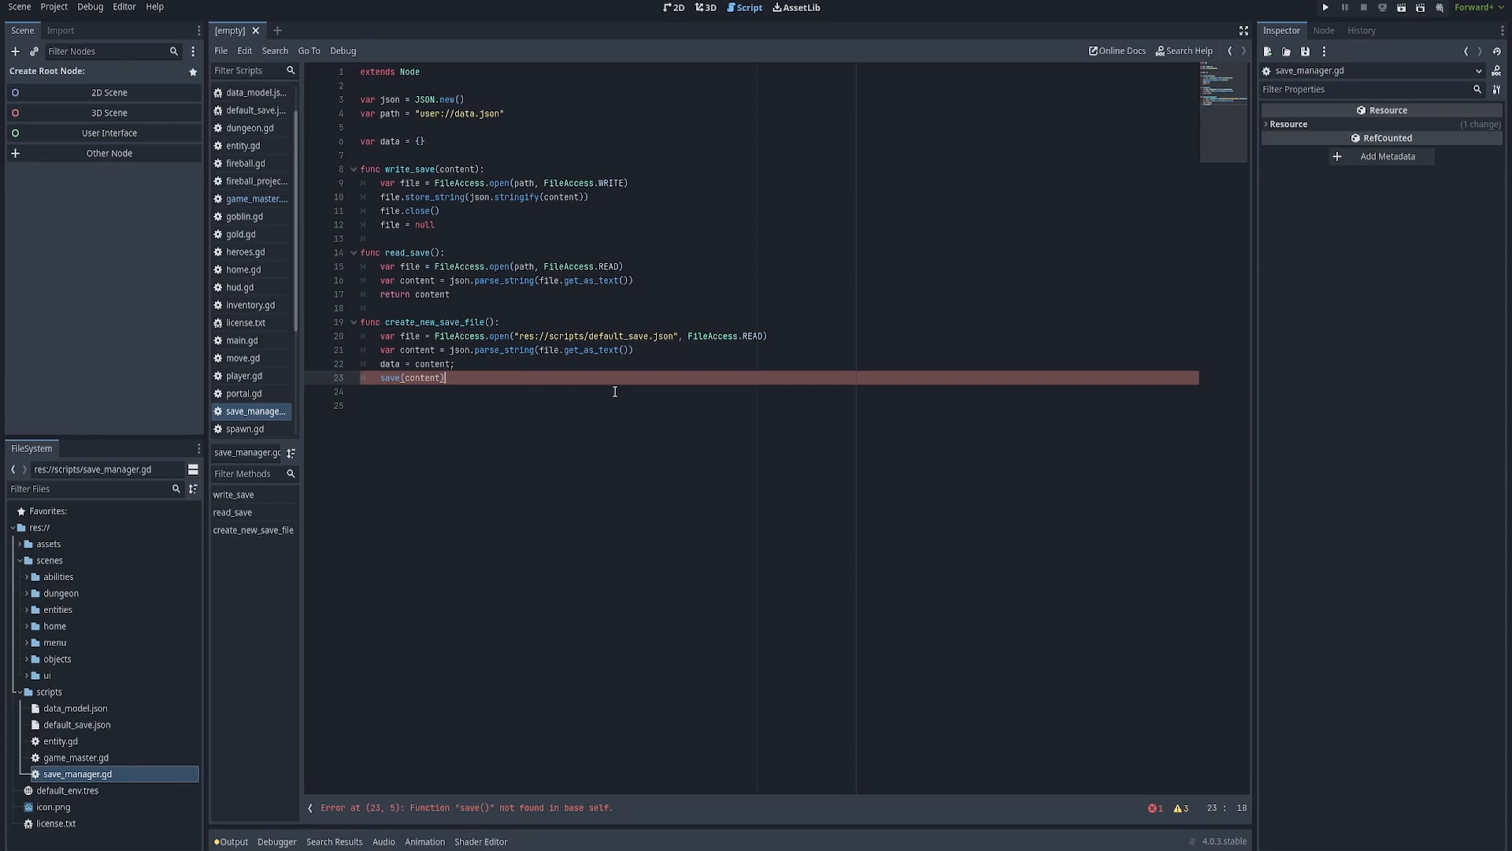
{"action": "type", "text": "write_"}
{"action": "key", "text": "enter"}
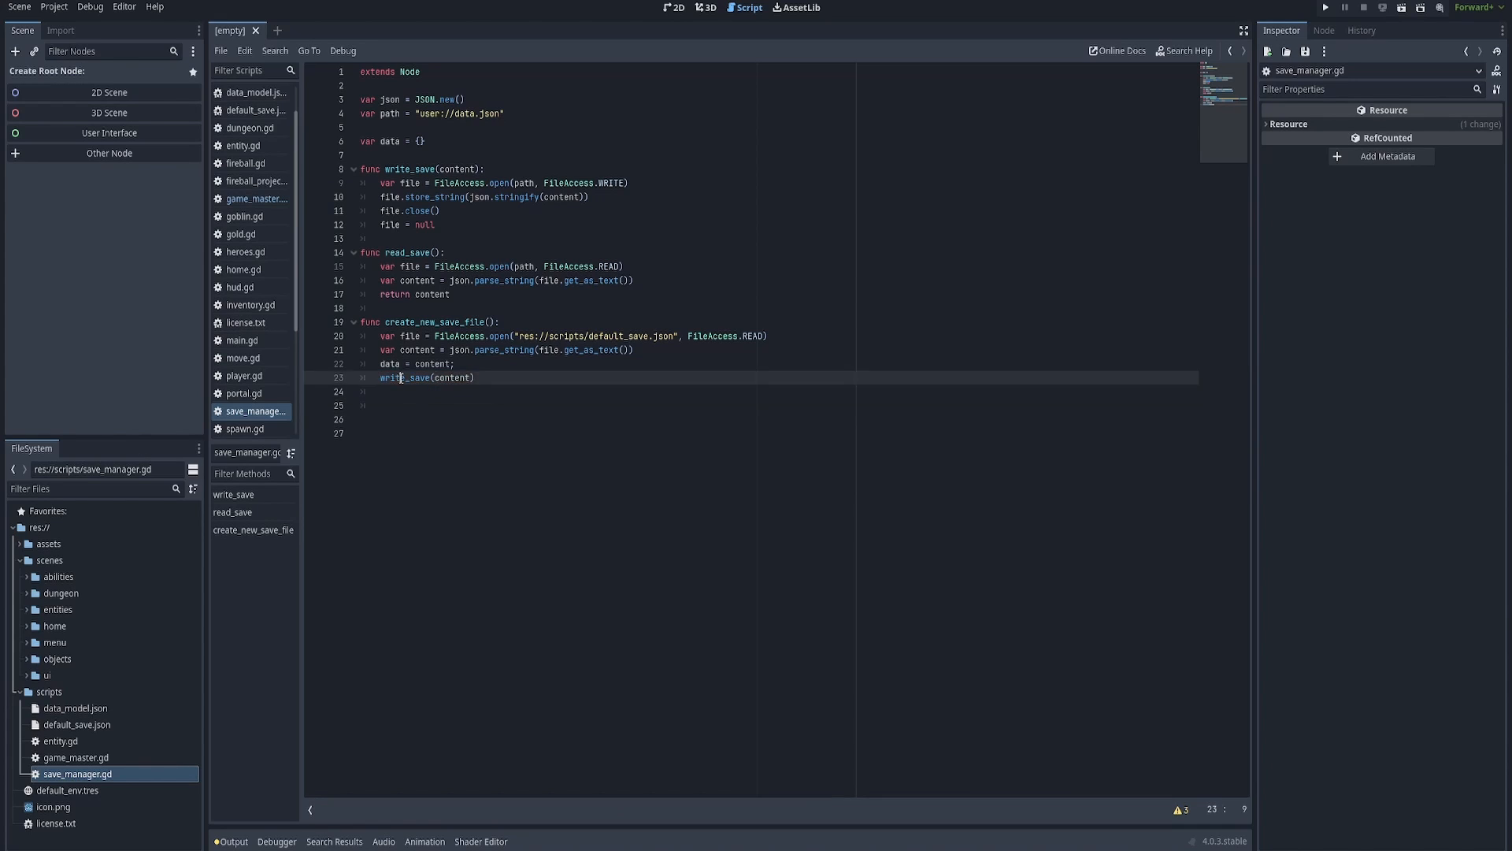
Begin a func _ready declaration below the write_save call.
{"action": "left_click", "coordinate": [405, 405]}
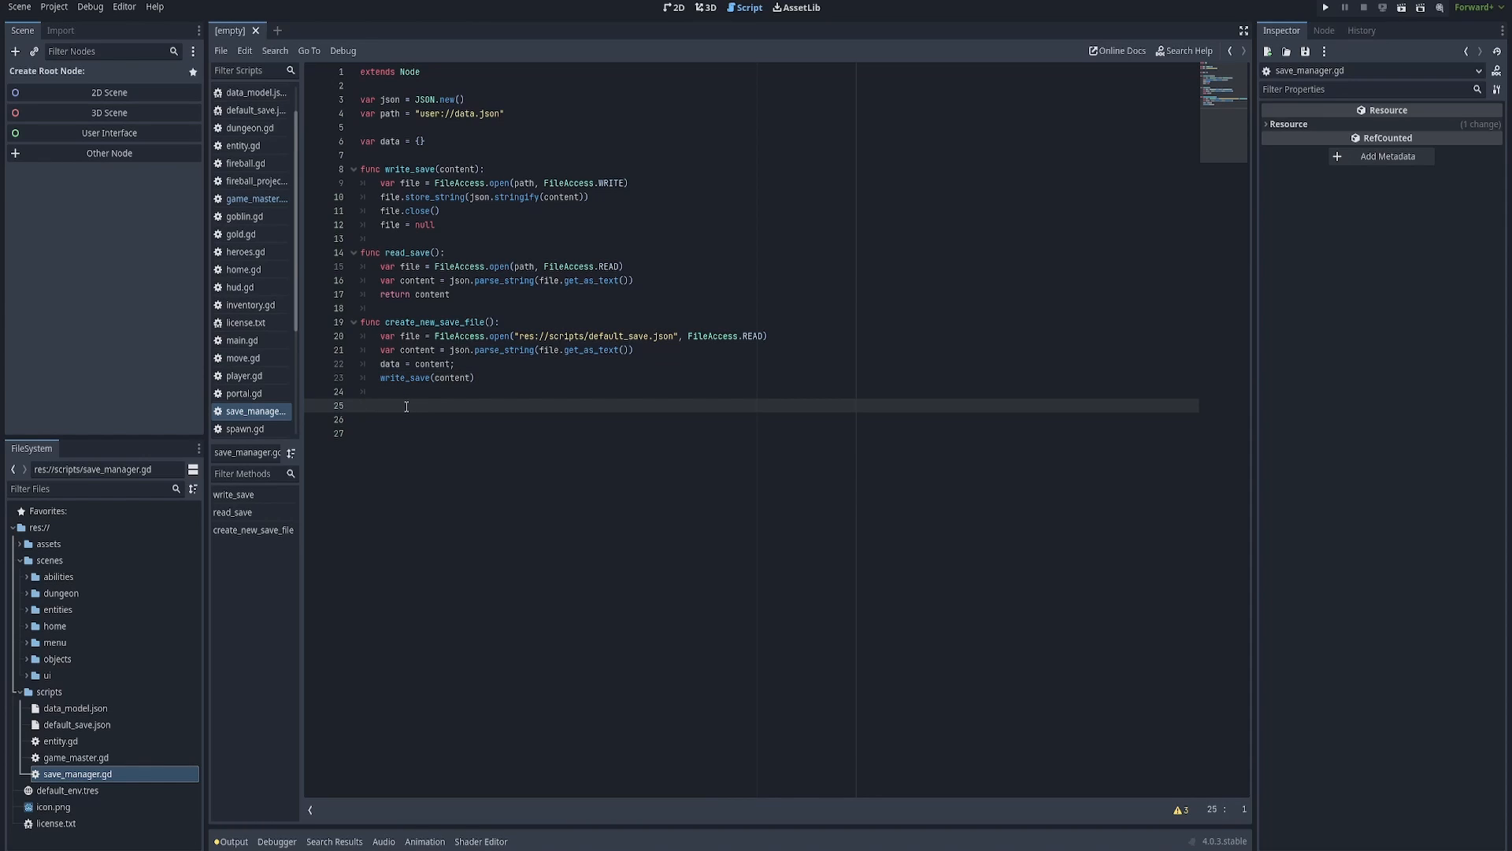
{"action": "type", "text": "func _ready():"}
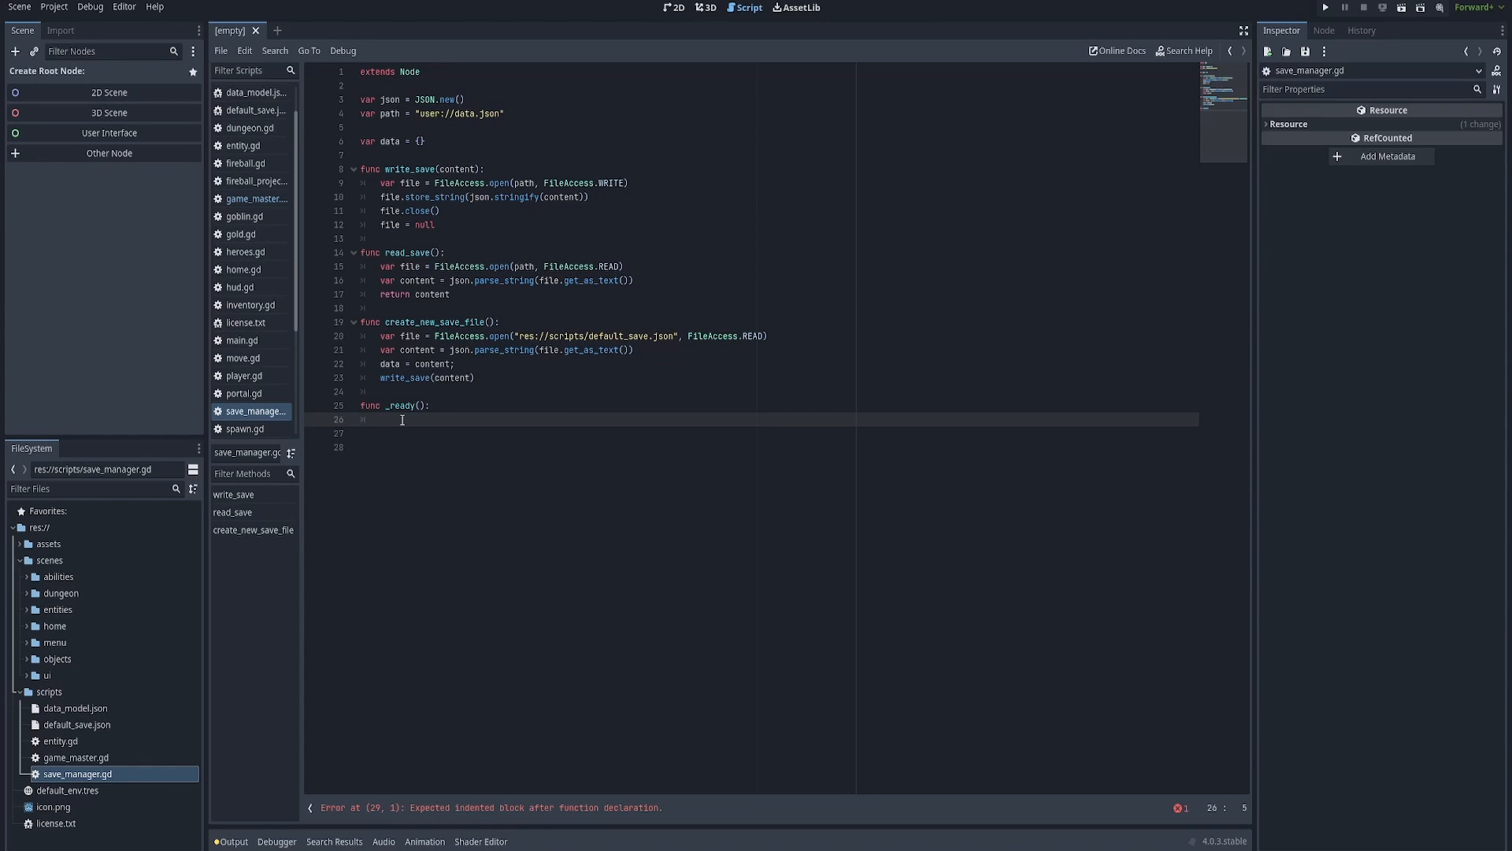
Call create_new_save_file() inside _ready, leaving the script error-free.
{"action": "type", "text": "create_new_save_file("}
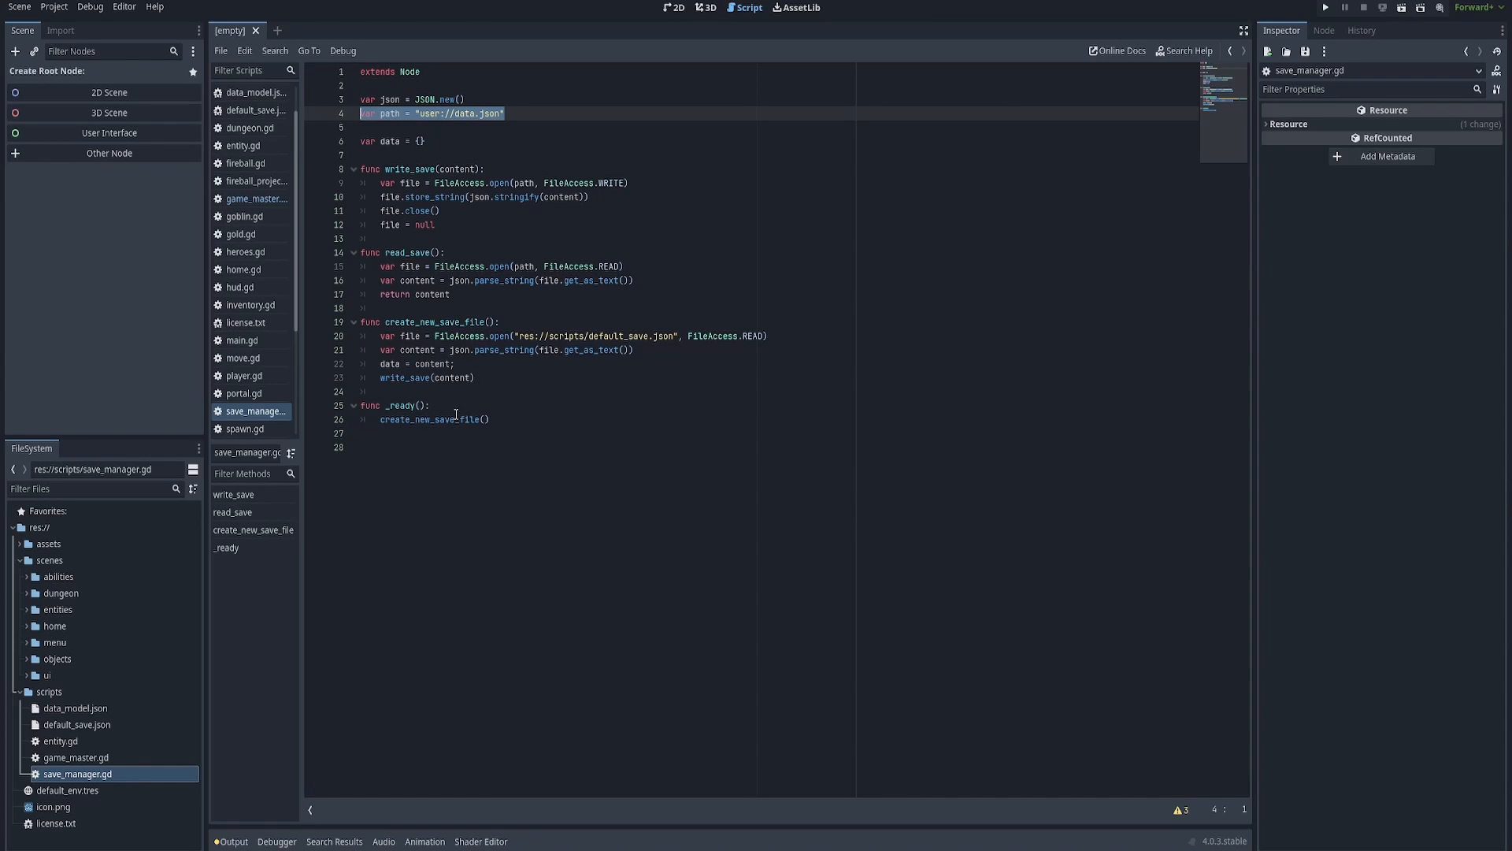
{"action": "mouse_move", "coordinate": [468, 405]}
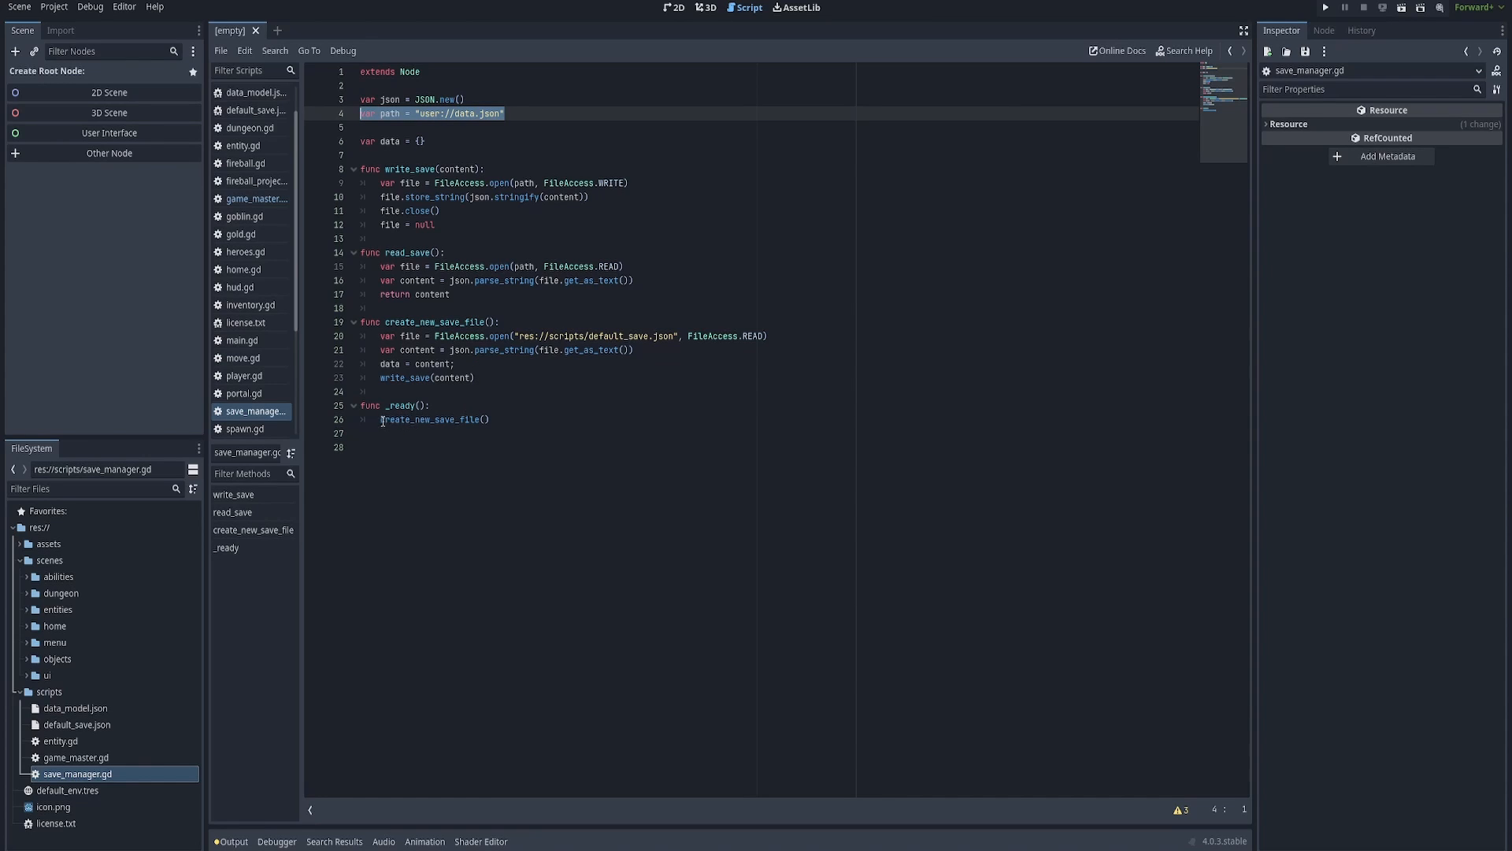
{"action": "left_click", "coordinate": [434, 419]}
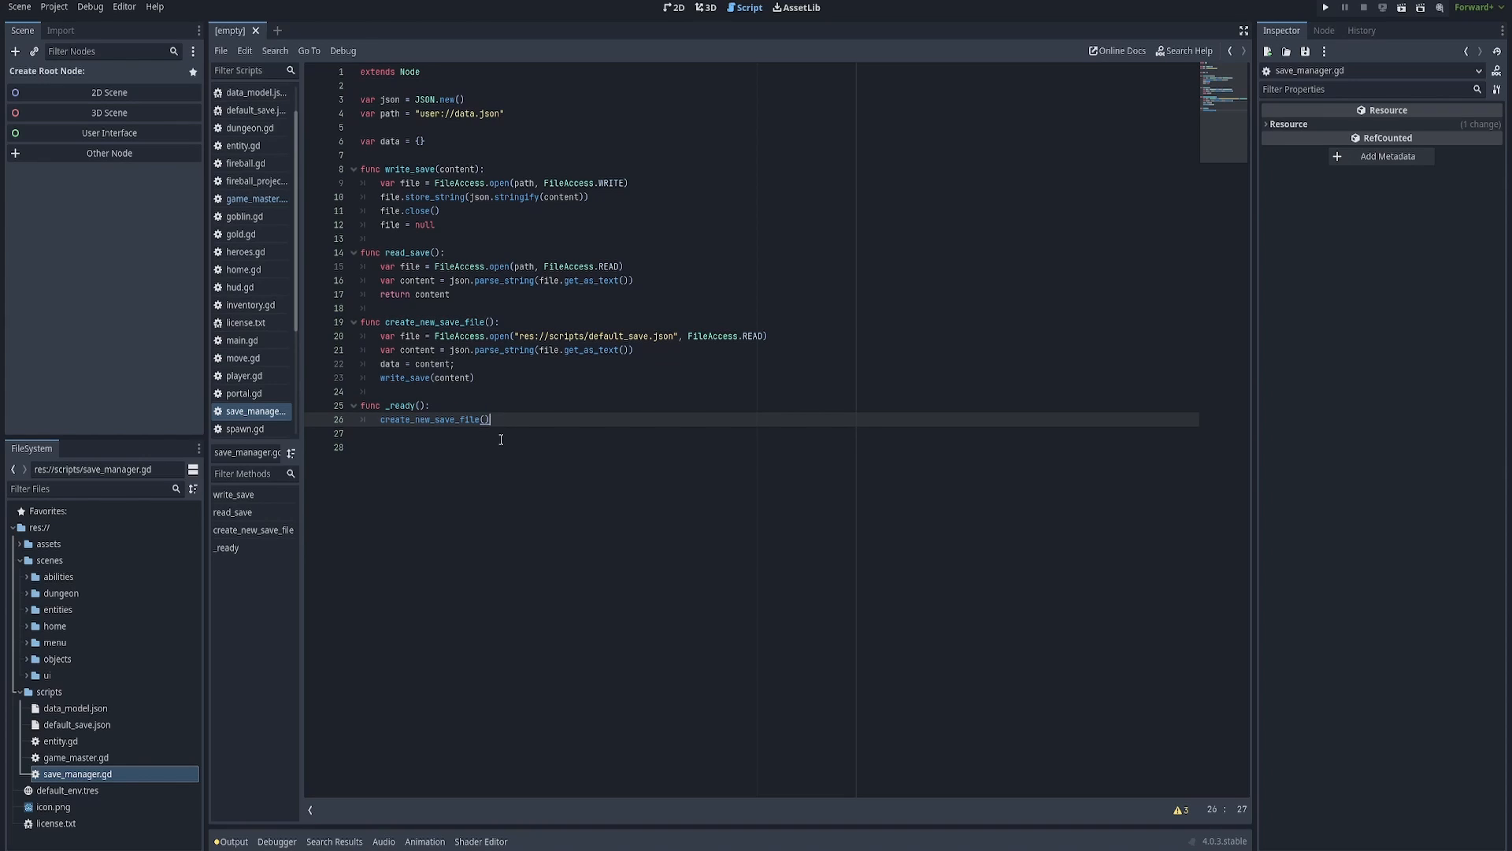
{"action": "key", "text": "Enter"}
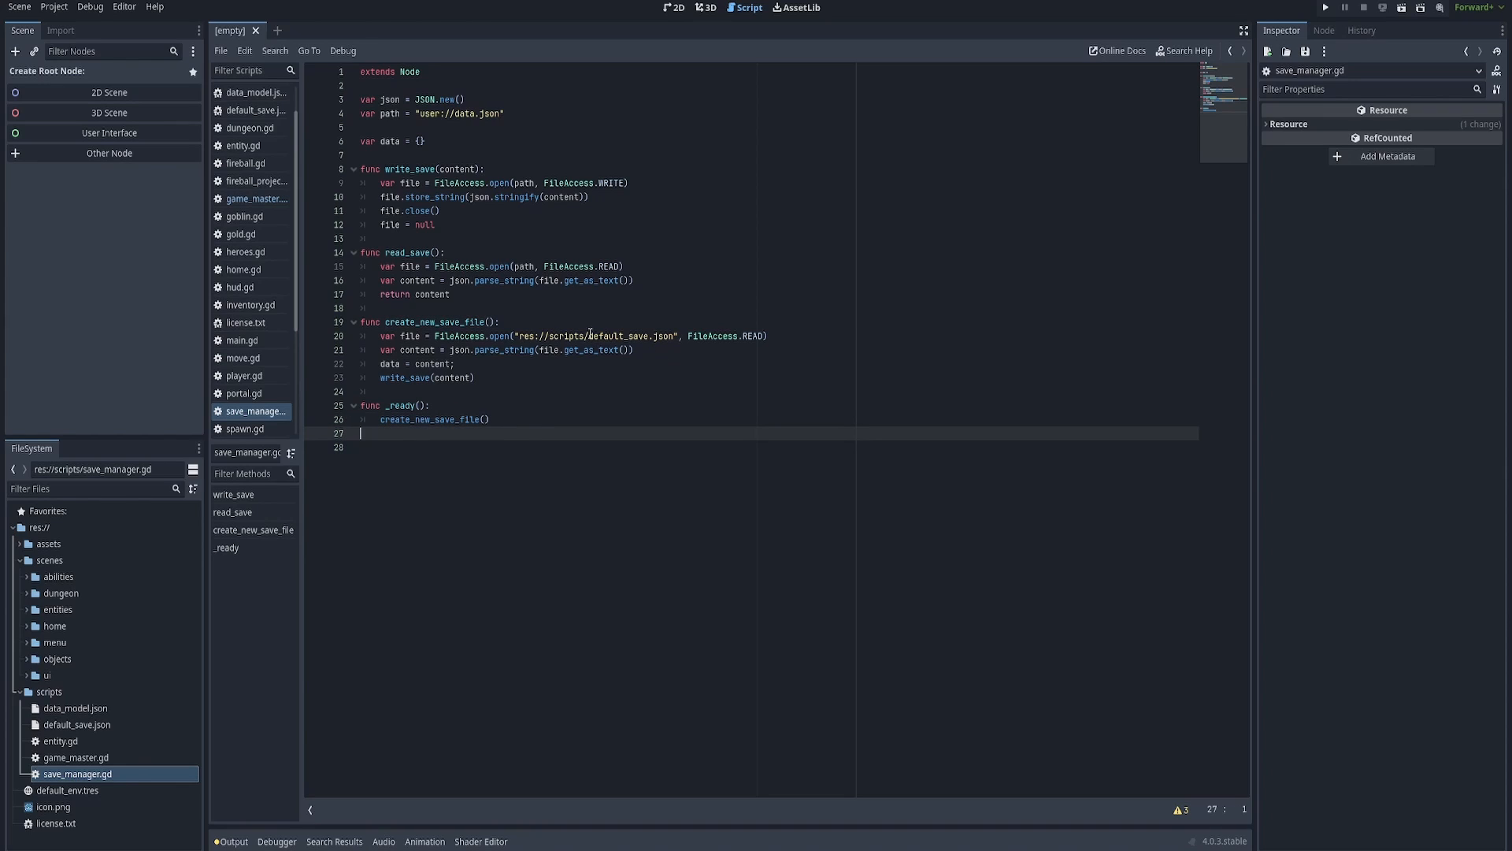
{"action": "double_click", "coordinate": [624, 335]}
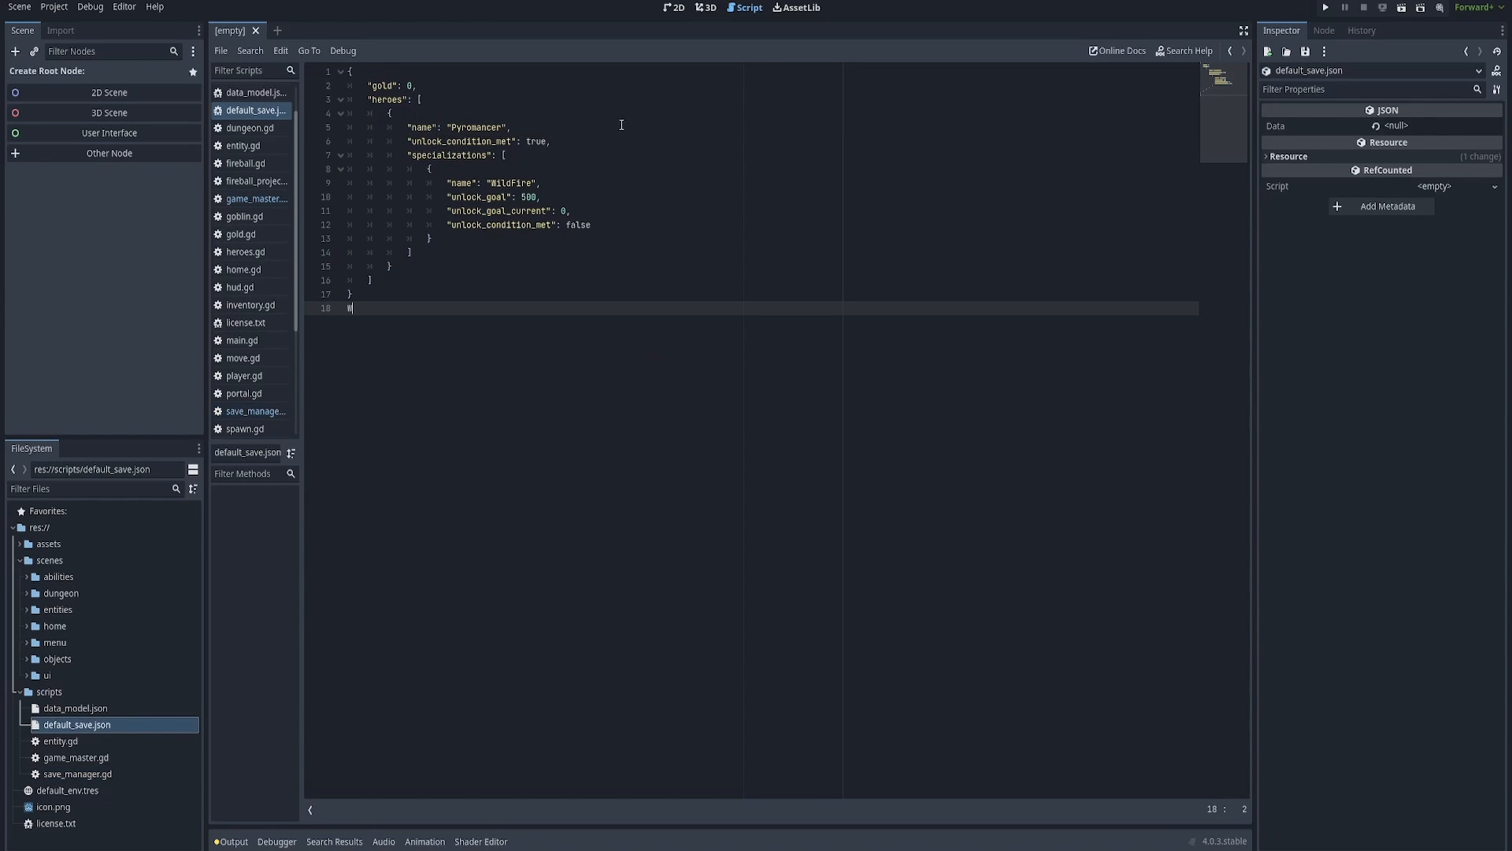
{"action": "type", "text": "x"}
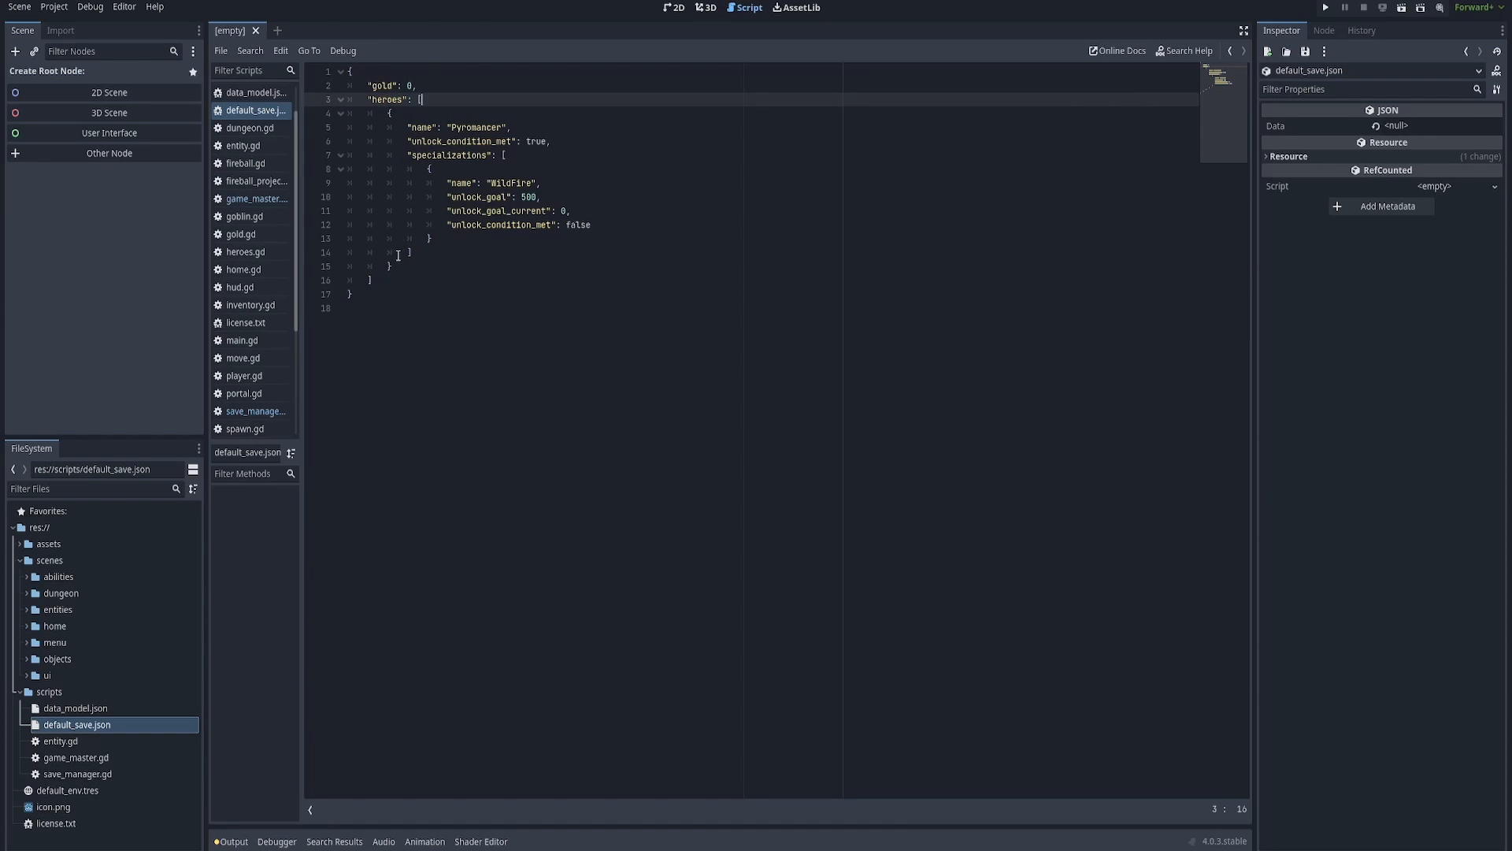
{"action": "left_click_drag", "start_coordinate": [421, 98], "coordinate": [388, 264]}
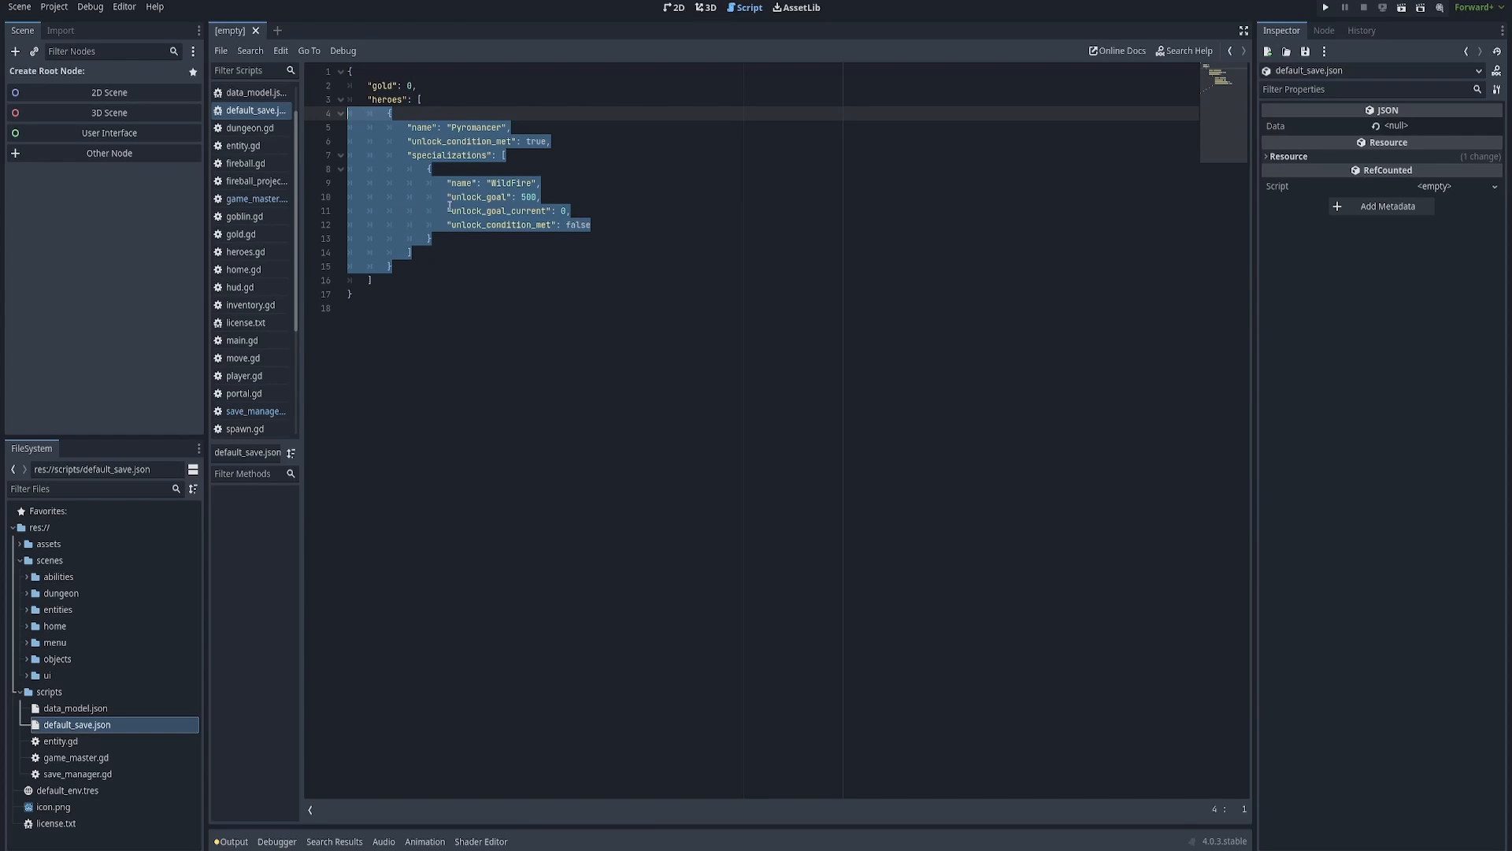
{"action": "left_click", "coordinate": [454, 211]}
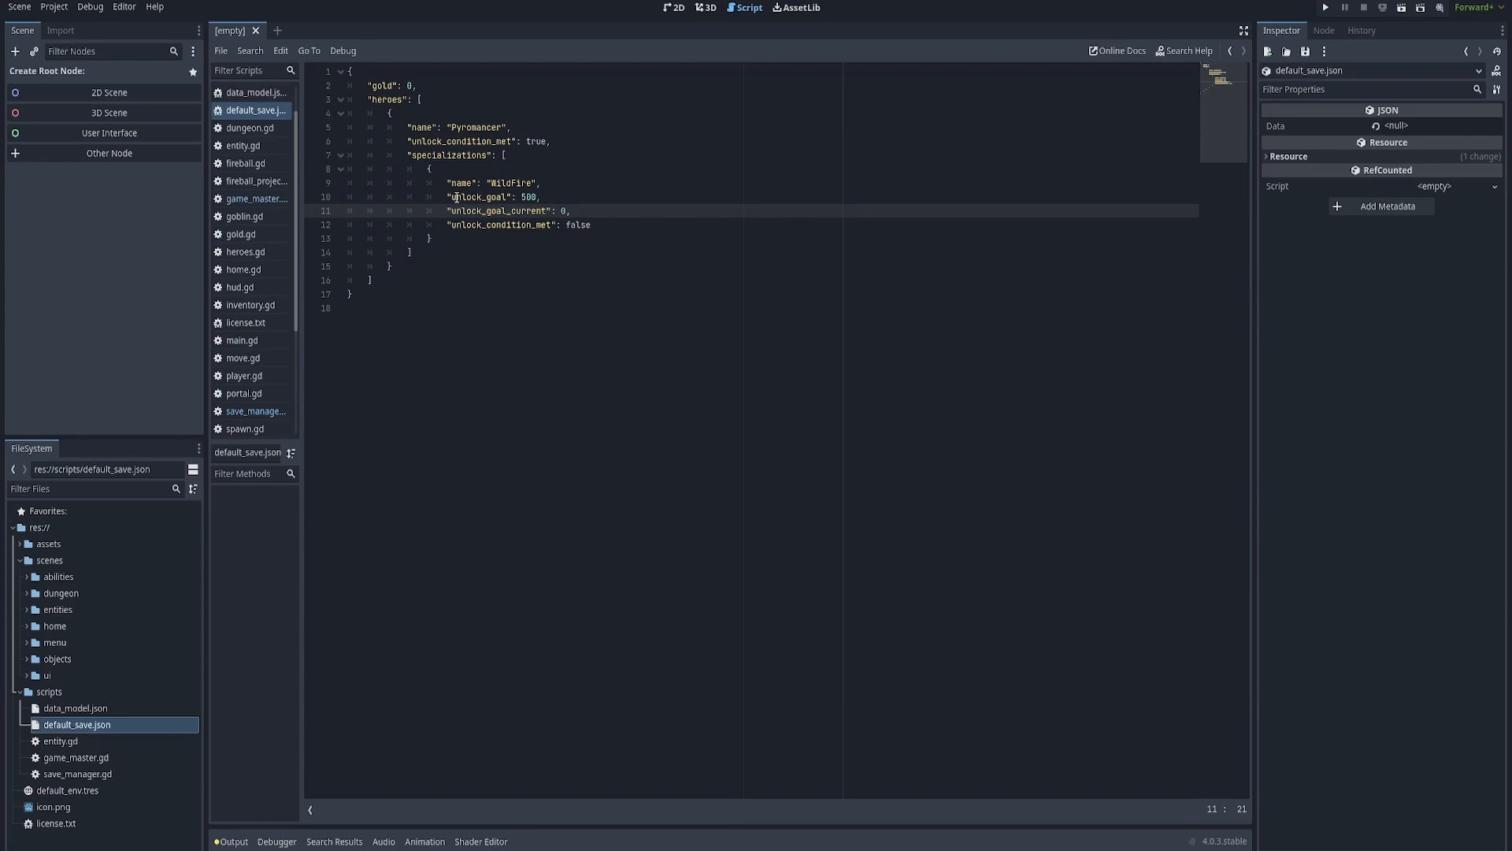
{"action": "triple_click", "coordinate": [492, 197]}
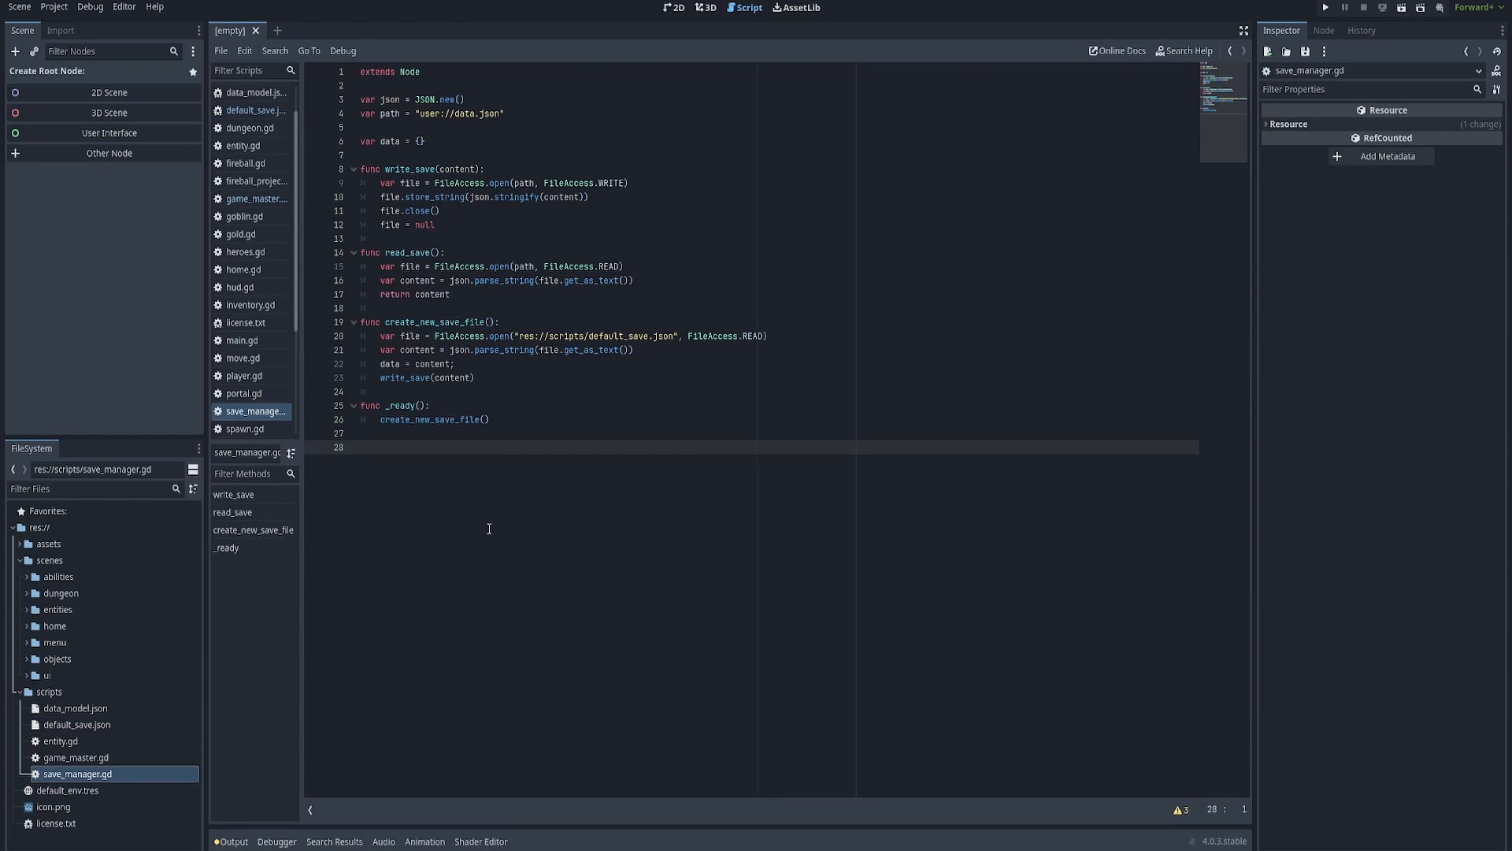
{"action": "mouse_move", "coordinate": [947, 238]}
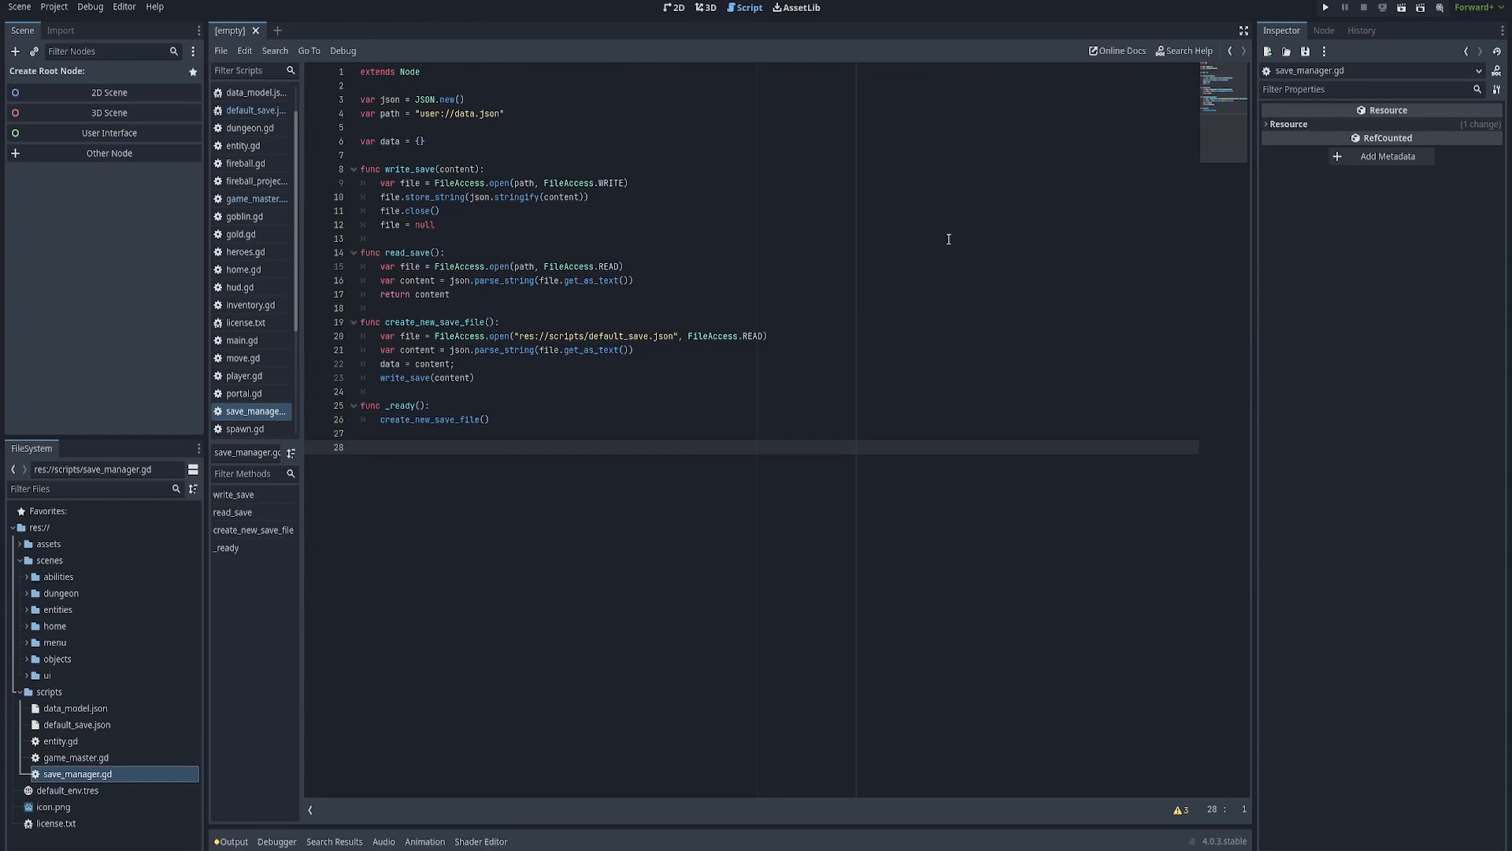
Run the project and move the game window aside to see the Pyromancer output.
{"action": "left_click", "coordinate": [1365, 6]}
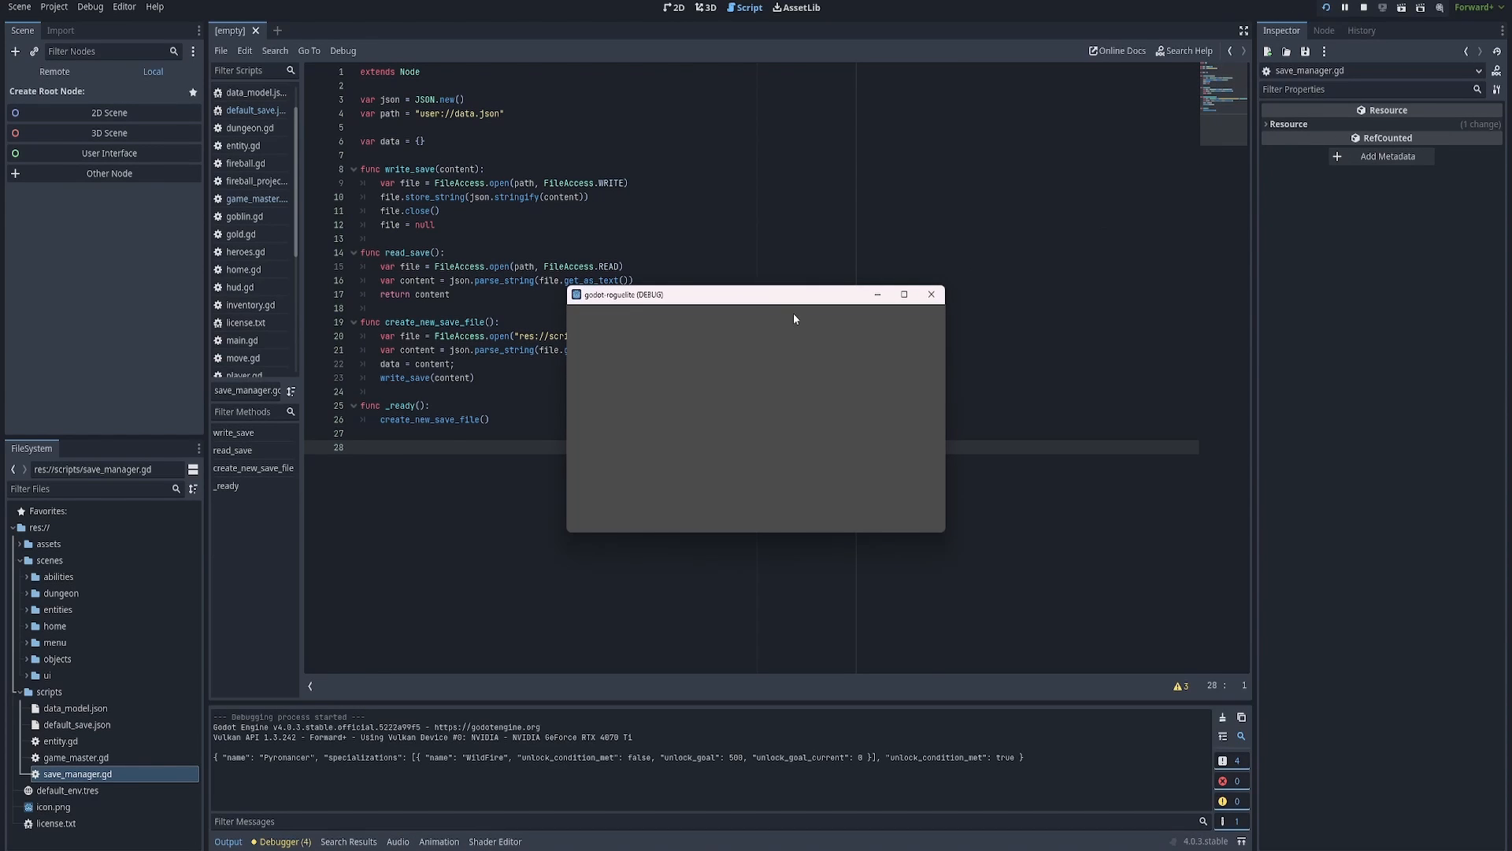
{"action": "left_click_drag", "start_coordinate": [755, 294], "coordinate": [950, 128]}
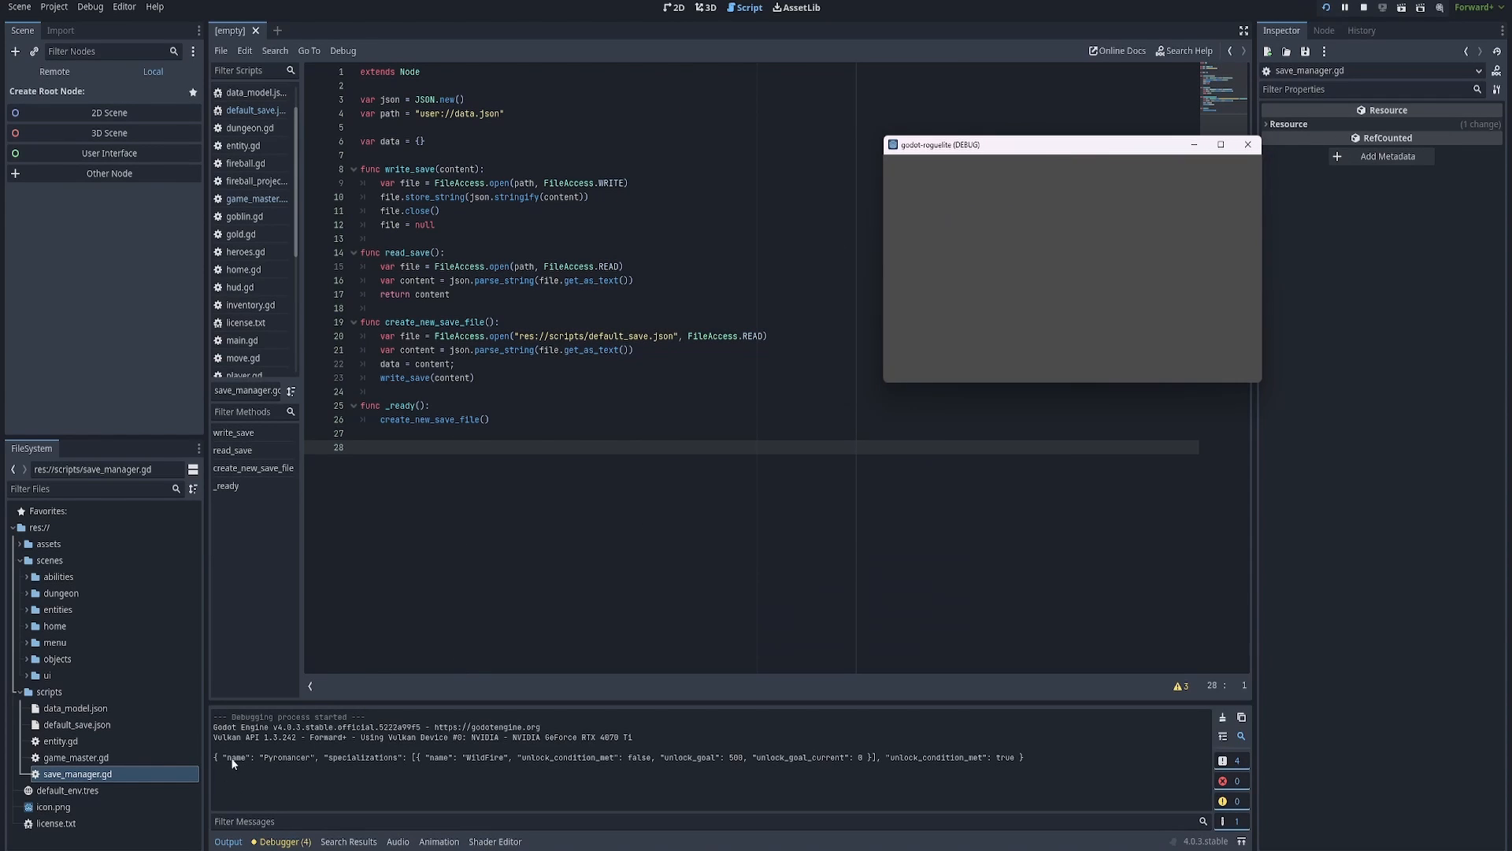
{"action": "mouse_move", "coordinate": [569, 757]}
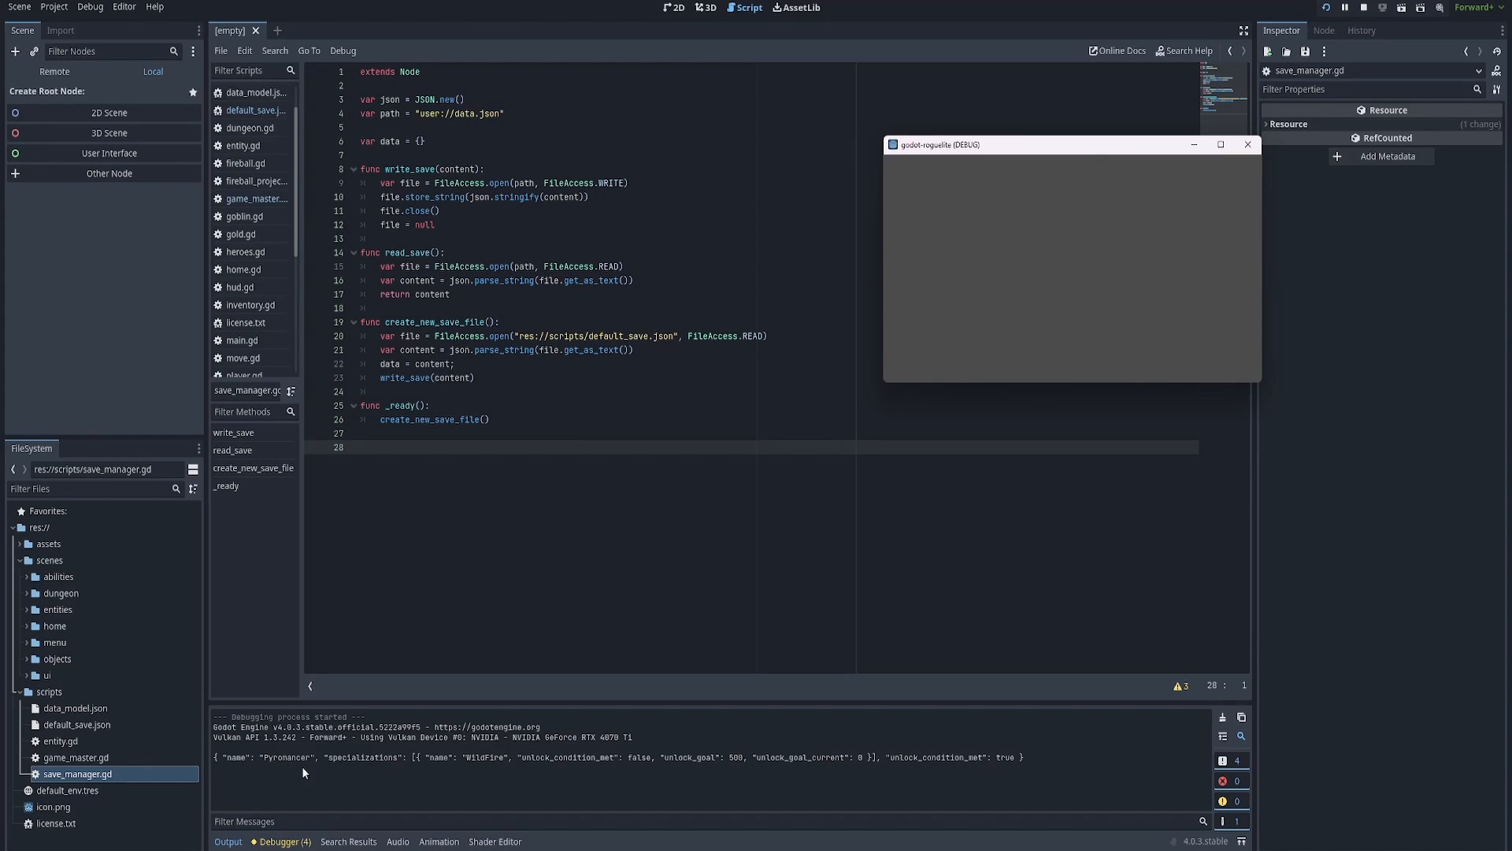
{"action": "mouse_move", "coordinate": [333, 759]}
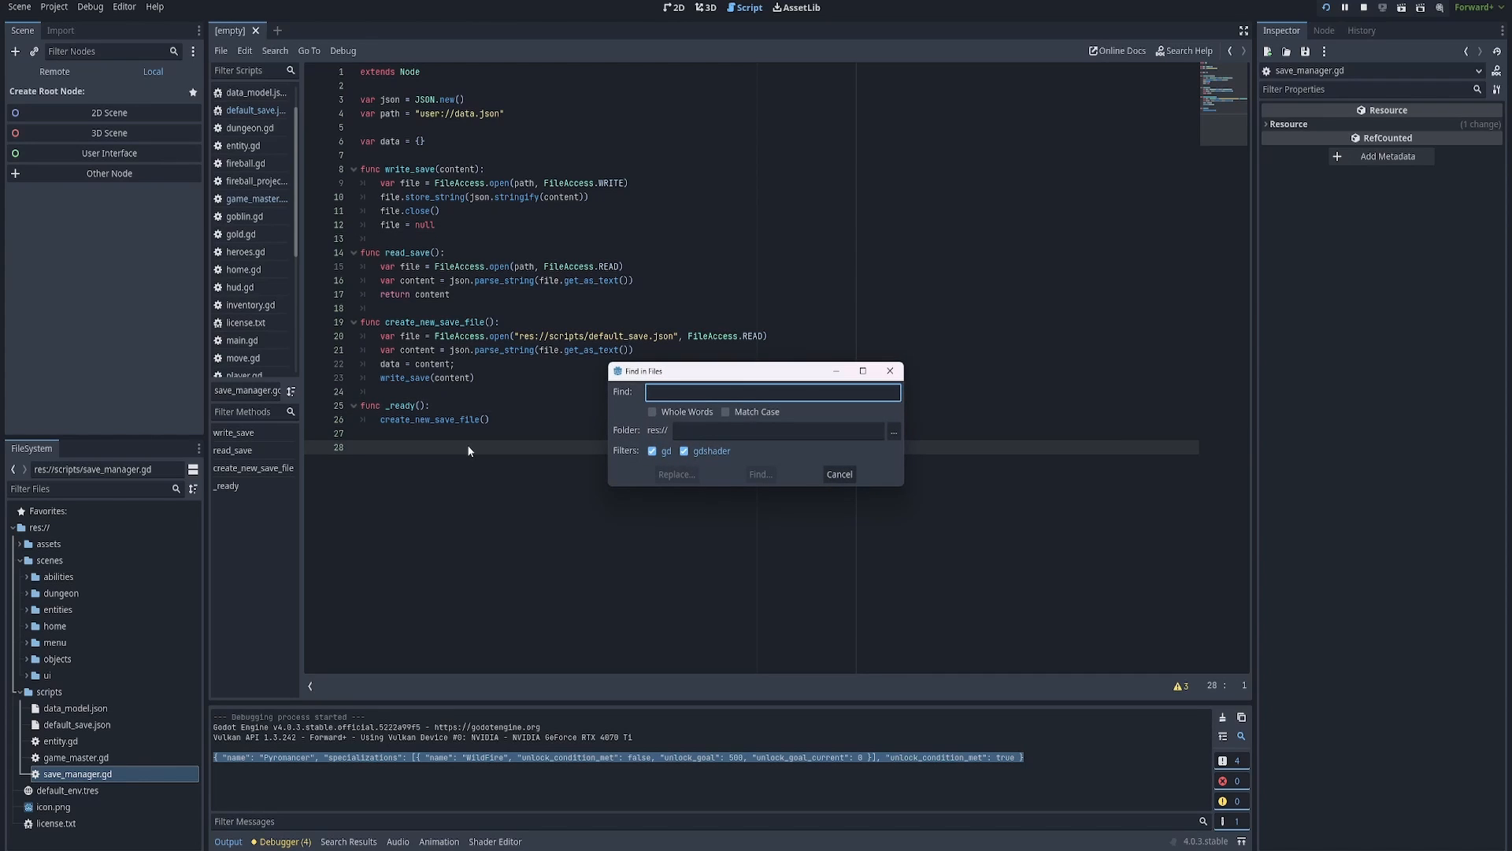
Search all project scripts for 'print', listing six matches.
{"action": "type", "text": "print"}
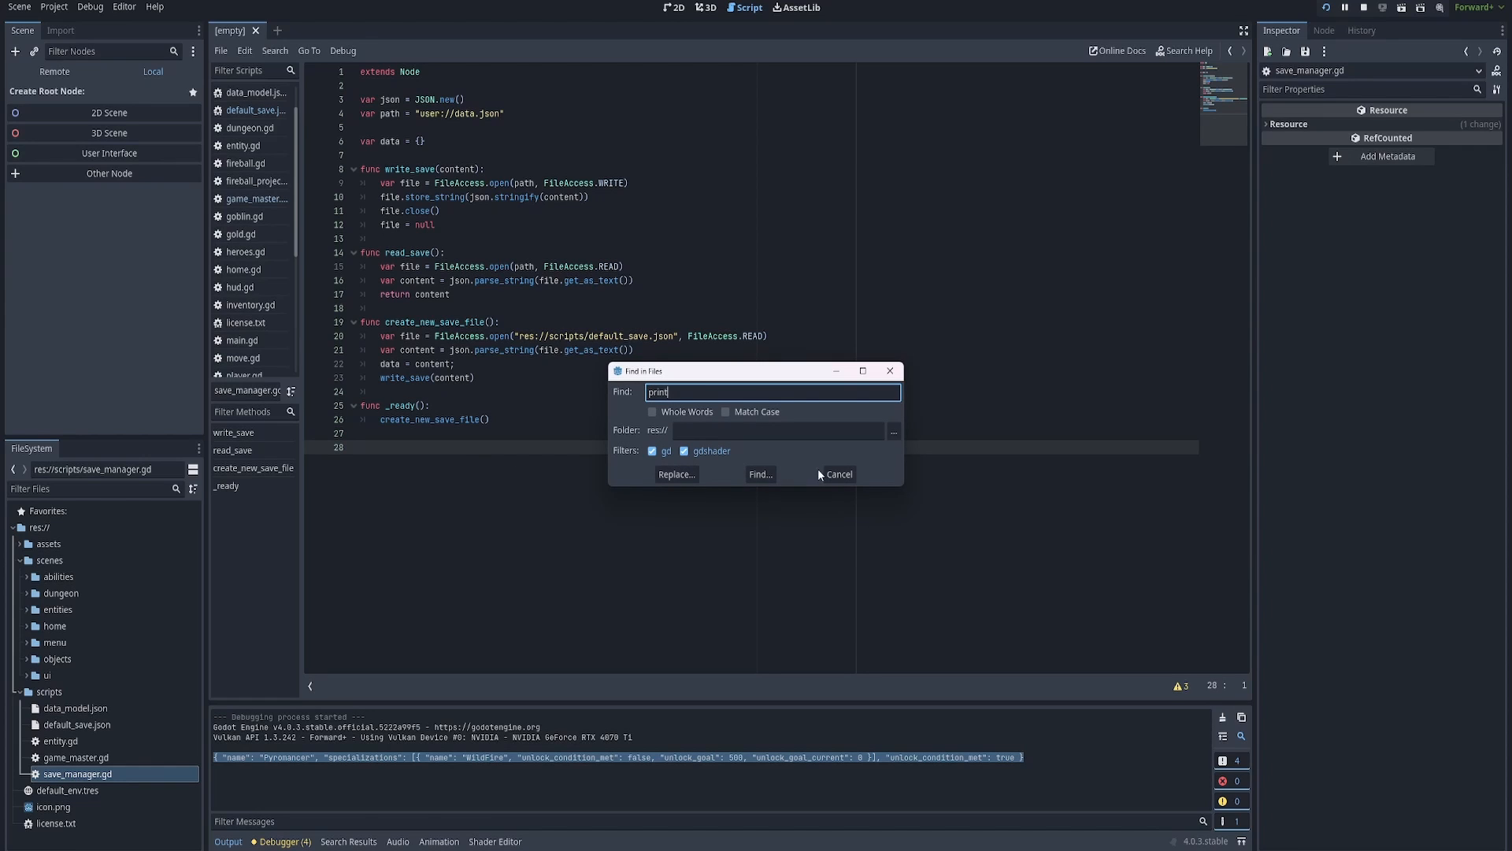
{"action": "left_click", "coordinate": [759, 474]}
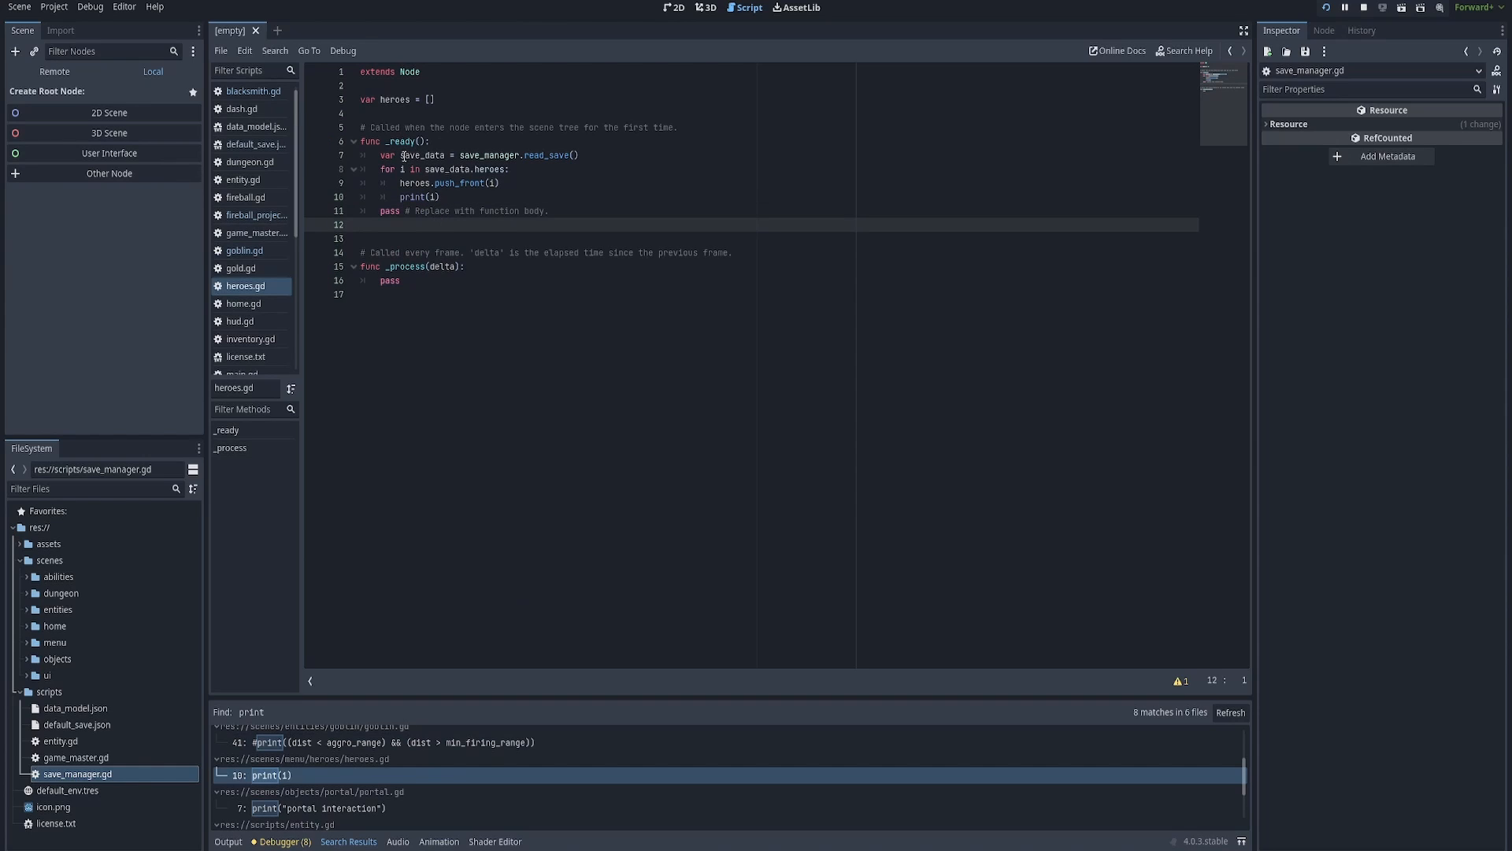
Review how heroes.gd reads save_manager's data and its print(i) line.
{"action": "double_click", "coordinate": [490, 154]}
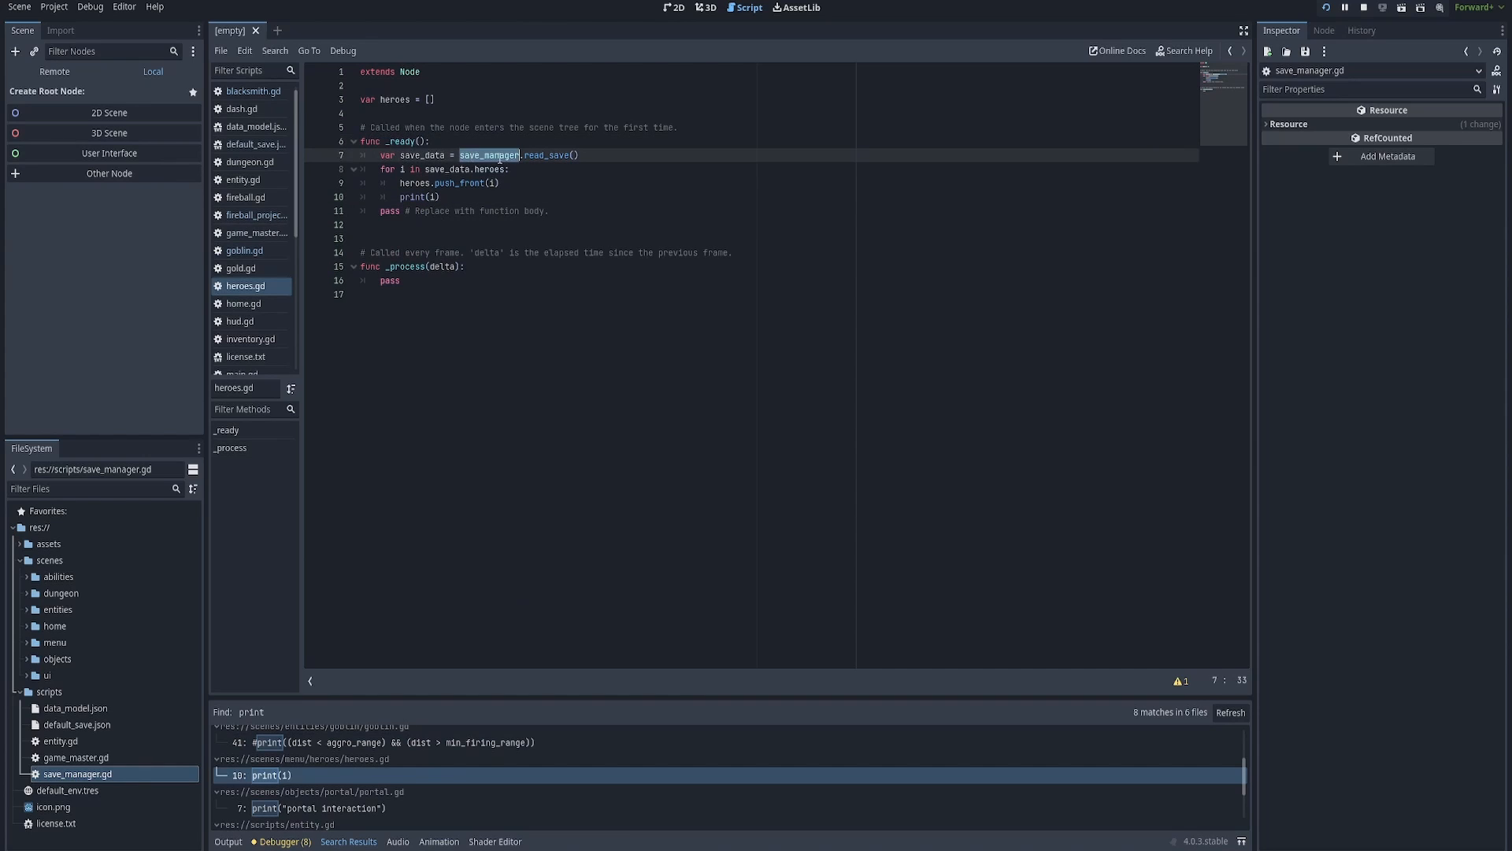
{"action": "mouse_move", "coordinate": [440, 140]}
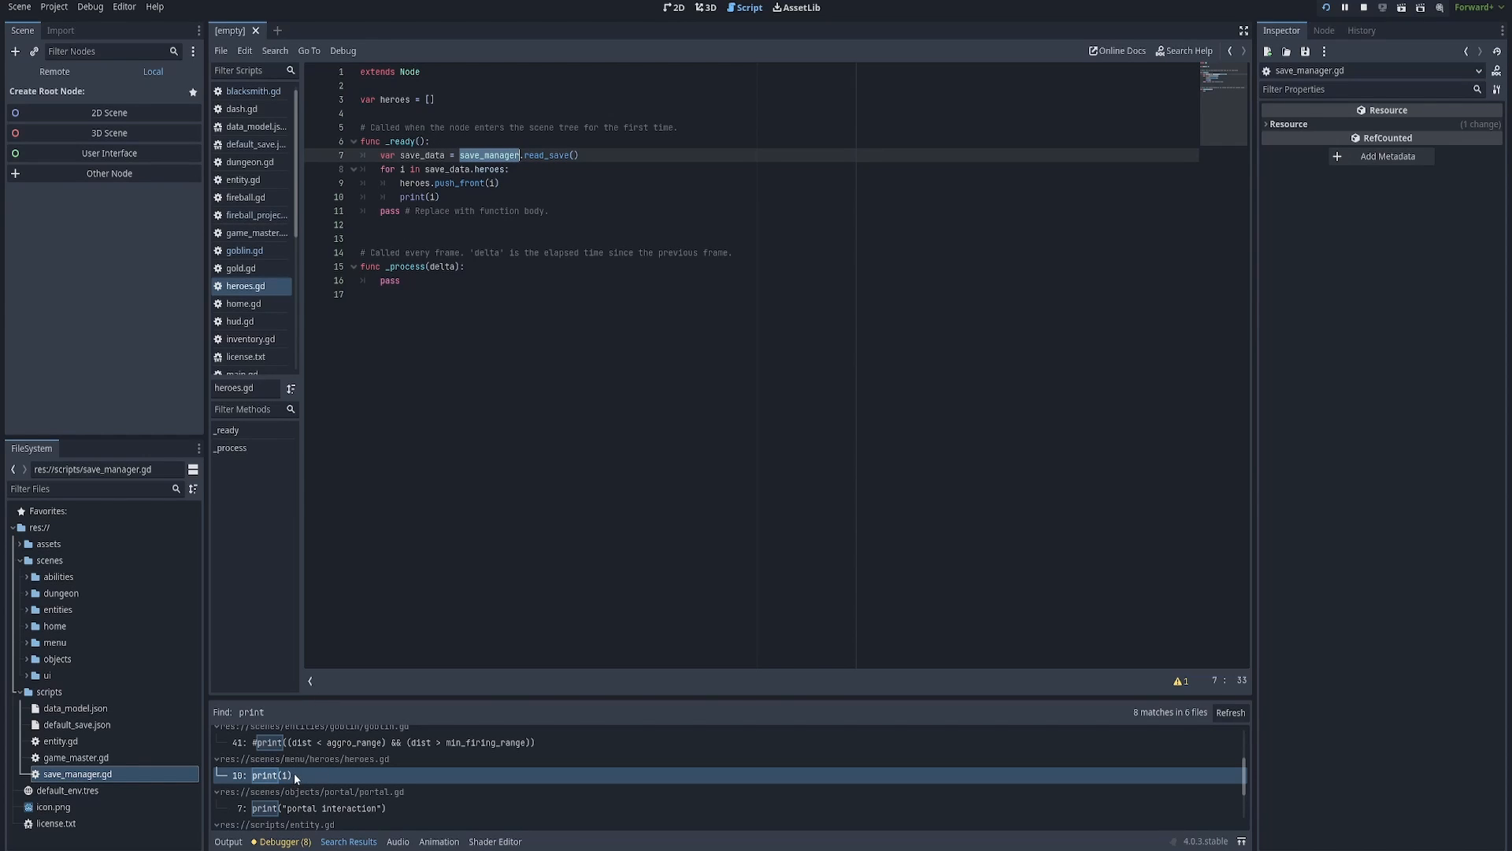
{"action": "mouse_move", "coordinate": [432, 156]}
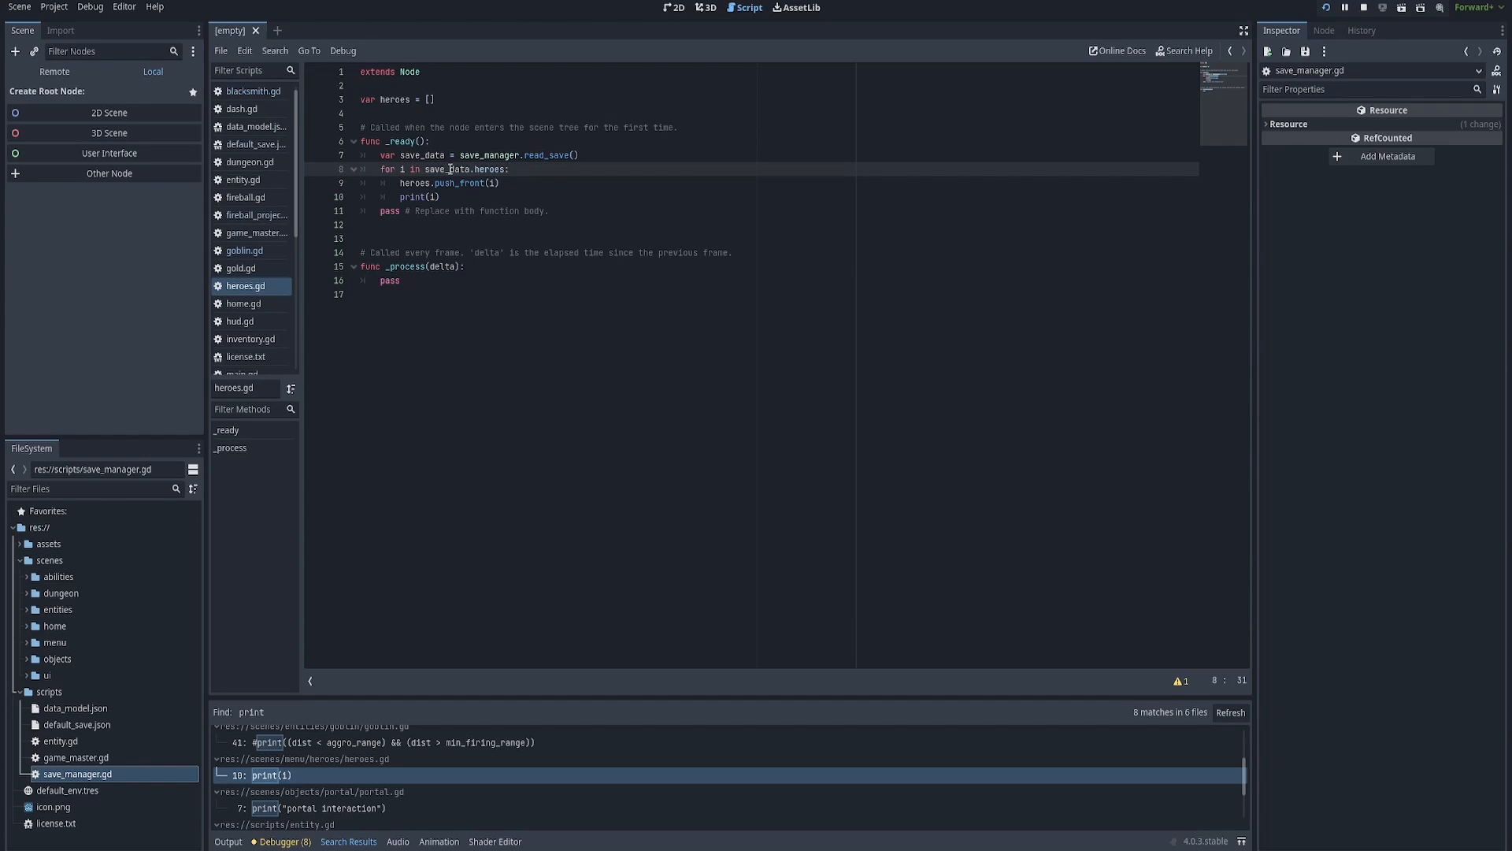
{"action": "left_click_drag", "start_coordinate": [446, 169], "coordinate": [509, 169]}
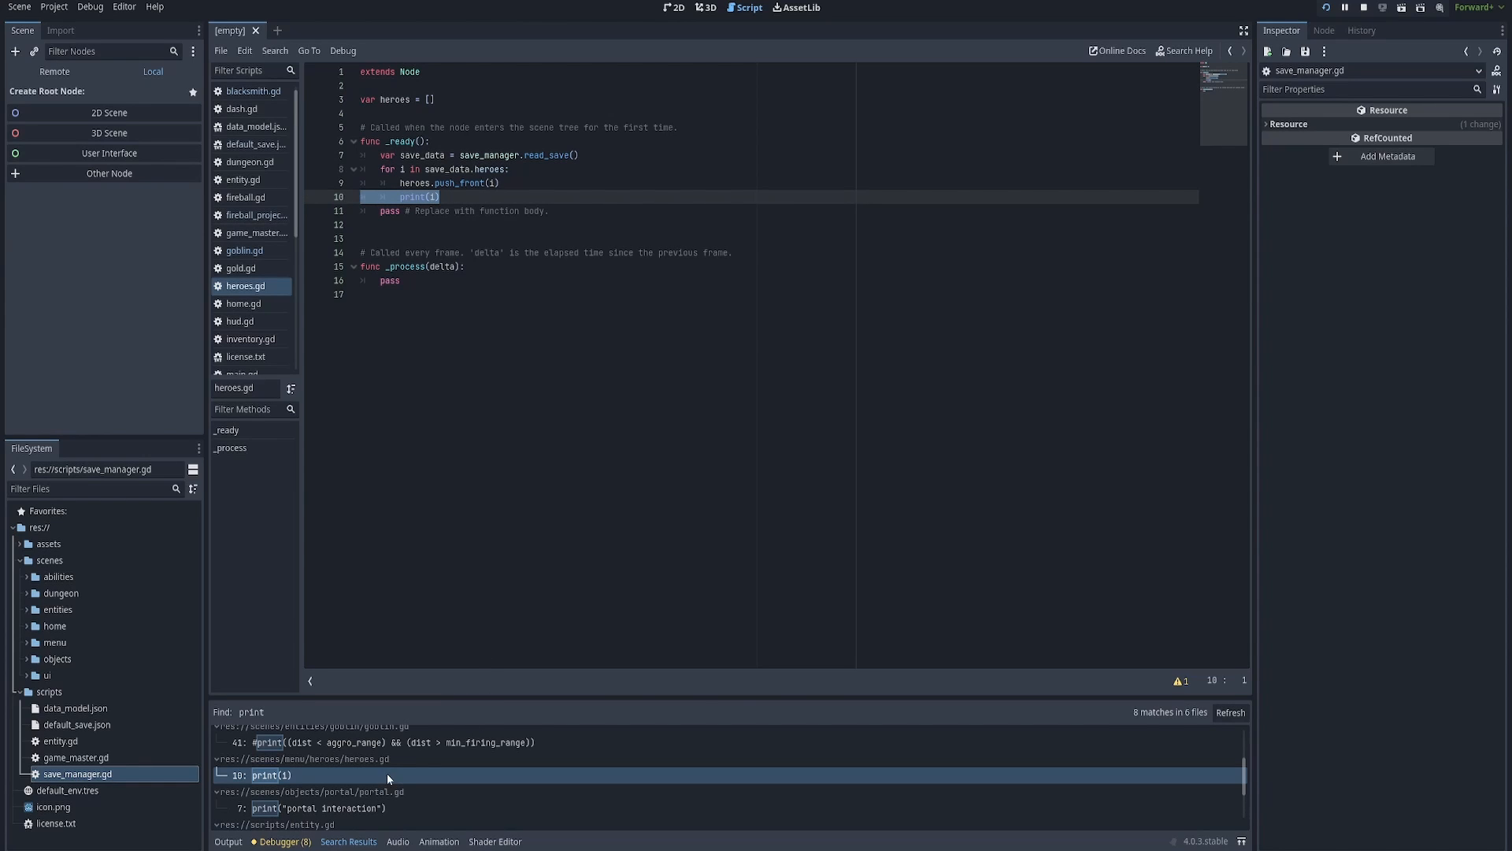
{"action": "double_click", "coordinate": [550, 155]}
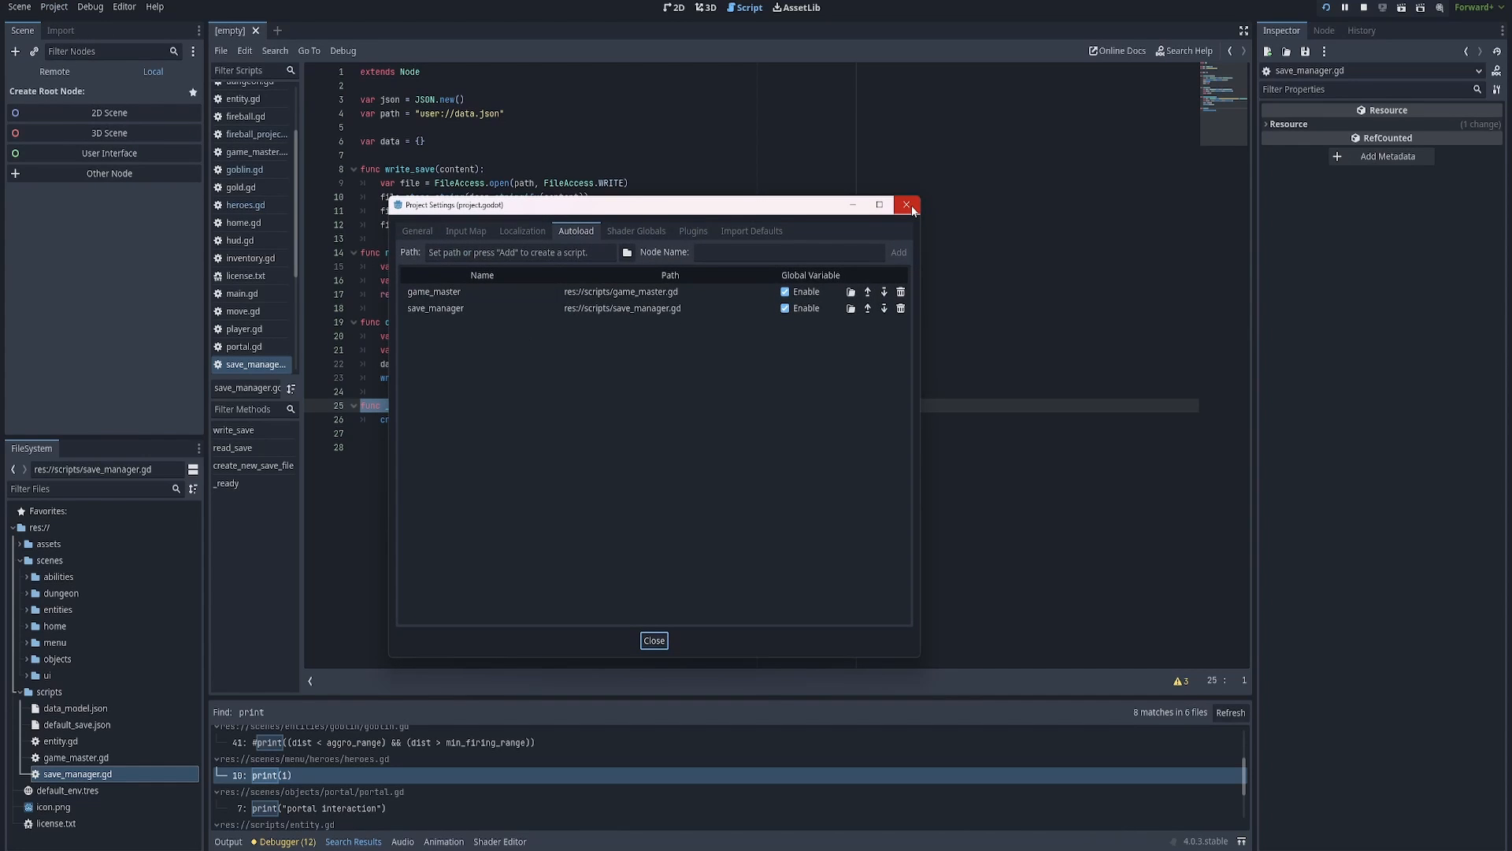
Note the save path line in save_manager.gd, then switch to default_save.json.
{"action": "double_click", "coordinate": [435, 308]}
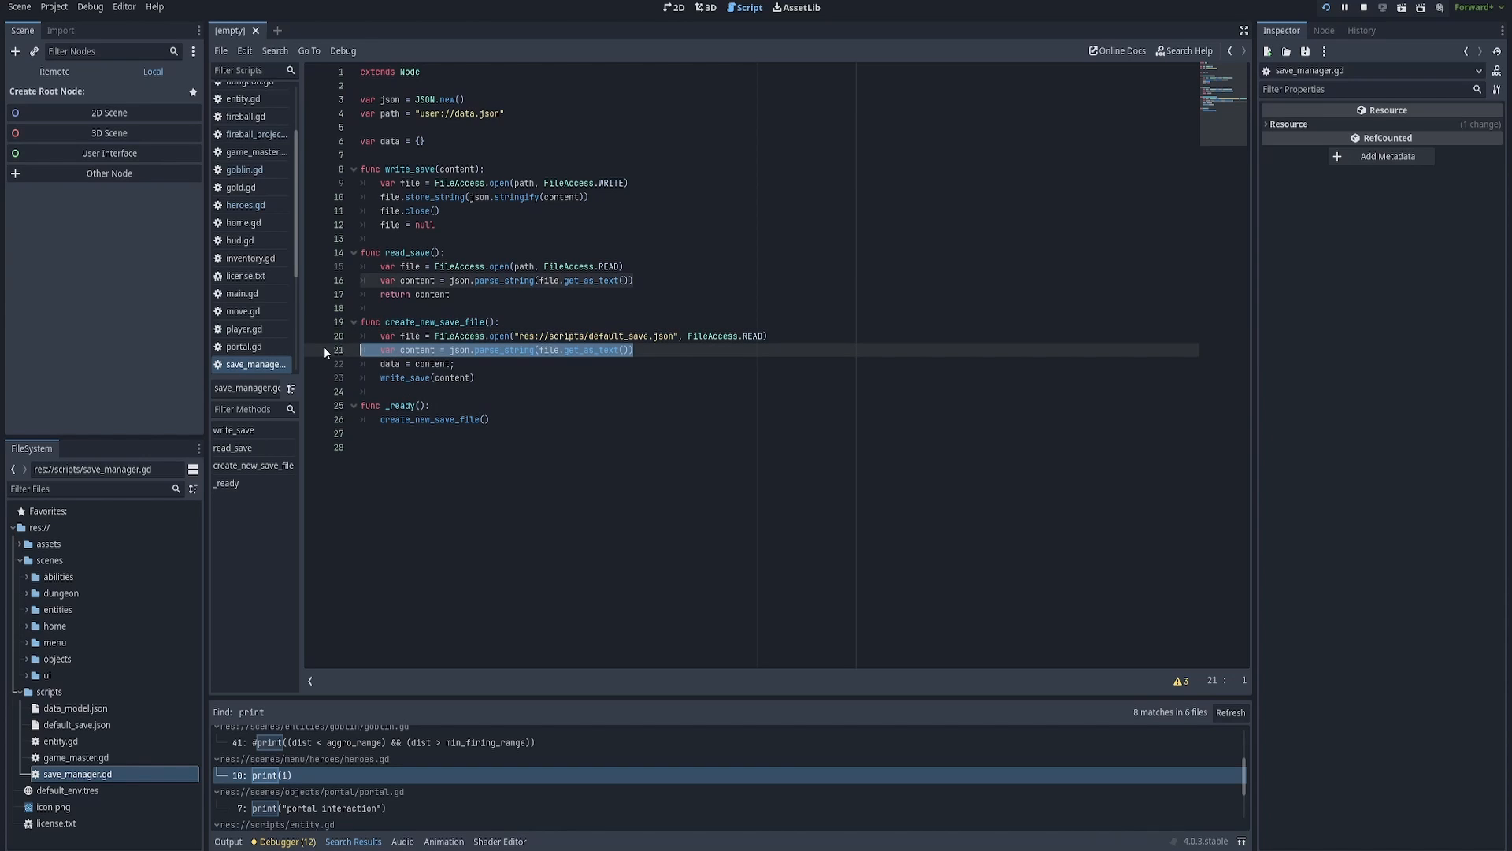
{"action": "left_click", "coordinate": [435, 114]}
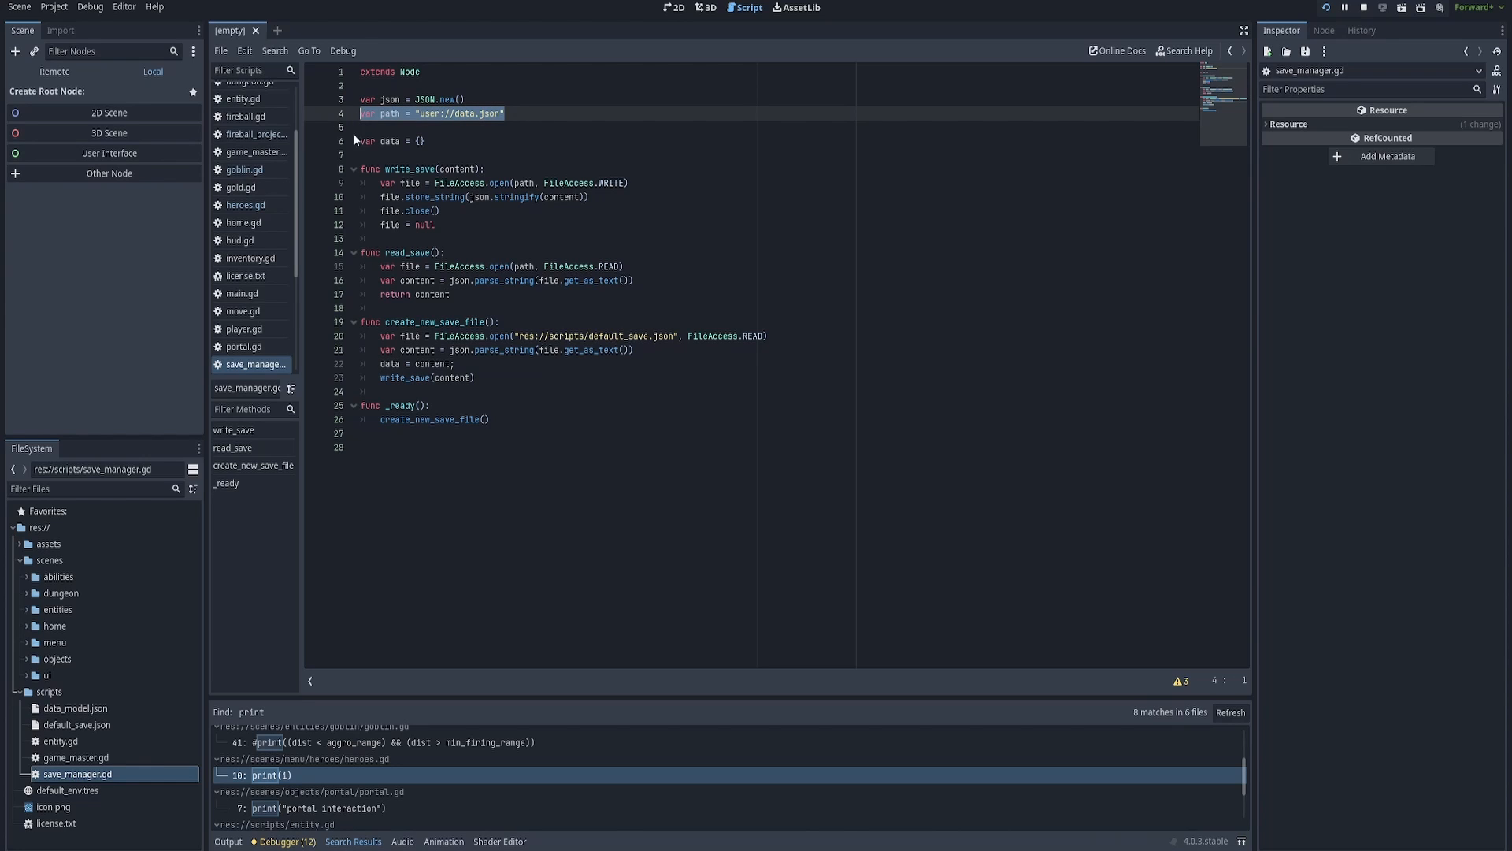
{"action": "left_click", "coordinate": [75, 725]}
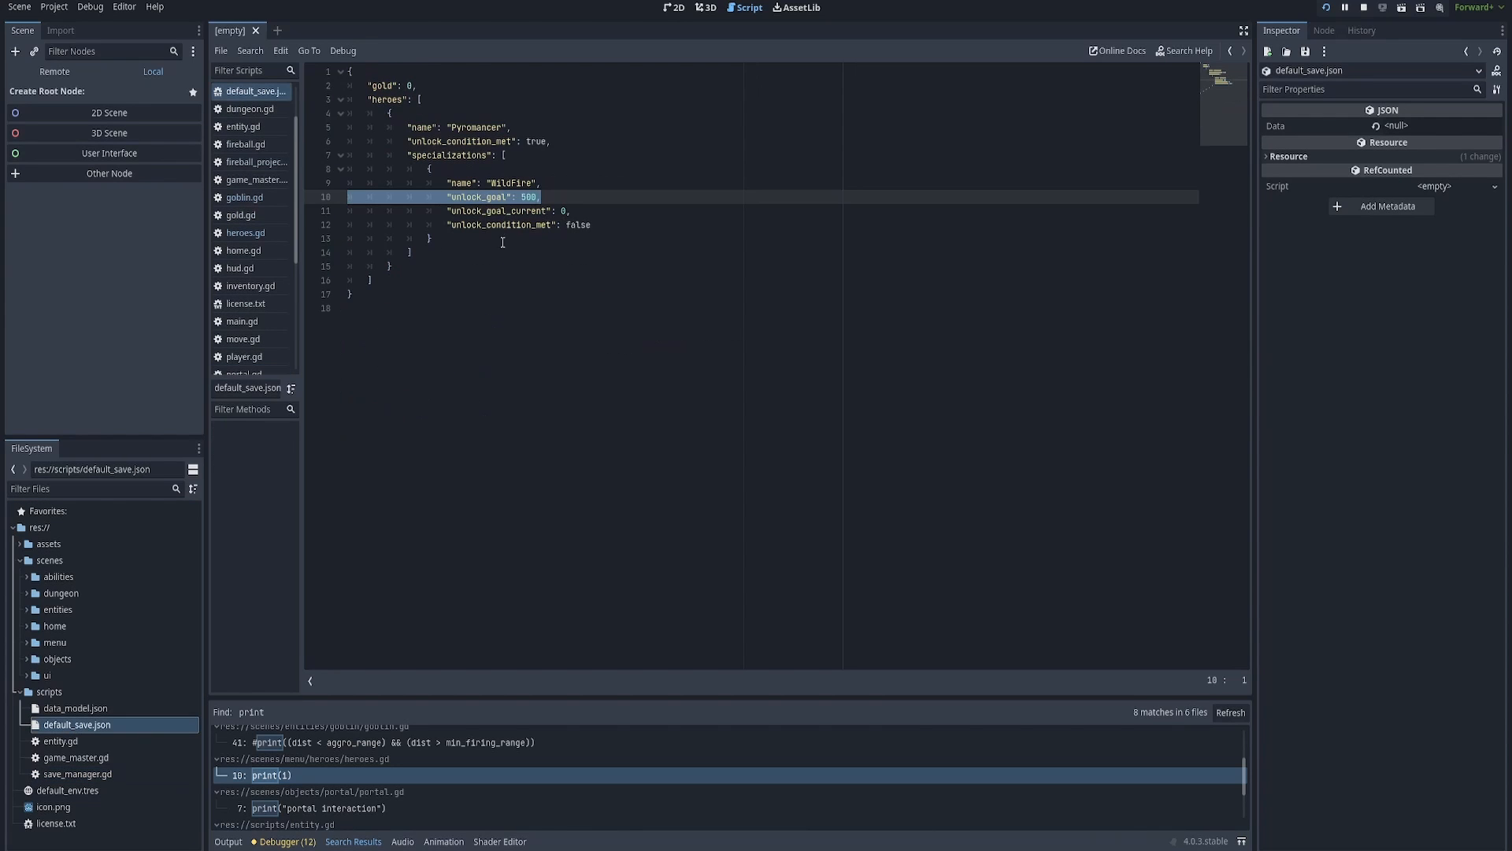
Mark the heroes list in default_save.json's data.
{"action": "left_click", "coordinate": [384, 97]}
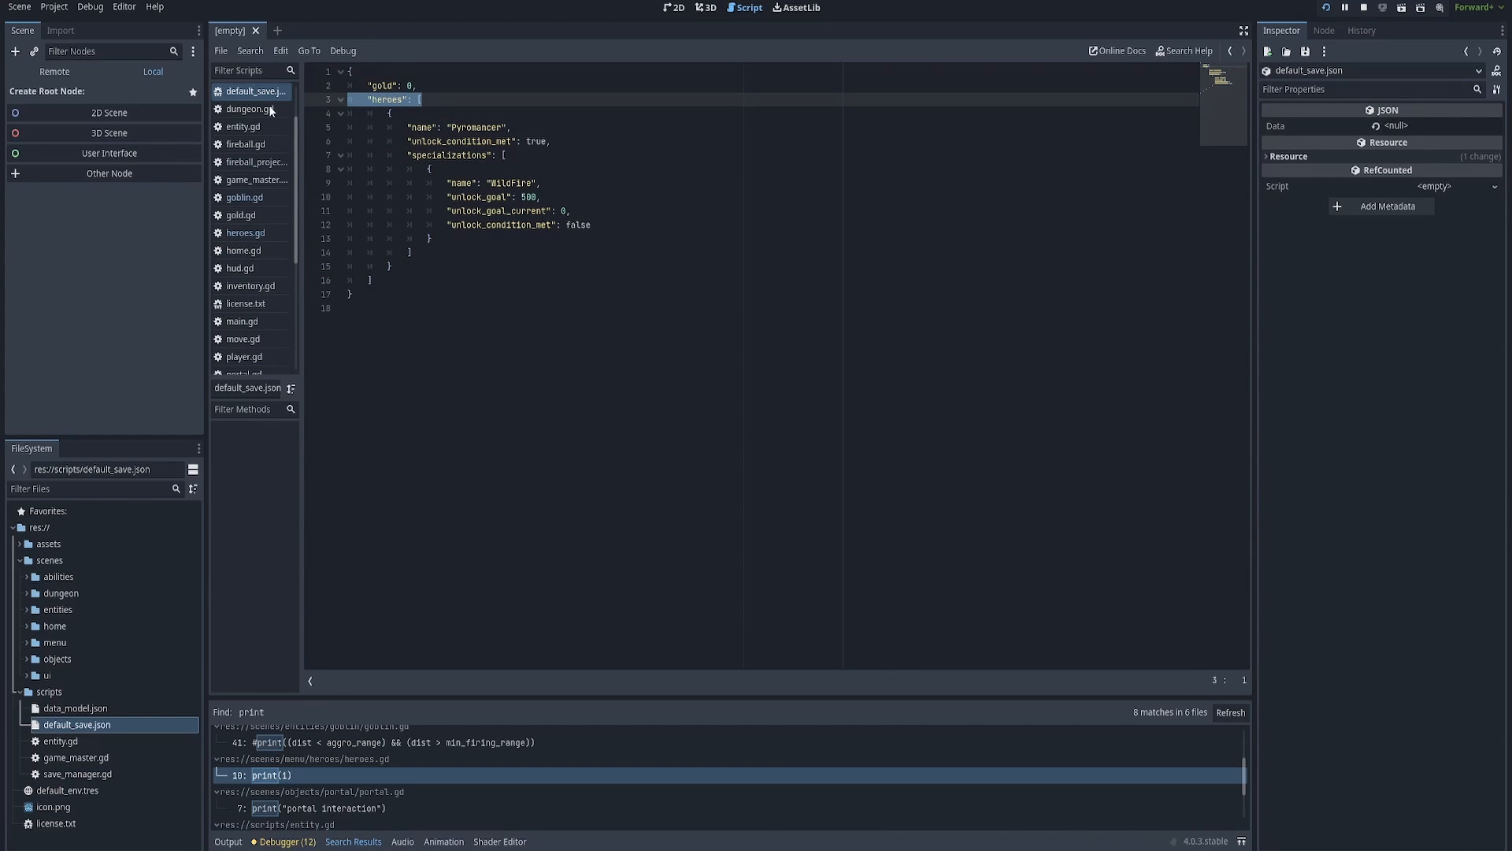
{"action": "mouse_move", "coordinate": [331, 776]}
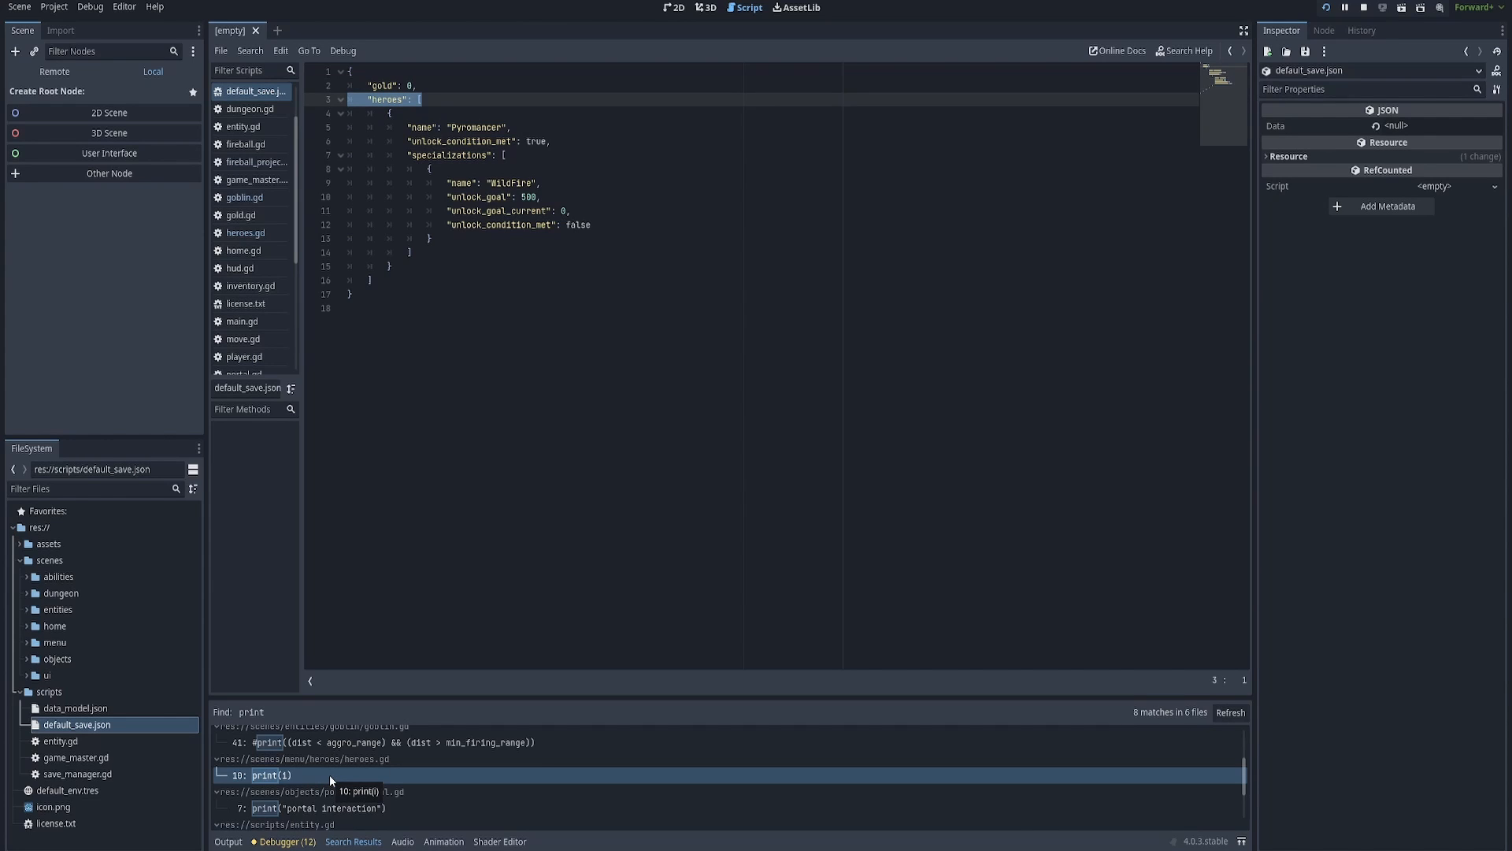
{"action": "mouse_move", "coordinate": [417, 718]}
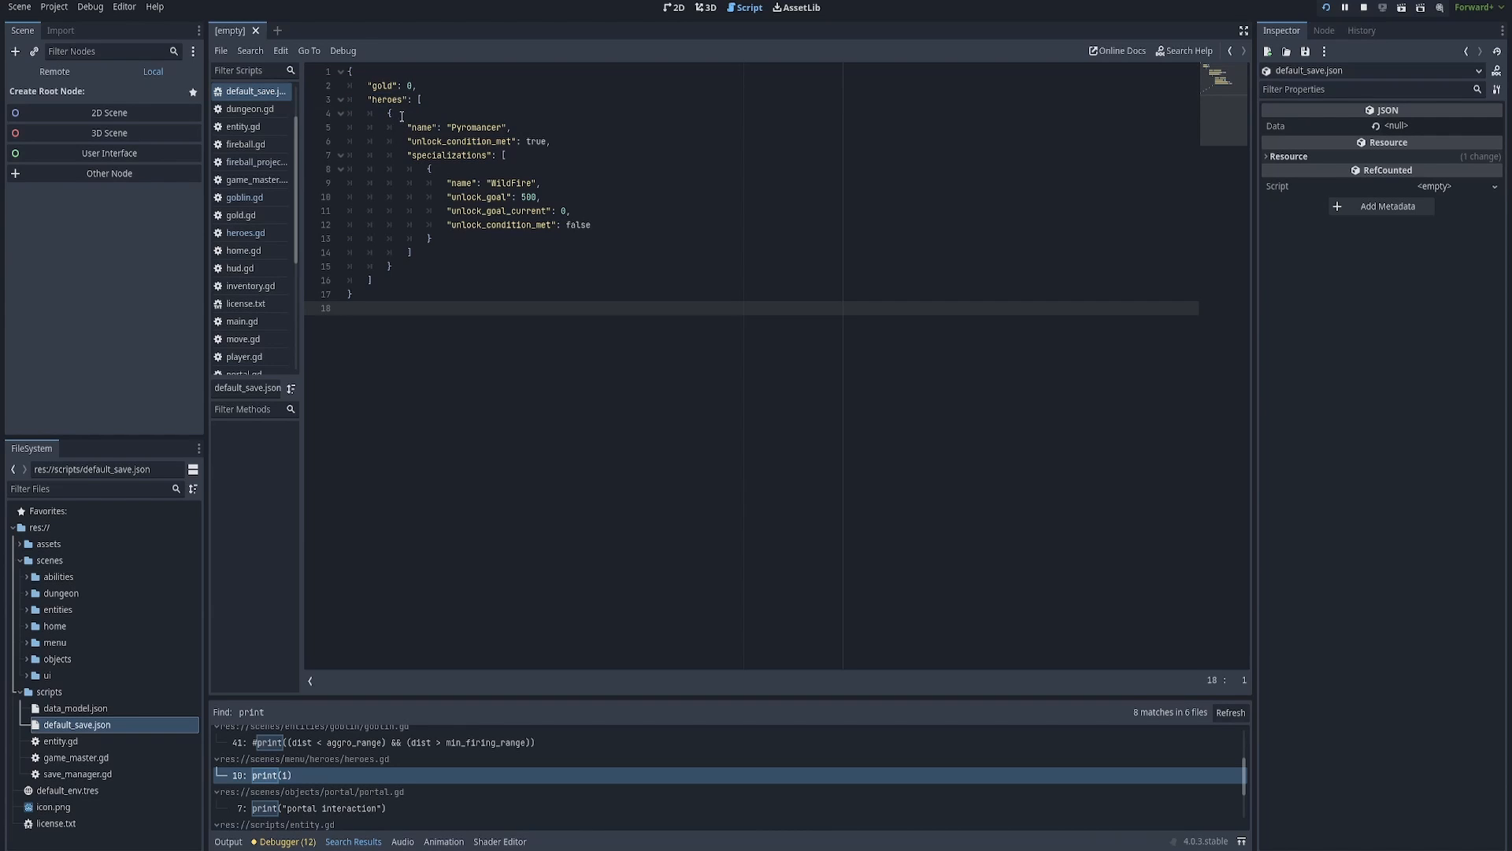
{"action": "mouse_move", "coordinate": [312, 782]}
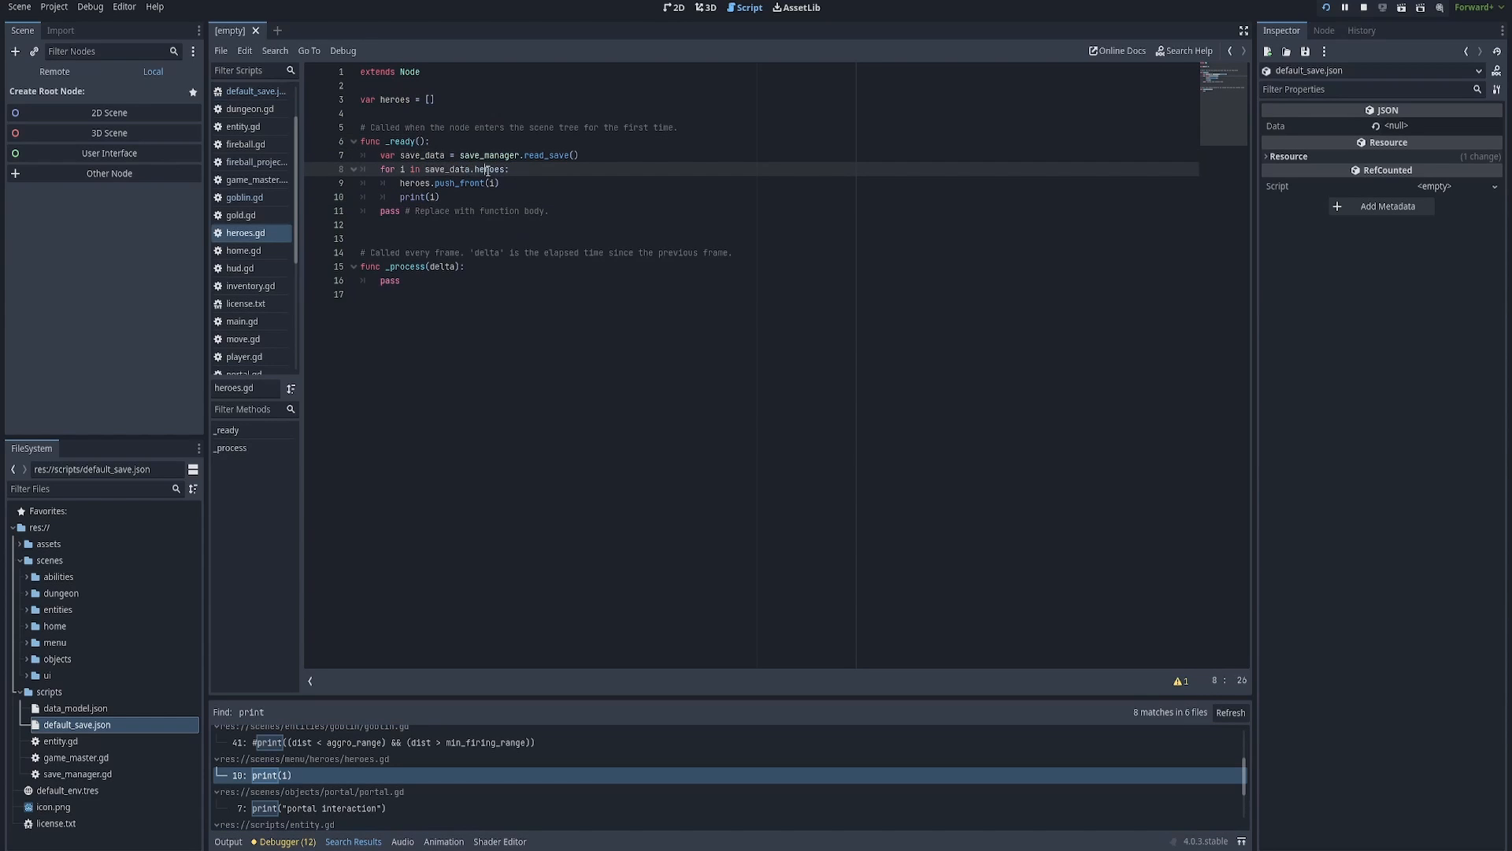
{"action": "double_click", "coordinate": [459, 183]}
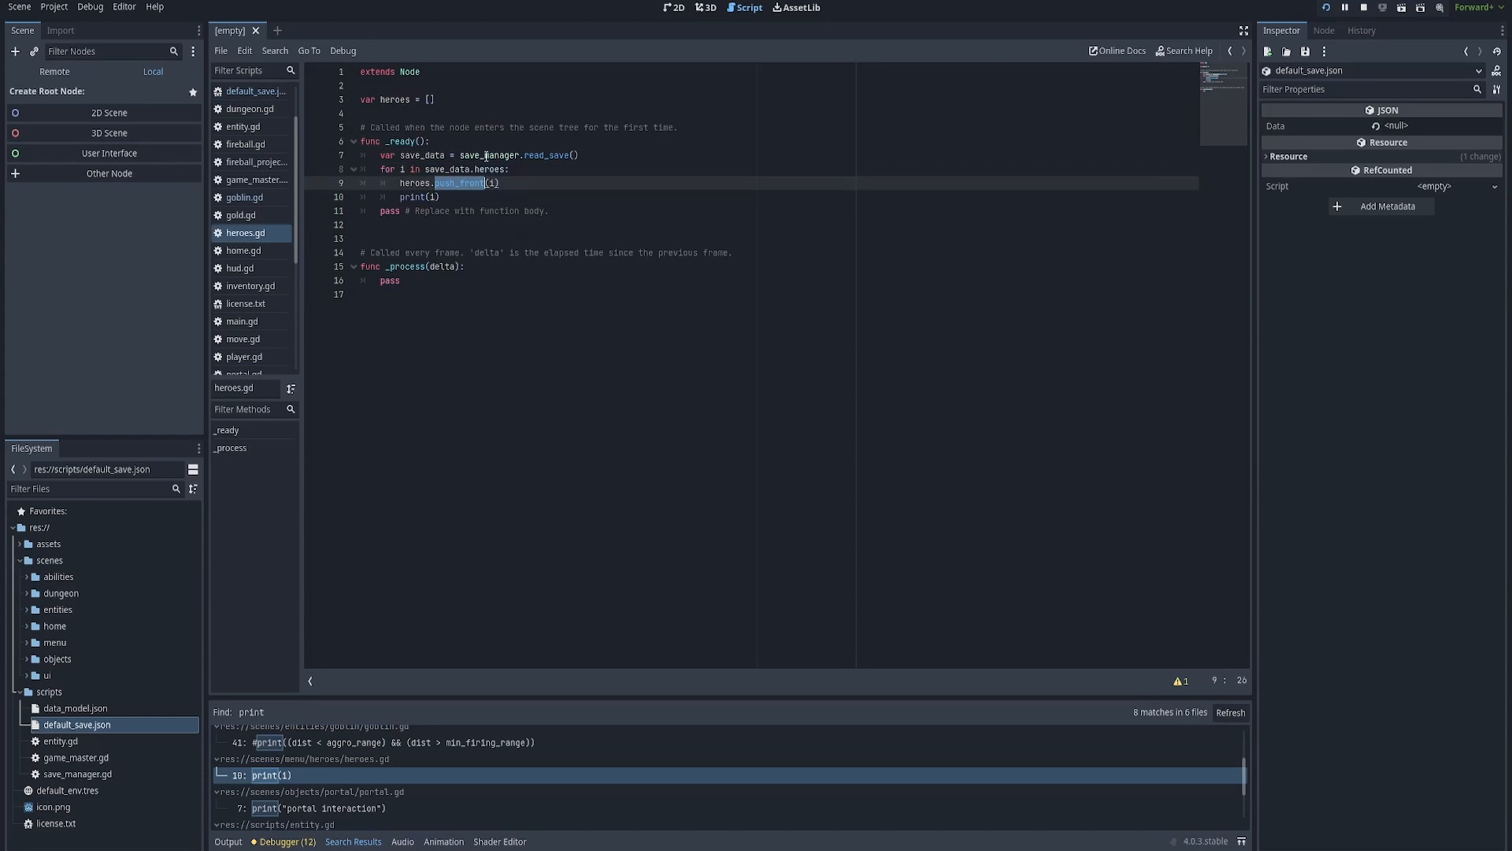
{"action": "left_click", "coordinate": [411, 197]}
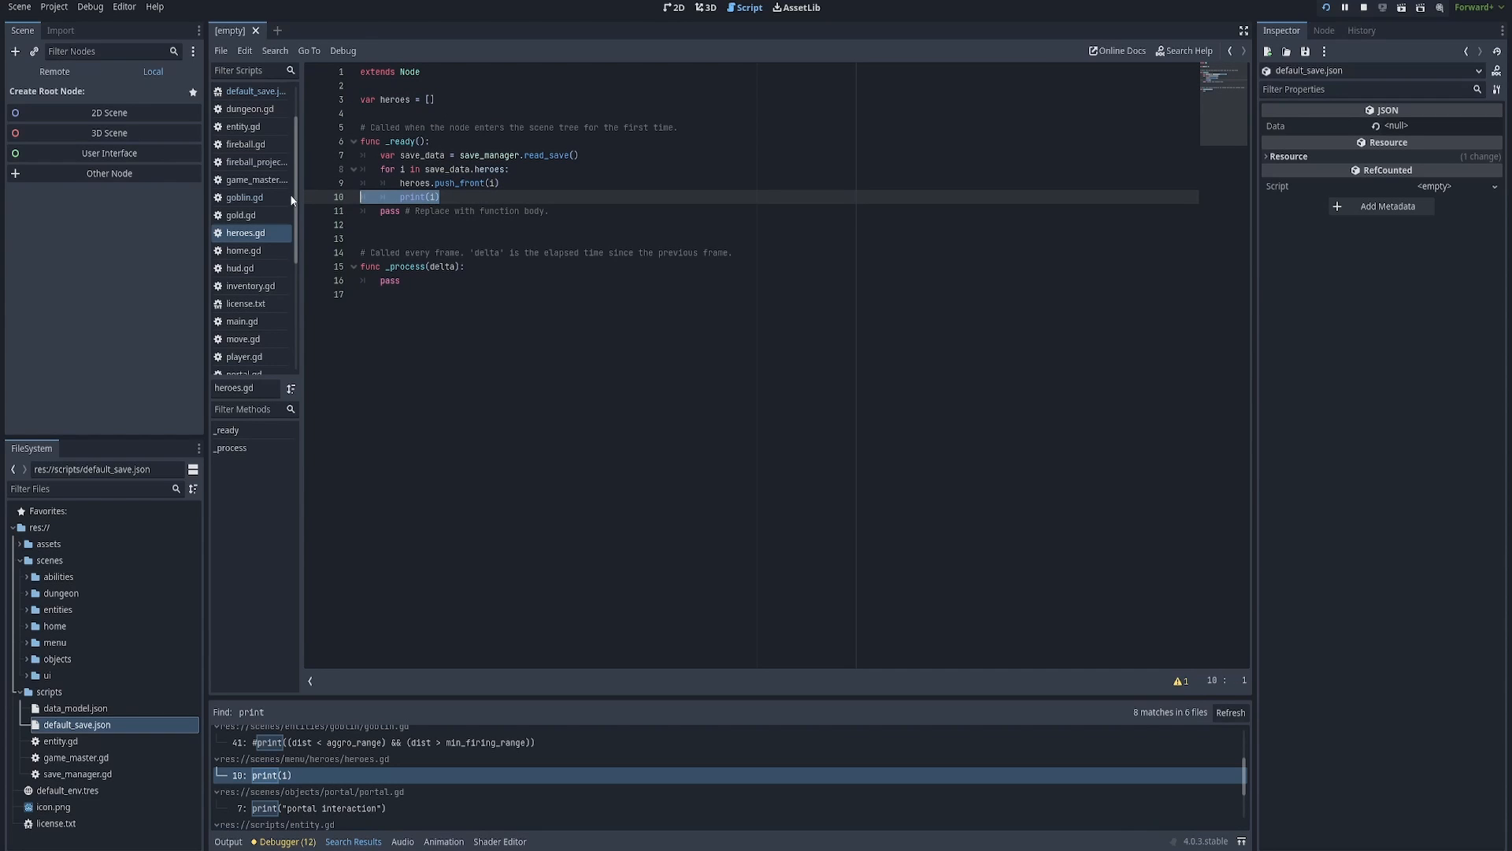
{"action": "double_click", "coordinate": [413, 197]}
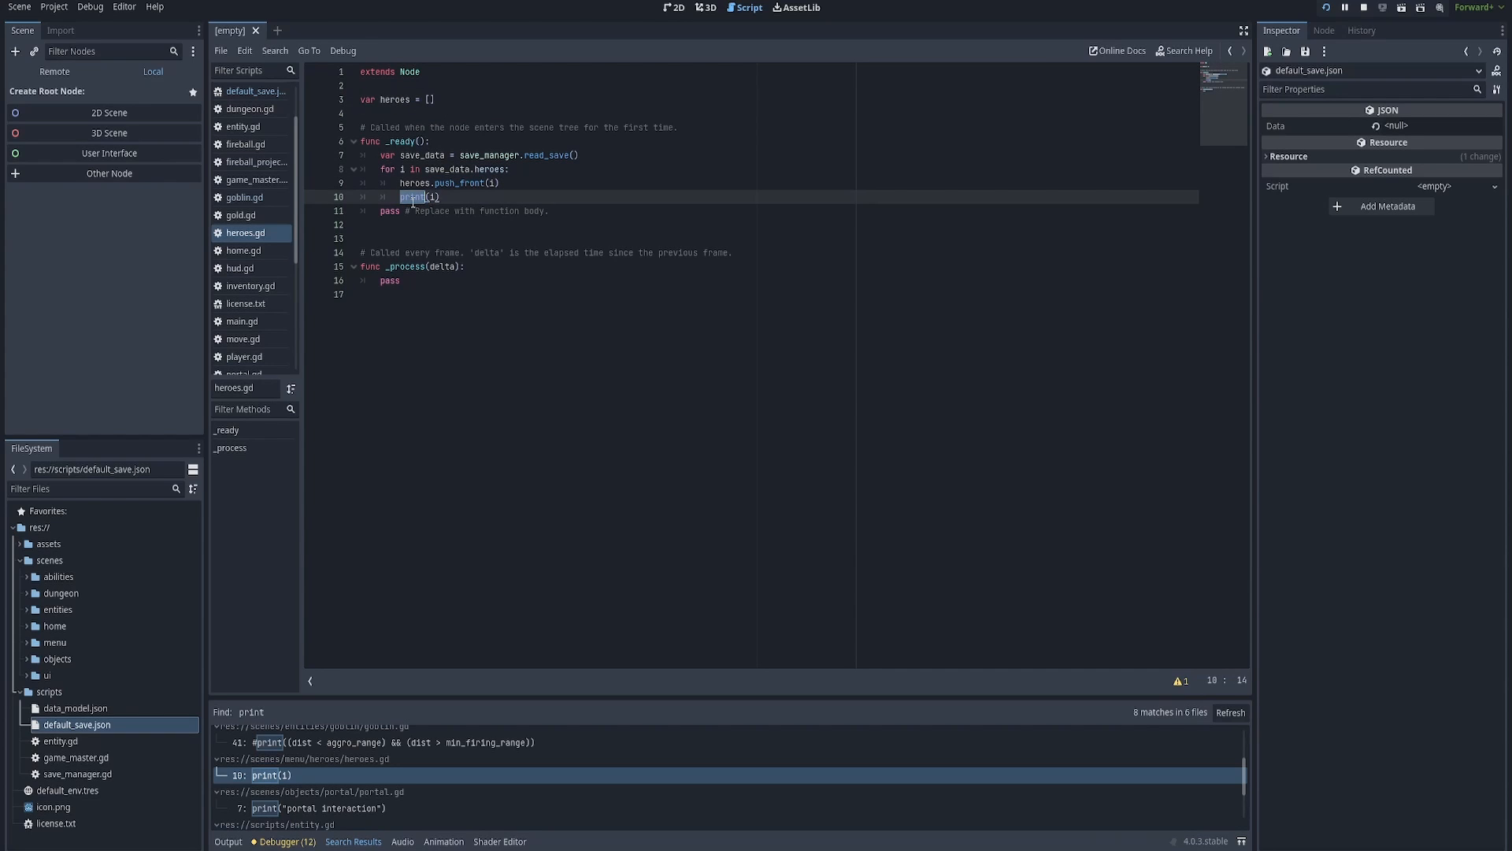
{"action": "left_click", "coordinate": [432, 197]}
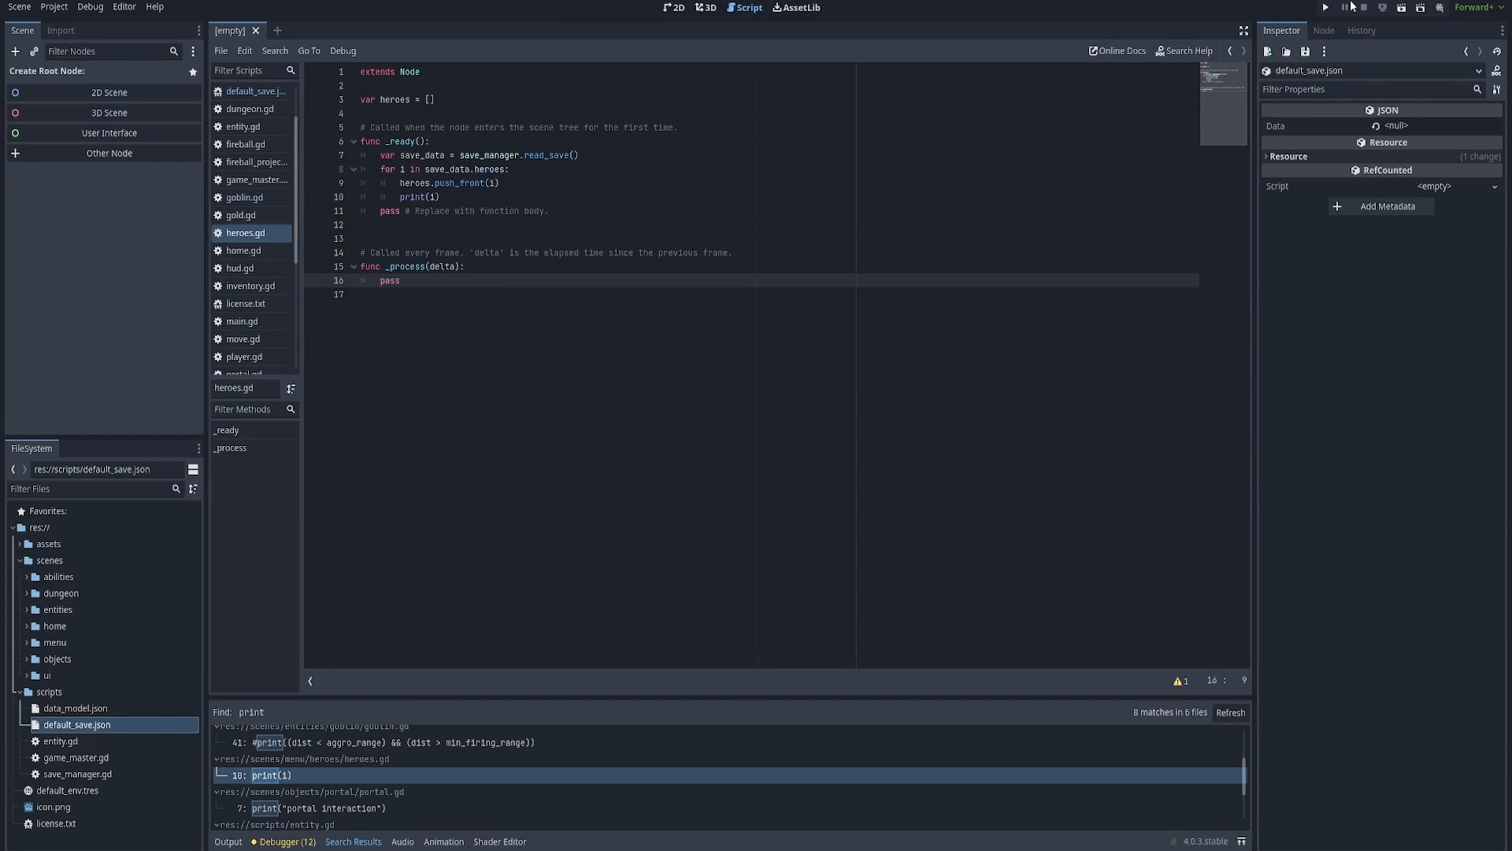
{"action": "mouse_move", "coordinate": [1325, 6]}
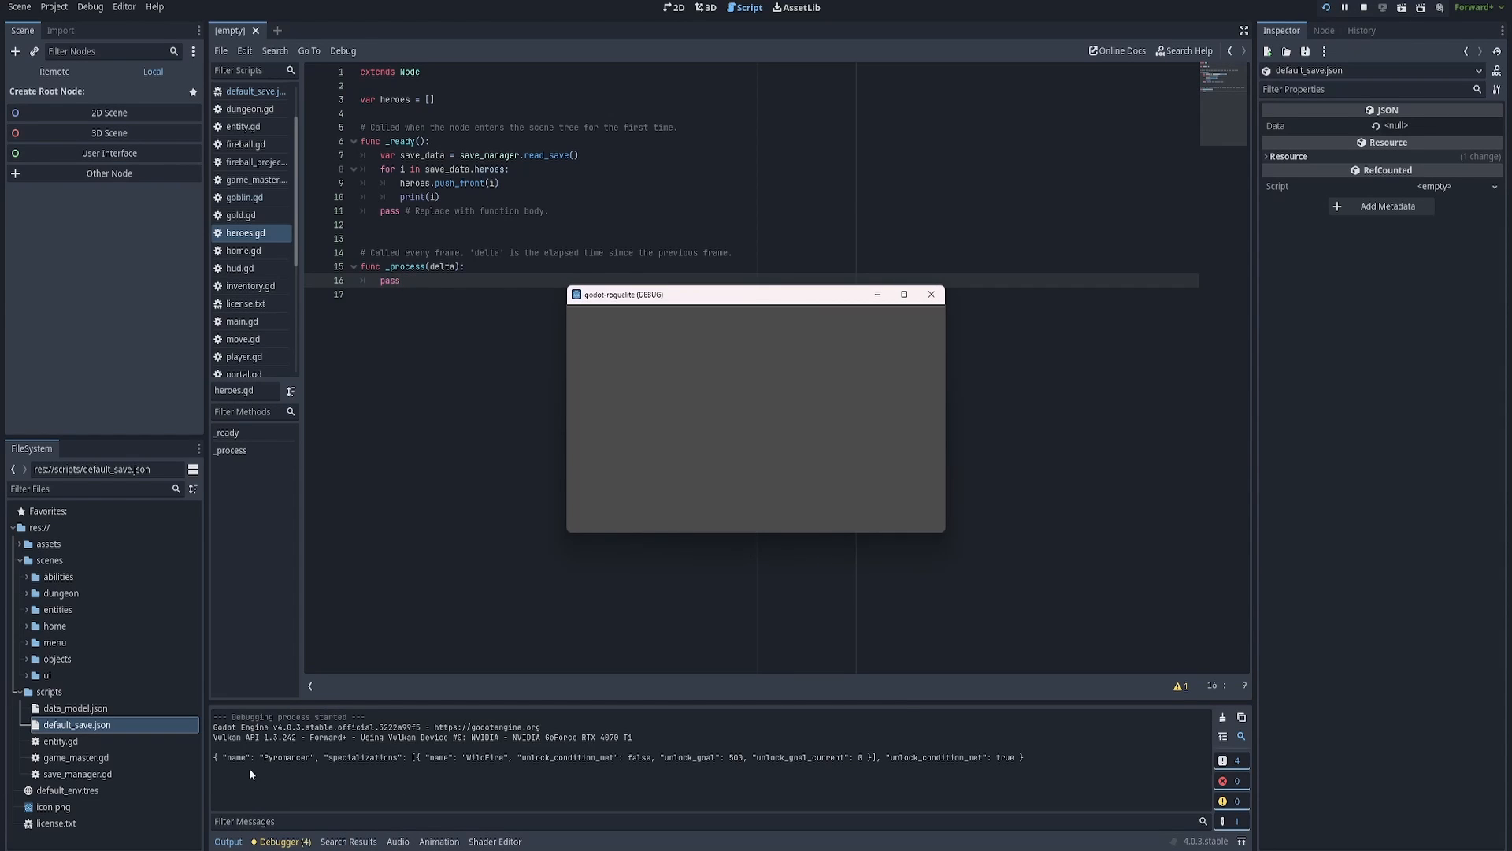
Pick out the Wildfire specialization and unlock_condition_met key in the printed output.
{"action": "left_click_drag", "start_coordinate": [218, 758], "coordinate": [367, 758]}
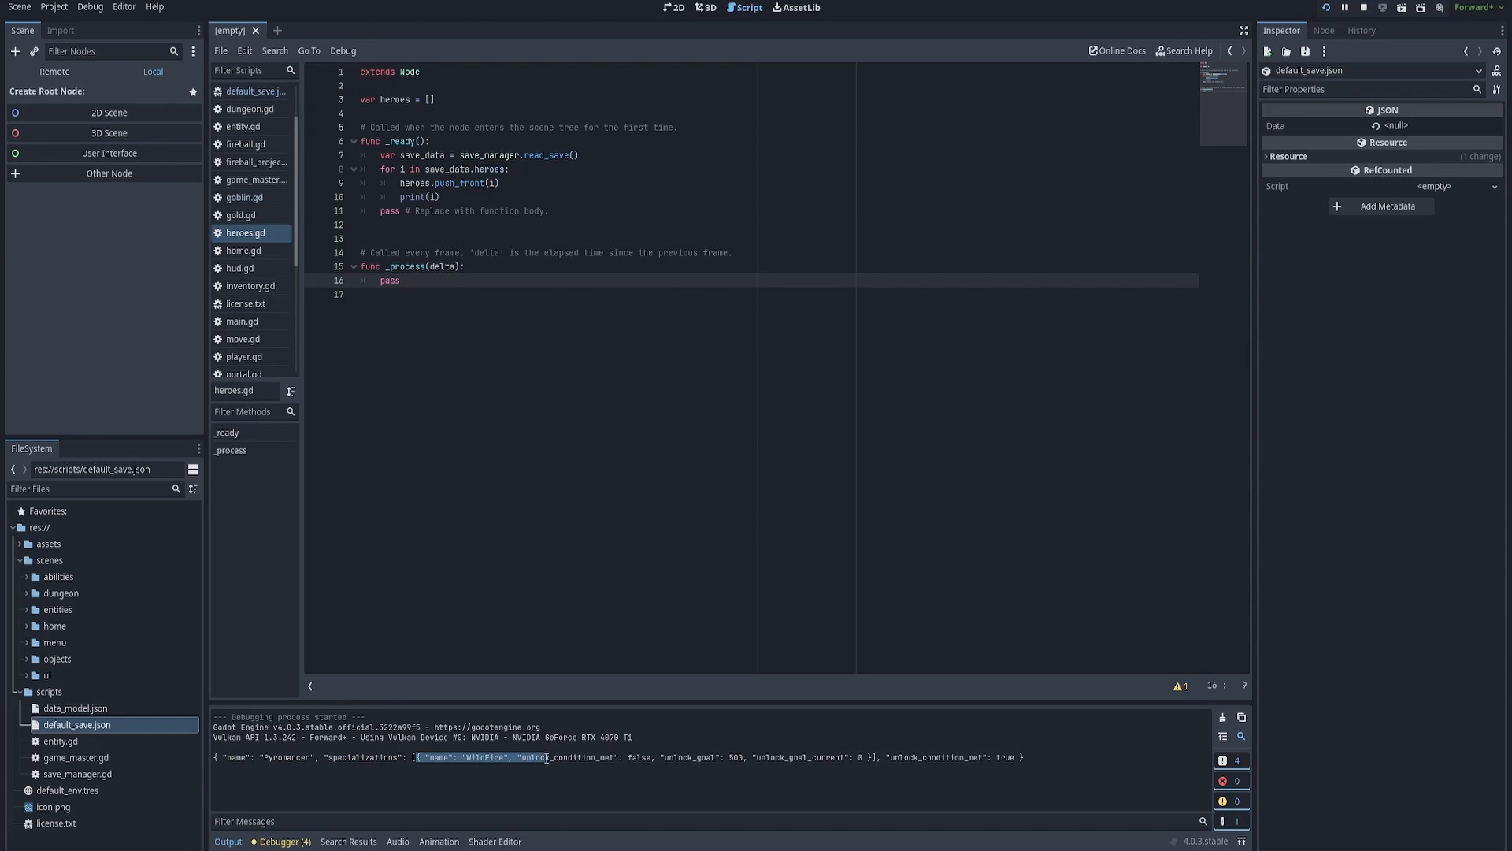
{"action": "double_click", "coordinate": [480, 758]}
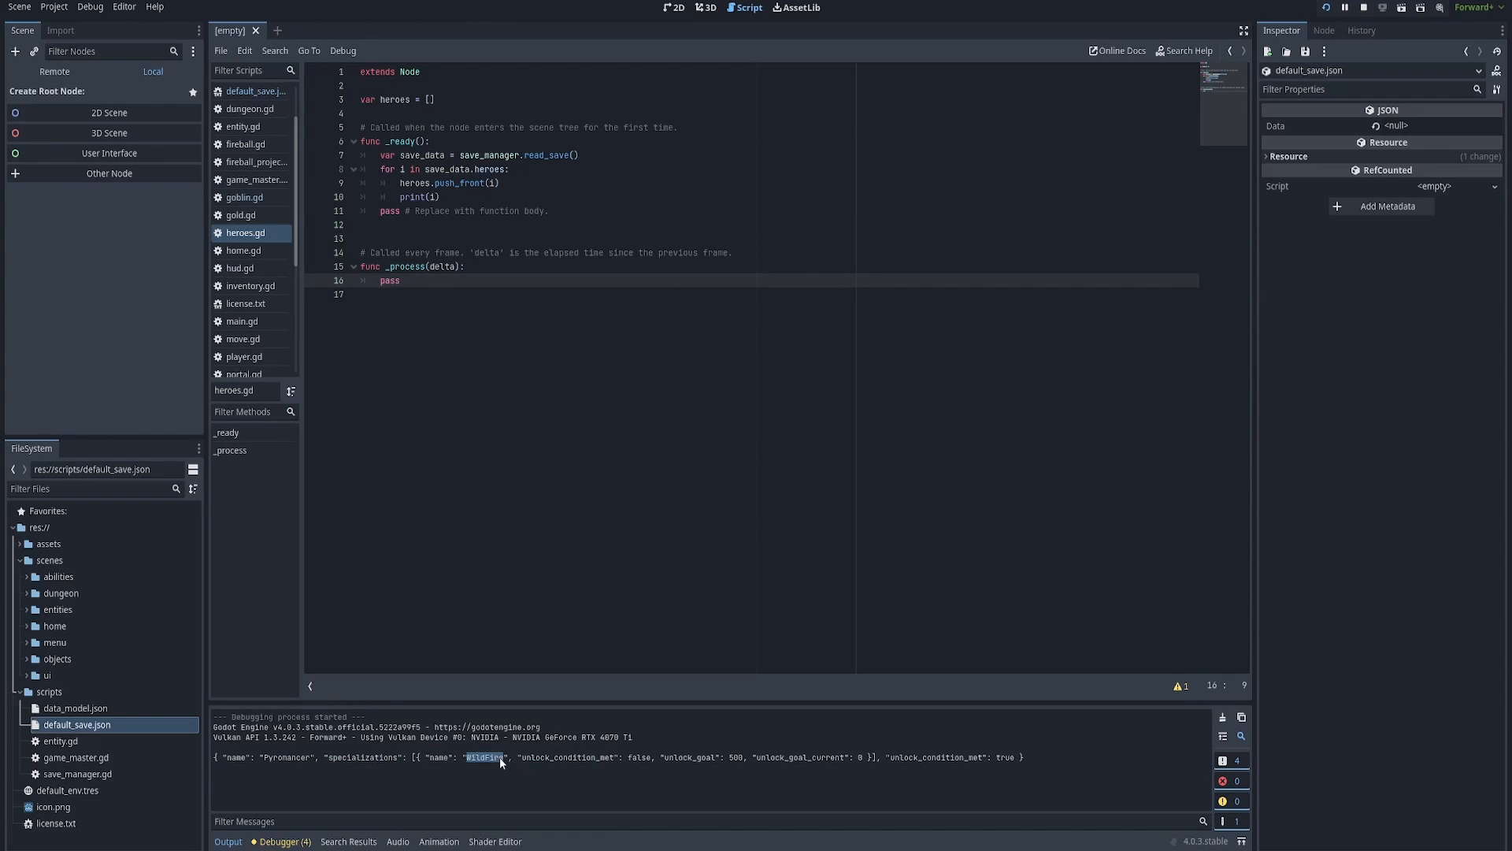
{"action": "double_click", "coordinate": [567, 757]}
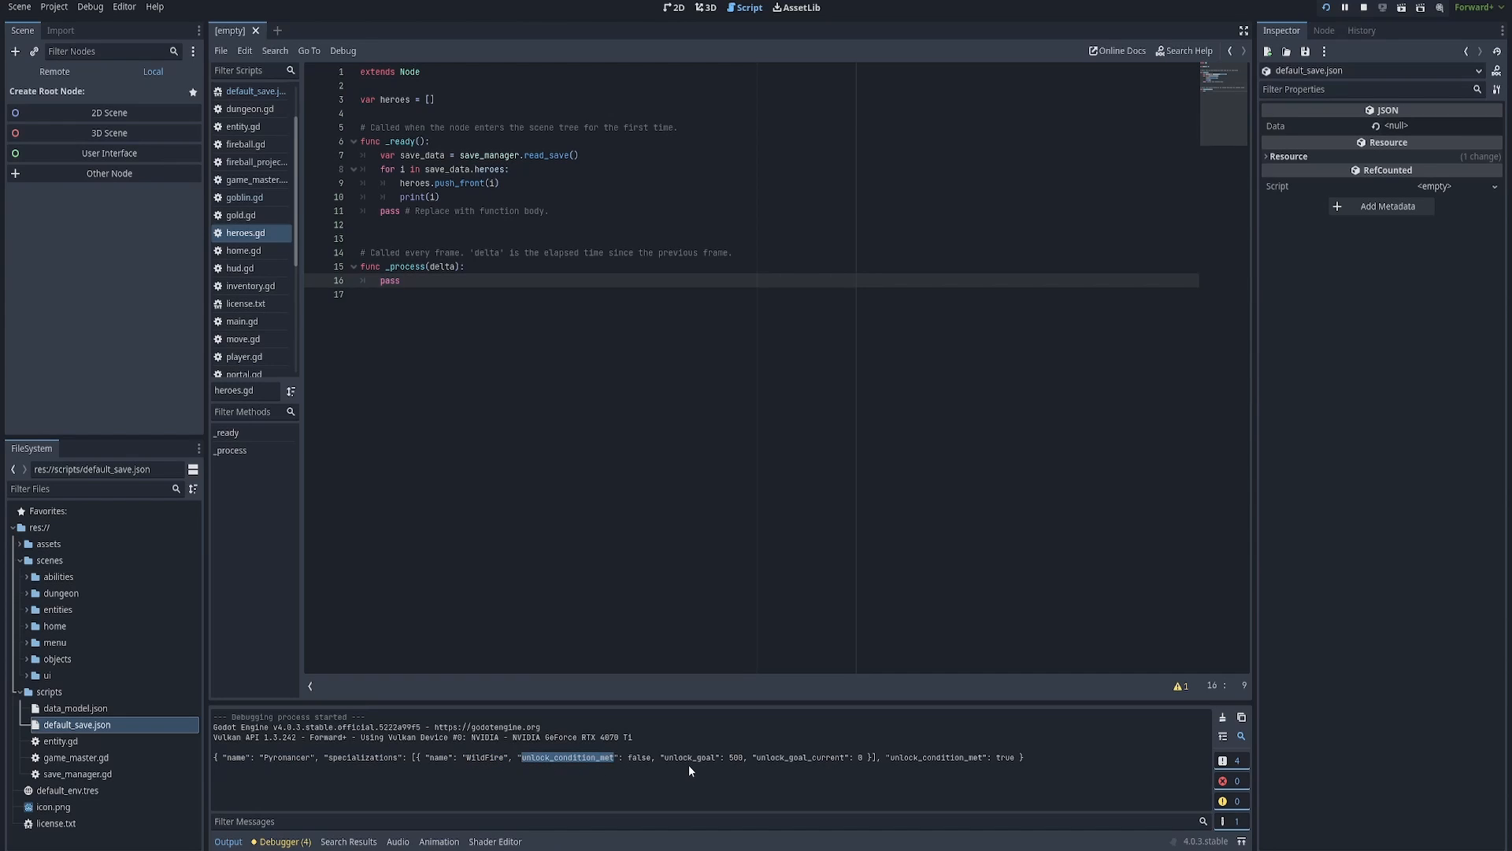
{"action": "mouse_move", "coordinate": [961, 772]}
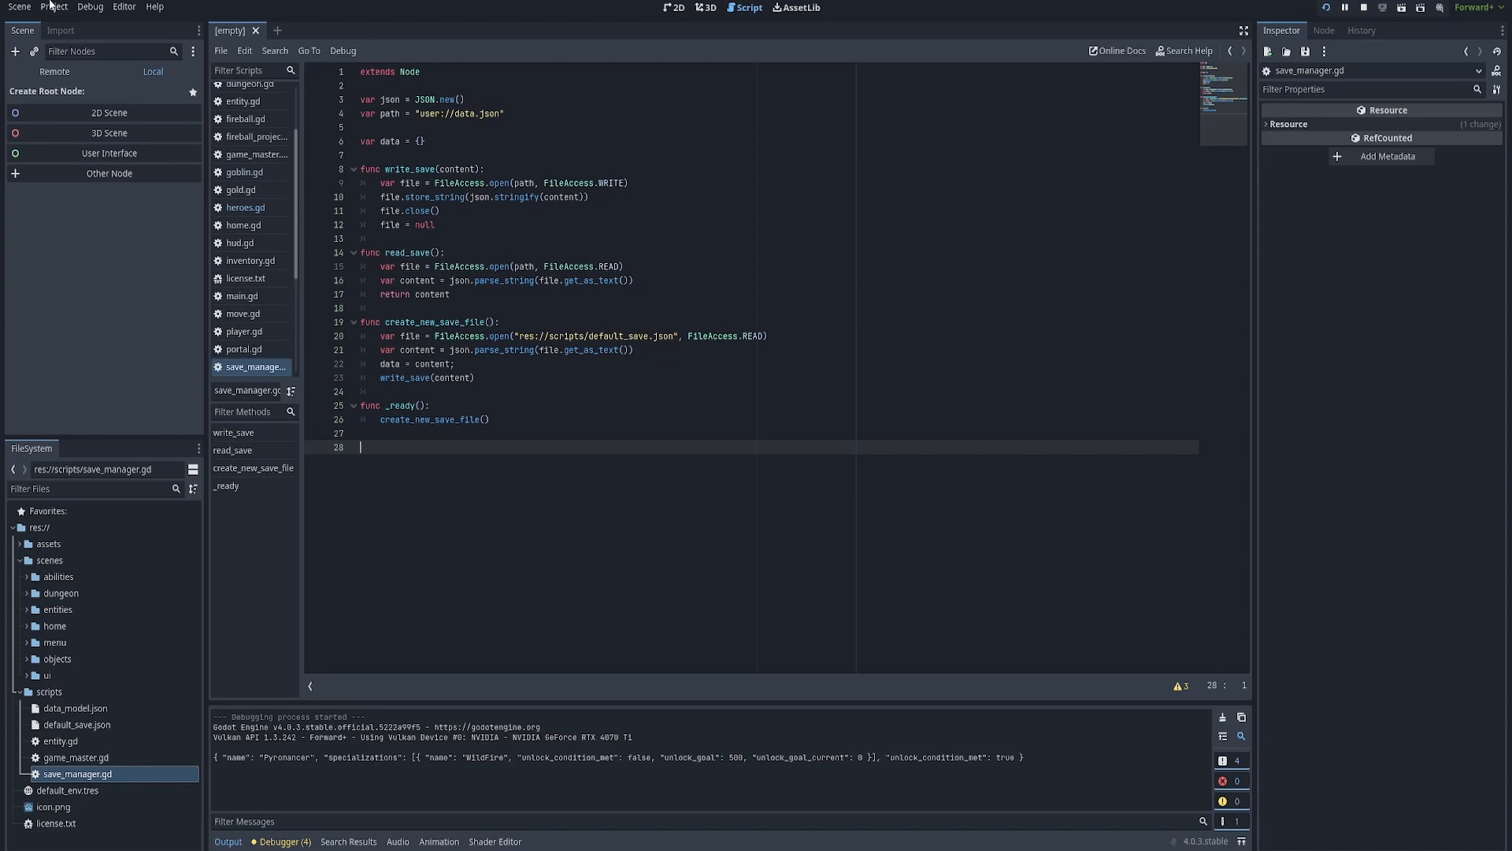
Check save_manager in the Autoload list, close settings, and highlight create_new_save_file.
{"action": "left_click", "coordinate": [54, 7]}
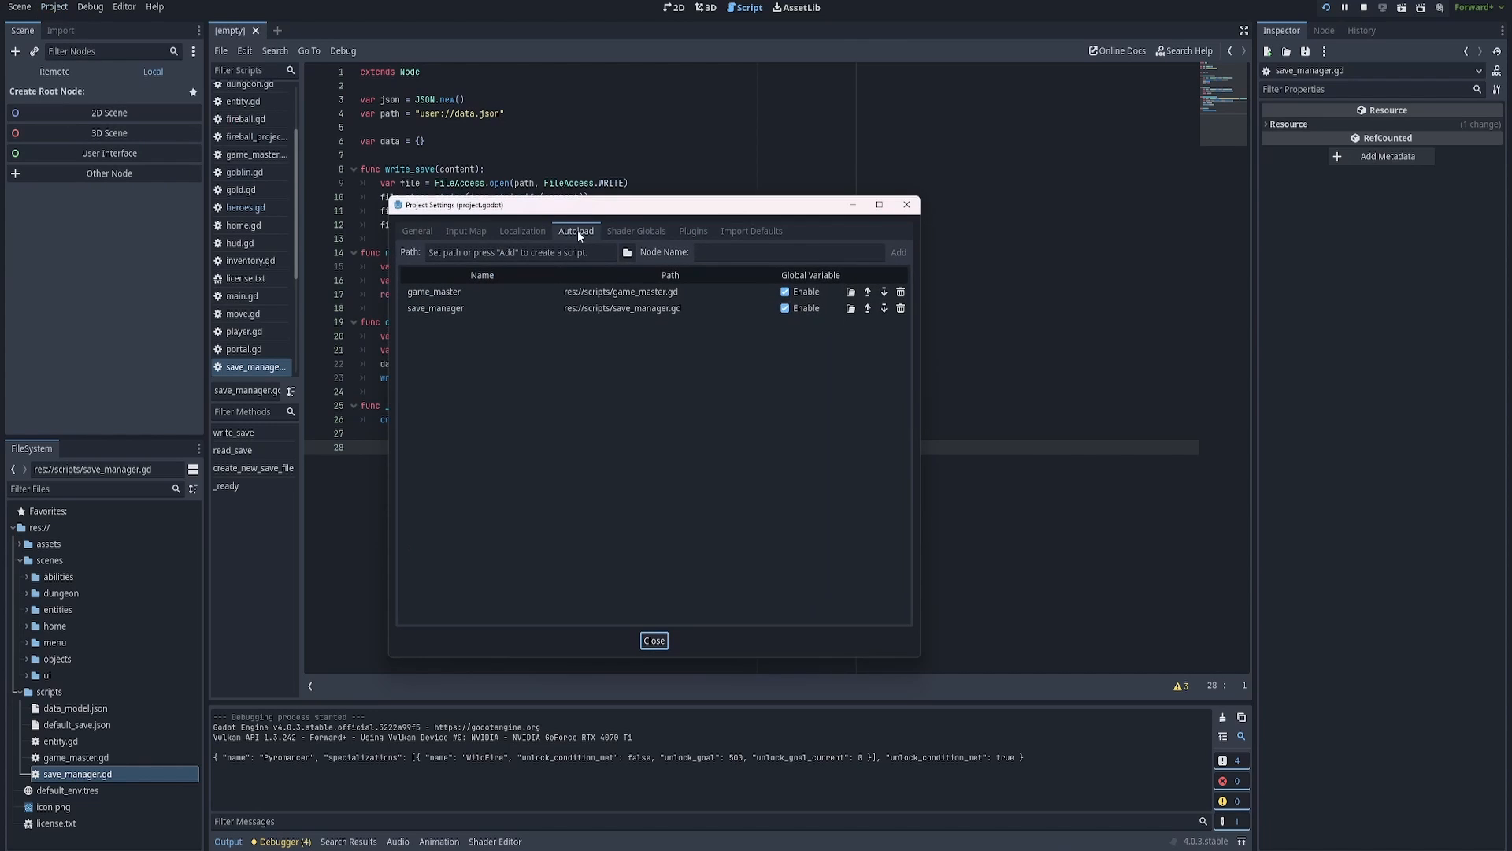
{"action": "mouse_move", "coordinate": [93, 801]}
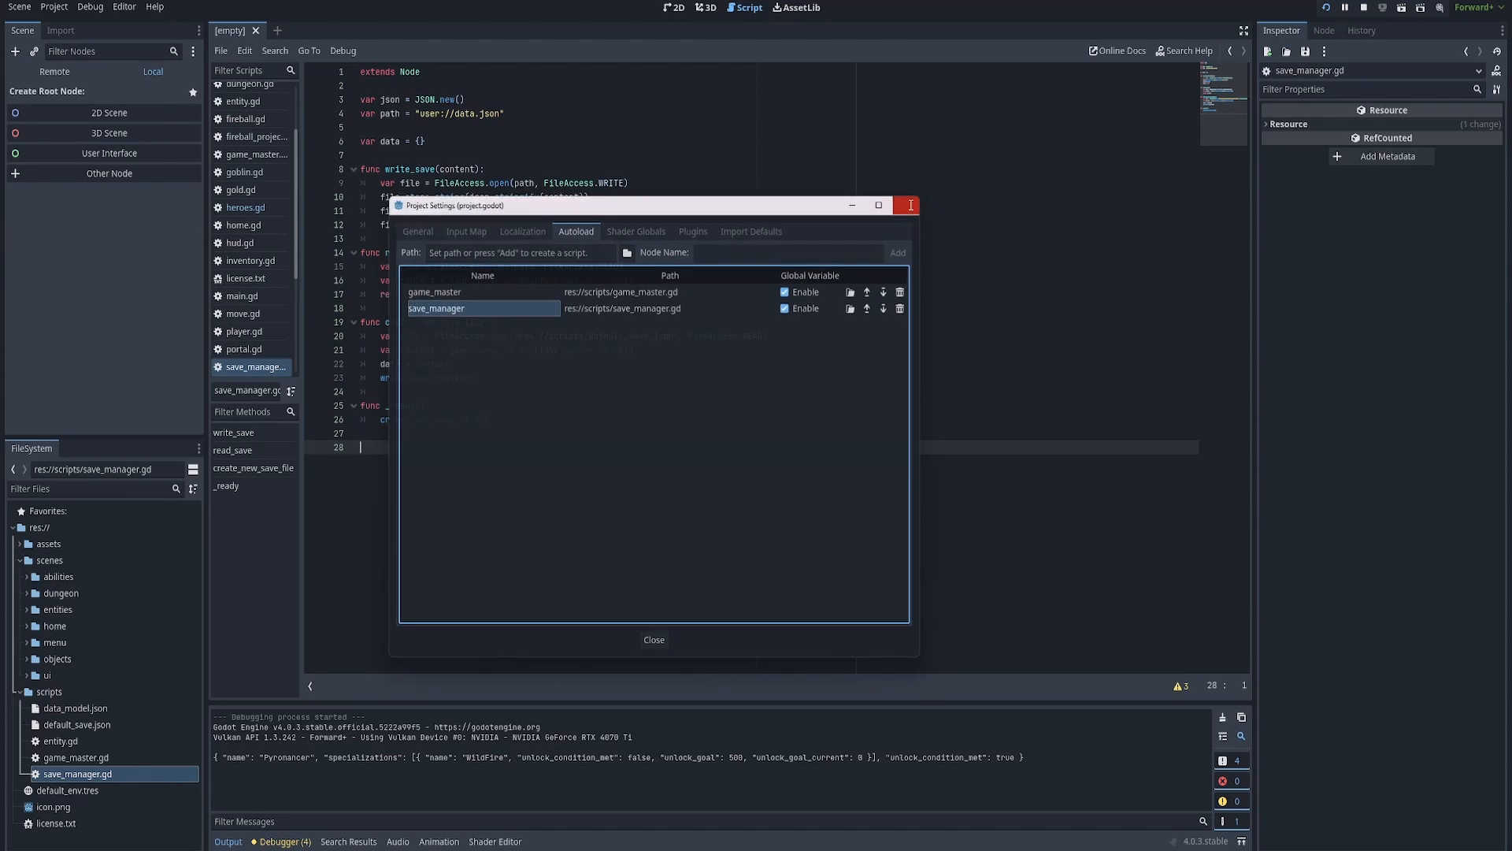
{"action": "left_click", "coordinate": [652, 639]}
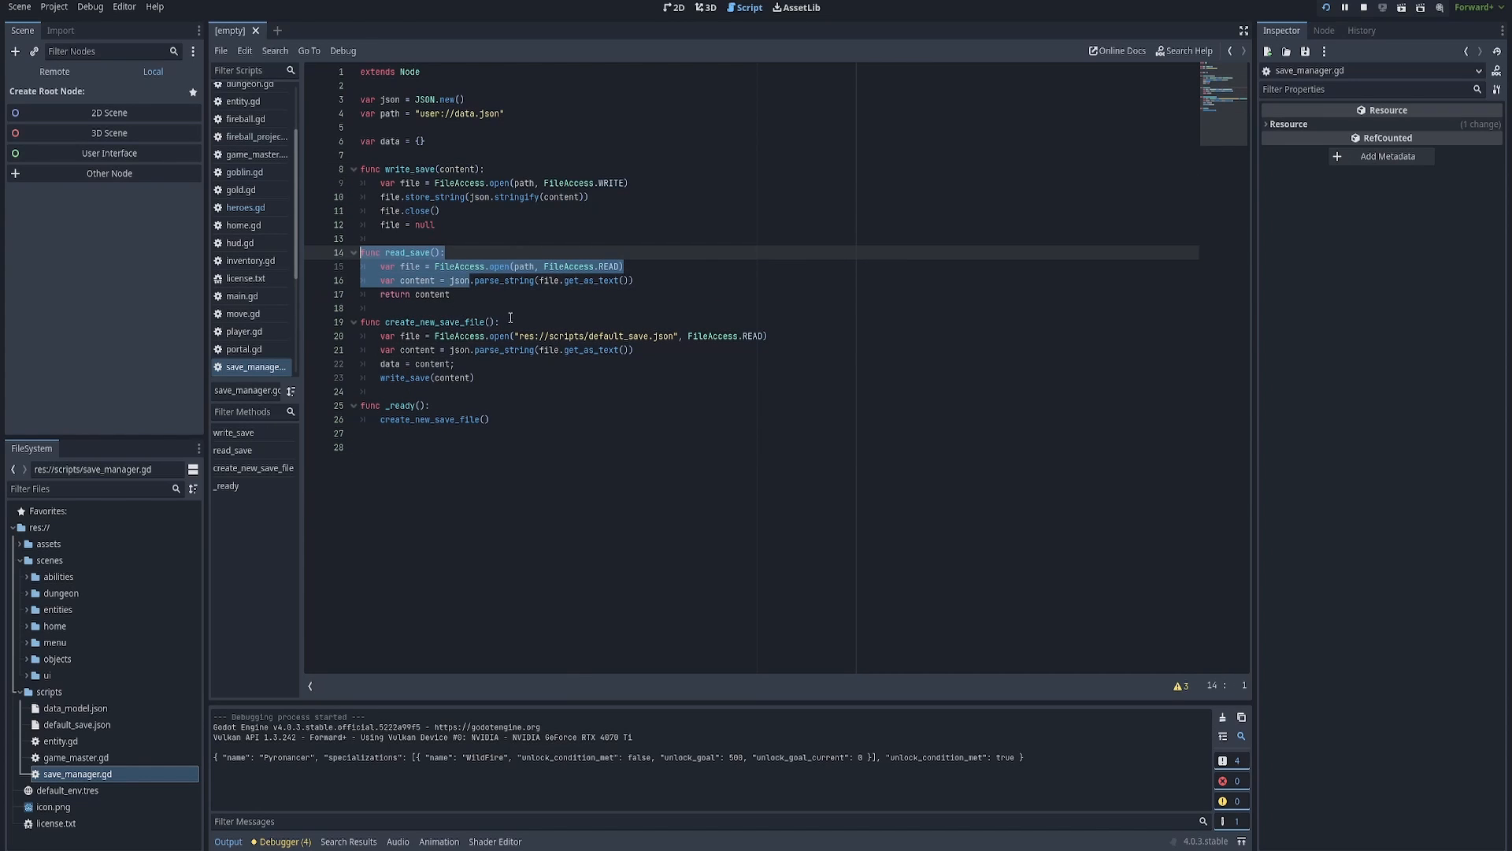
{"action": "left_click", "coordinate": [313, 321]}
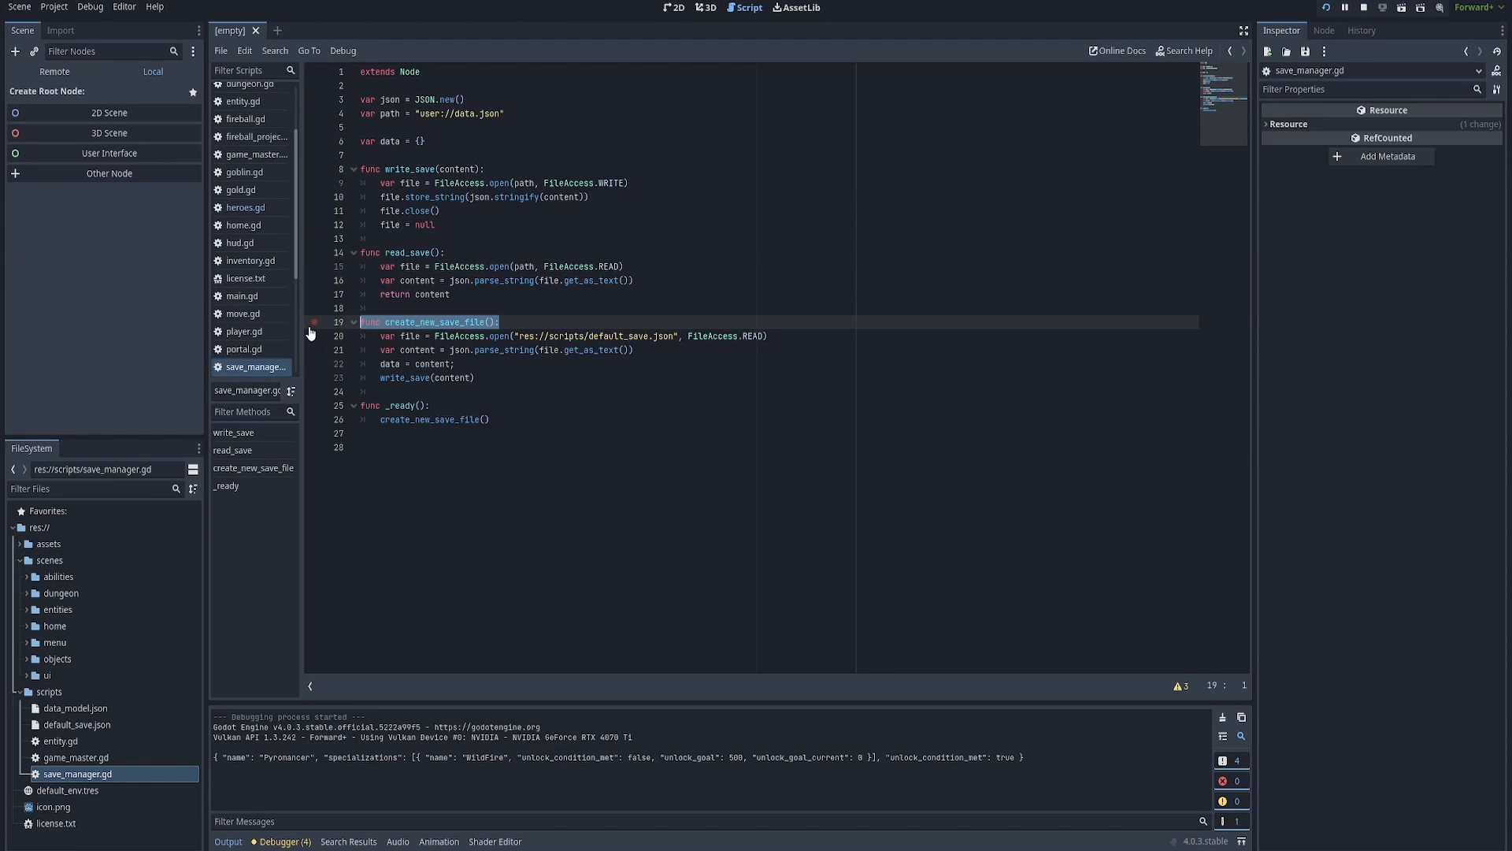
{"action": "mouse_move", "coordinate": [349, 331]}
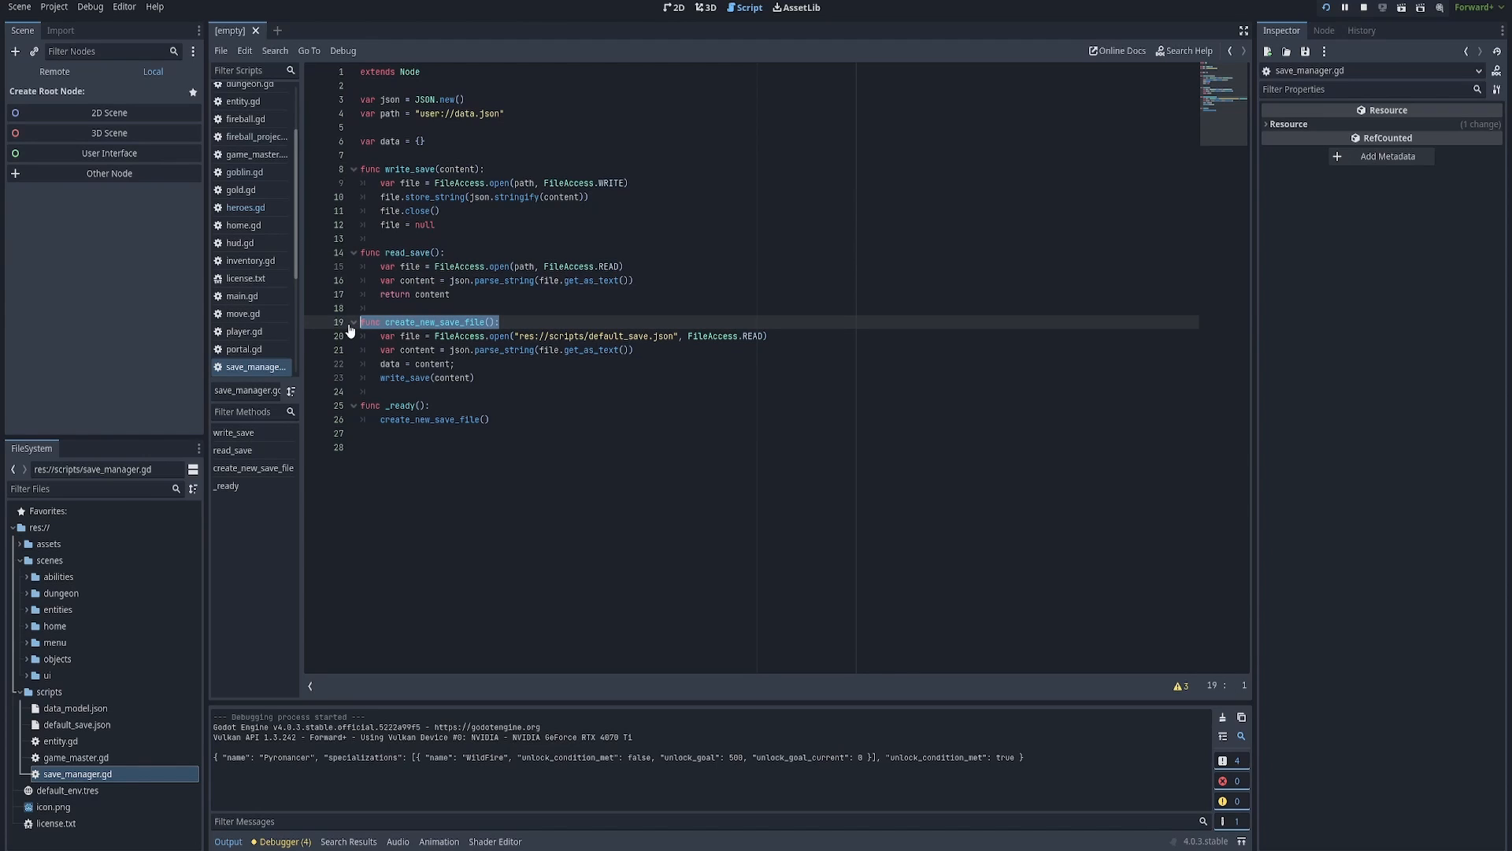
{"action": "left_click", "coordinate": [404, 405]}
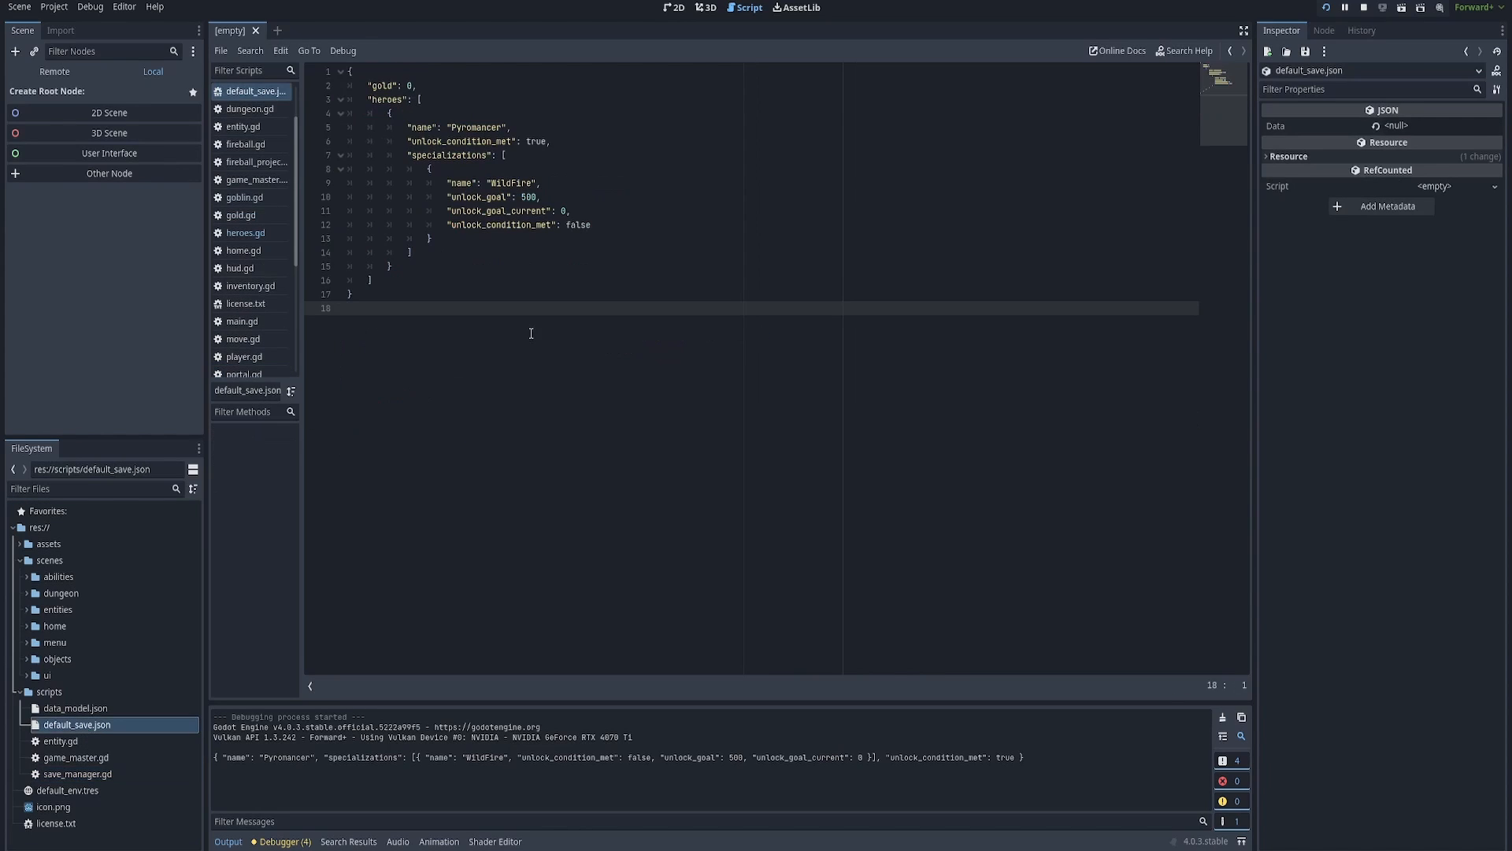
{"action": "mouse_move", "coordinate": [385, 479]}
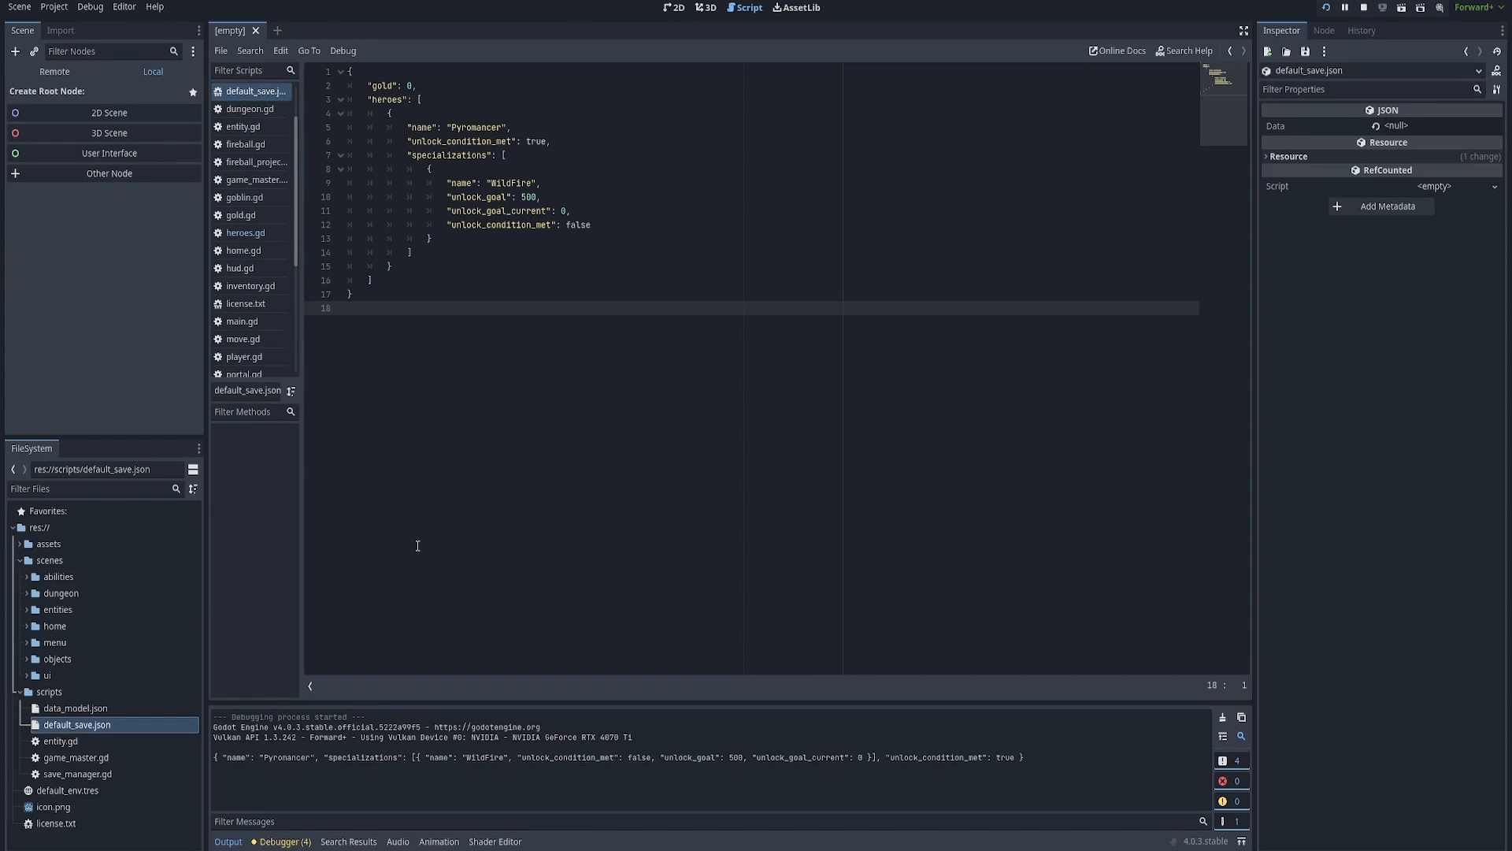
Return from default_save.json to the heroes.gd script in the script editor.
{"action": "left_click", "coordinate": [250, 50]}
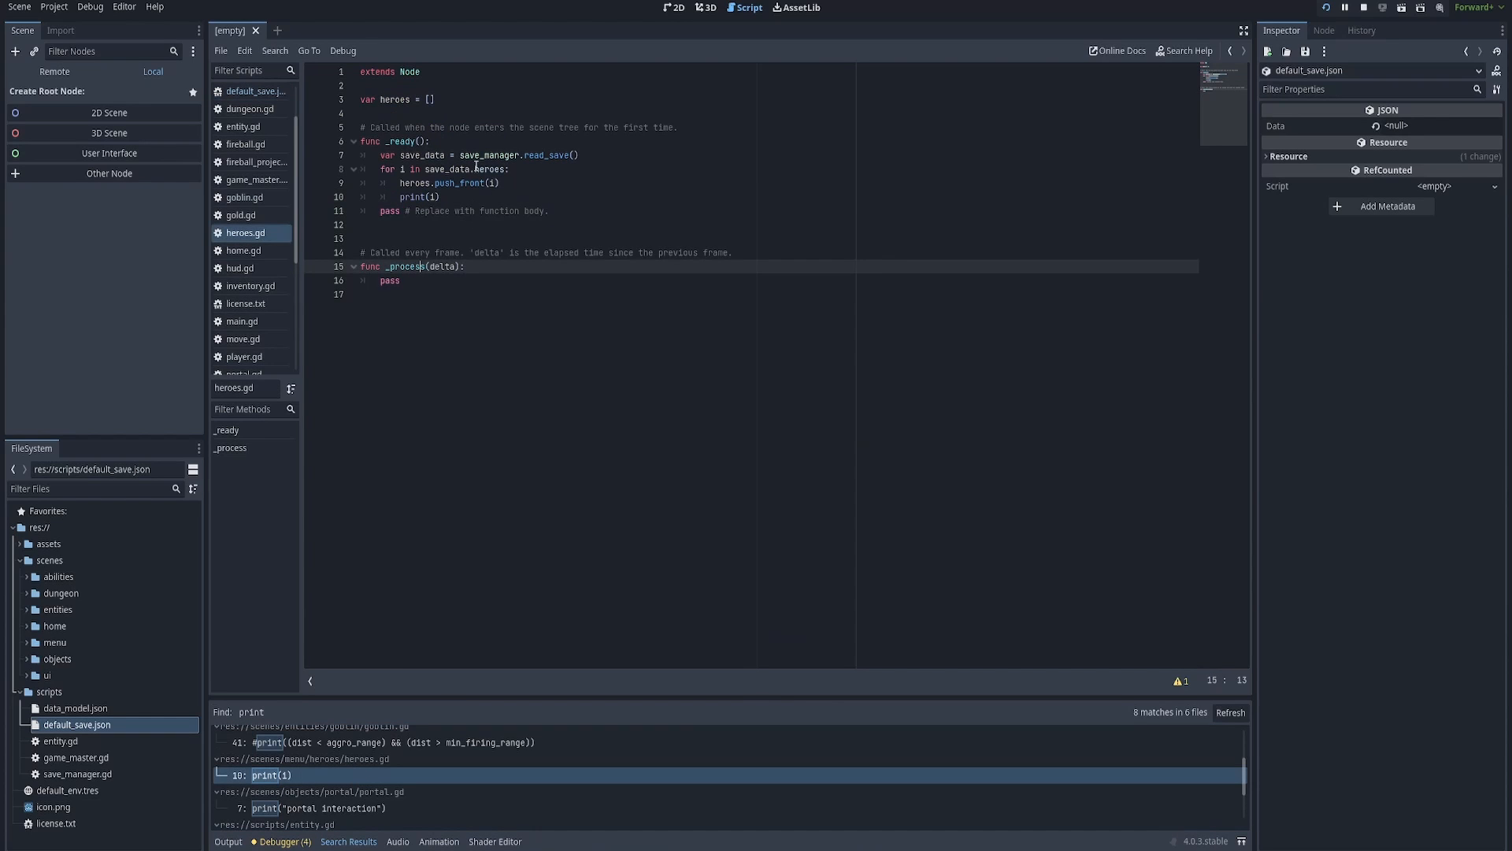
{"action": "double_click", "coordinate": [488, 155]}
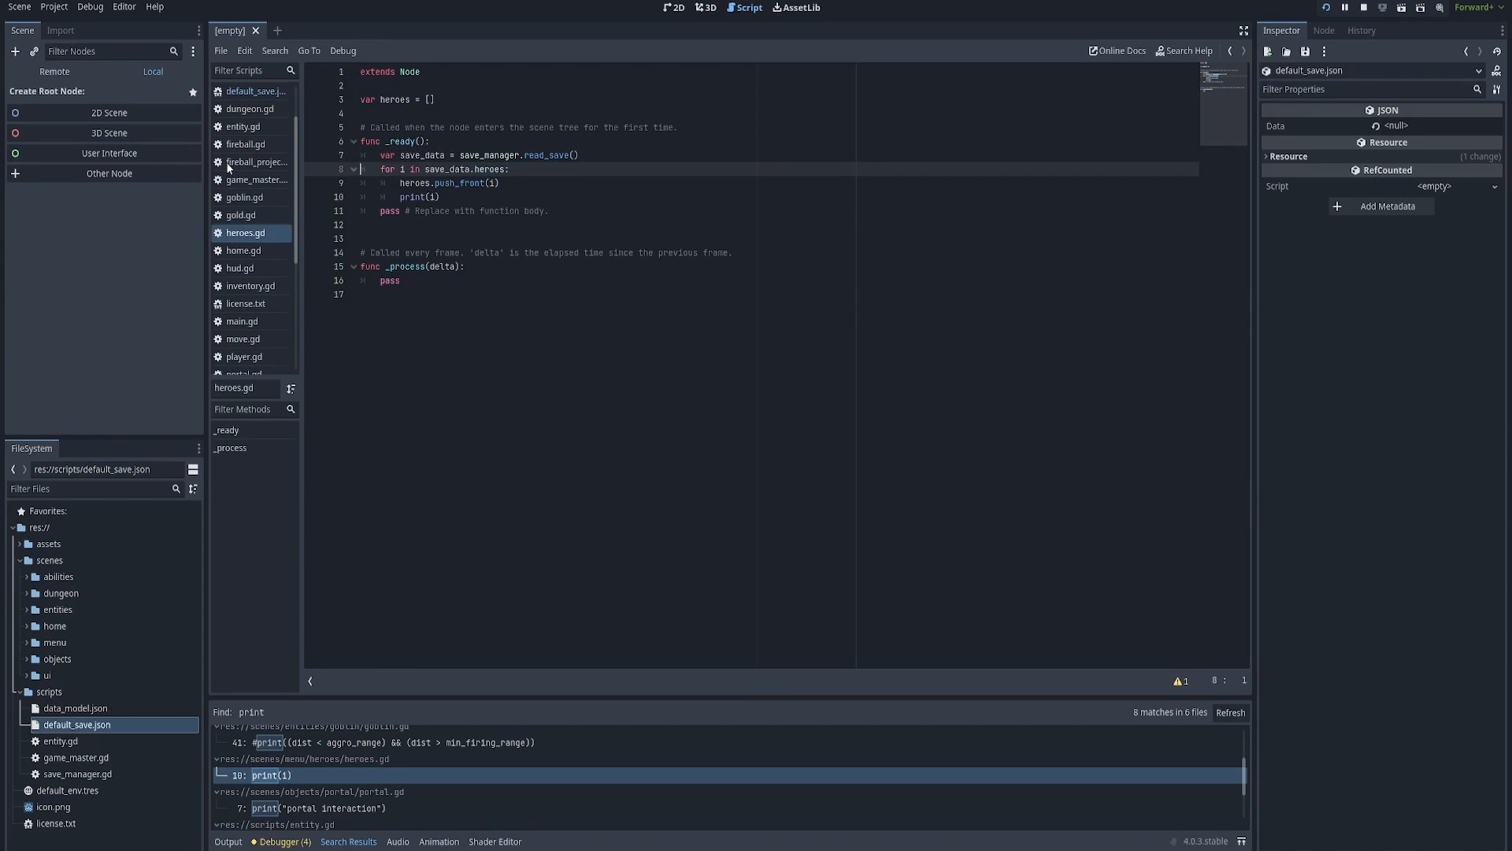
{"action": "double_click", "coordinate": [546, 154]}
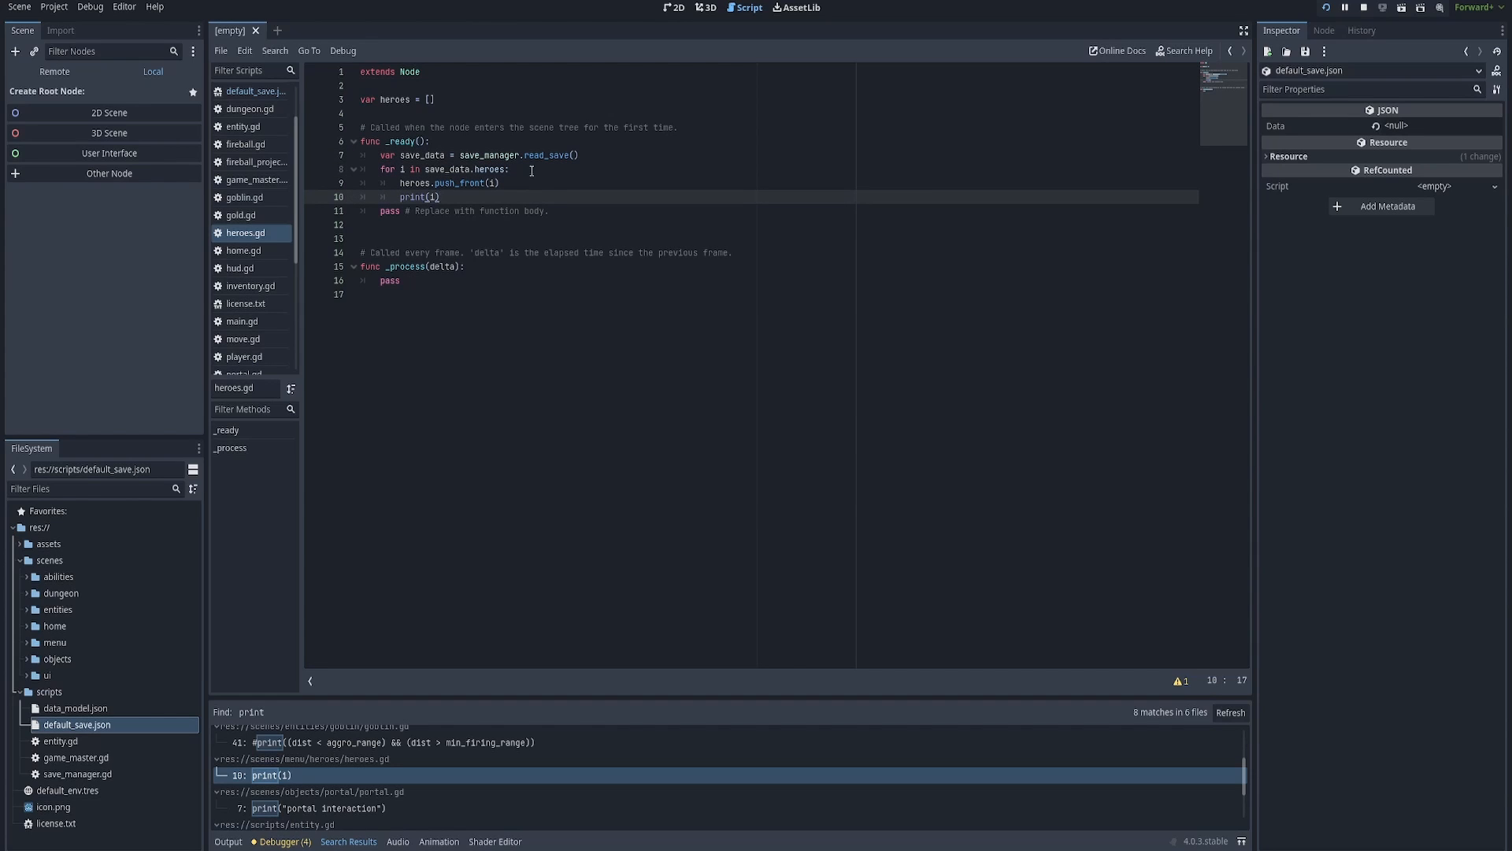
{"action": "double_click", "coordinate": [488, 155]}
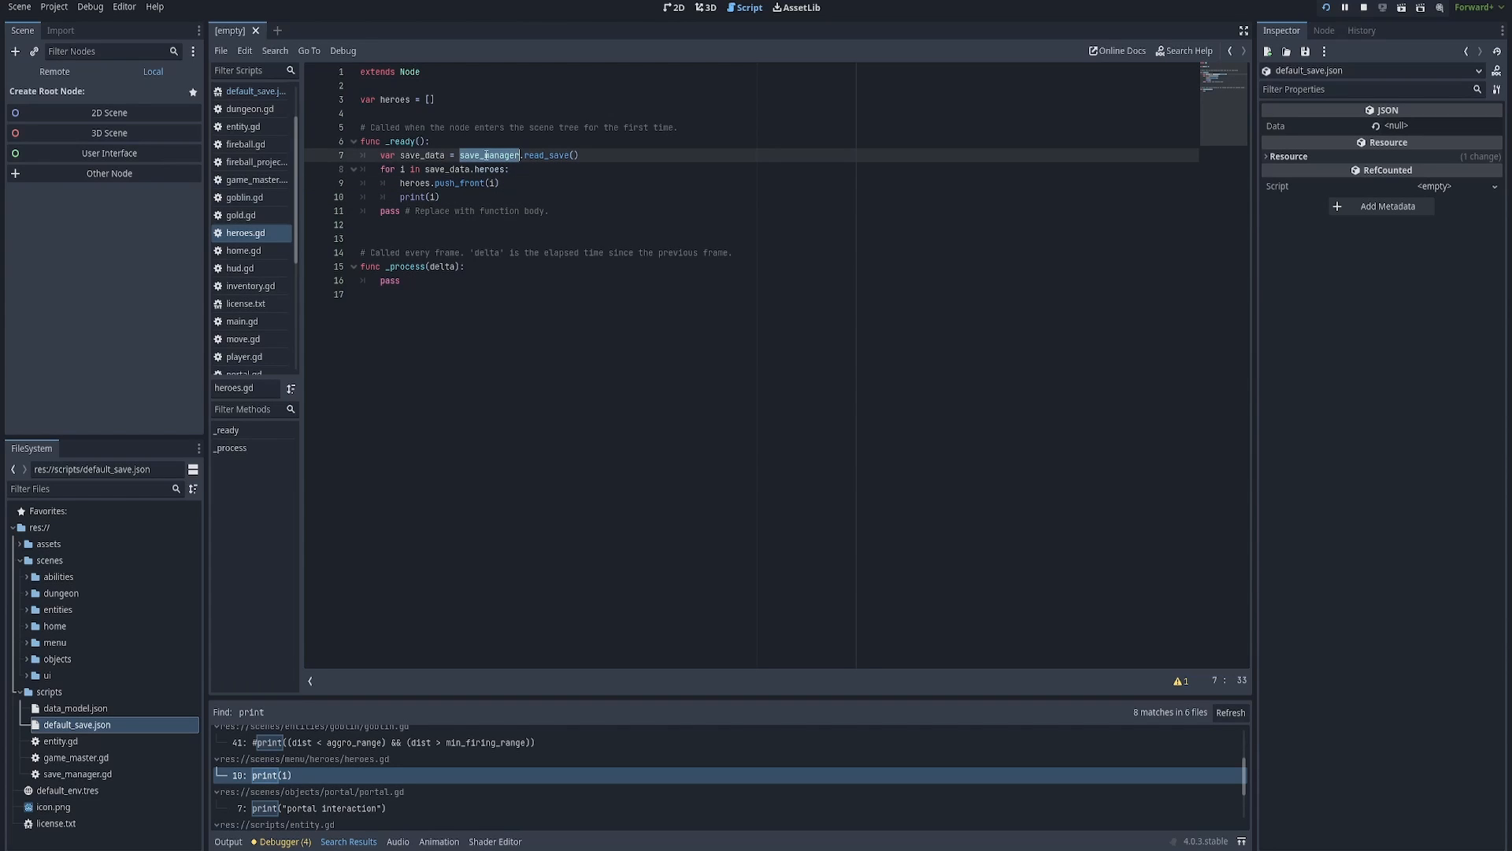